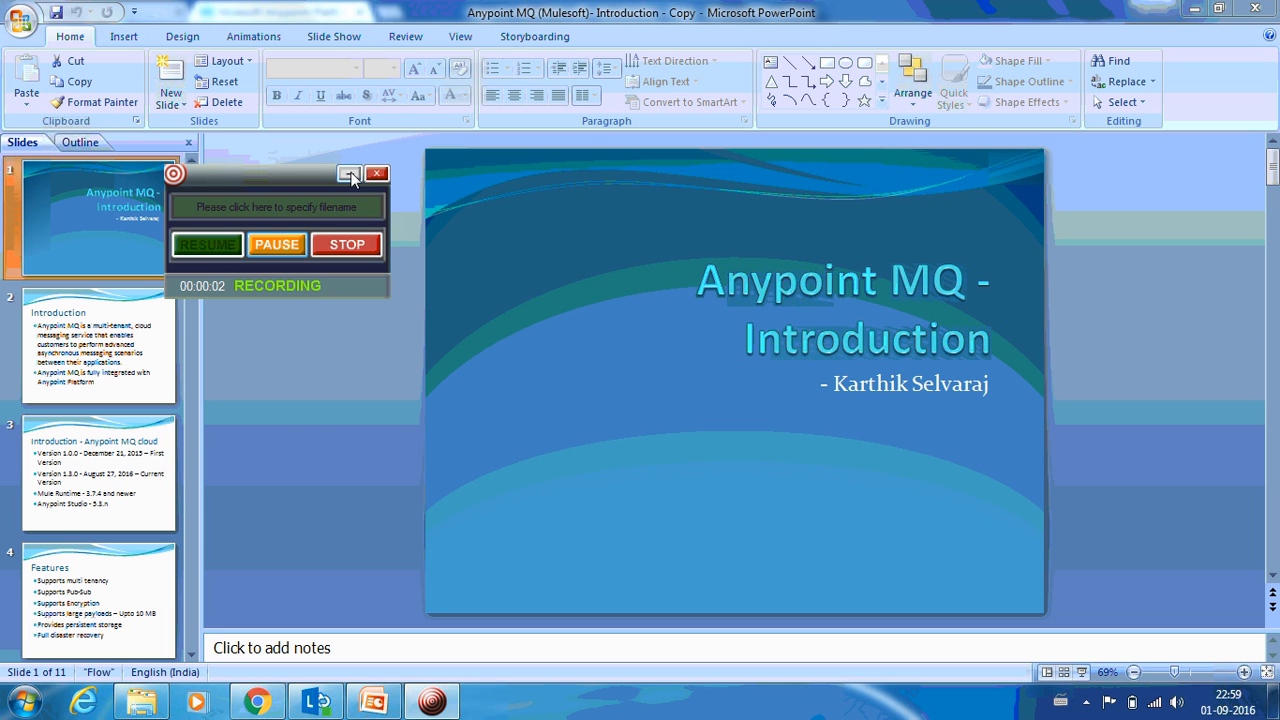
- Bring the Anypoint sign-in page forward in Chrome and open its Sign up form
left_click(351, 173)
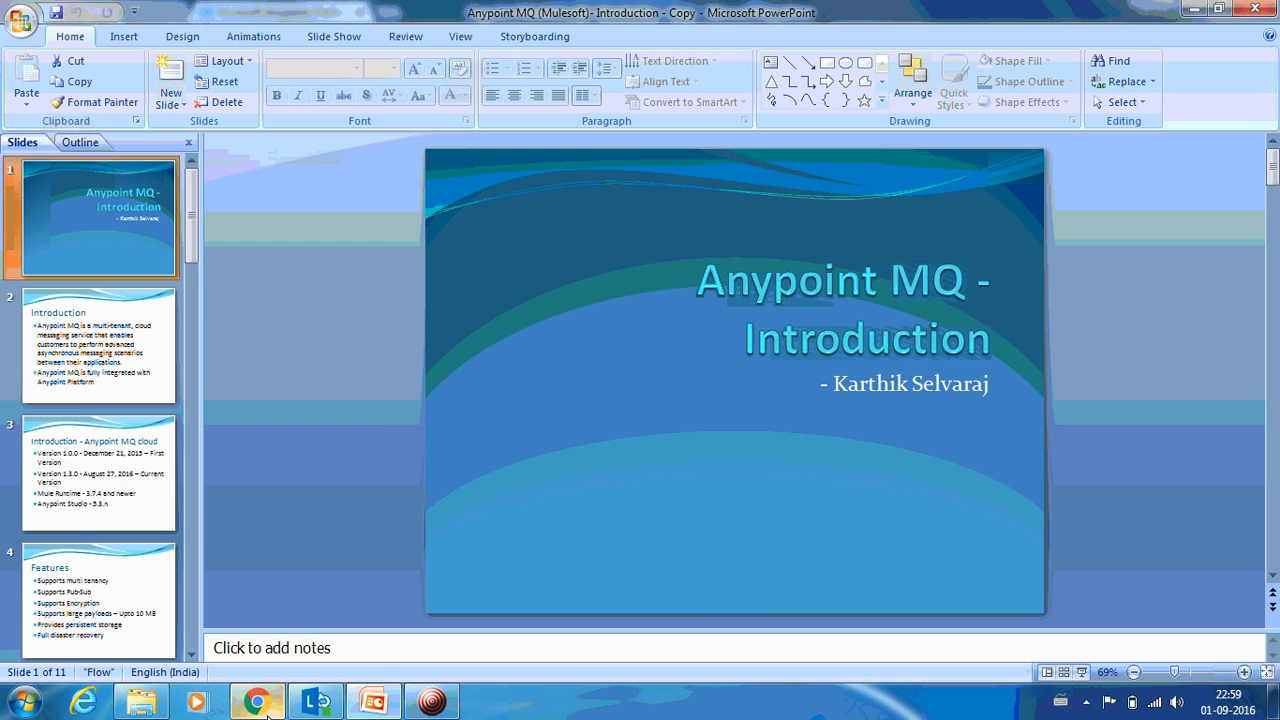
left_click(257, 700)
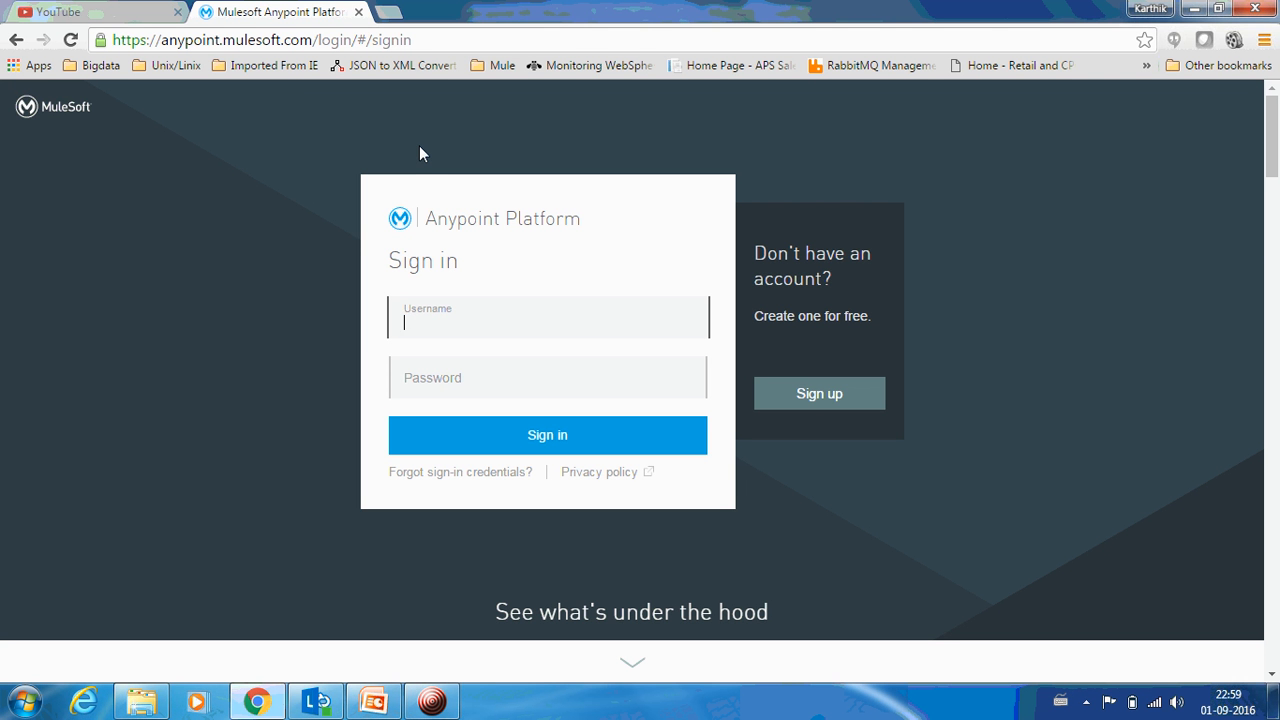
mouse_move(472, 221)
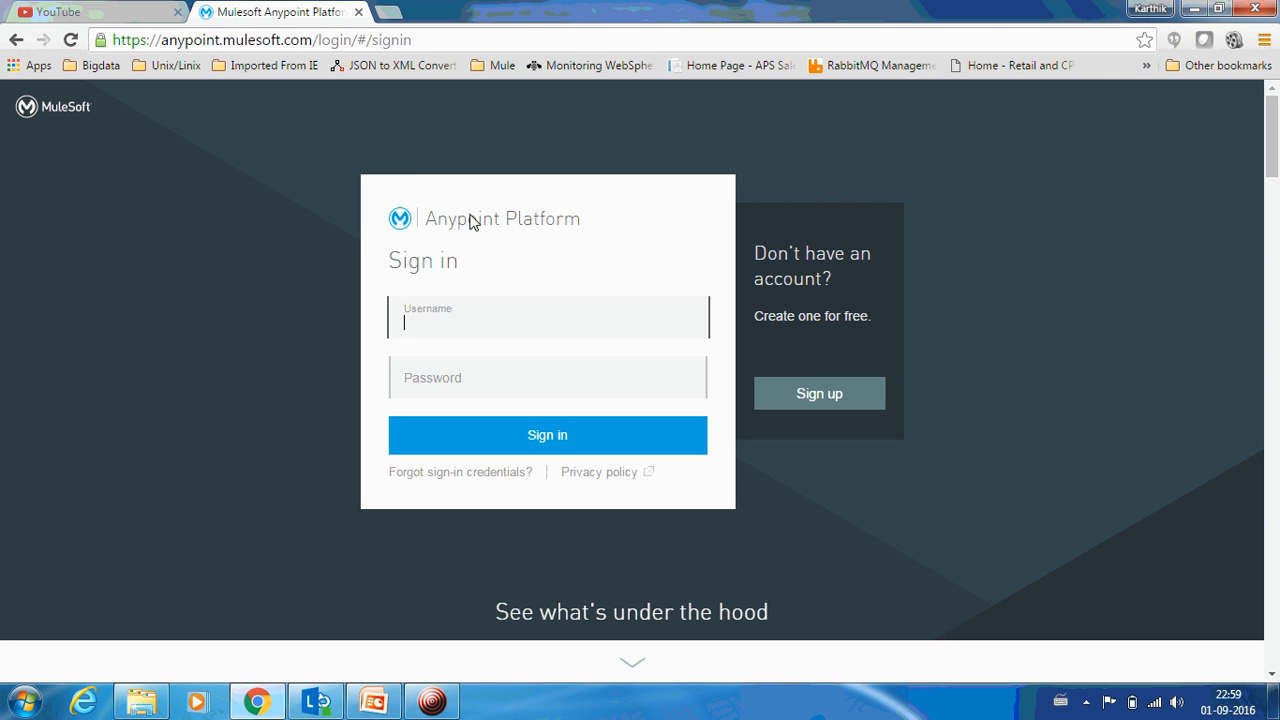
mouse_move(588, 282)
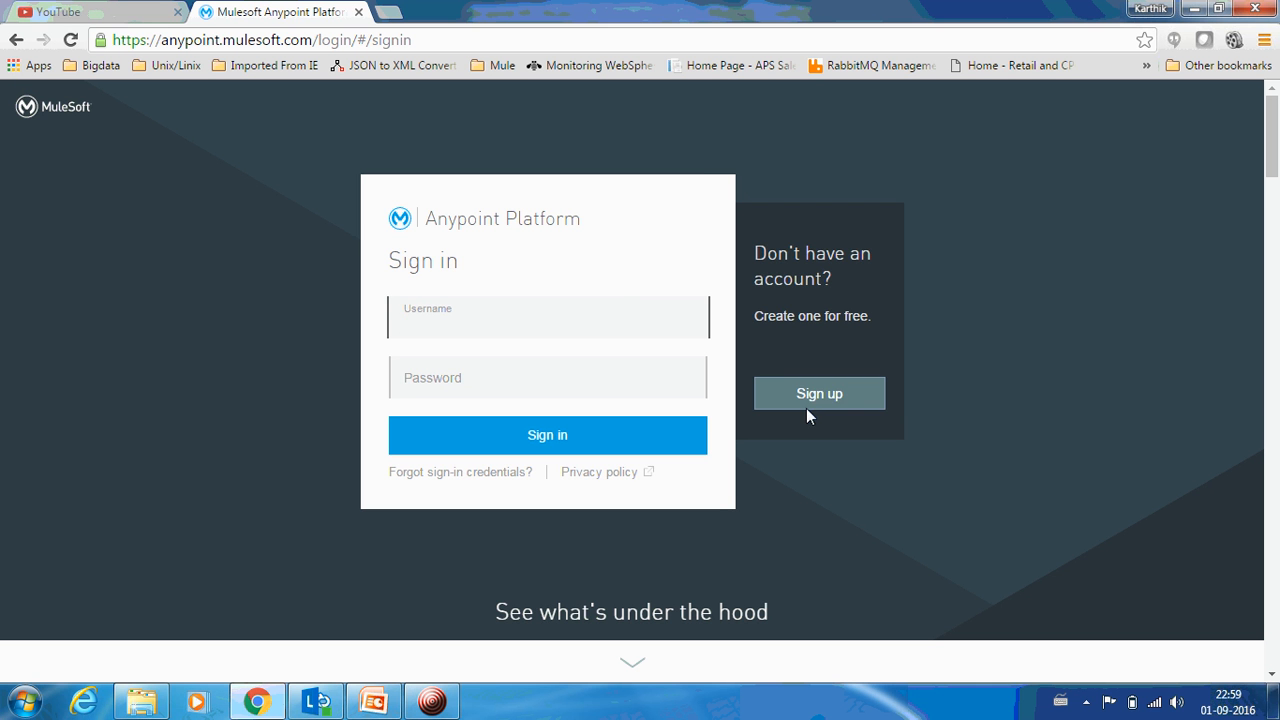
left_click(819, 393)
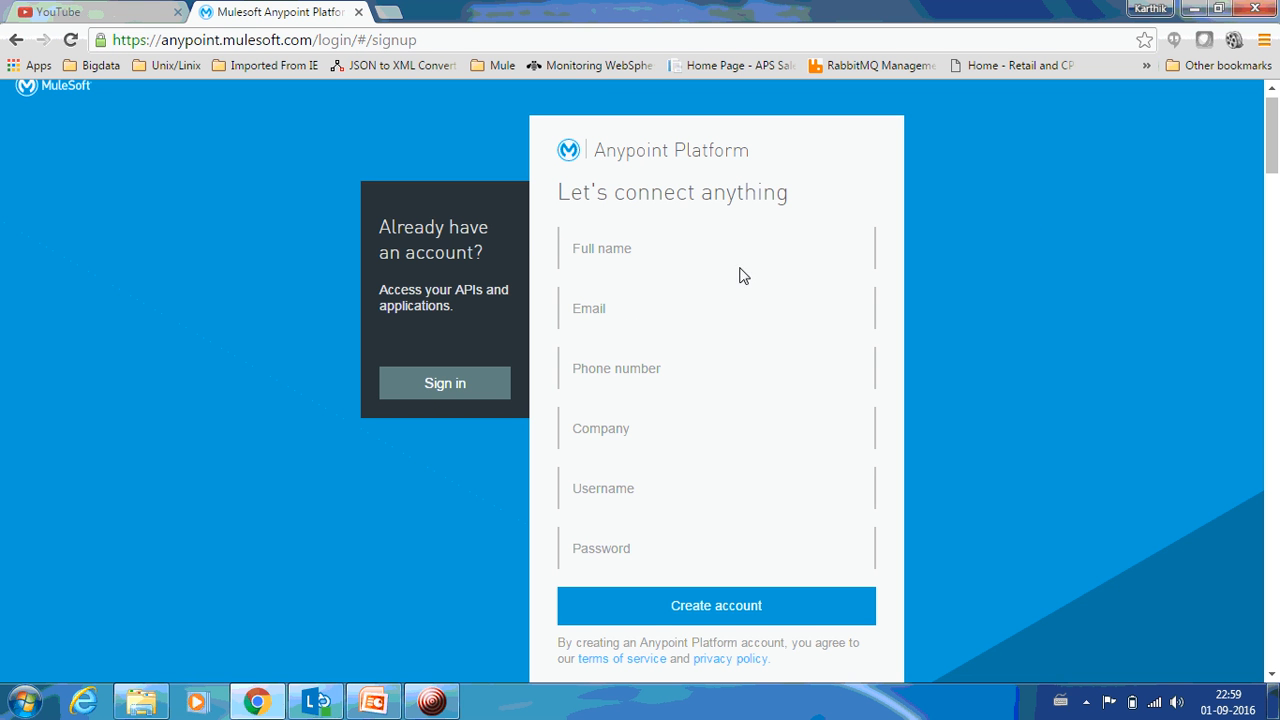
mouse_move(724, 440)
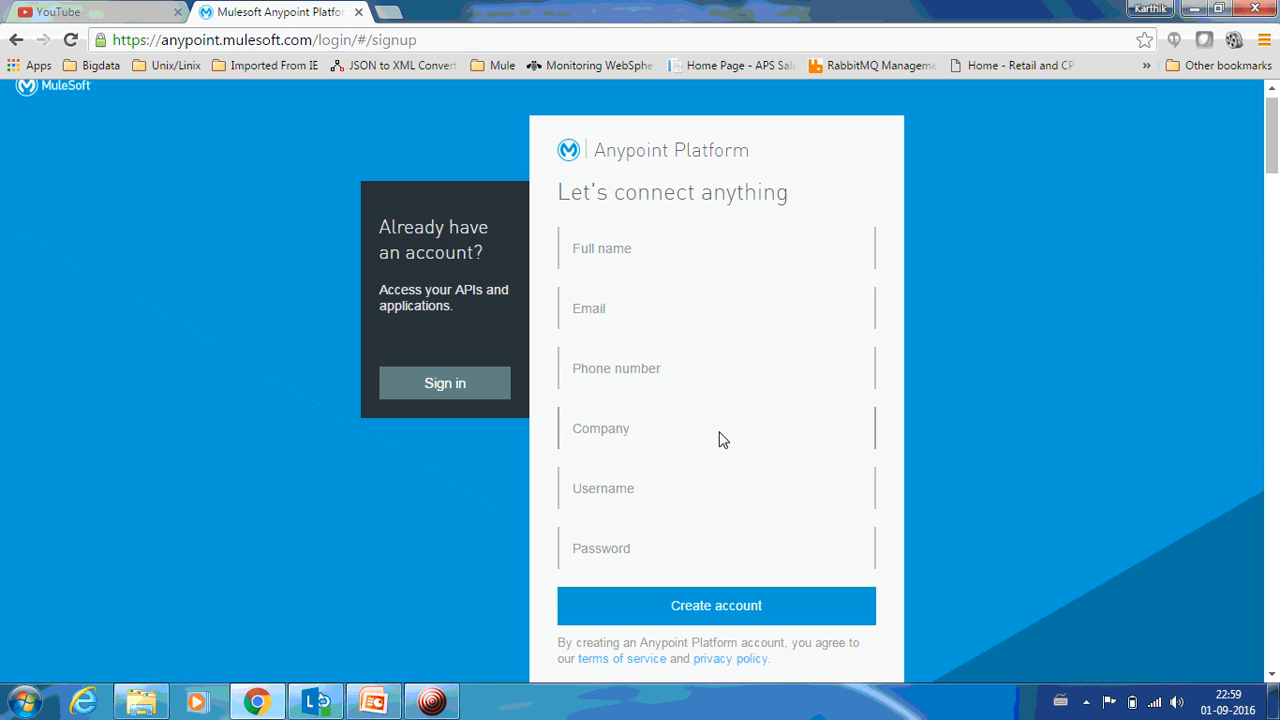
mouse_move(722, 495)
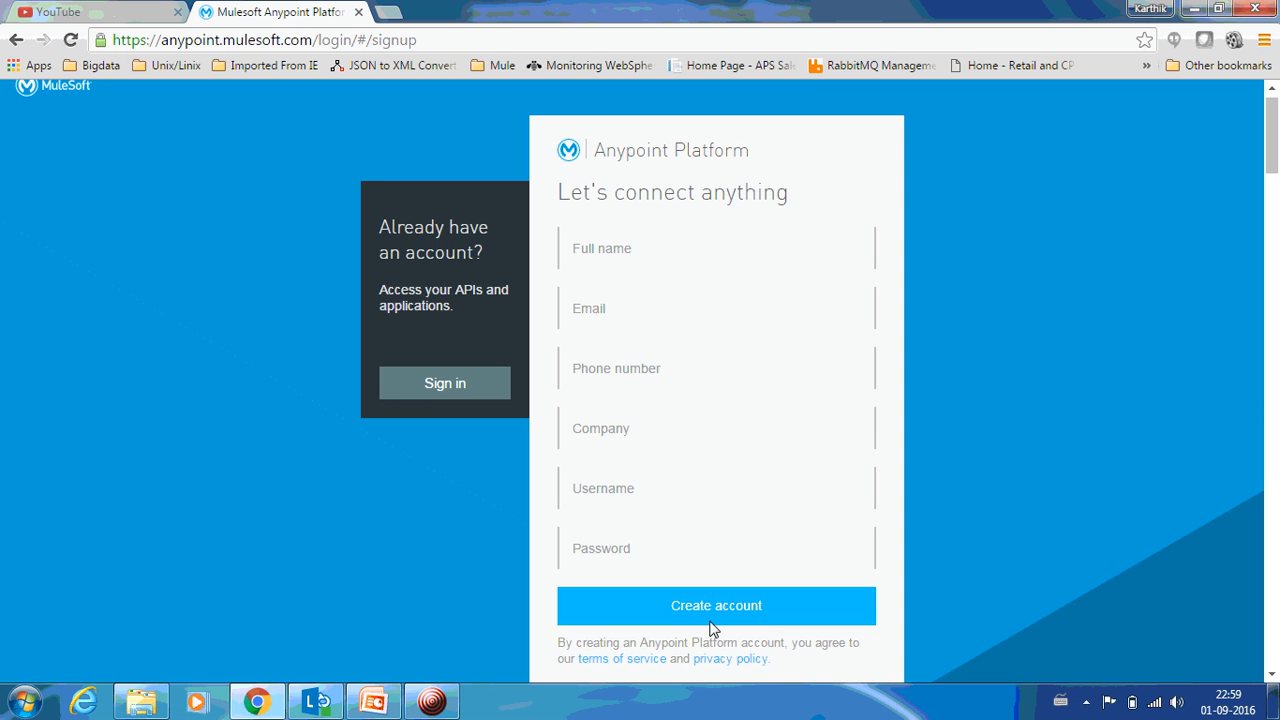
mouse_move(505, 432)
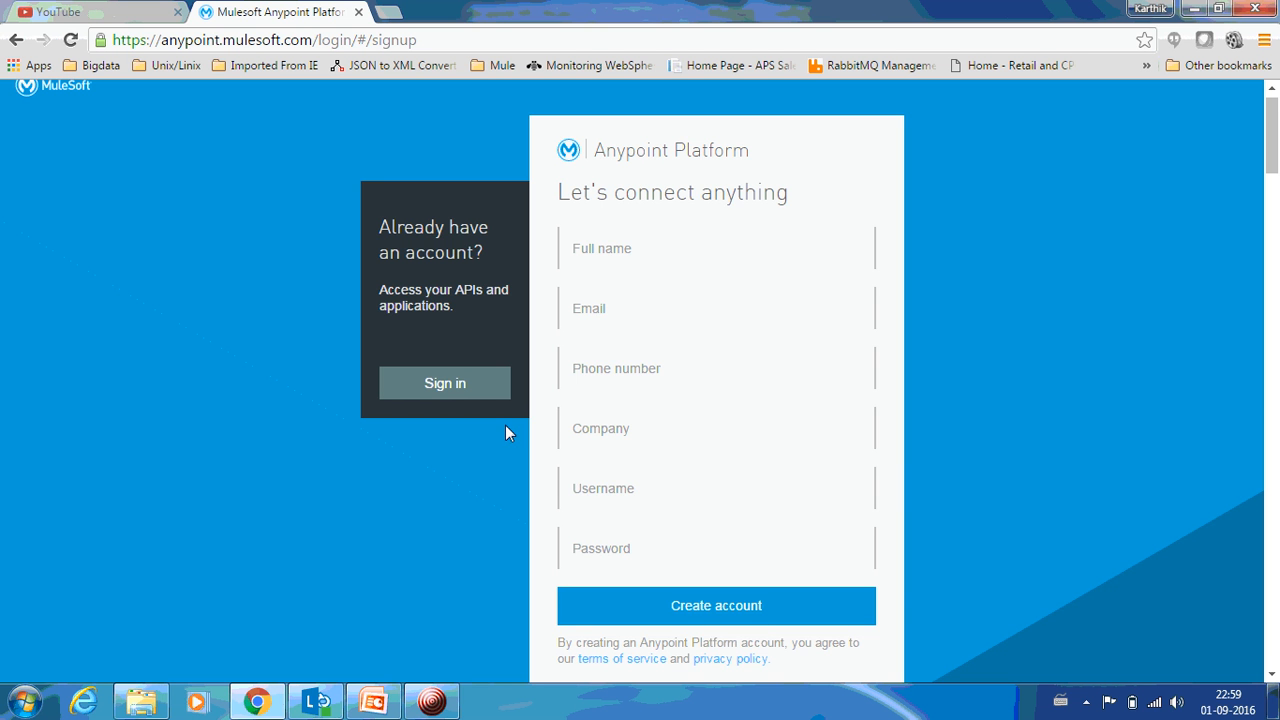
- Back on the sign-in form, log in as 'karthilvaraj' with the account password
left_click(444, 383)
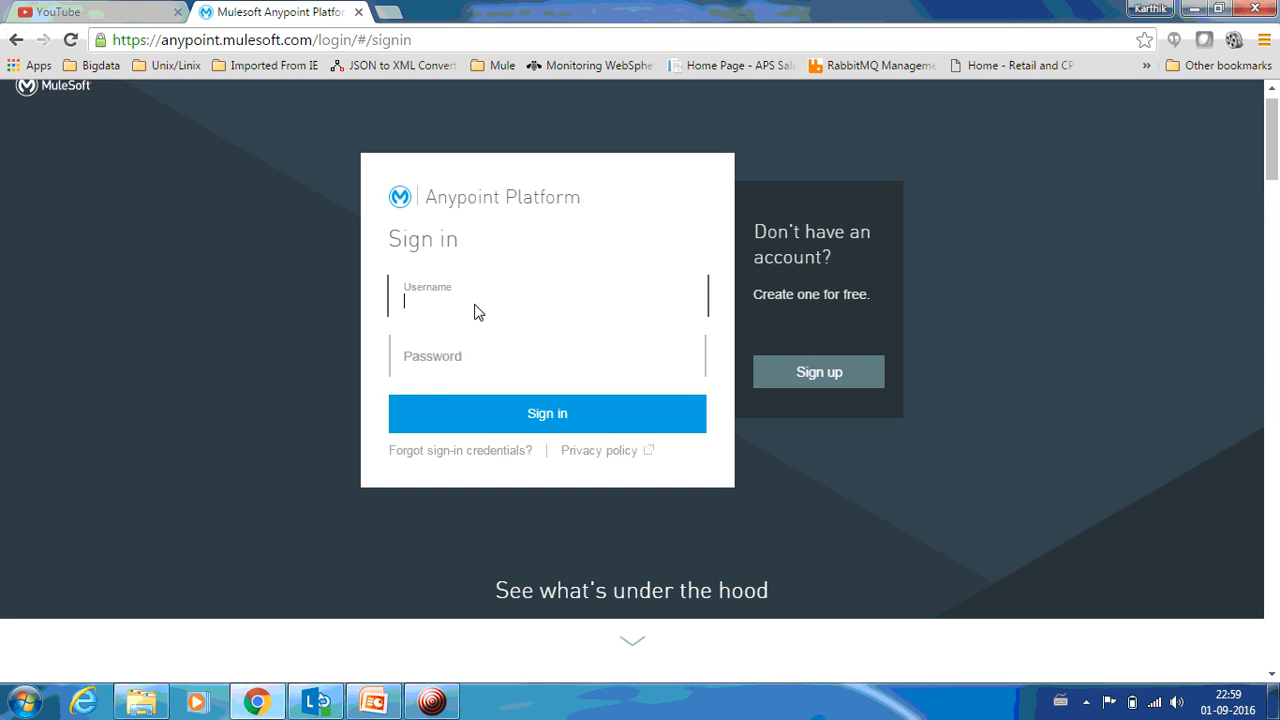
type("k")
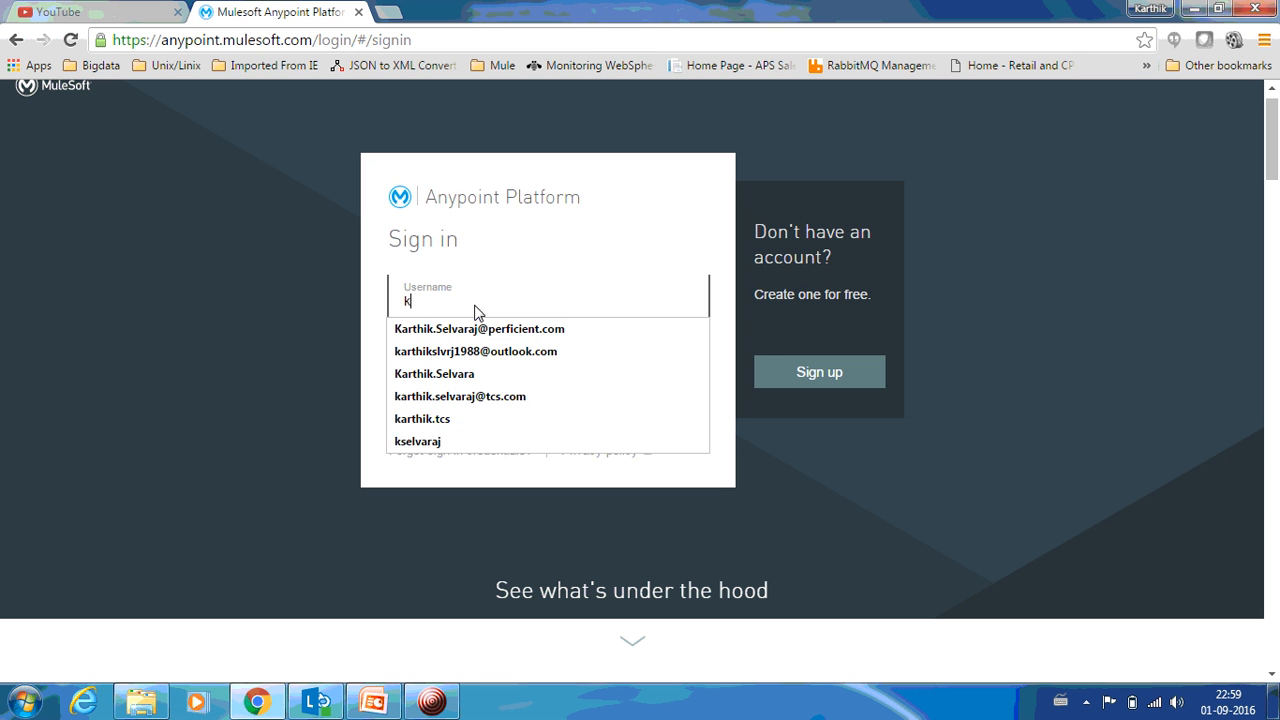
type("arthikse")
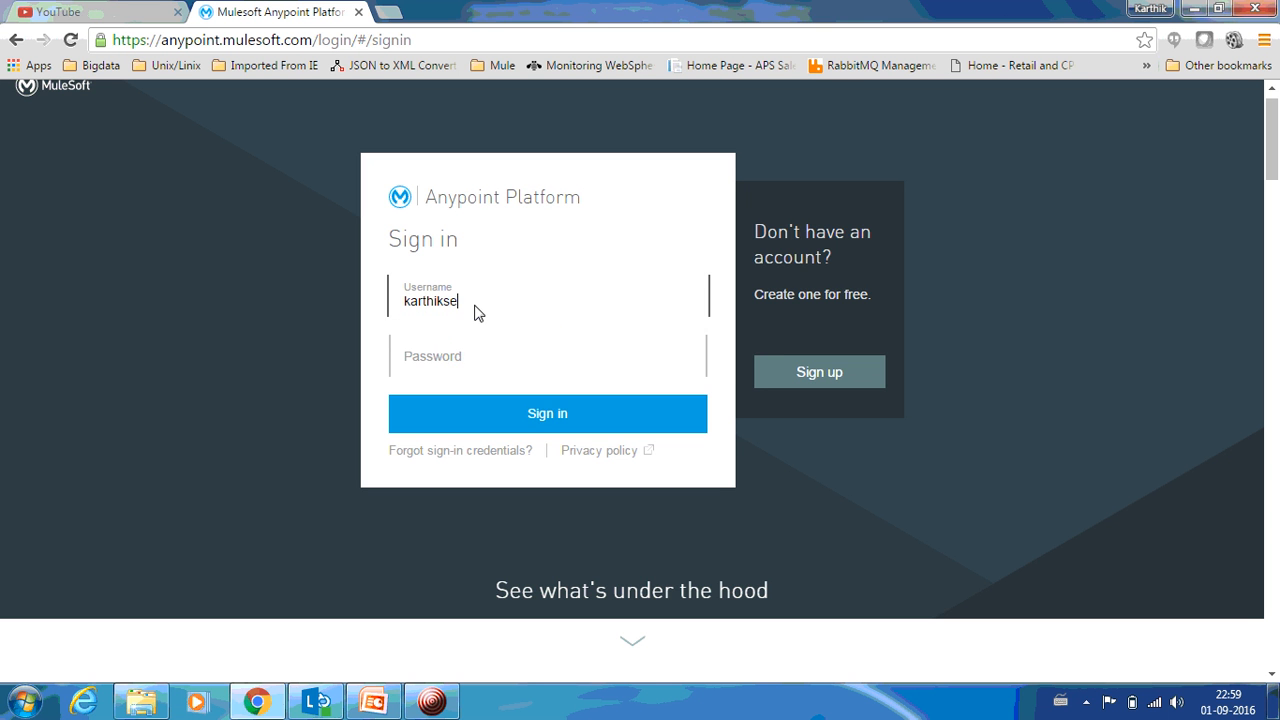
type("lvaraj")
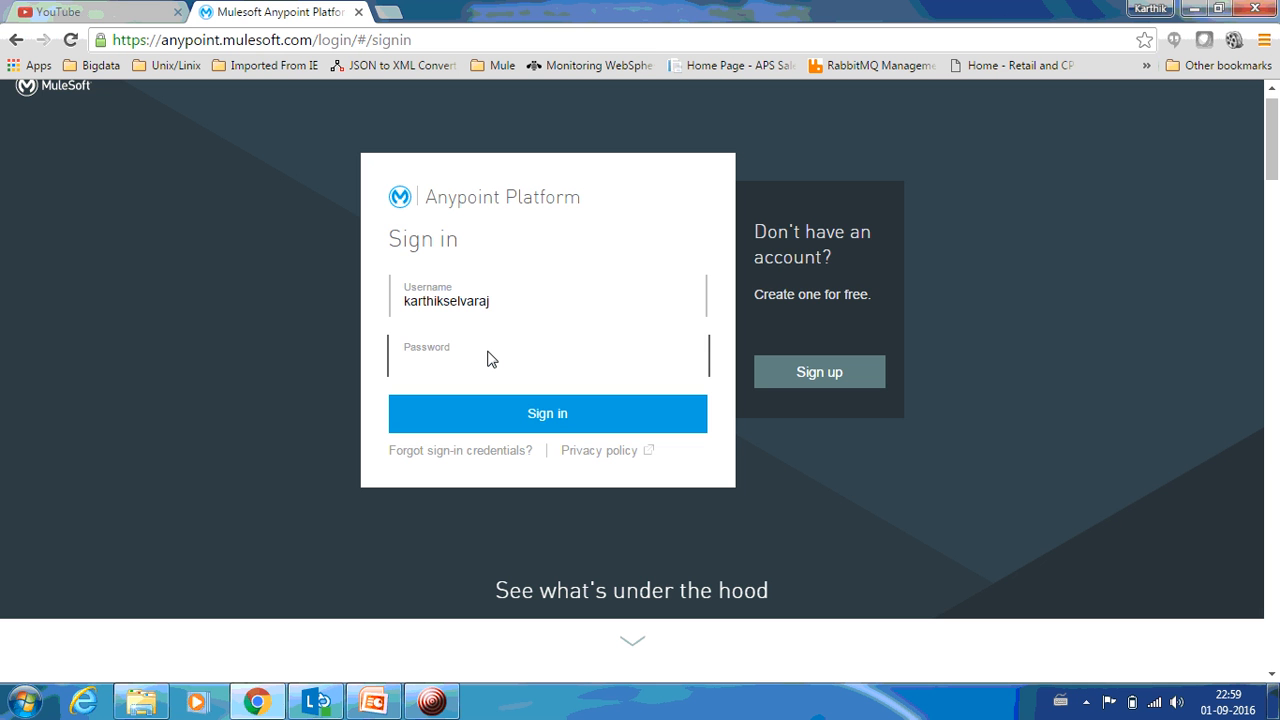
type("••••••")
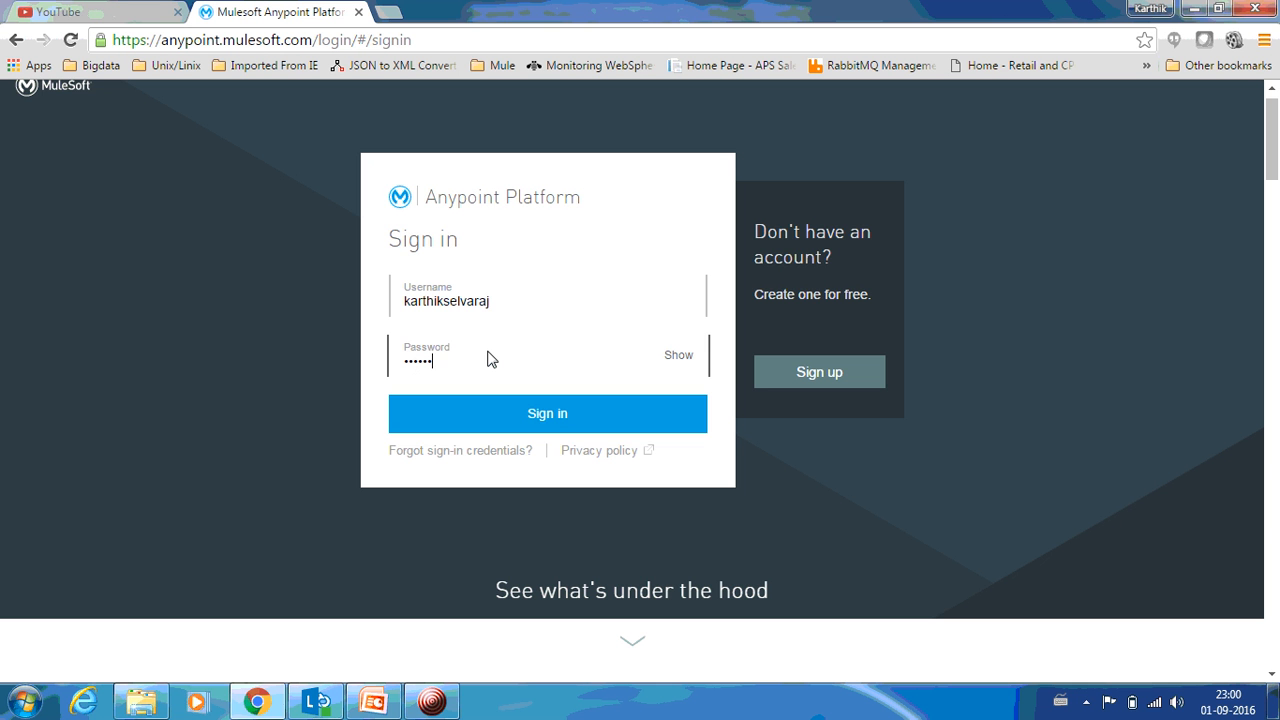
left_click(547, 413)
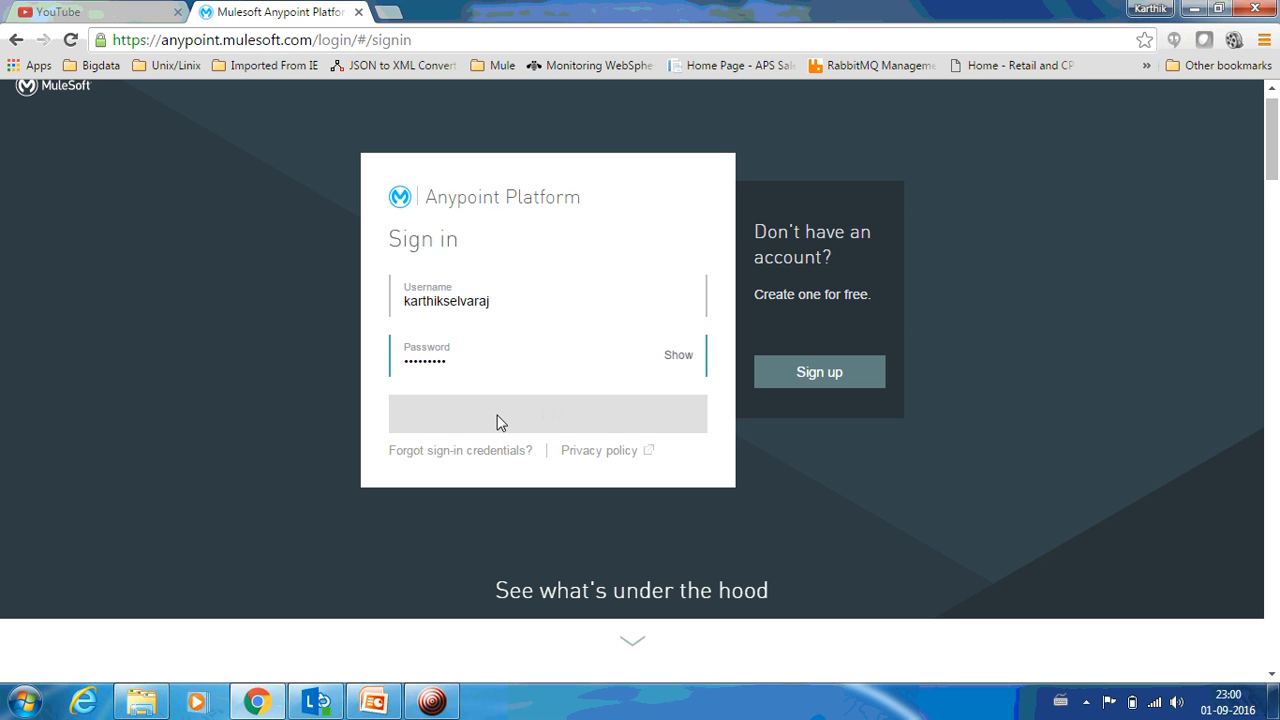
mouse_move(672, 413)
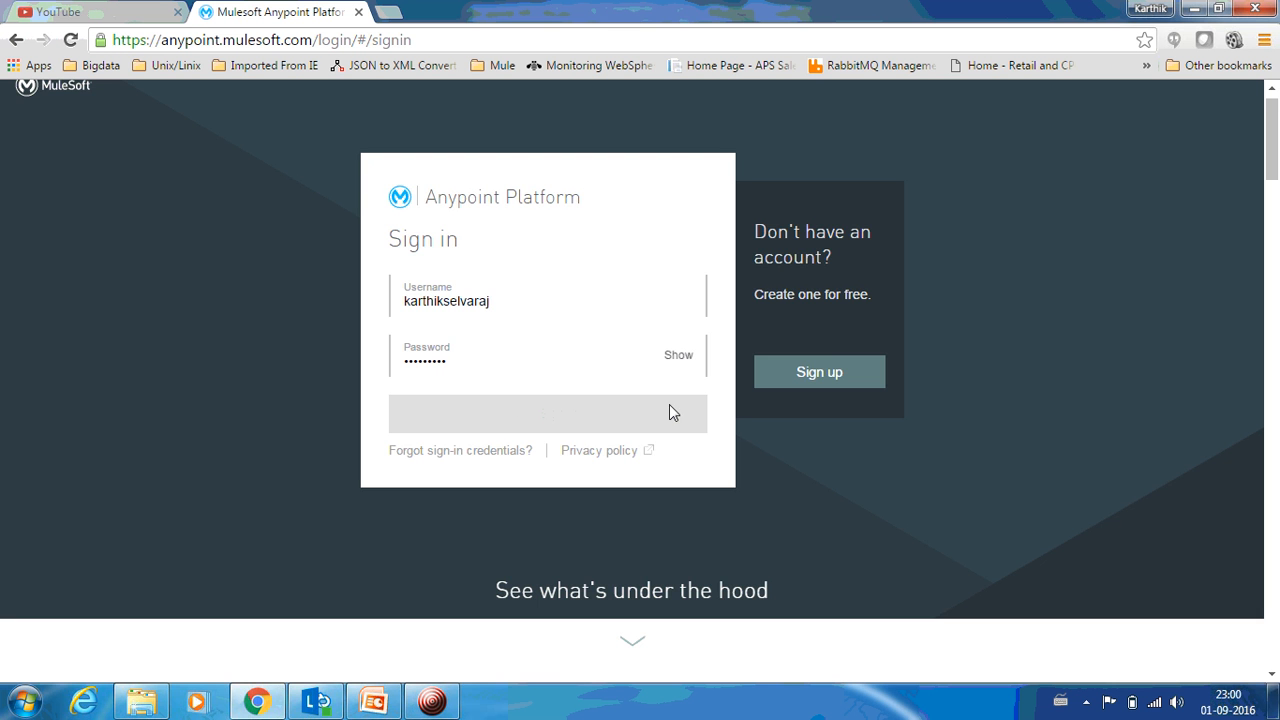
left_click(547, 413)
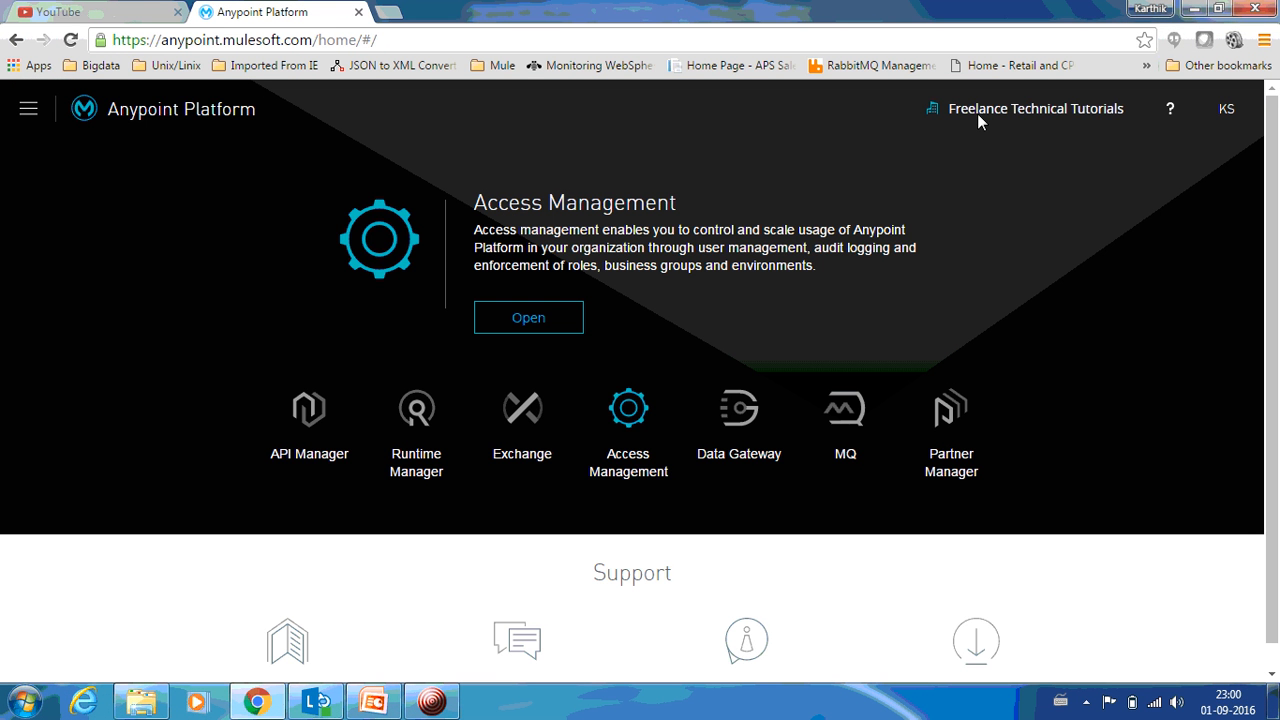
mouse_move(1088, 117)
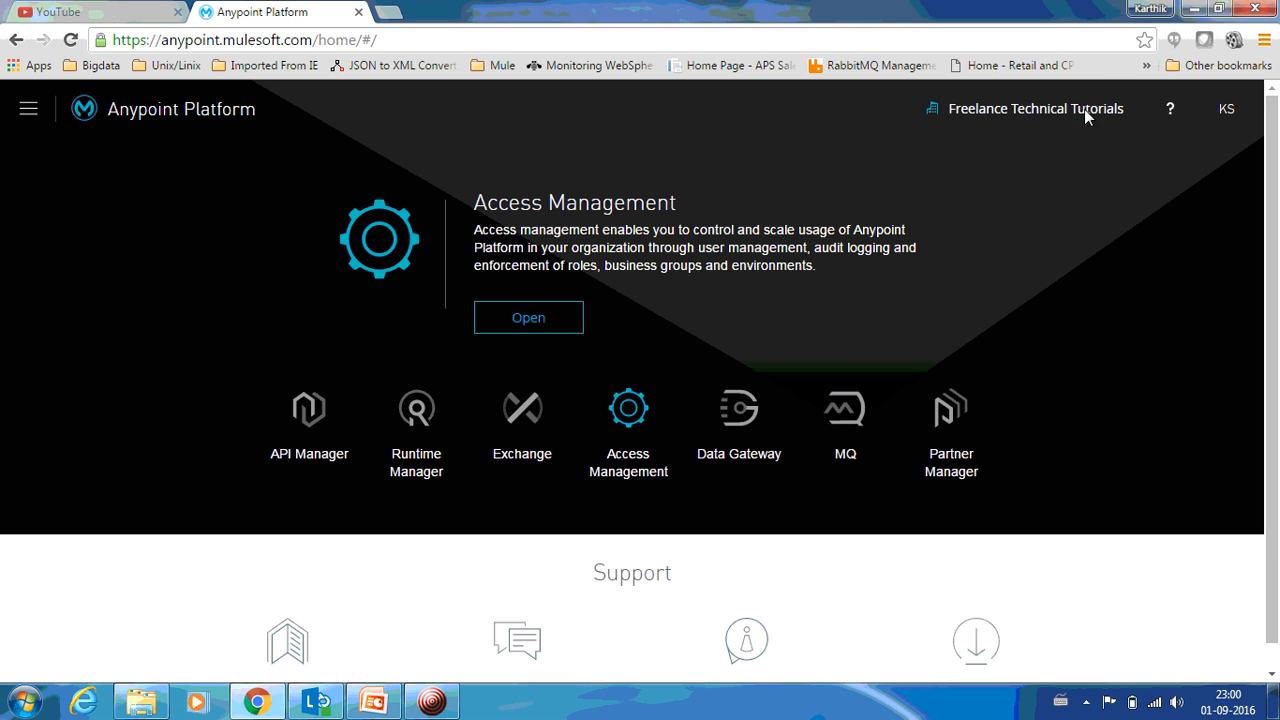
mouse_move(1130, 120)
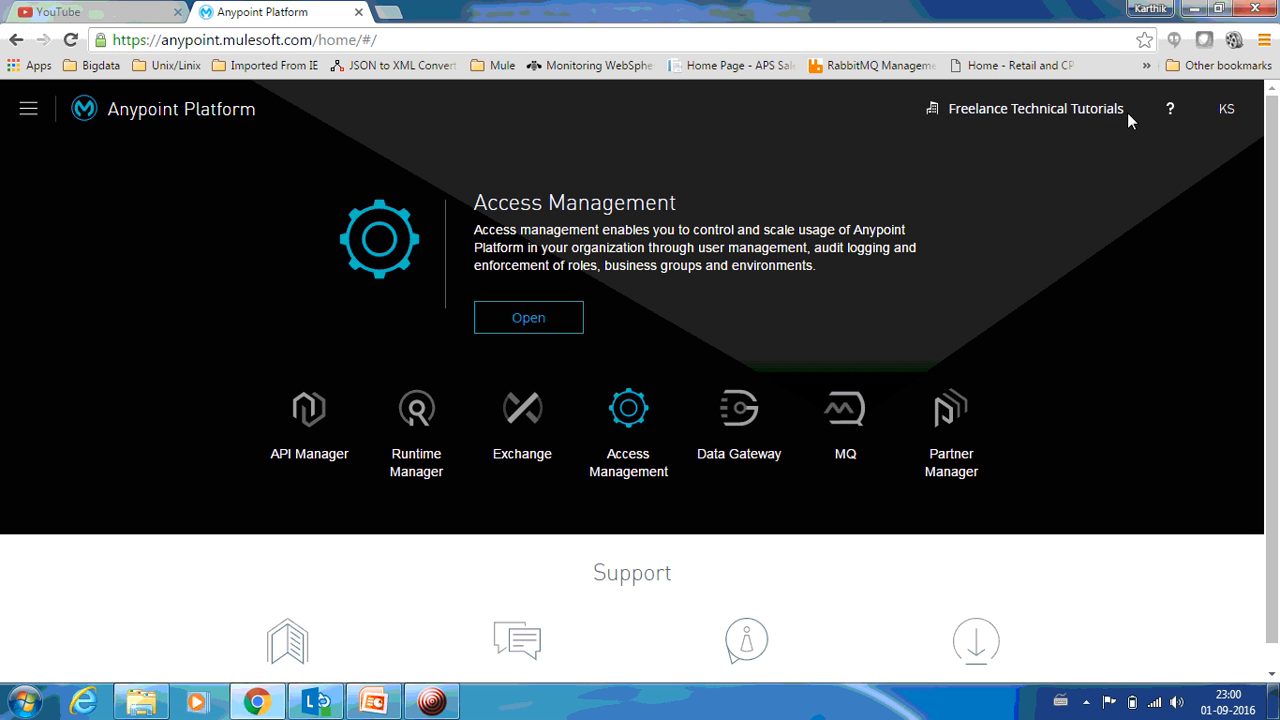
mouse_move(1024, 115)
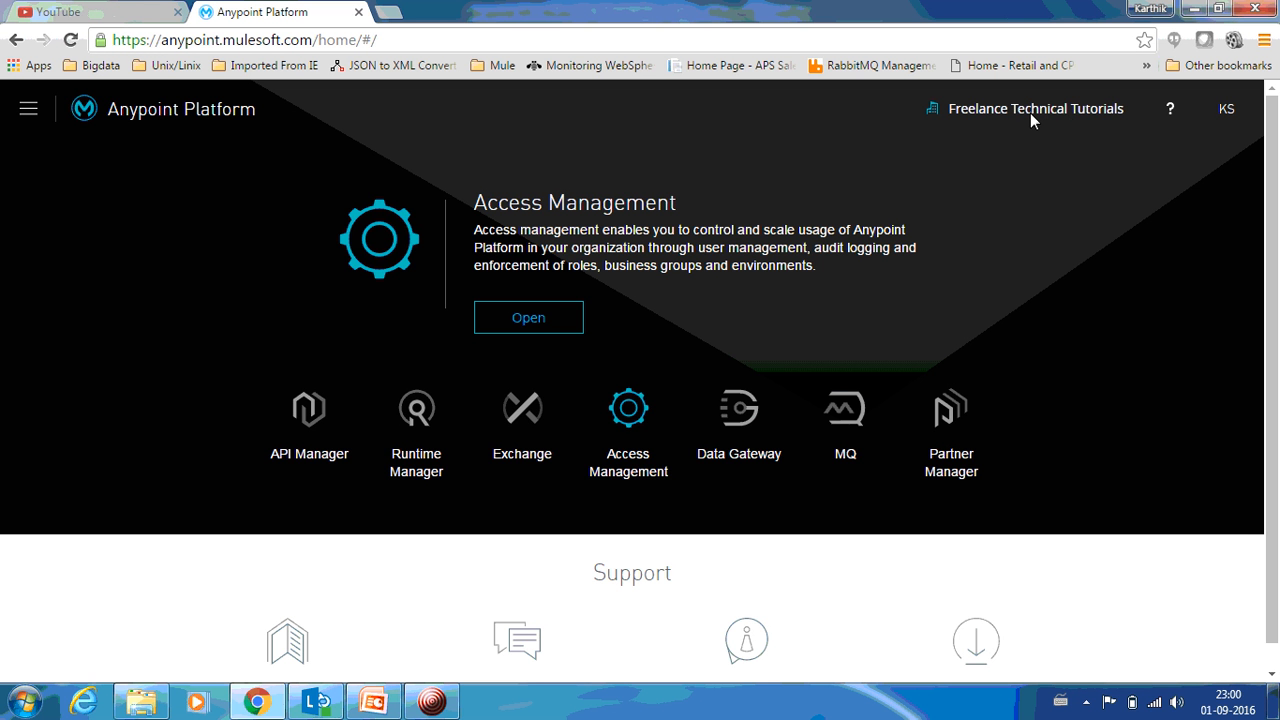
mouse_move(1005, 120)
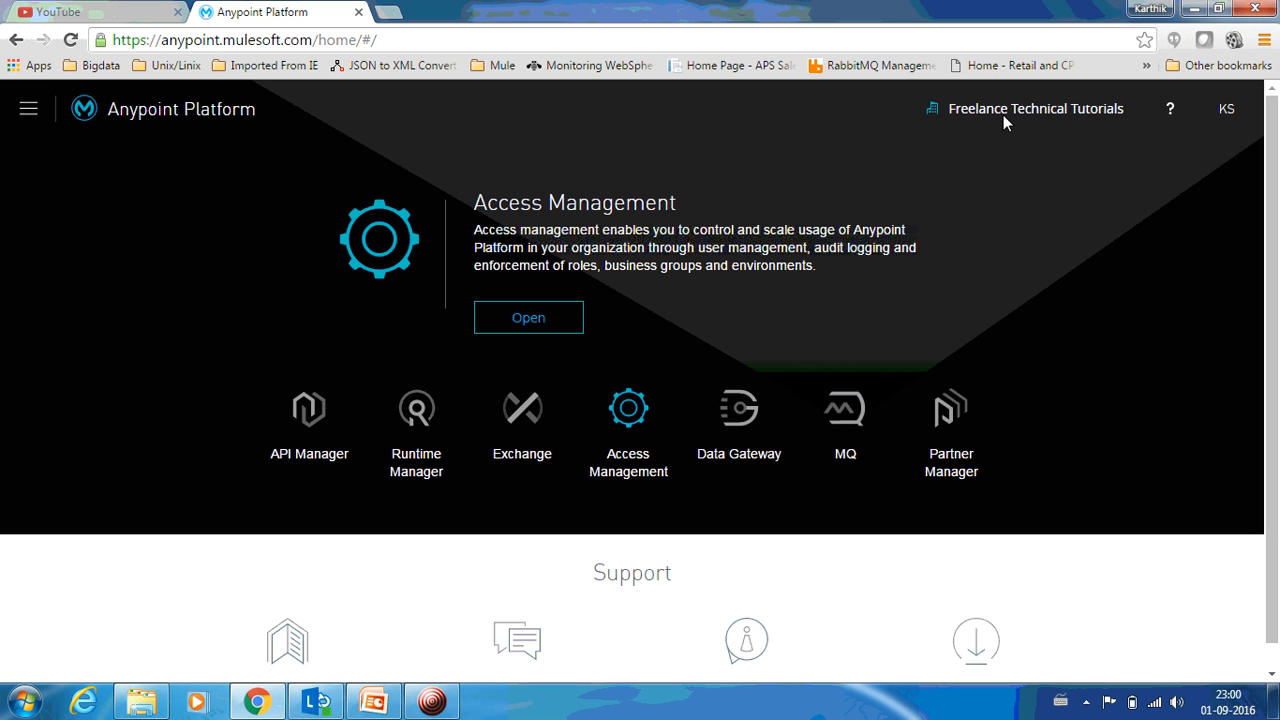
mouse_move(1144, 115)
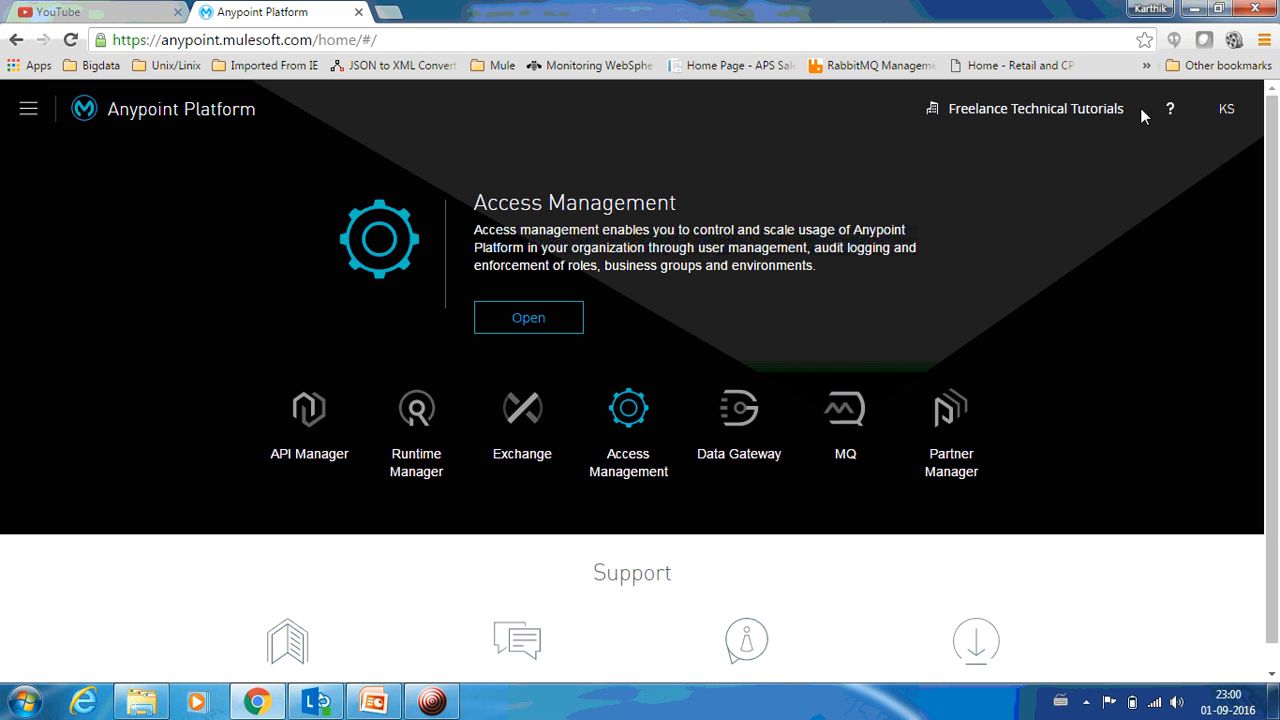
mouse_move(810, 261)
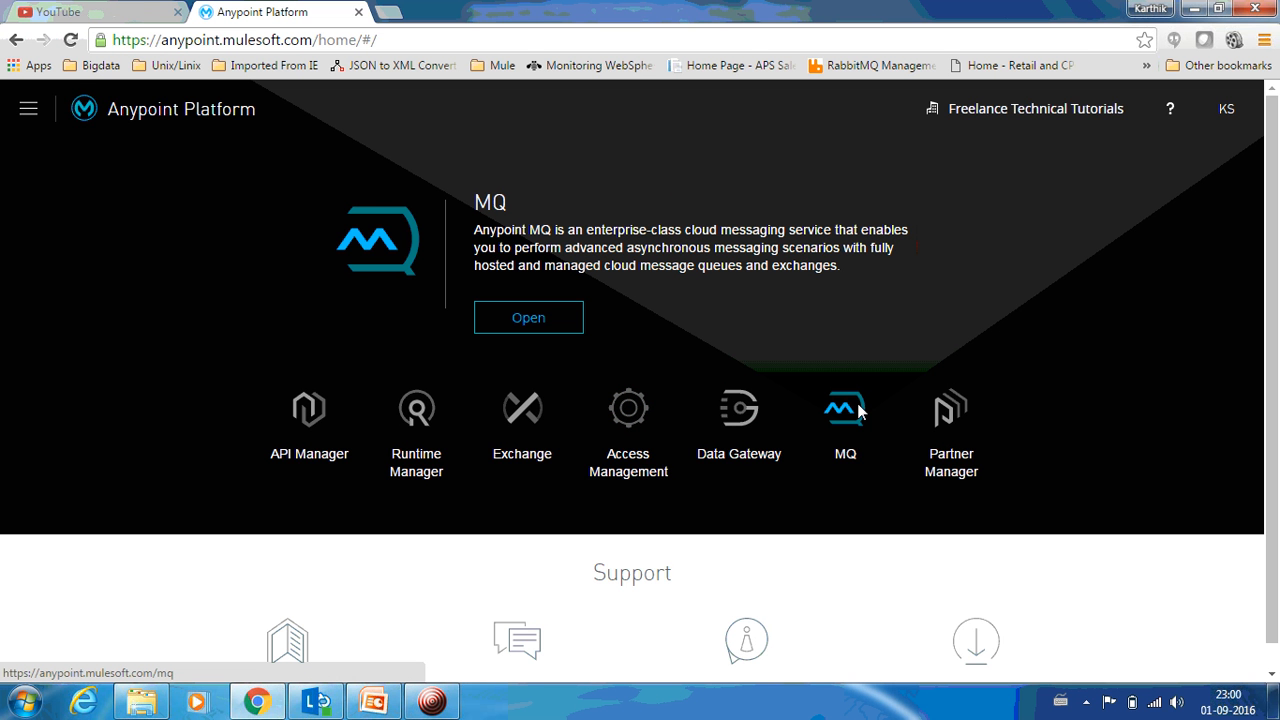
- Launch the Anypoint MQ service from the Anypoint Platform home page
left_click(845, 408)
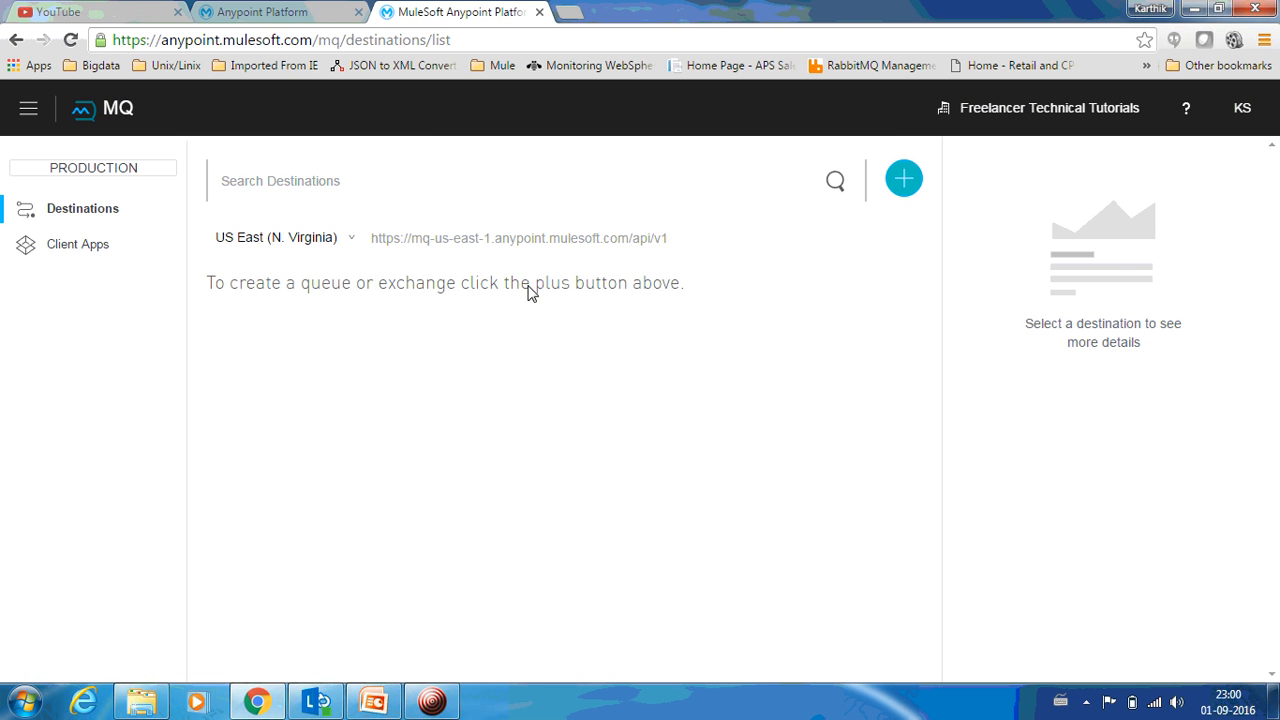
mouse_move(422, 337)
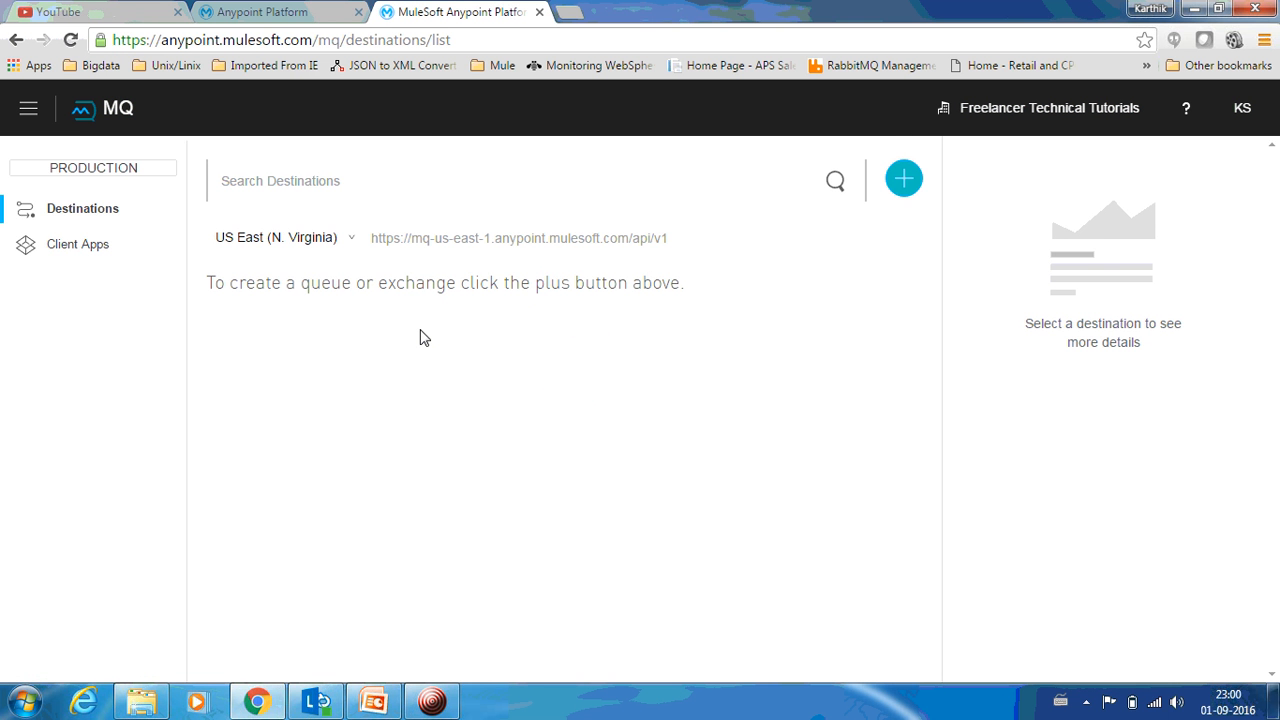
mouse_move(405, 223)
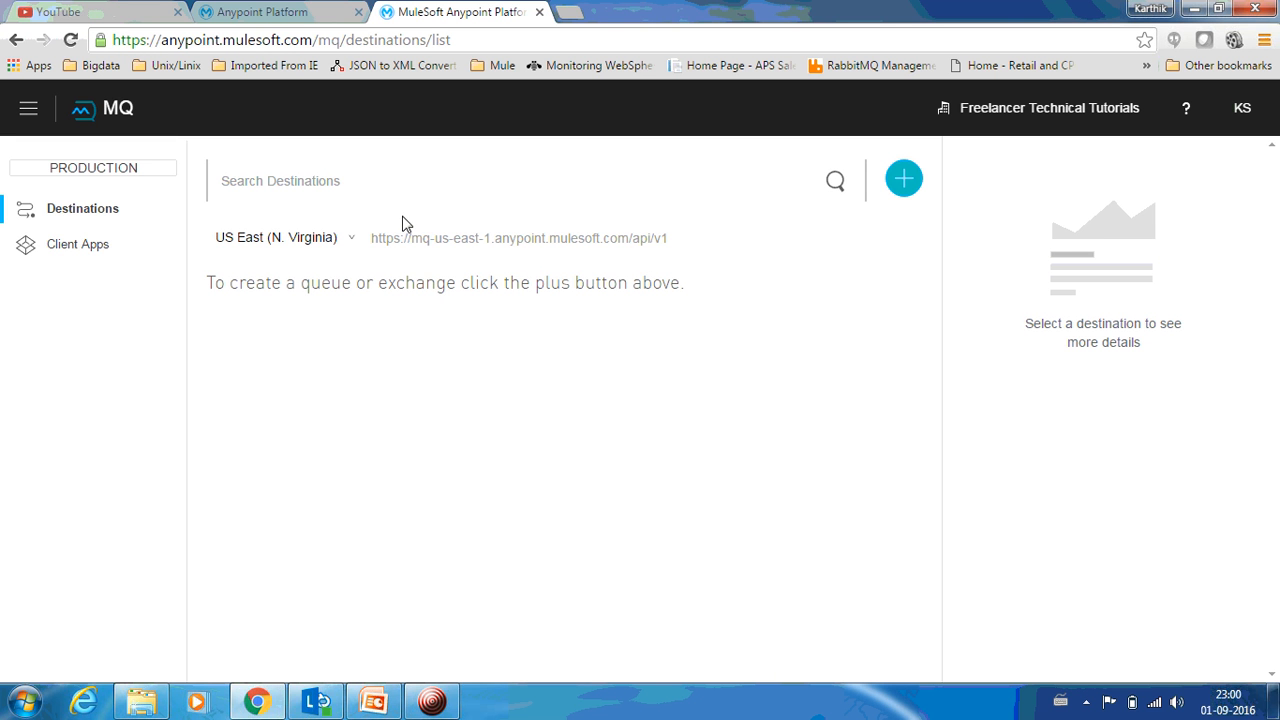
mouse_move(660, 248)
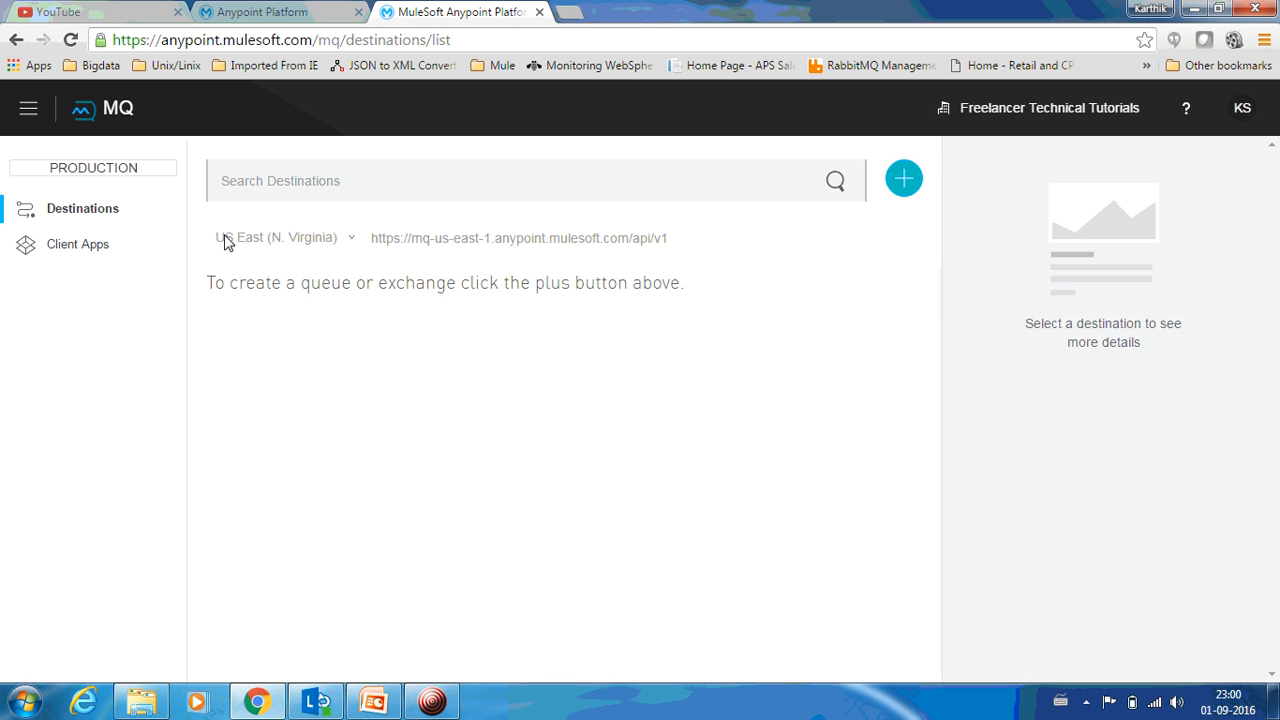
mouse_move(85, 221)
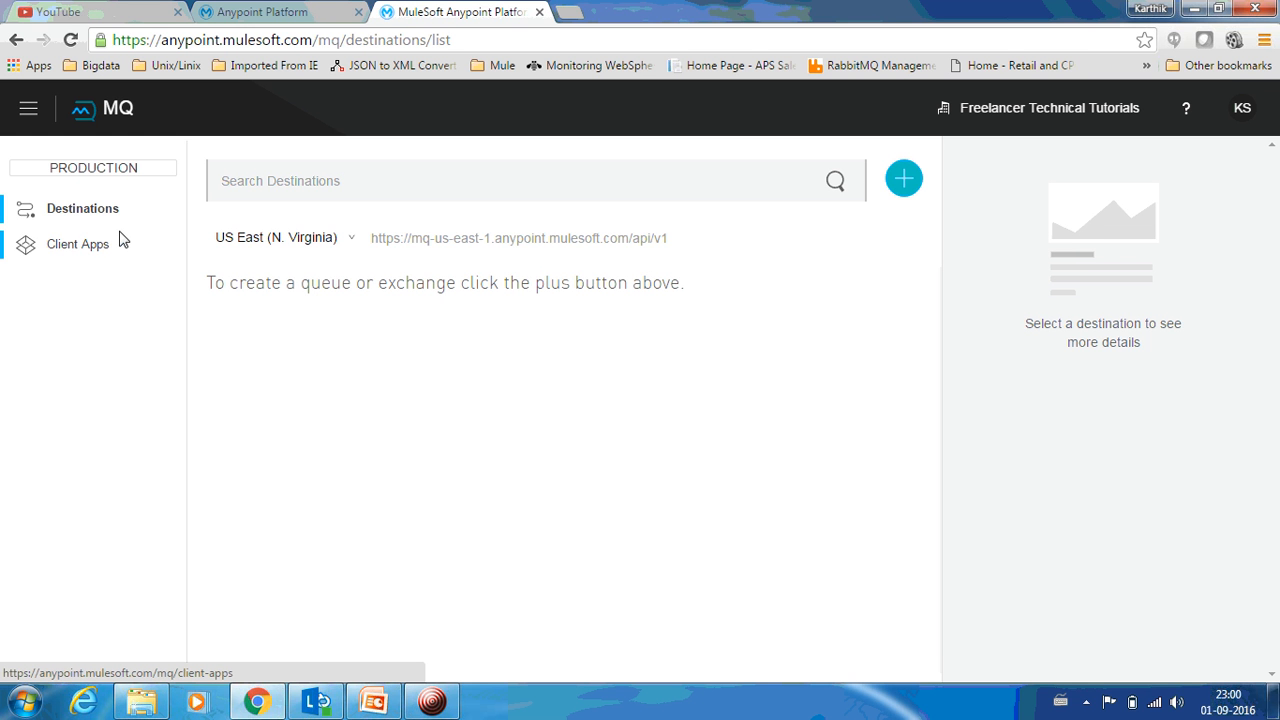
mouse_move(80, 250)
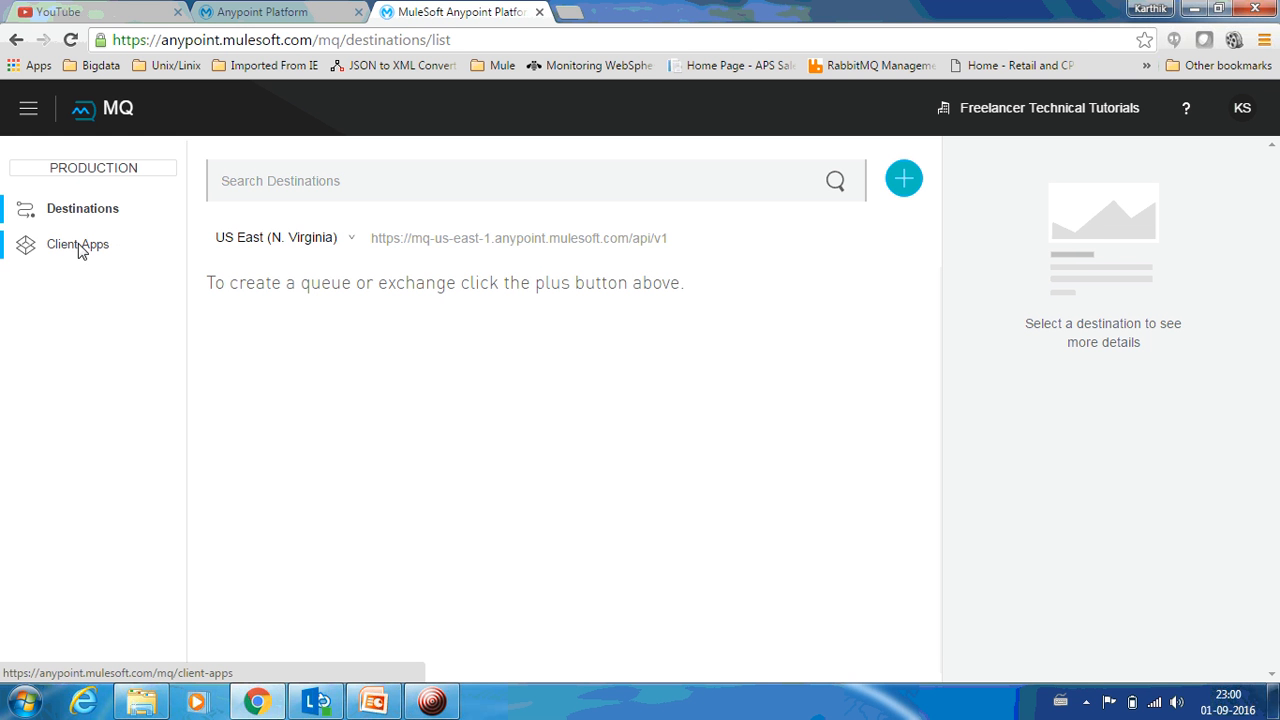
- Visit Client Apps, which shows an error, then return to the empty Destinations list
left_click(77, 244)
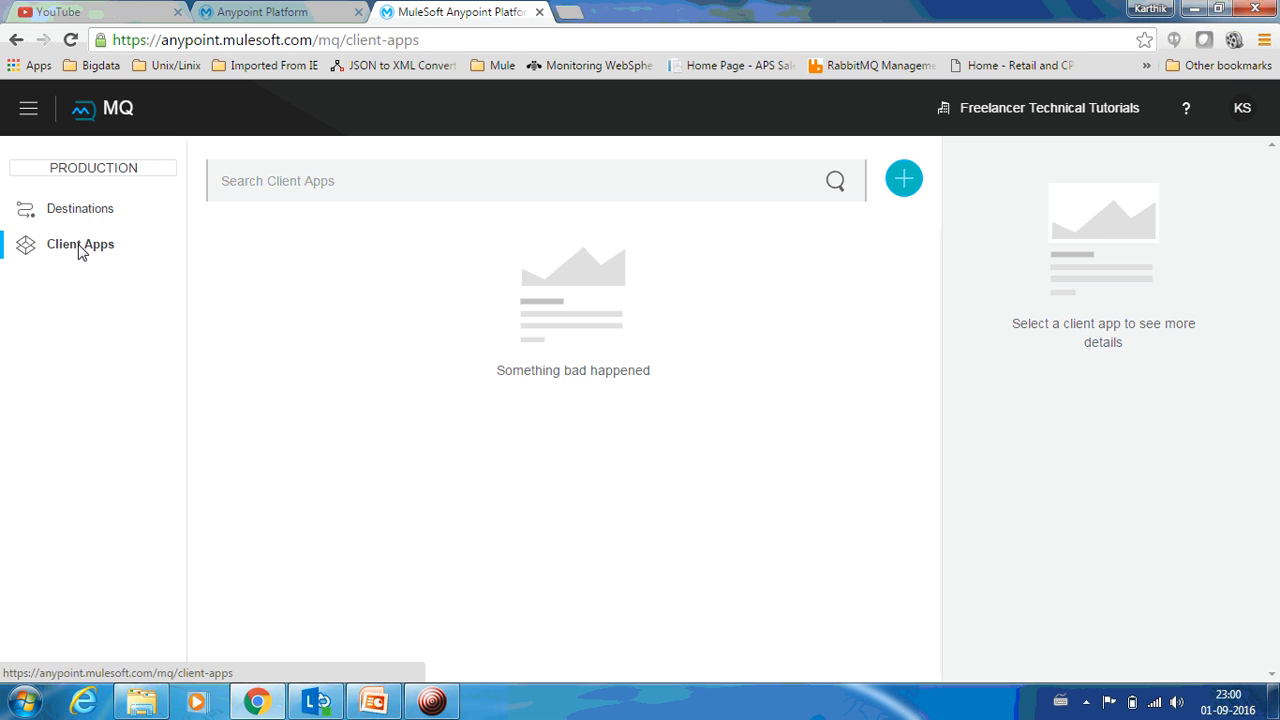
left_click(82, 208)
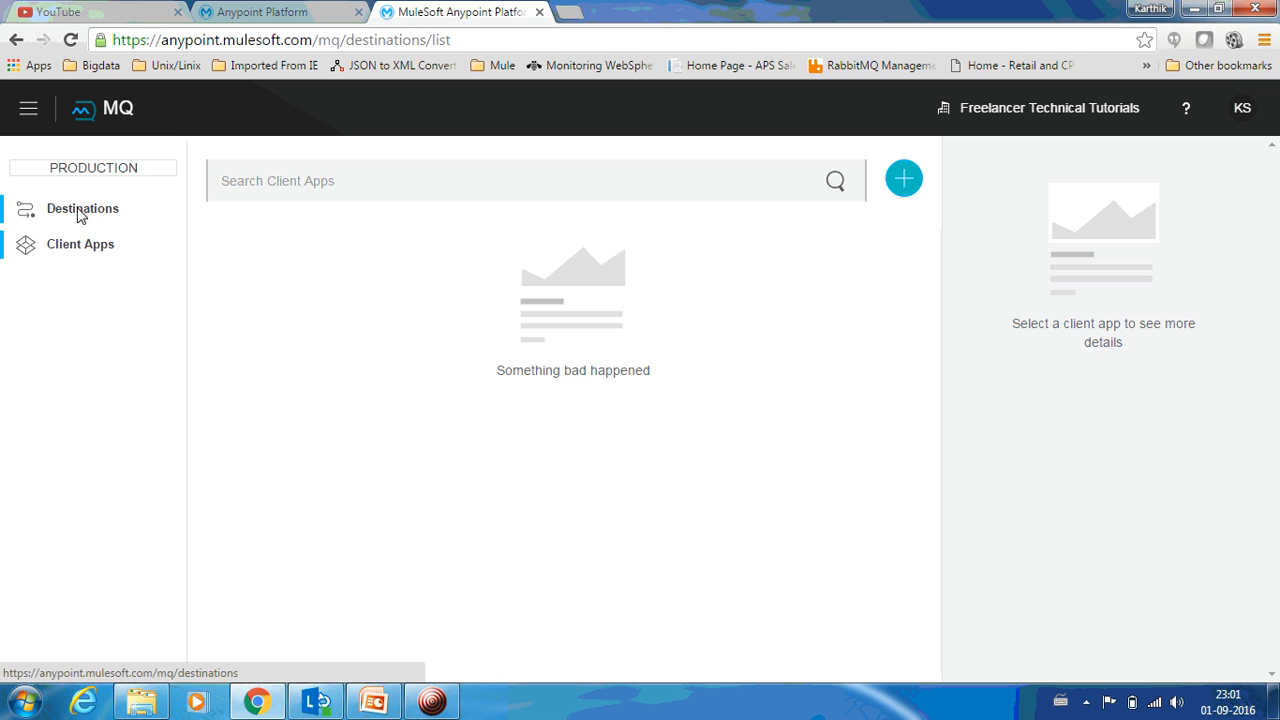
left_click(82, 208)
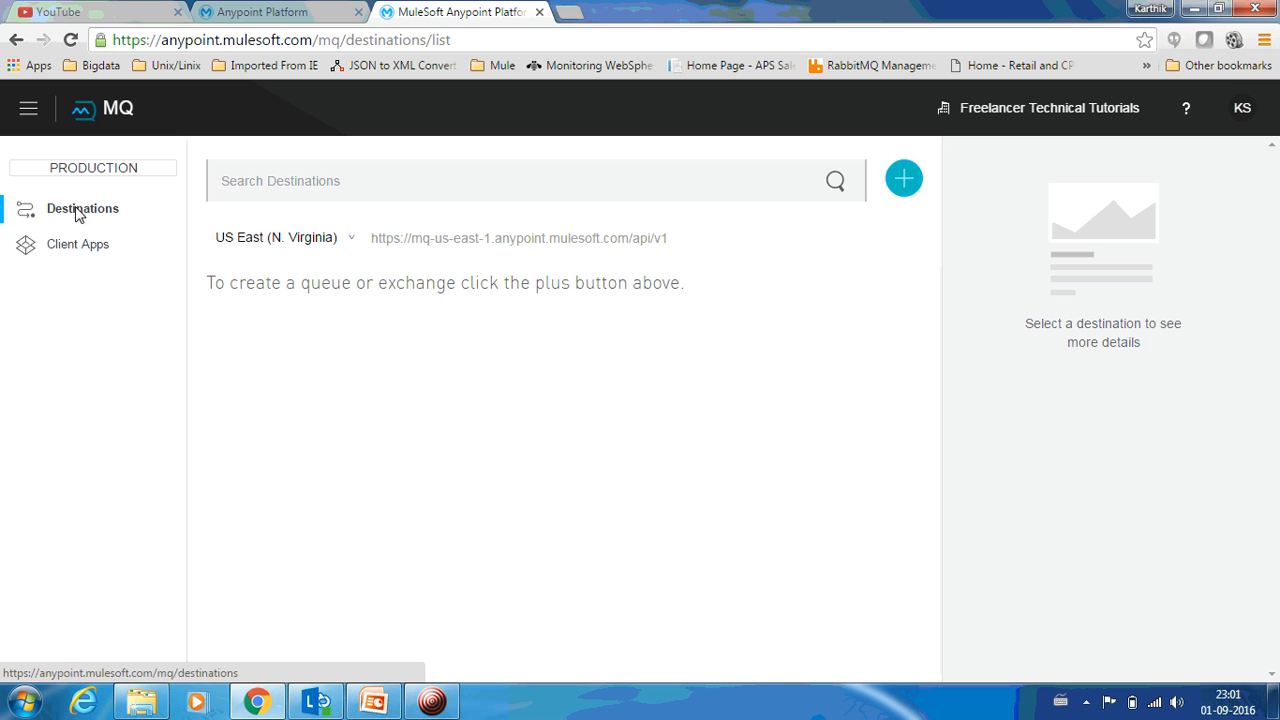
mouse_move(870, 230)
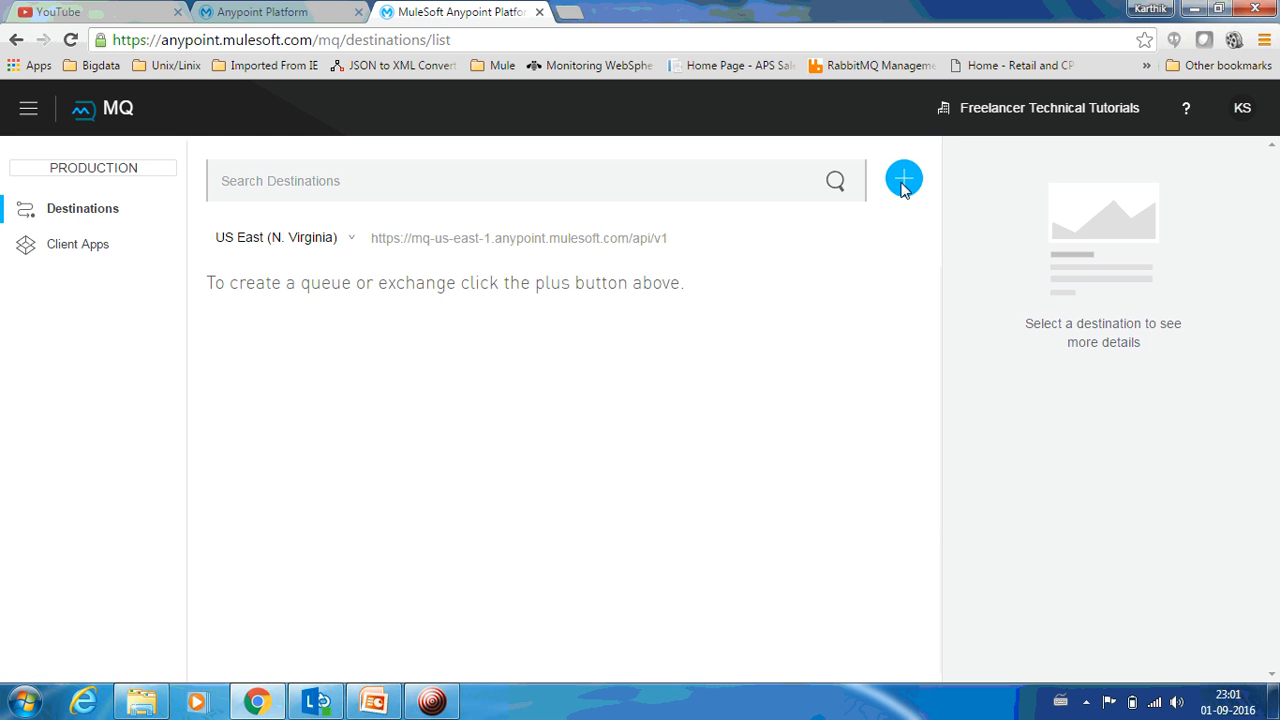
- Choose Queue from the blue plus button's Create menu
left_click(904, 180)
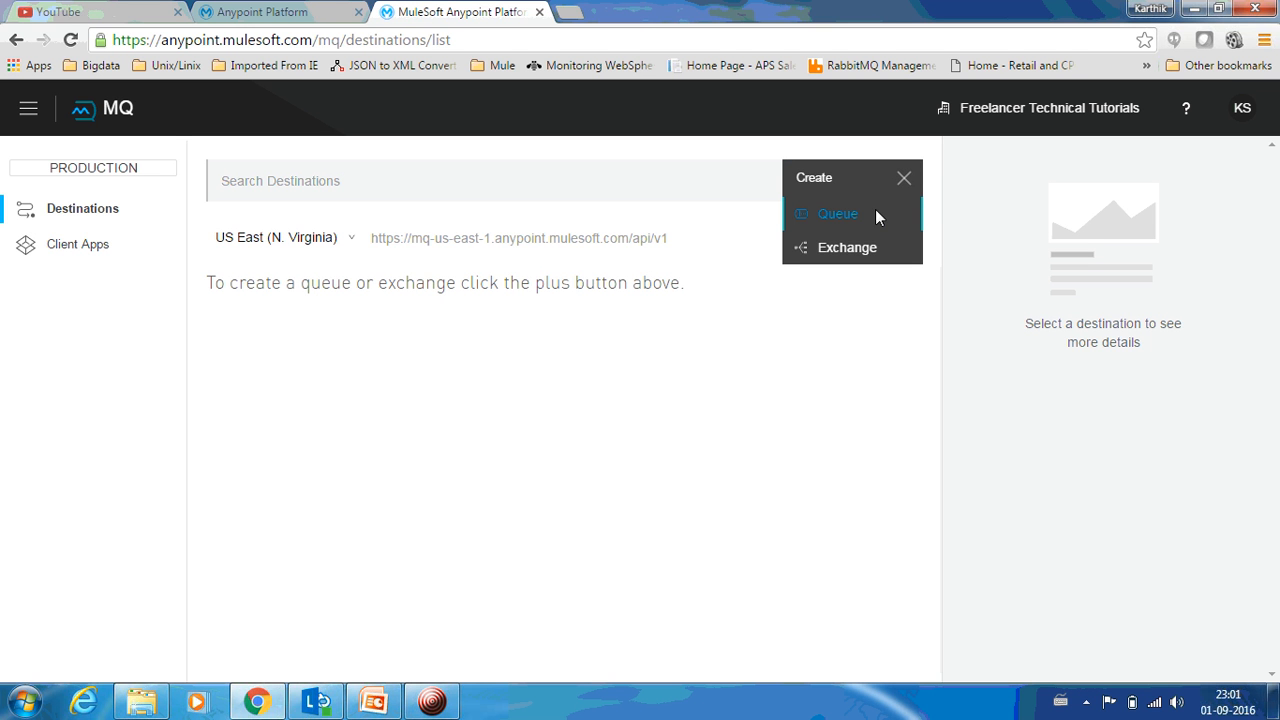
mouse_move(862, 222)
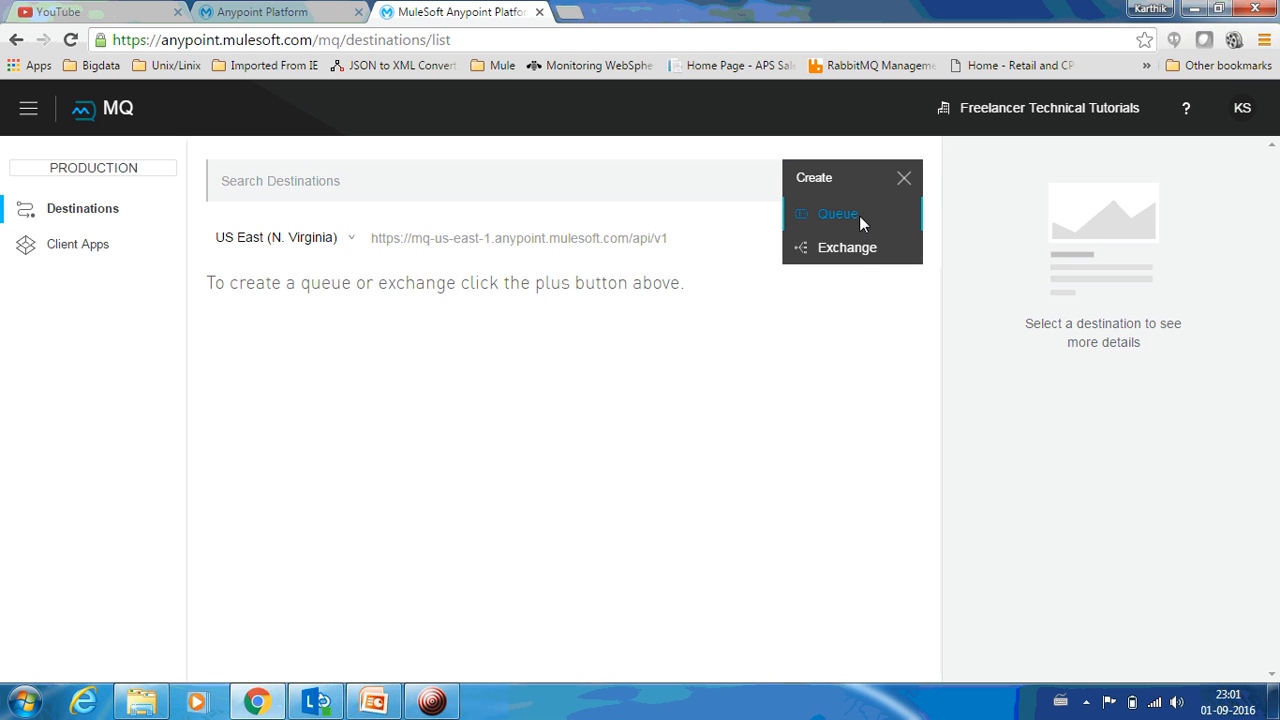
mouse_move(847, 247)
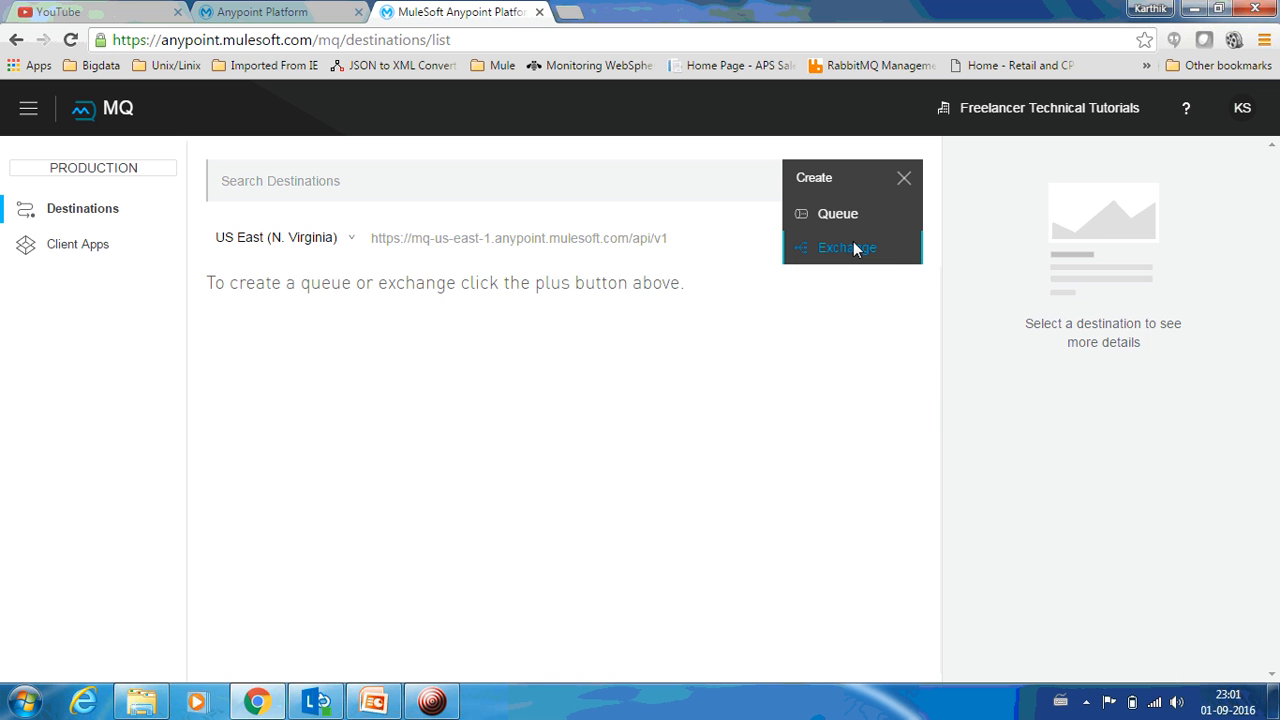
left_click(838, 213)
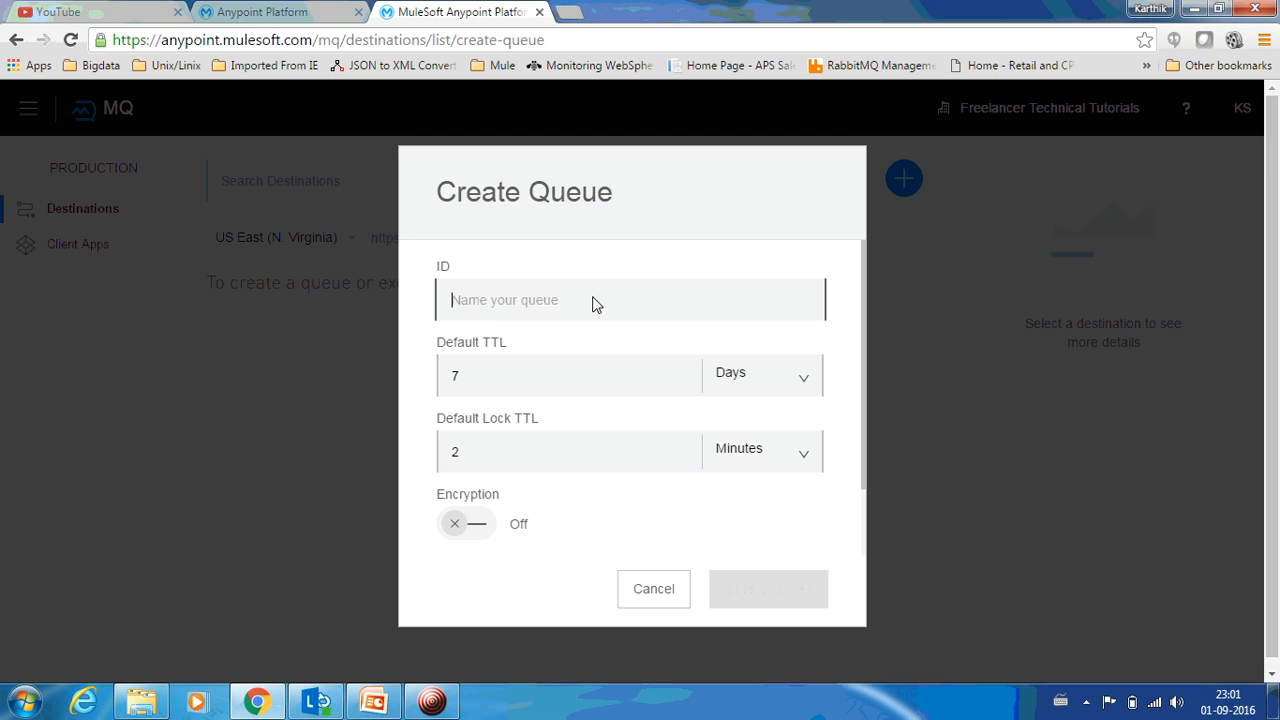
- Save queue DEY-News with a 1-day default TTL and 2-minute lock TTL
type("DEY")
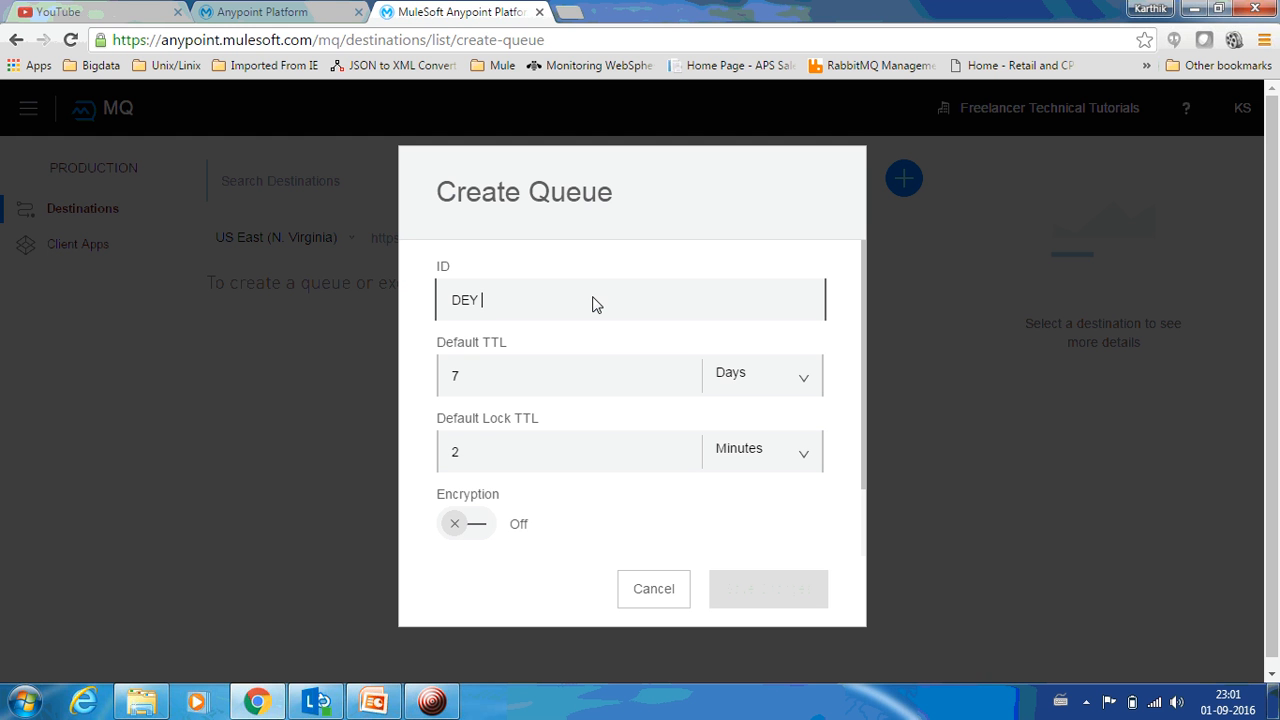
type("News")
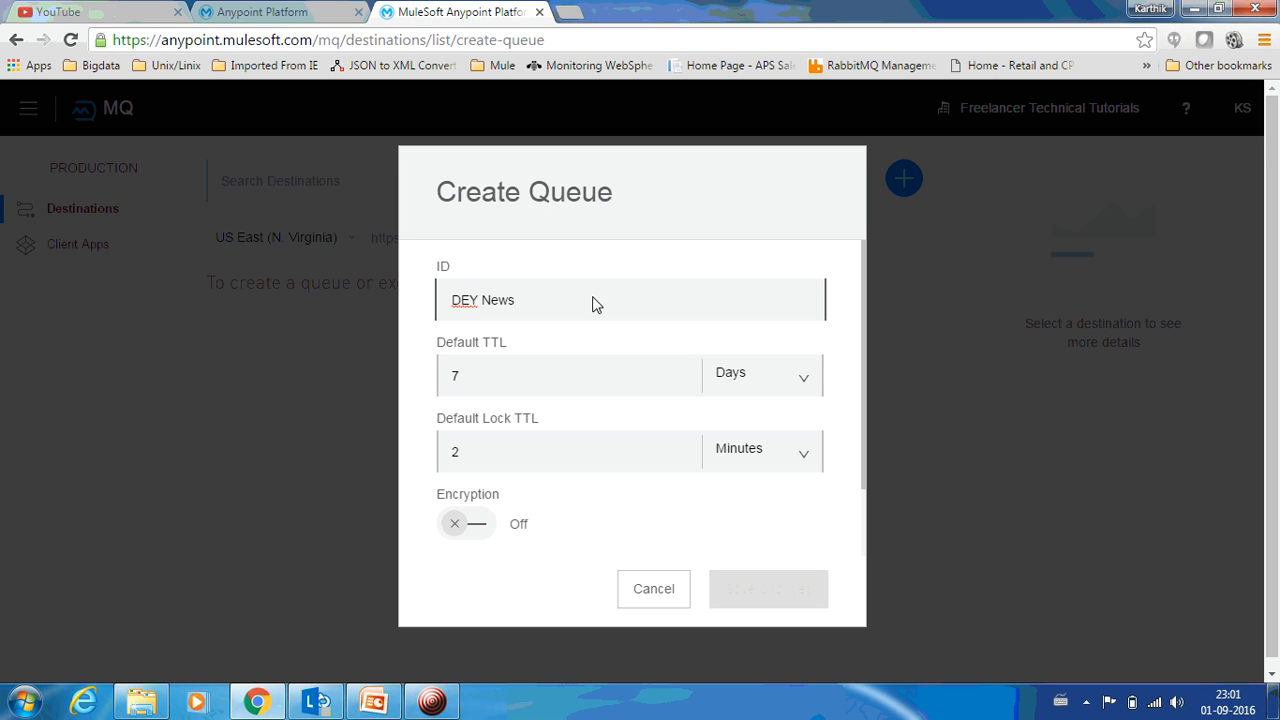
mouse_move(563, 337)
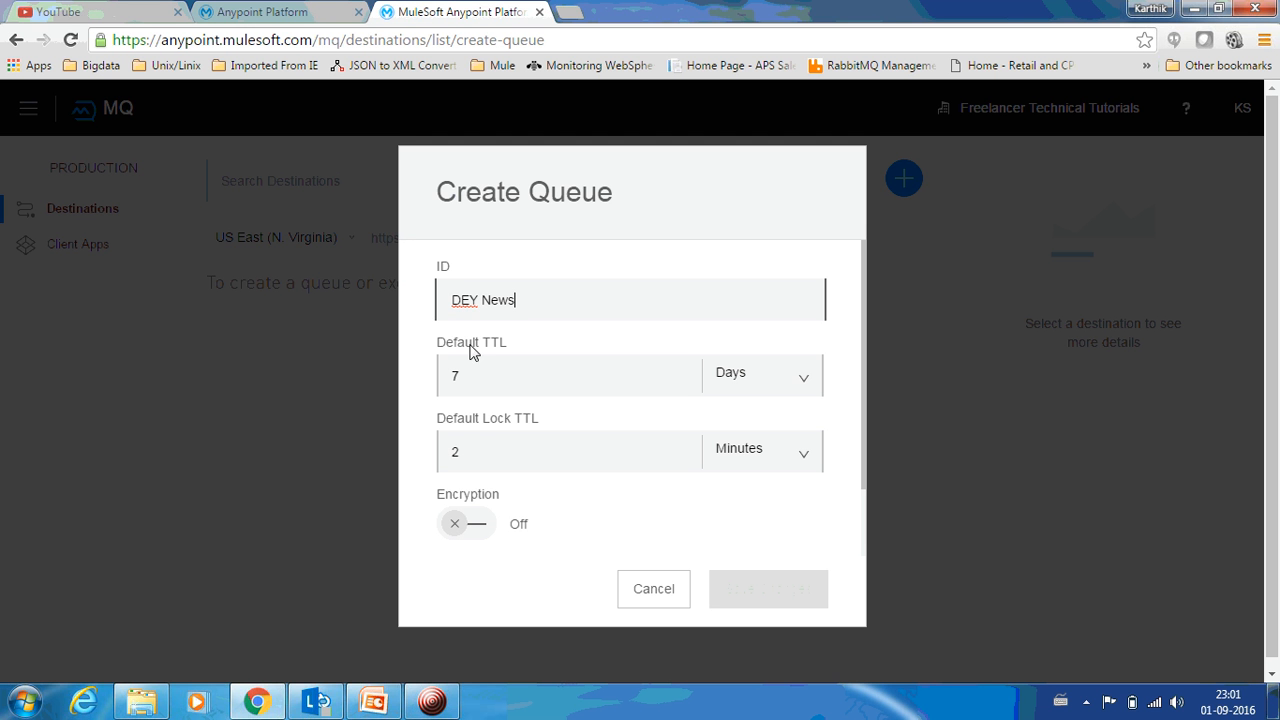
mouse_move(493, 356)
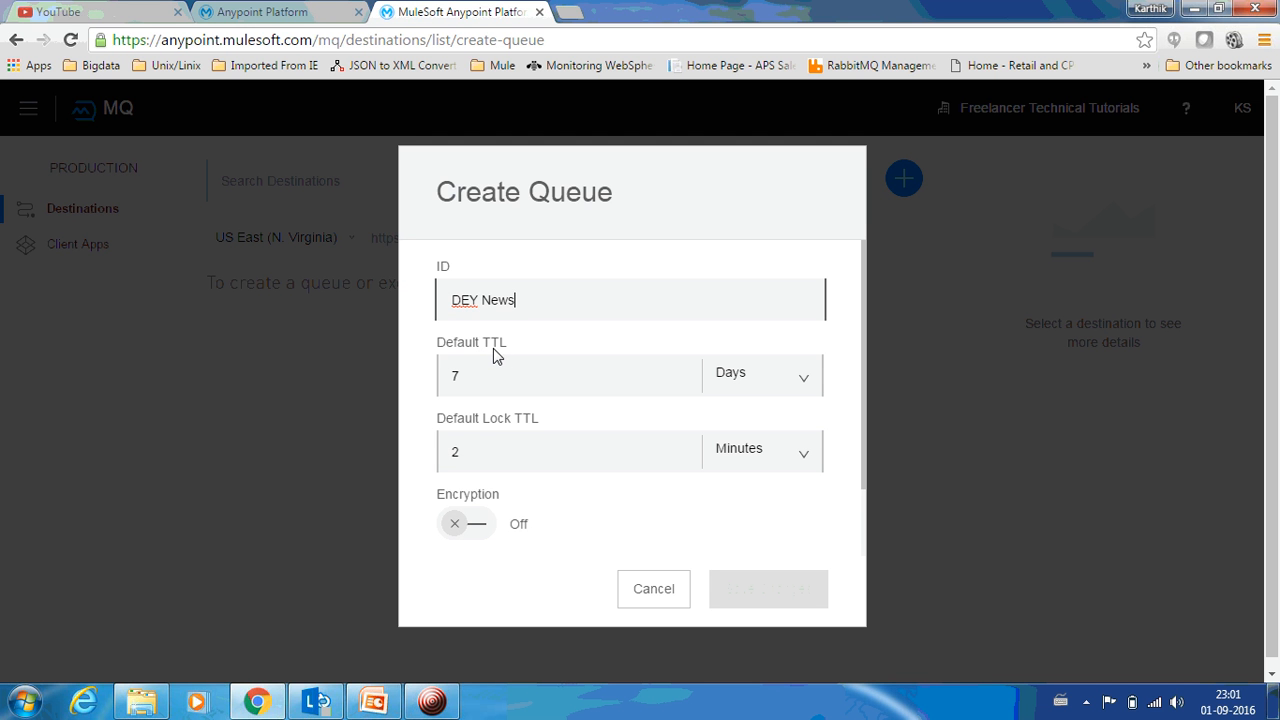
mouse_move(517, 356)
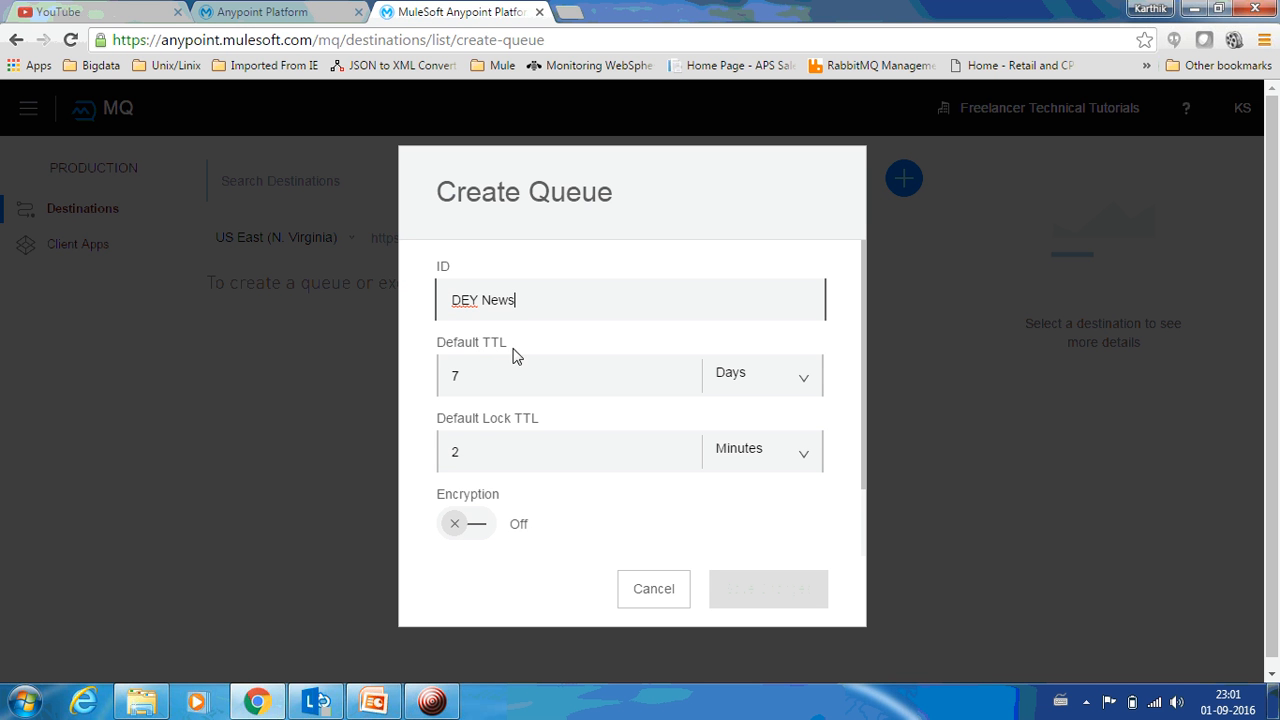
mouse_move(528, 358)
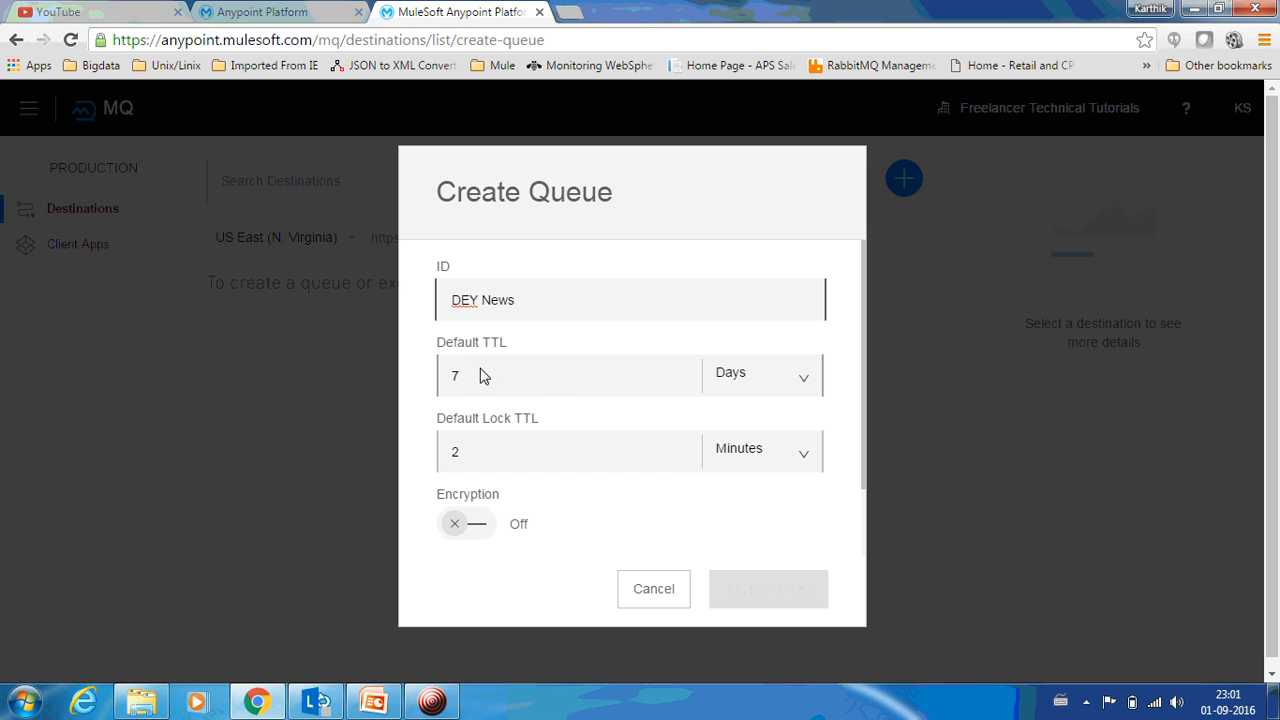
mouse_move(542, 378)
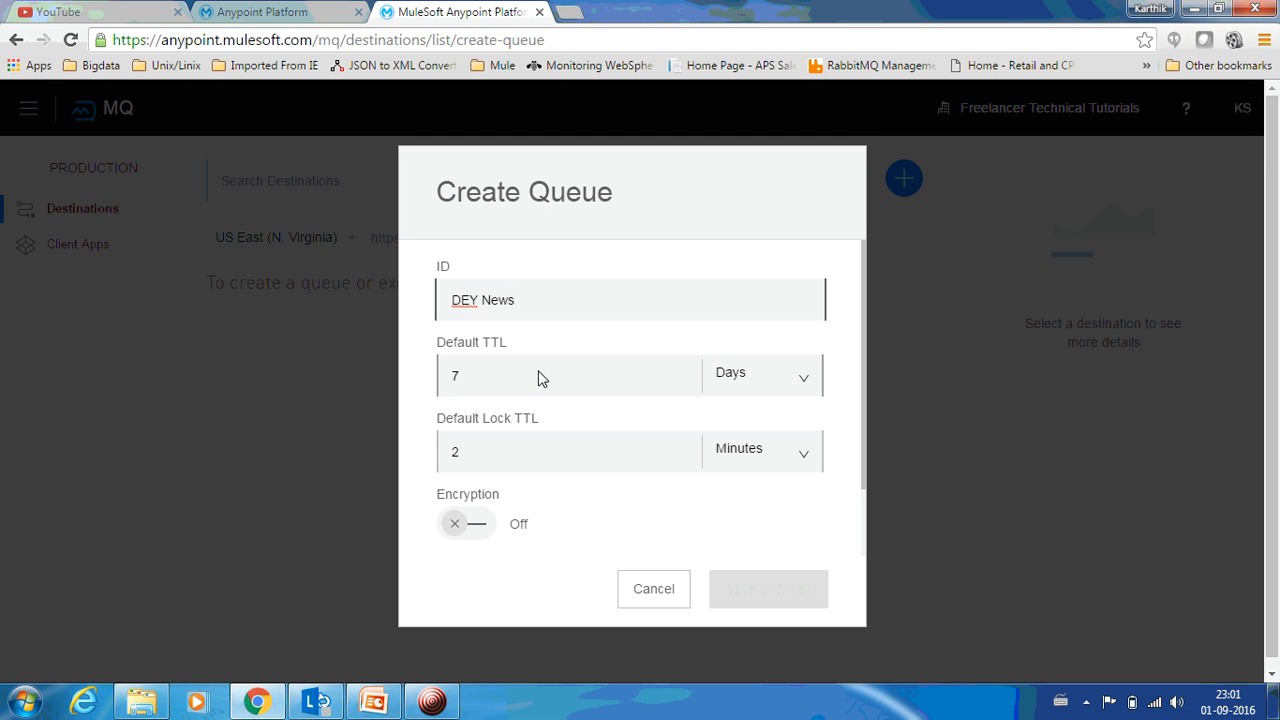
left_click(630, 300)
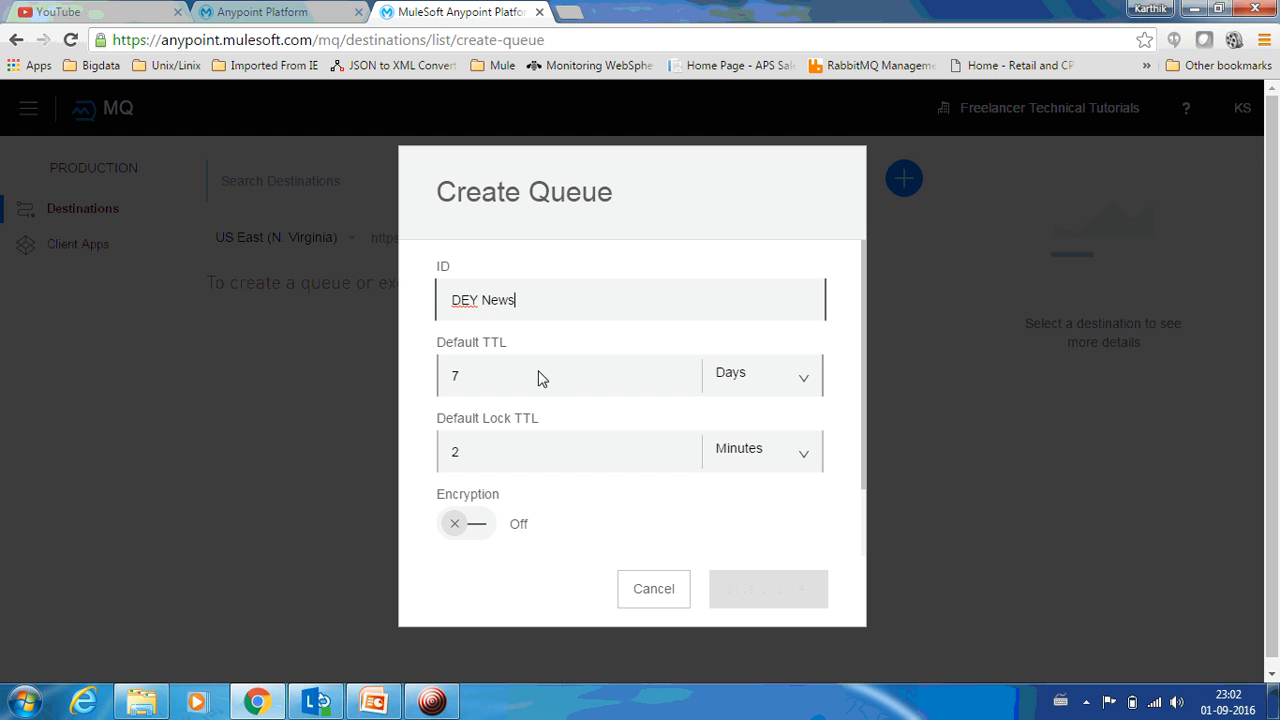
mouse_move(738, 385)
type("1")
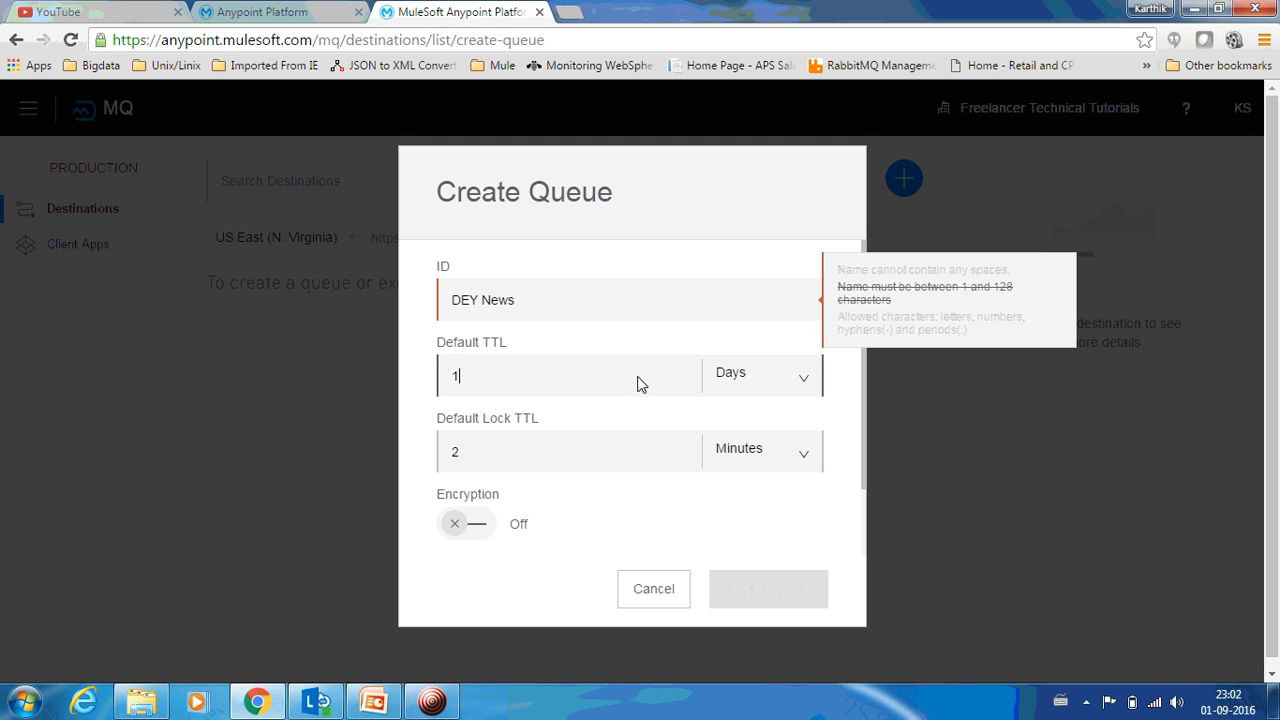
mouse_move(673, 350)
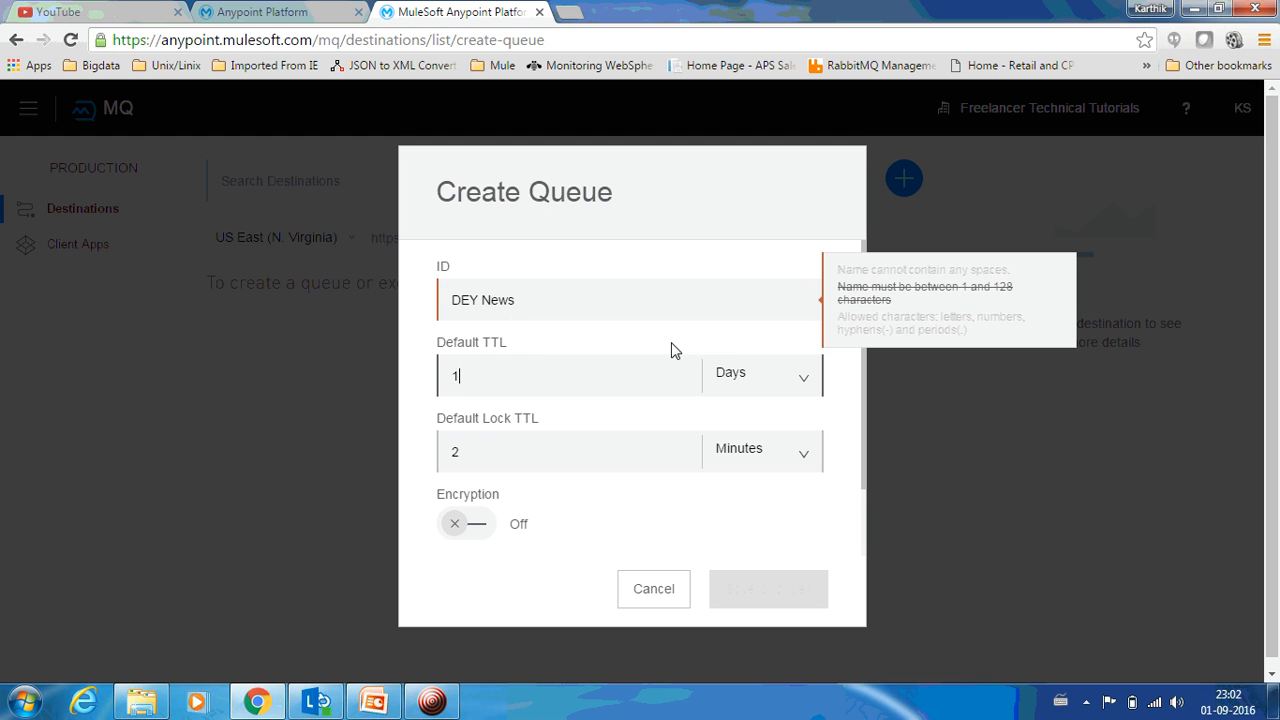
mouse_move(491, 307)
type("-")
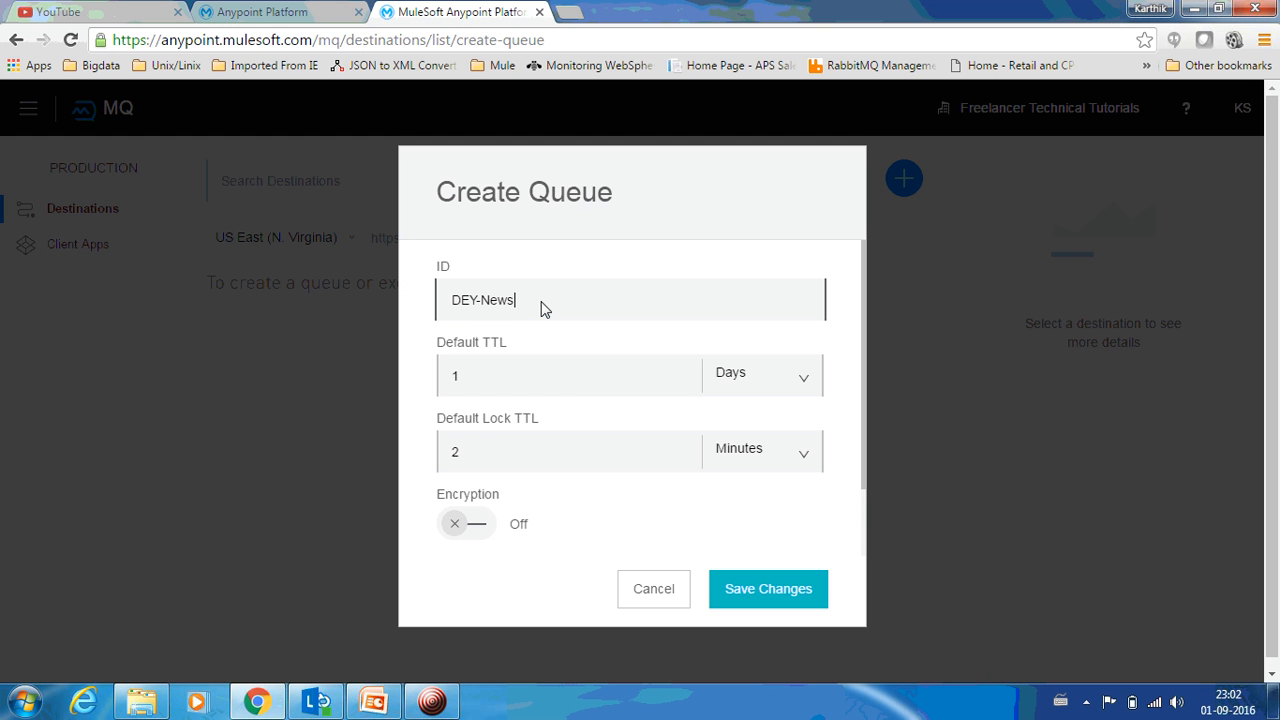
type("\" \"")
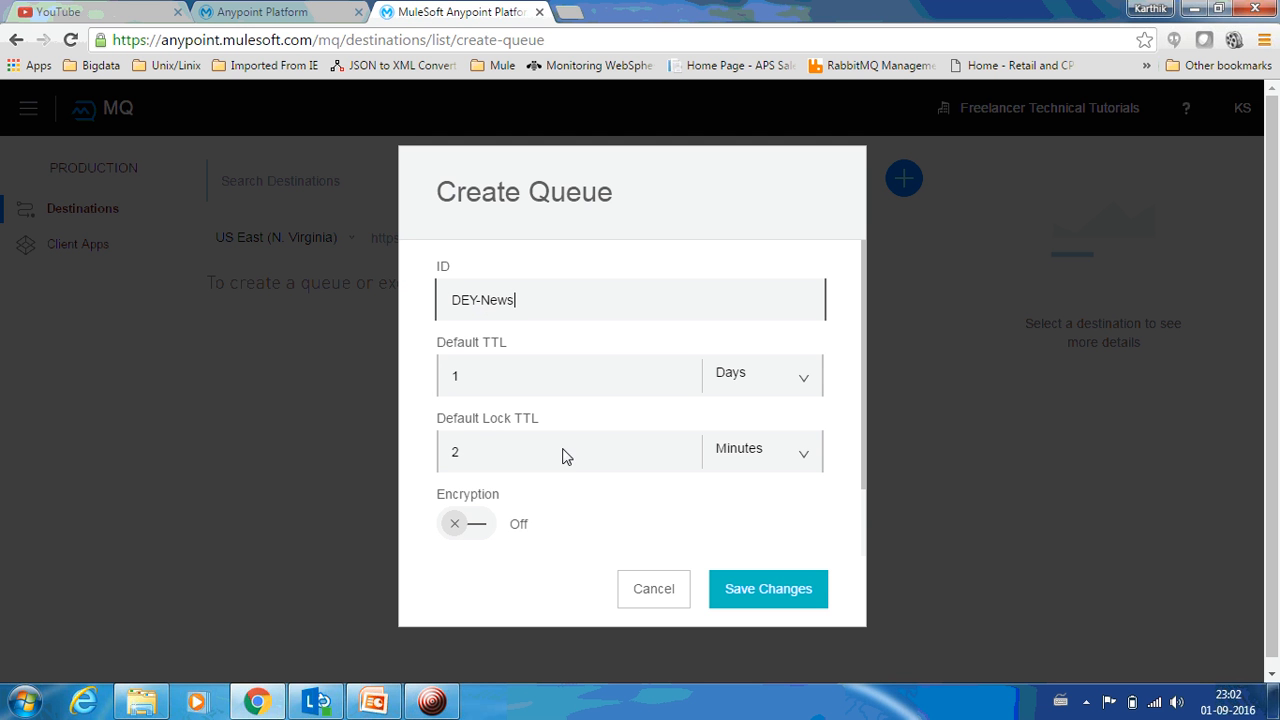
mouse_move(444, 433)
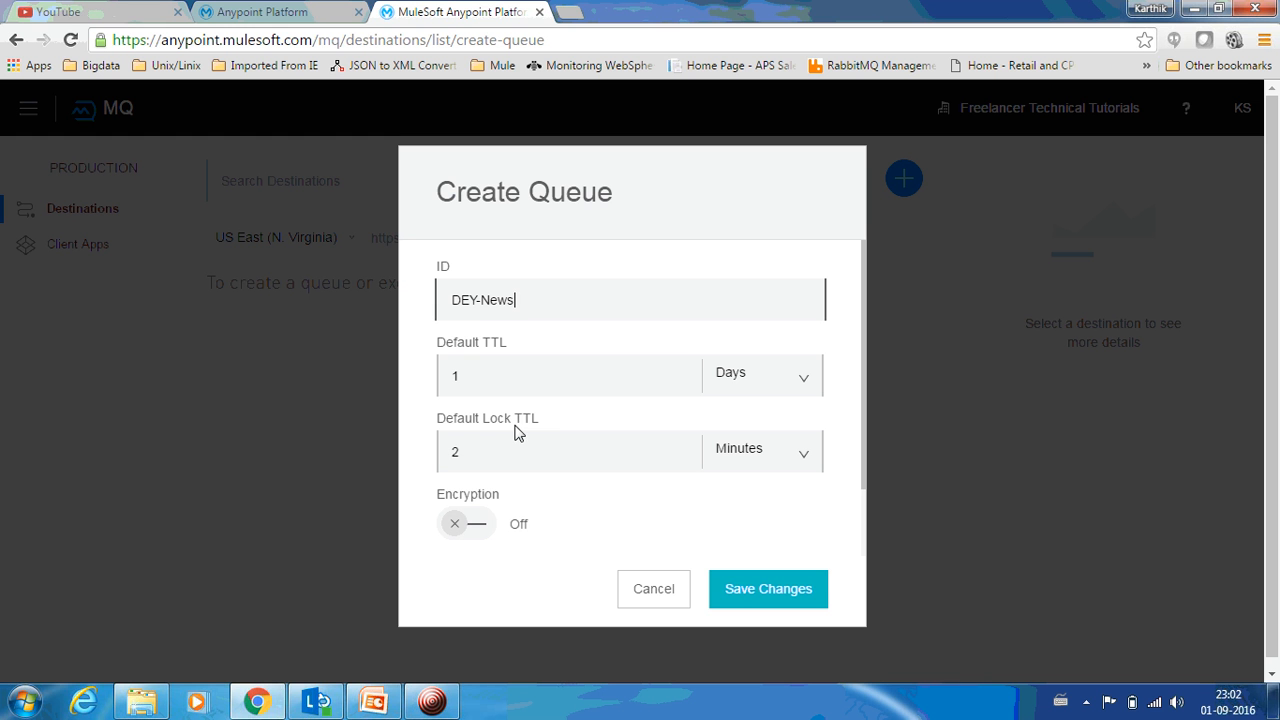
mouse_move(560, 438)
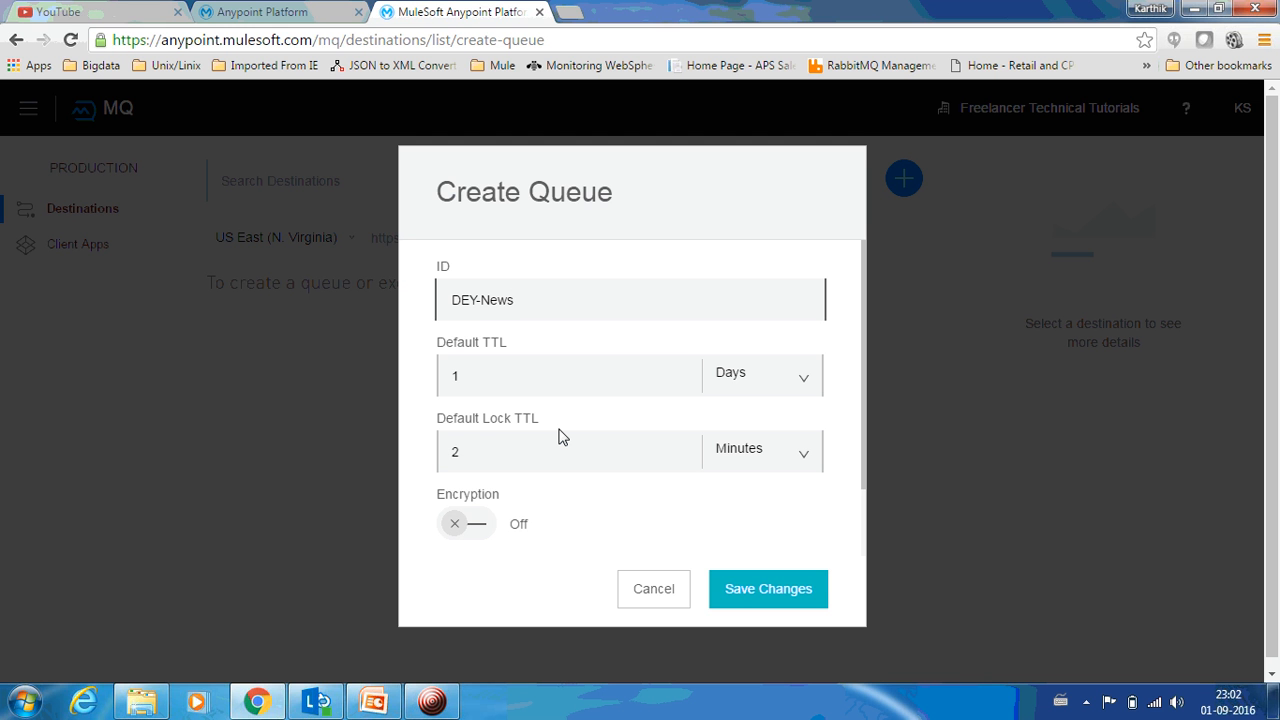
left_click(515, 300)
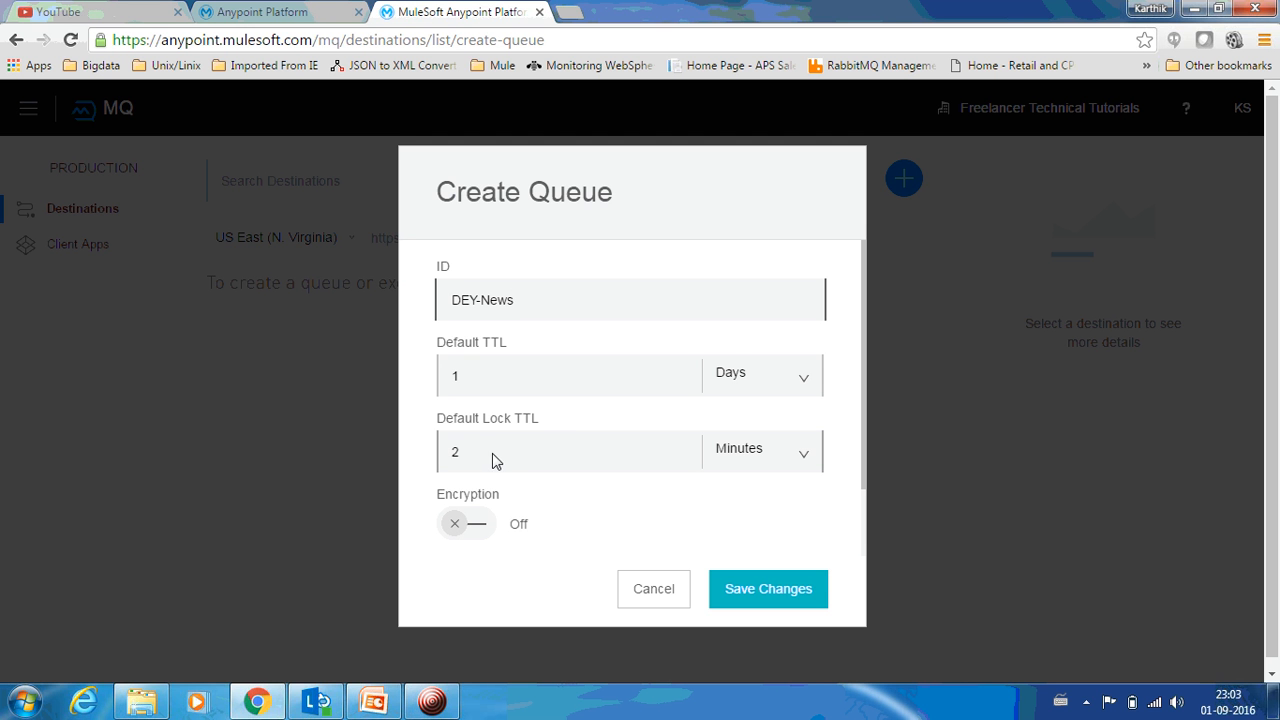
mouse_move(525, 467)
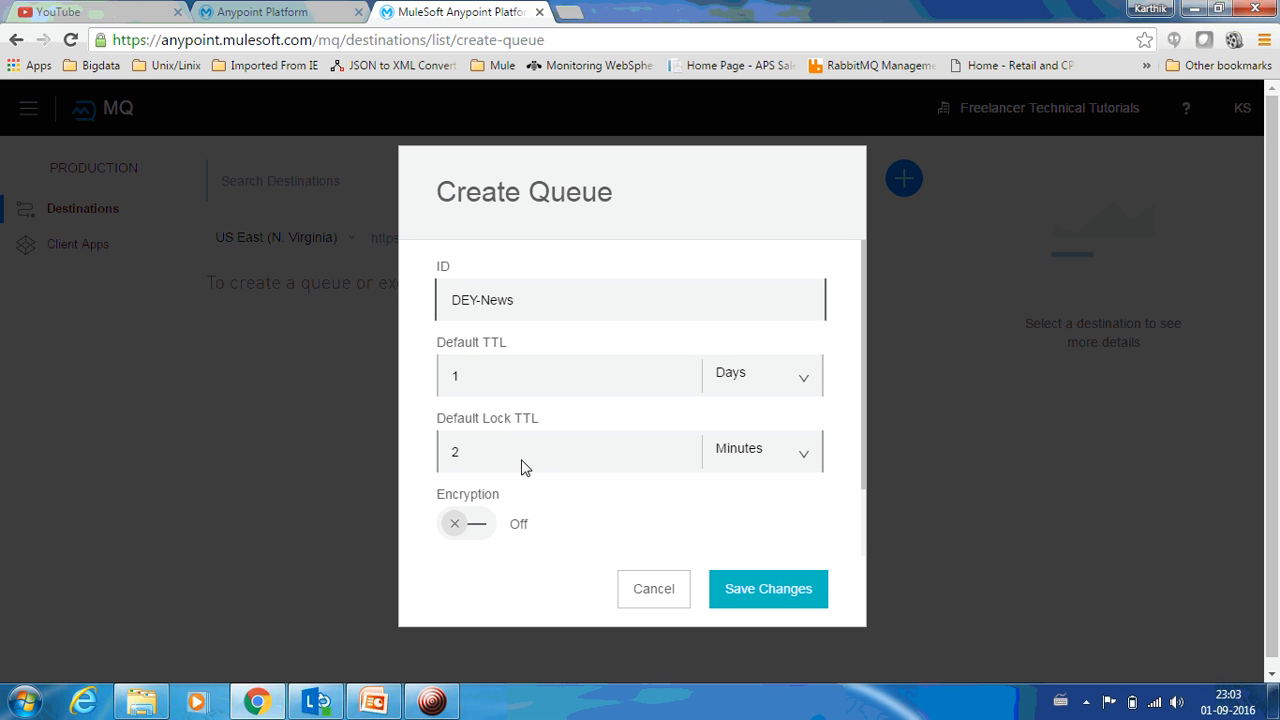
left_click(515, 300)
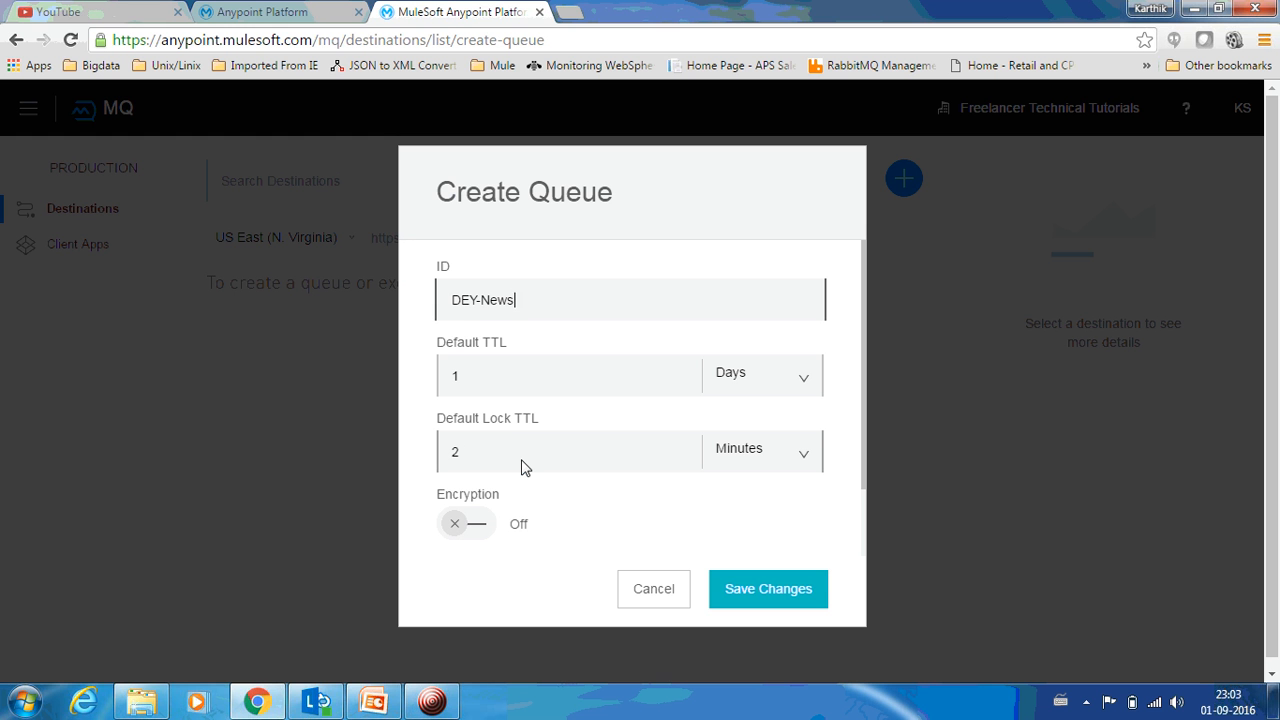
mouse_move(467, 443)
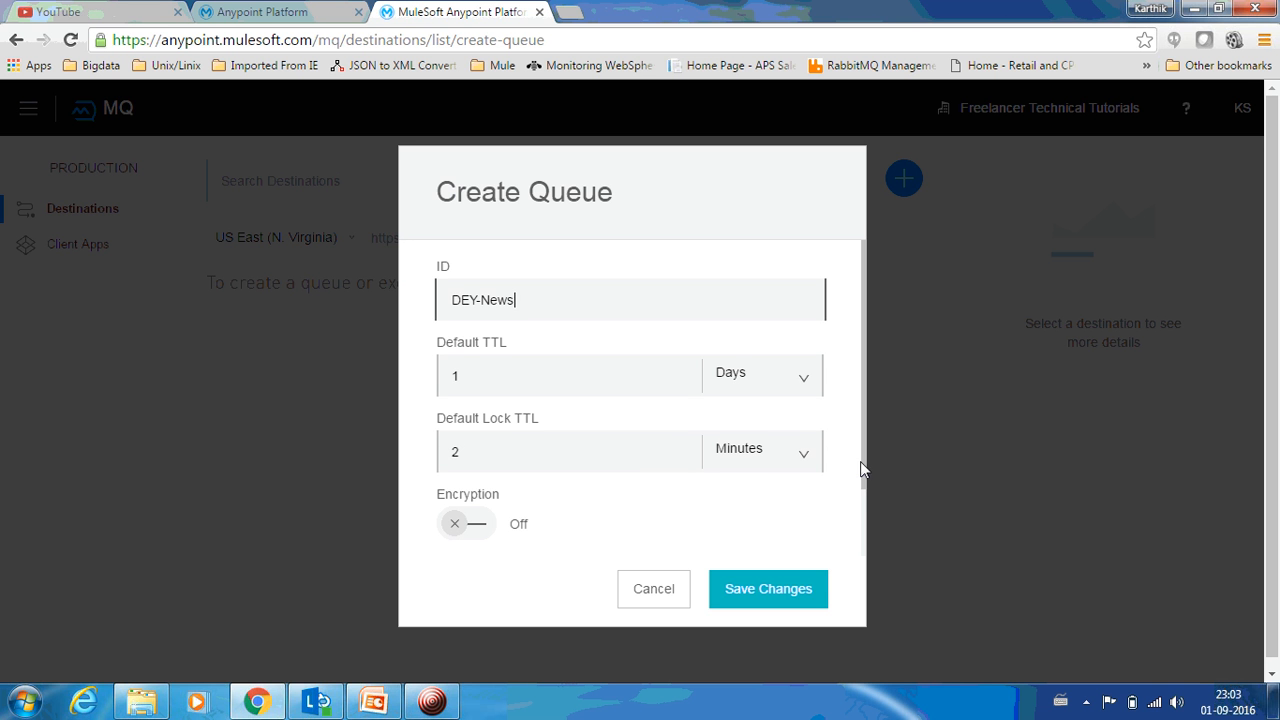
scroll("down", 3)
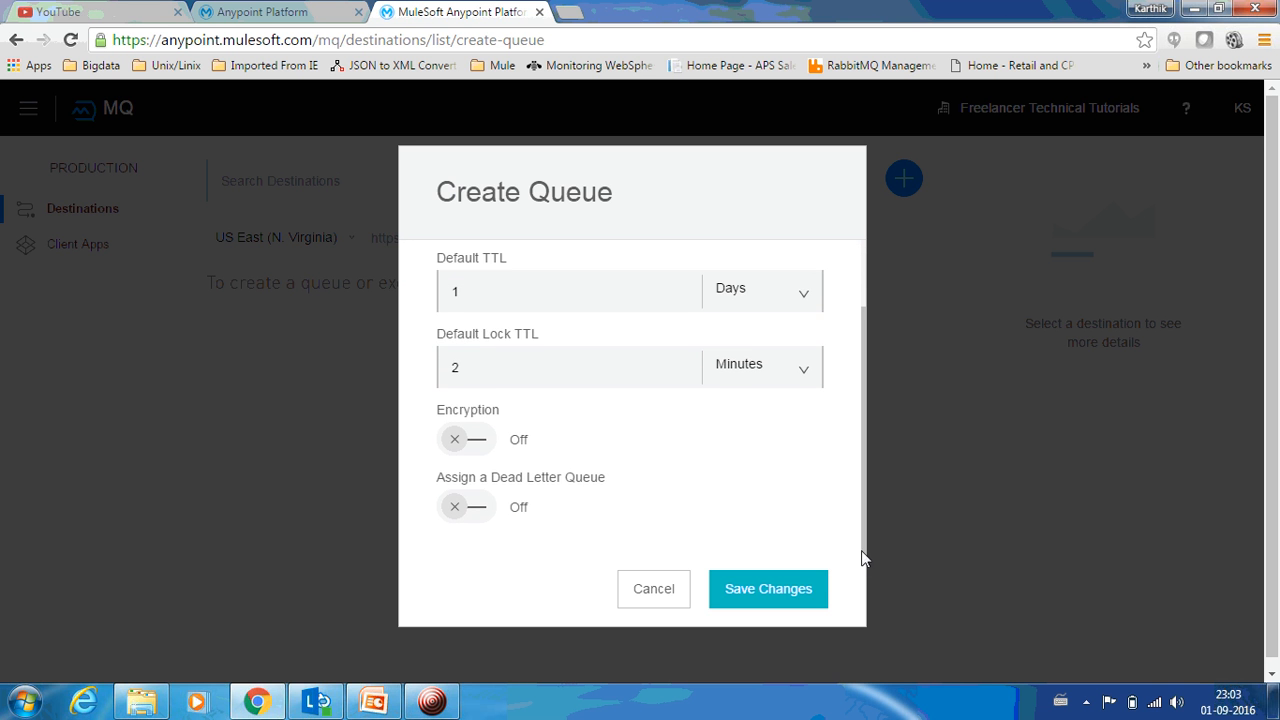
mouse_move(478, 506)
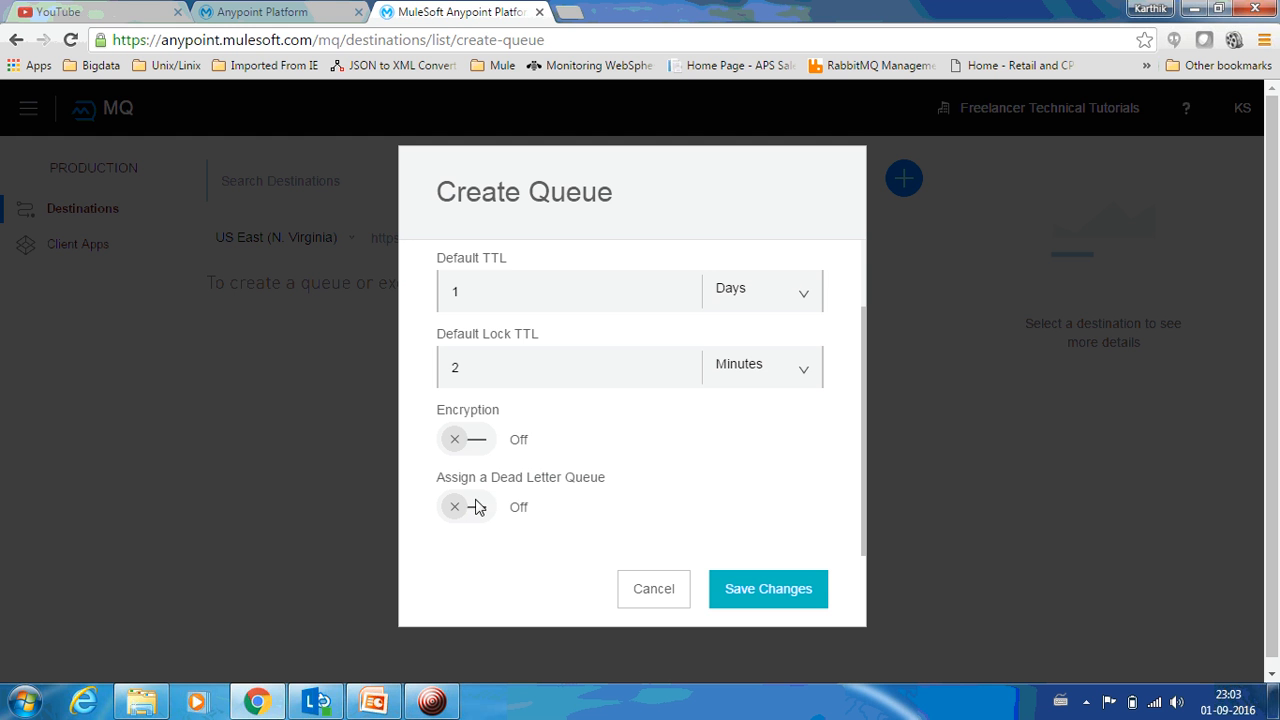
mouse_move(466, 477)
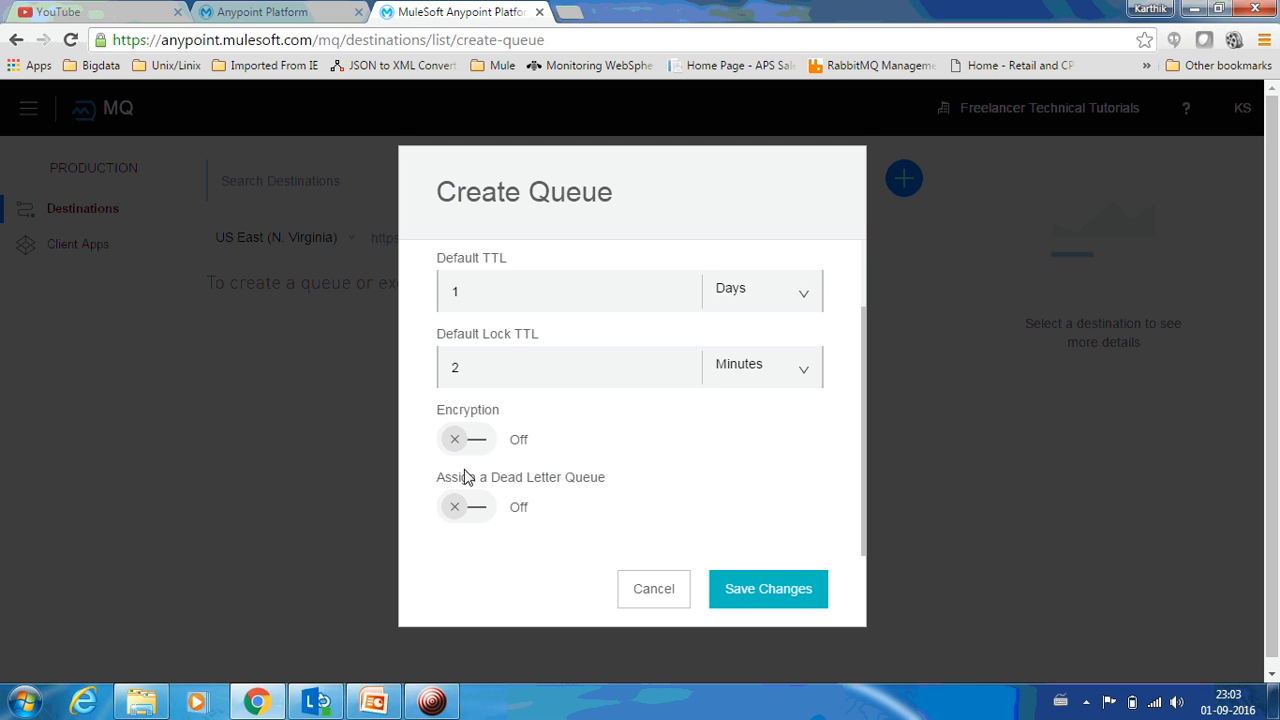
mouse_move(459, 497)
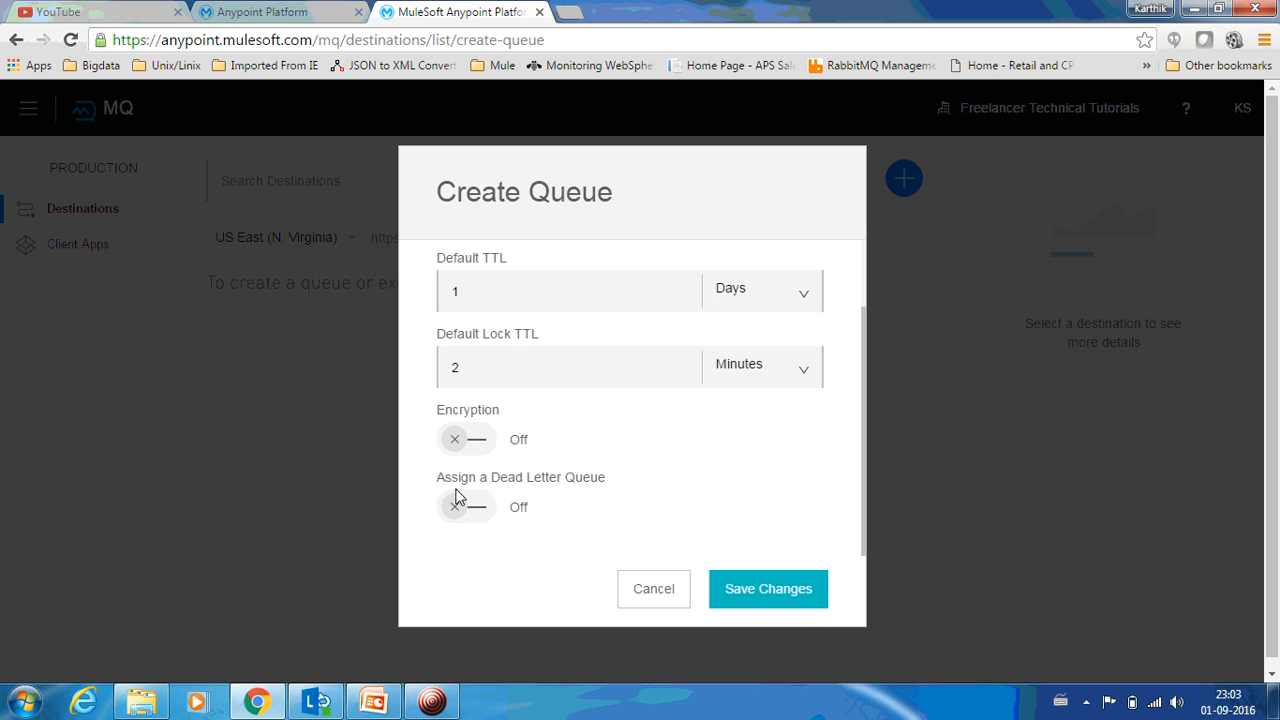
left_click(767, 588)
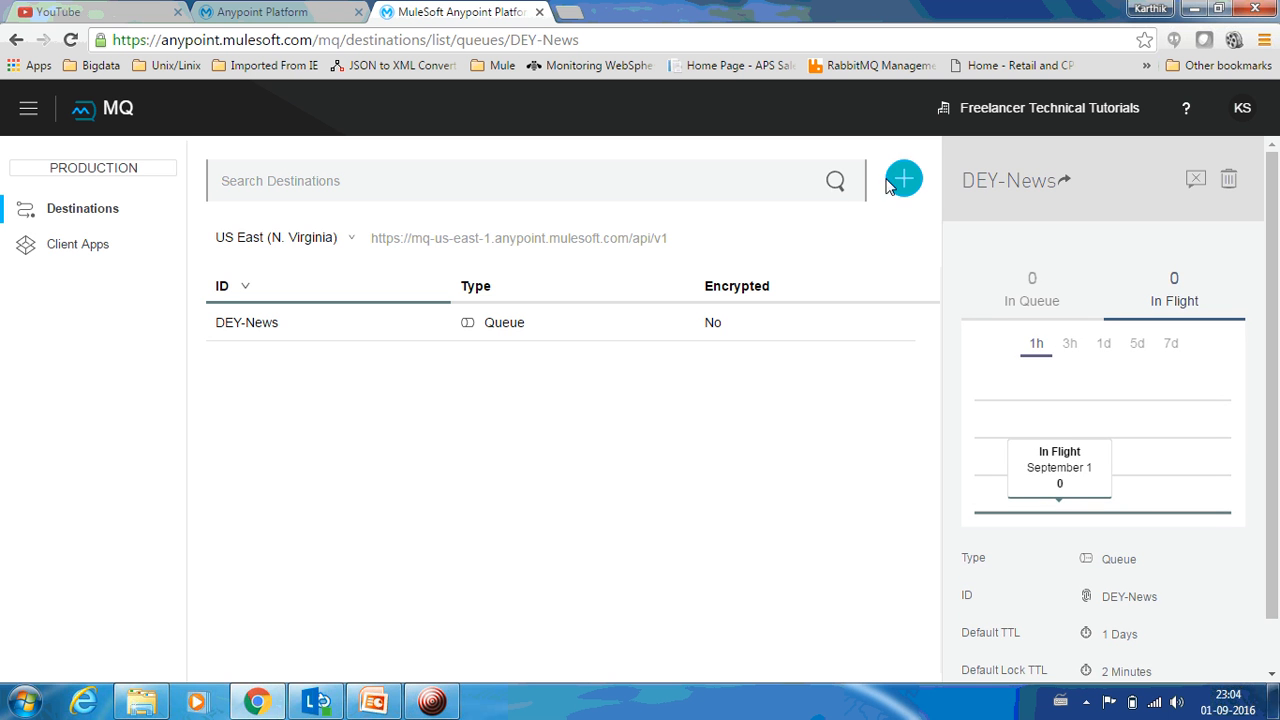
- Create and save the CBZ-News queue
left_click(903, 178)
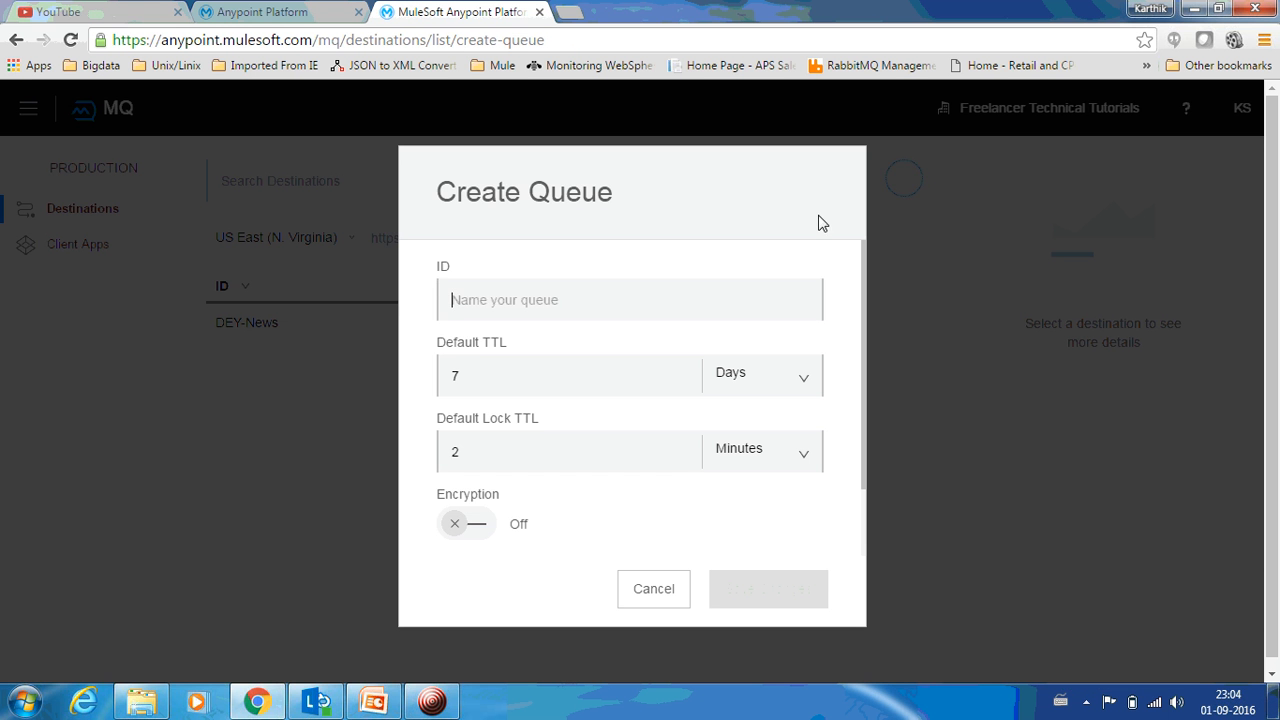
left_click(630, 300)
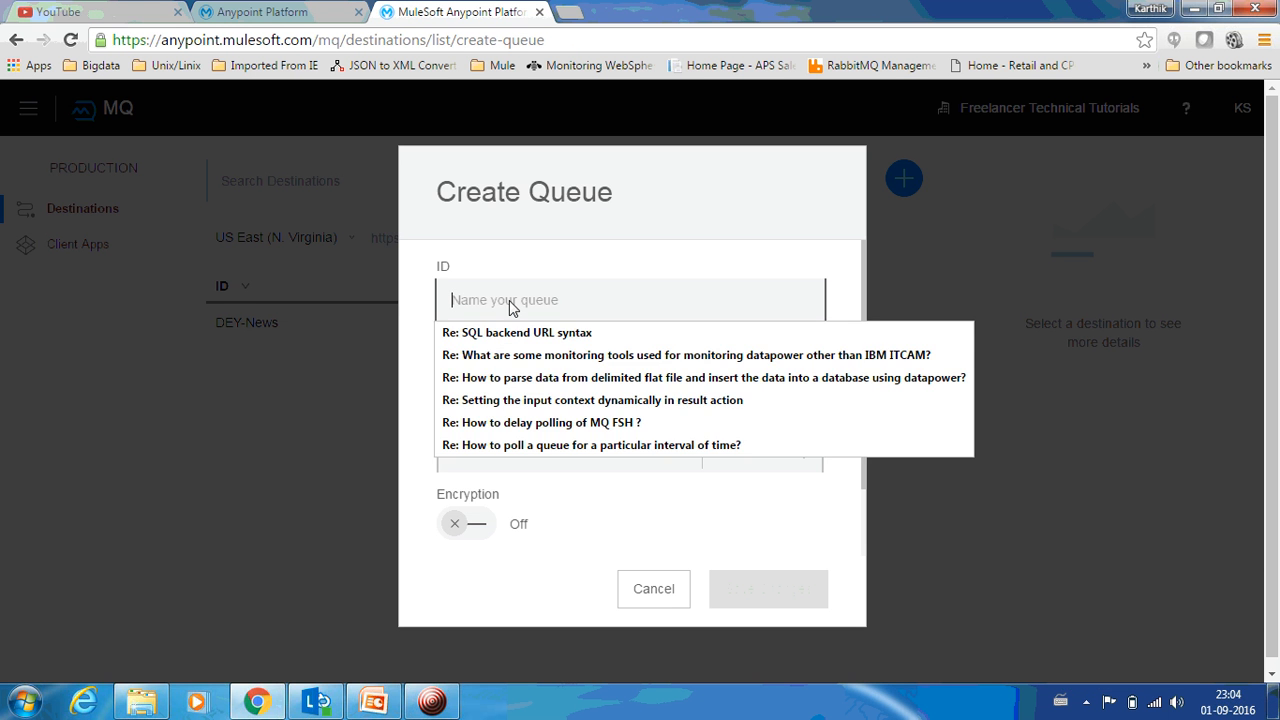
type("CBZ")
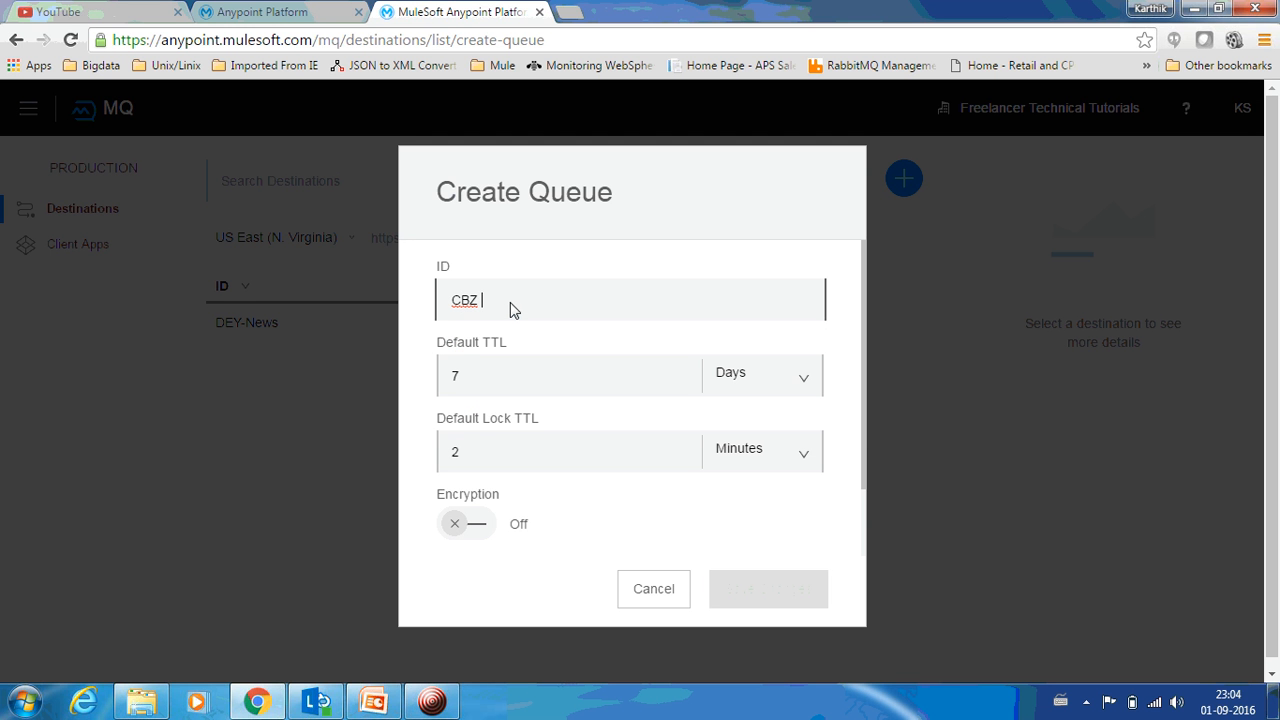
type("-News")
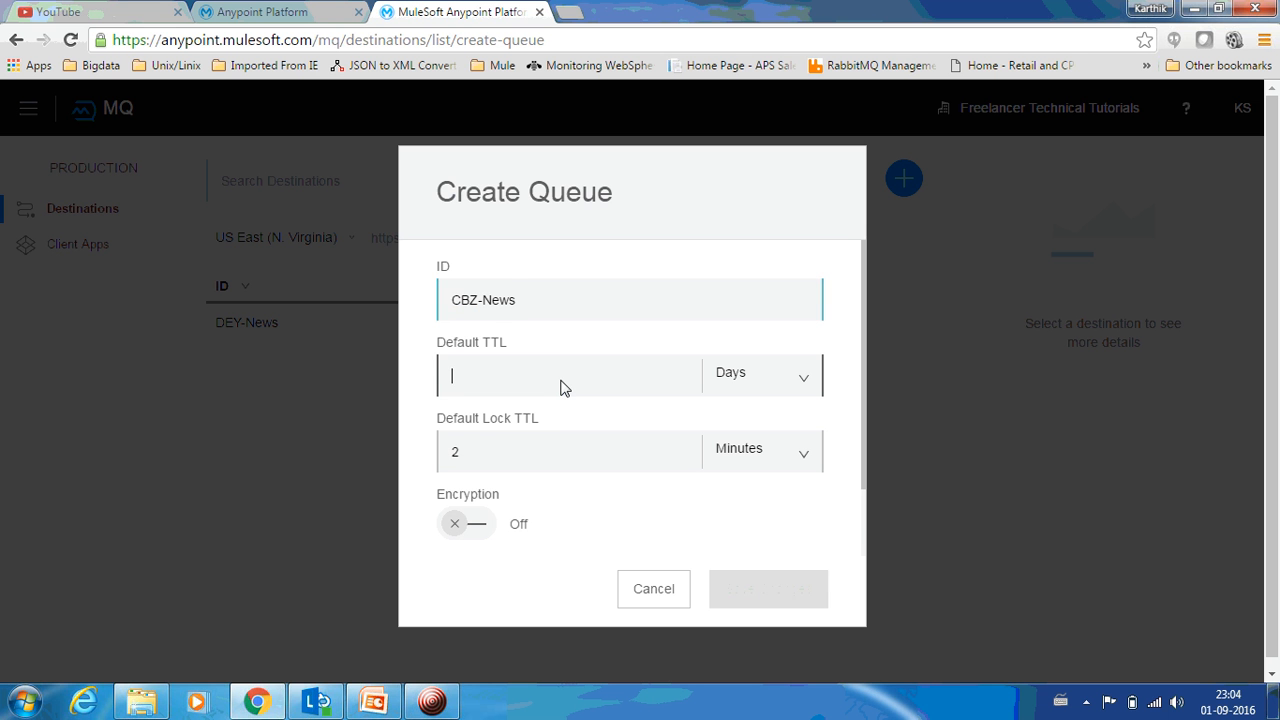
left_click(768, 589)
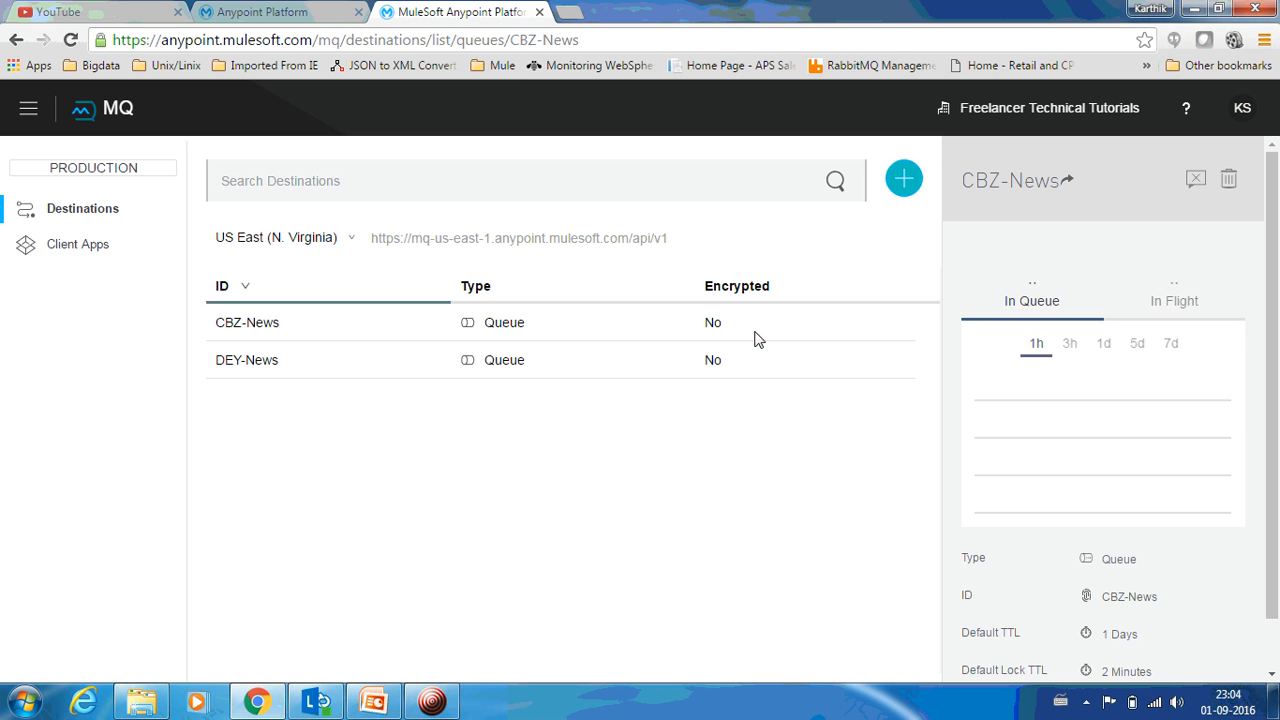
- Create and save the MNZ-News queue
left_click(903, 179)
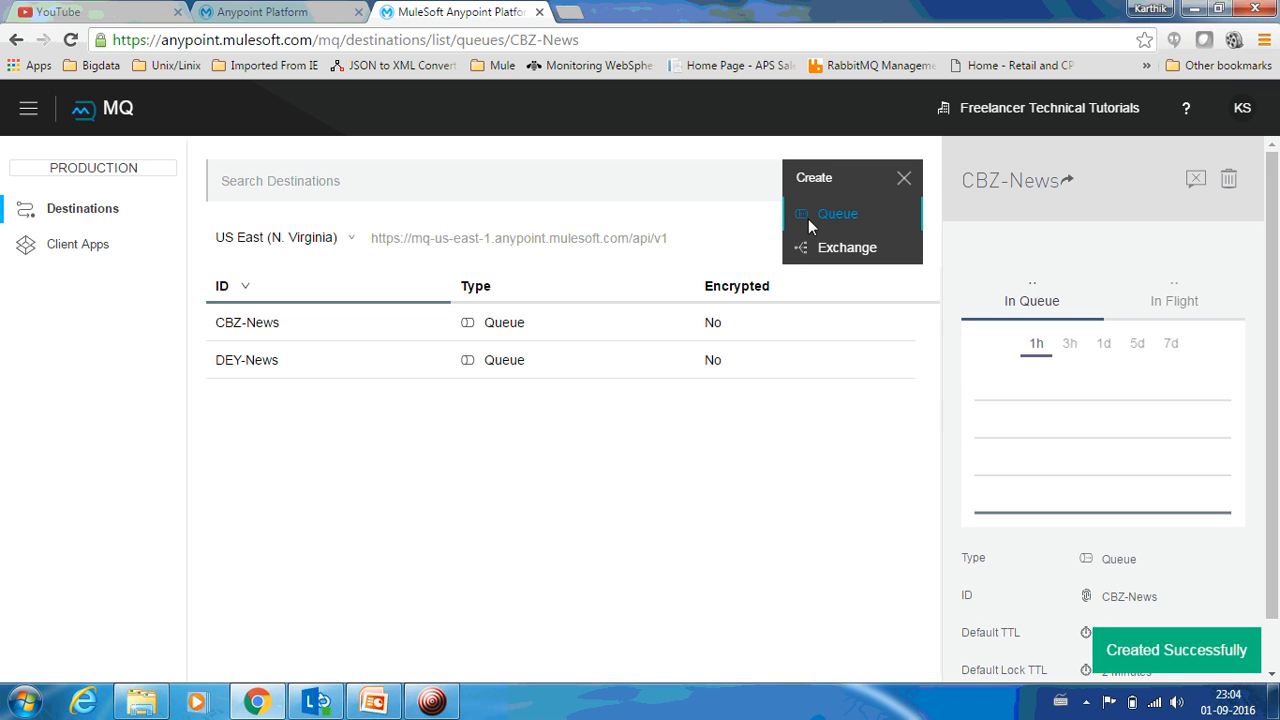
left_click(837, 213)
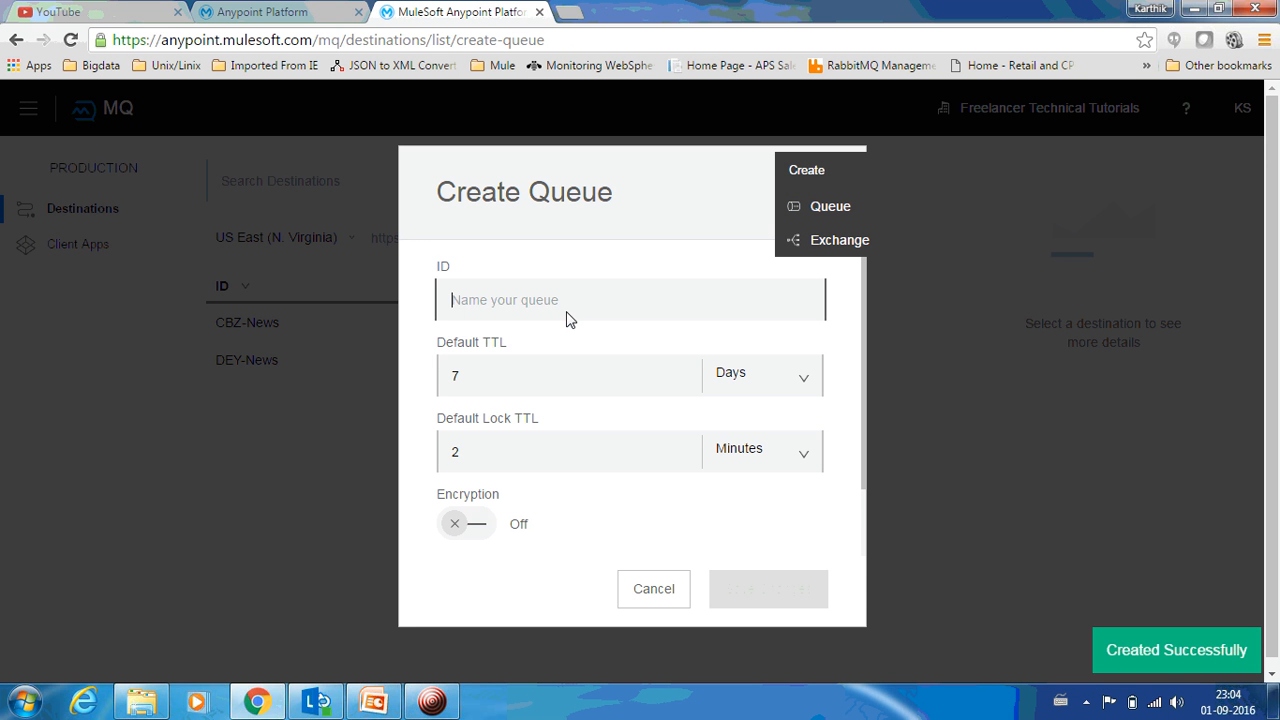
type("CXZ-")
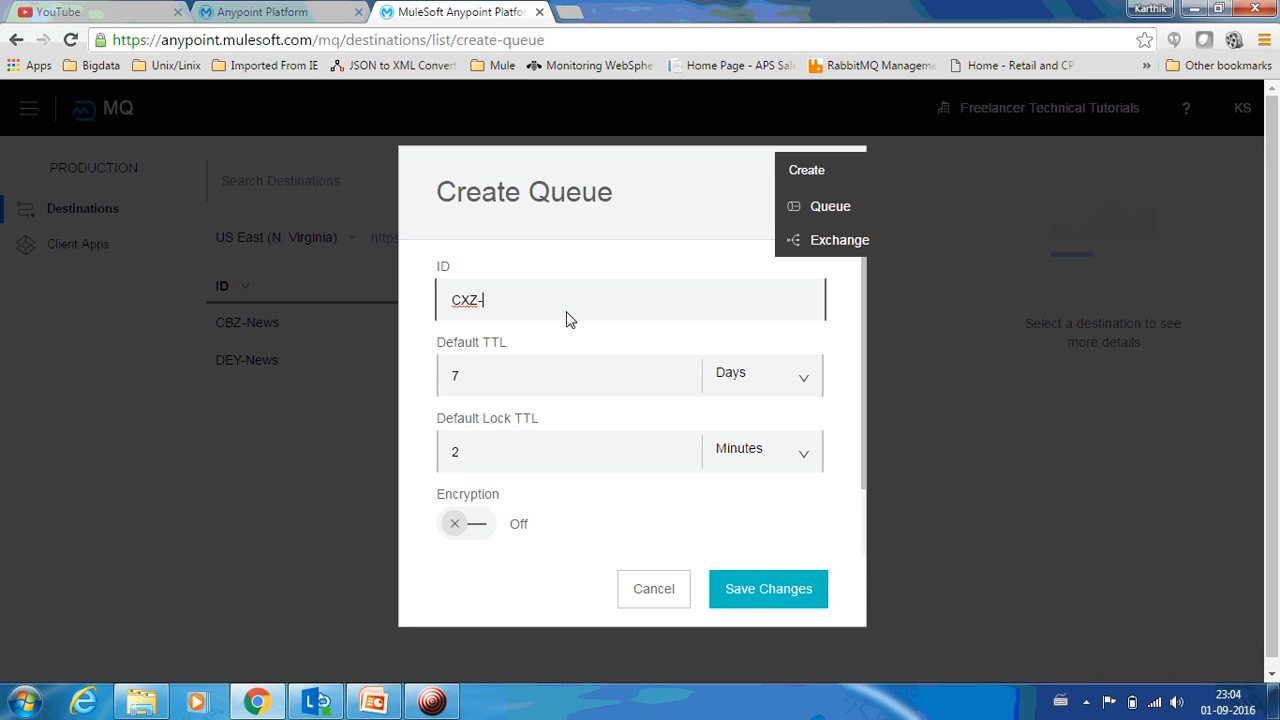
type("News")
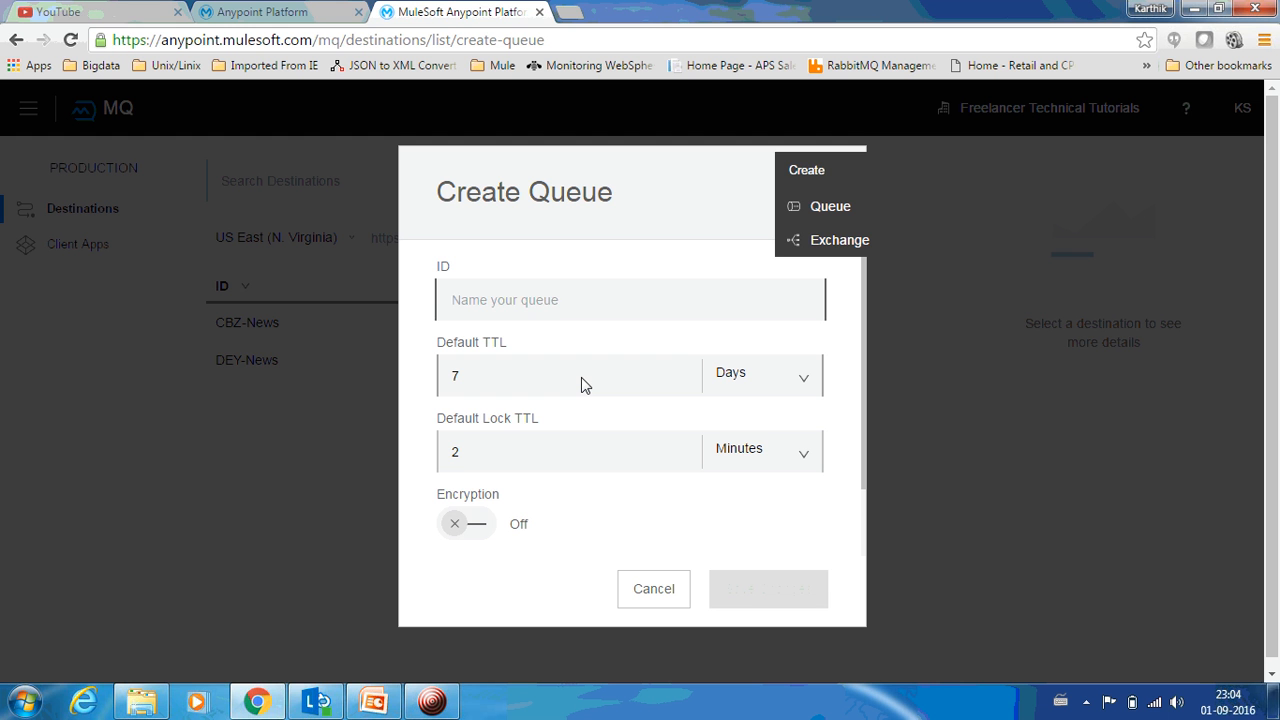
type("MNZ-News")
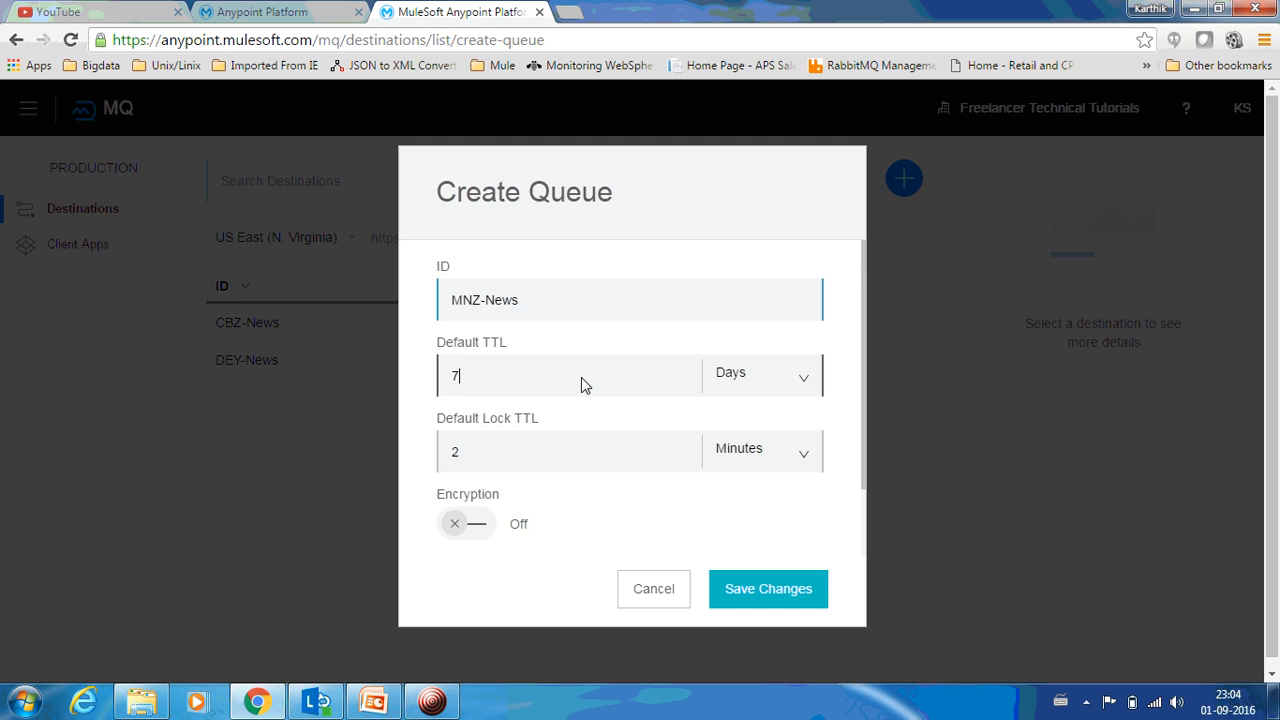
left_click(768, 588)
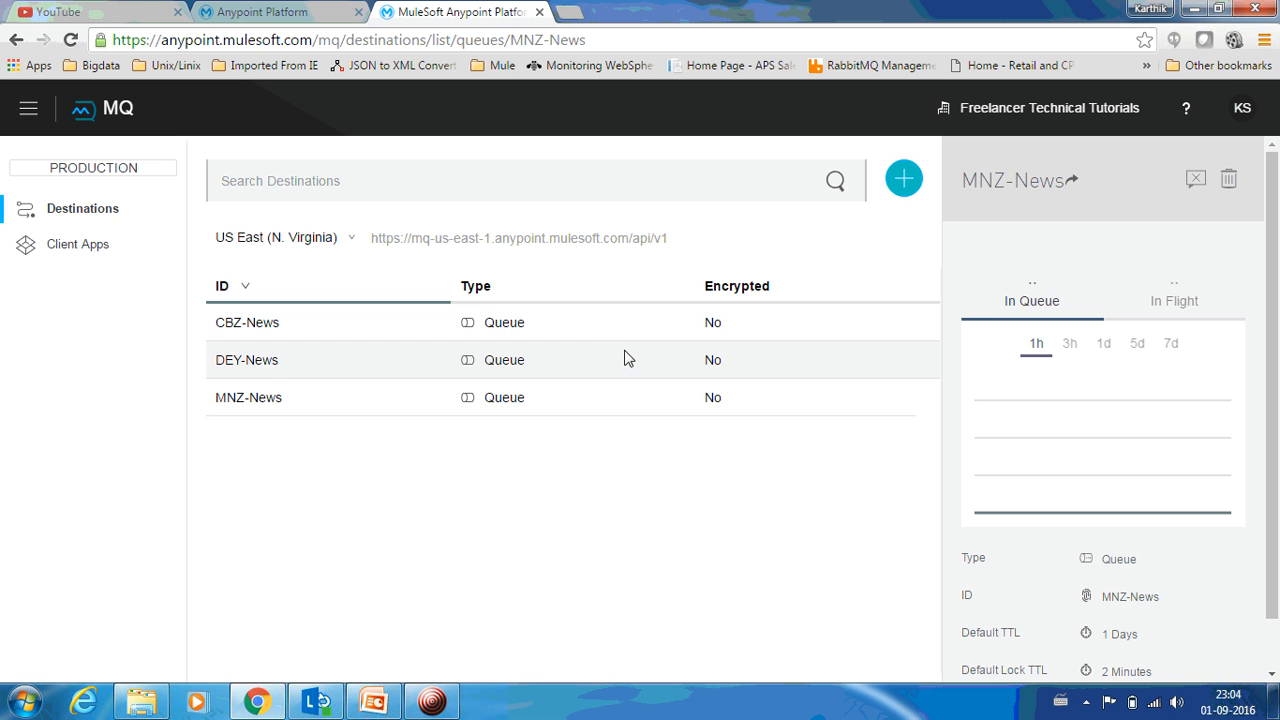
mouse_move(247, 360)
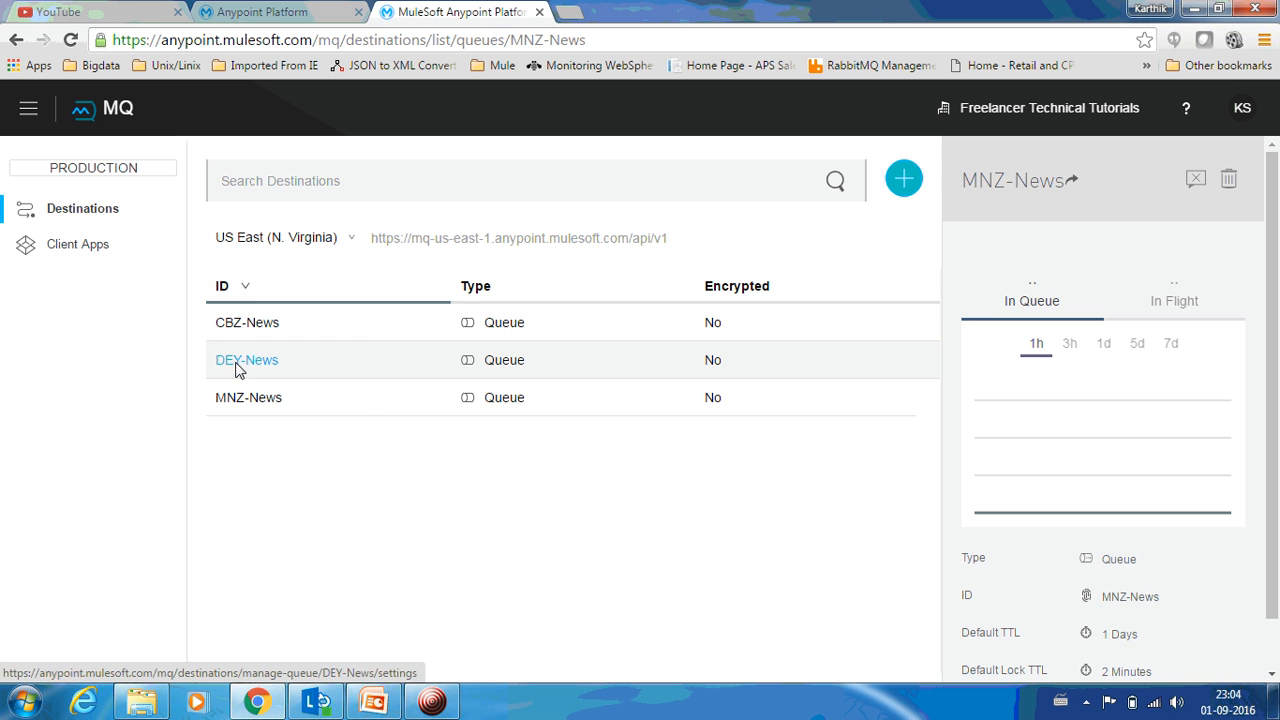
- Open the DEY-News queue and go to its Message Sender page
left_click(247, 360)
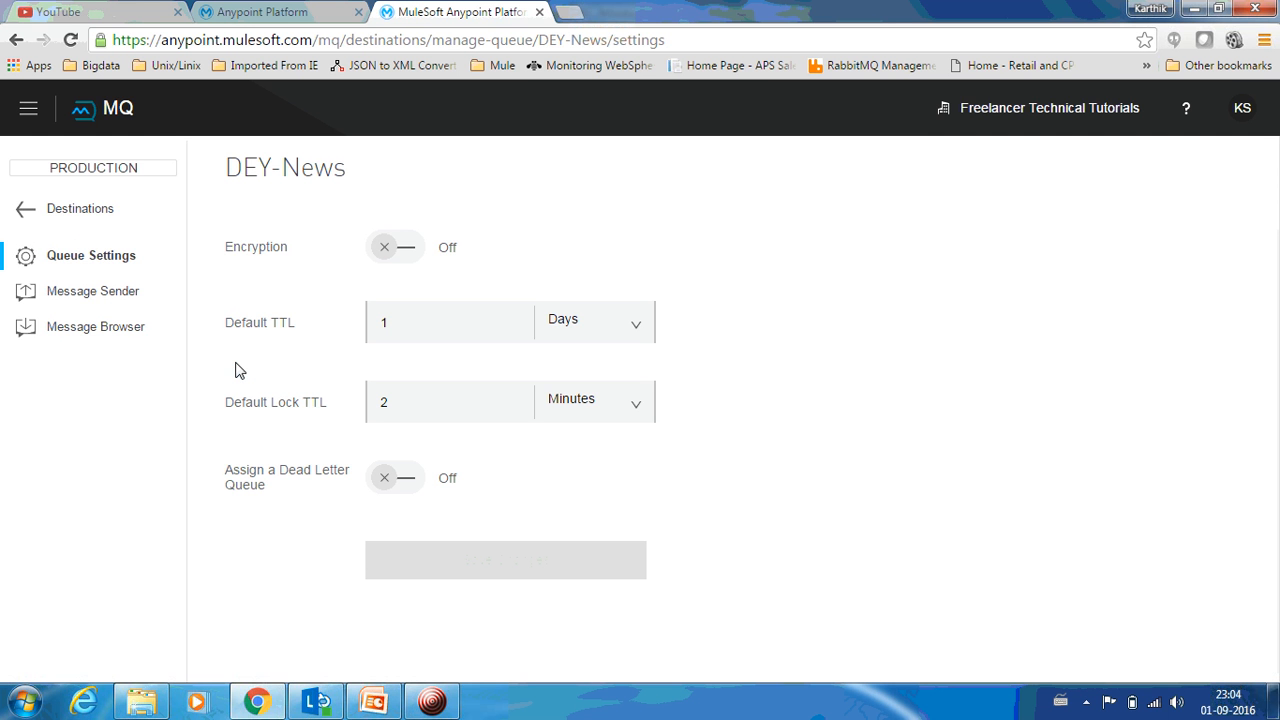
mouse_move(352, 333)
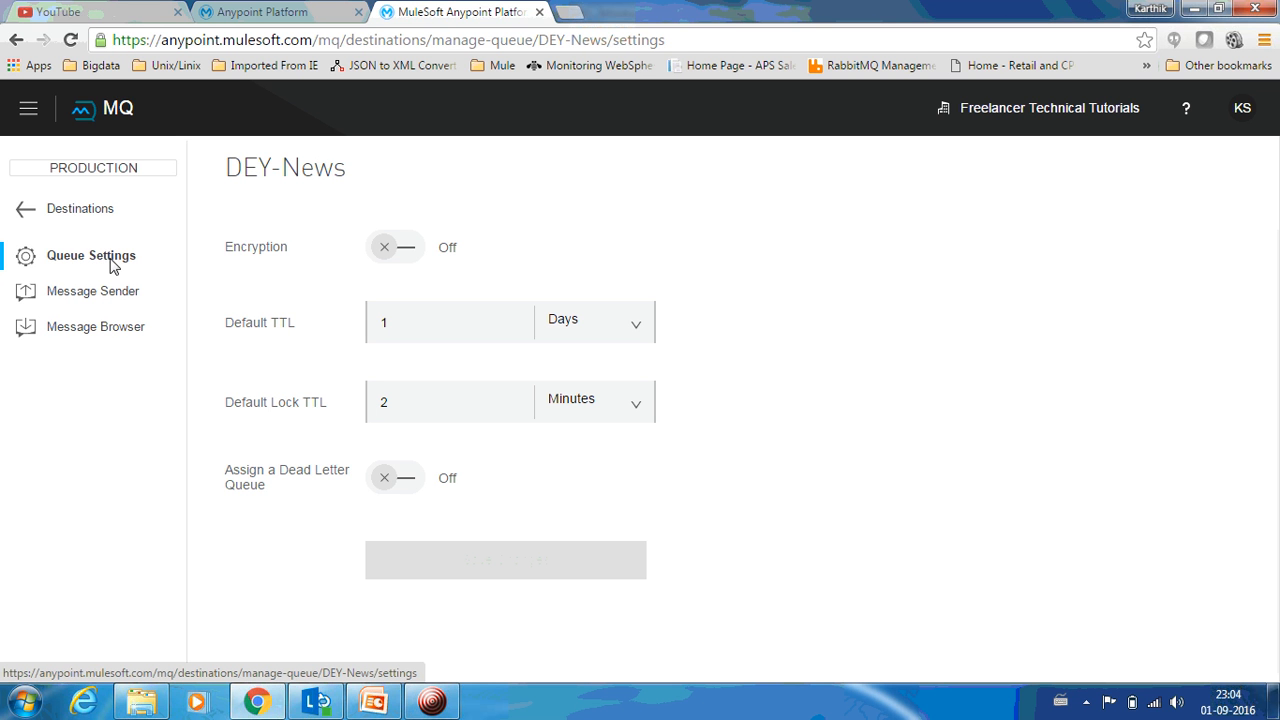
mouse_move(338, 392)
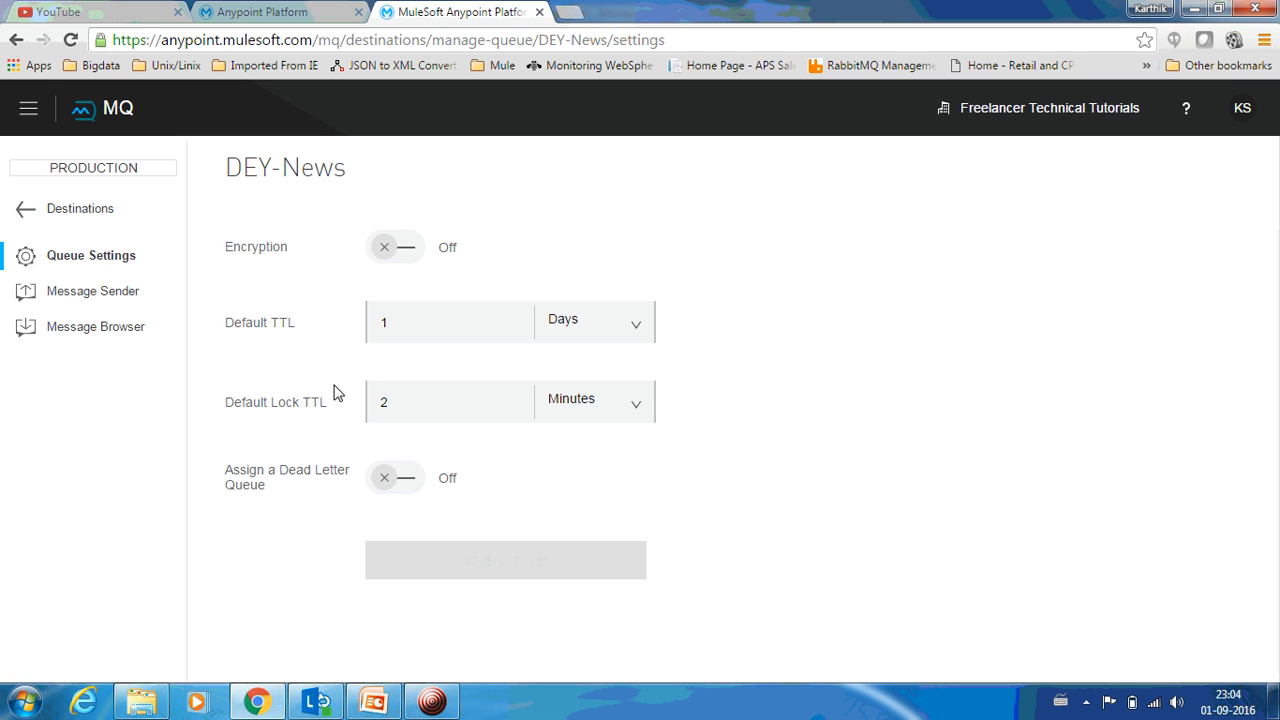
mouse_move(553, 266)
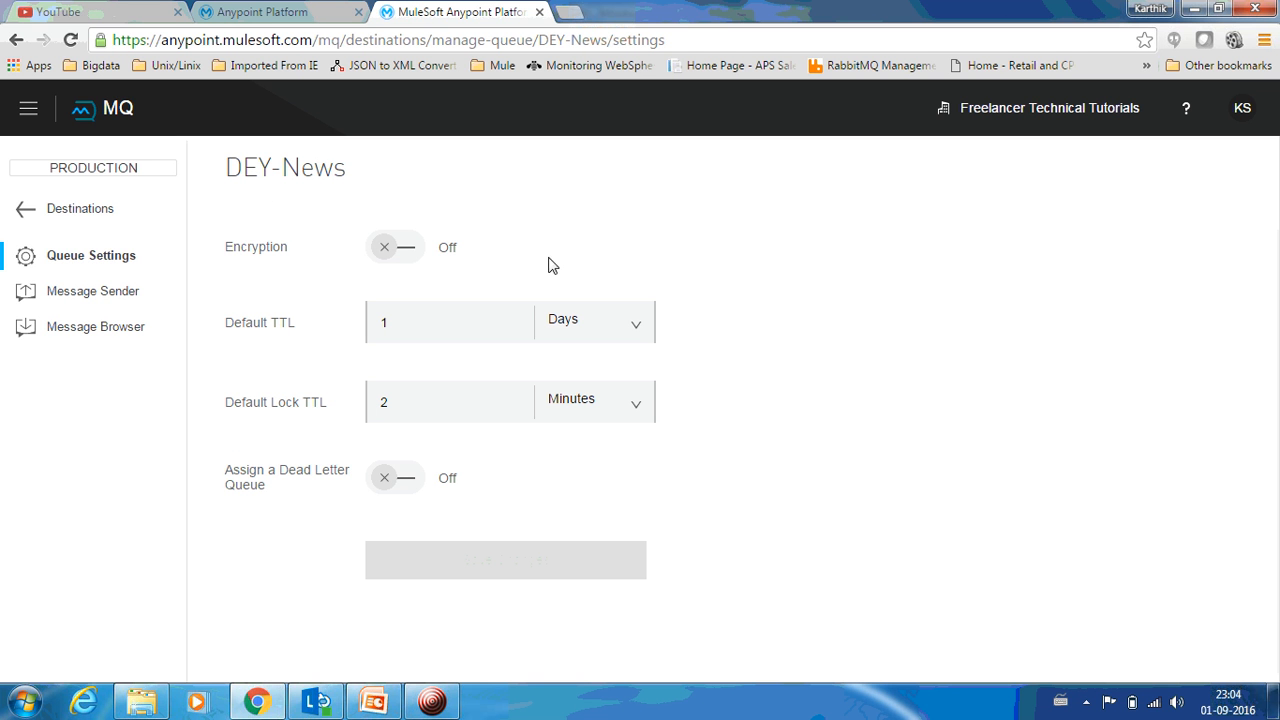
mouse_move(93, 291)
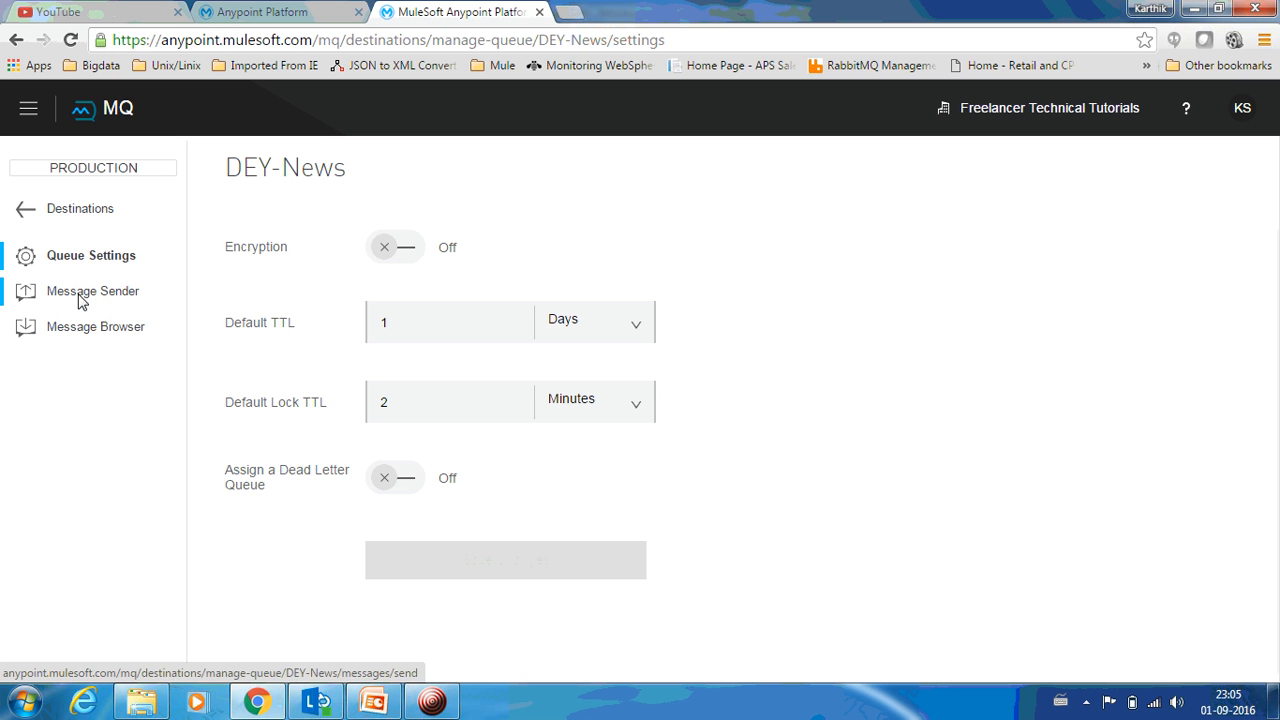
mouse_move(128, 313)
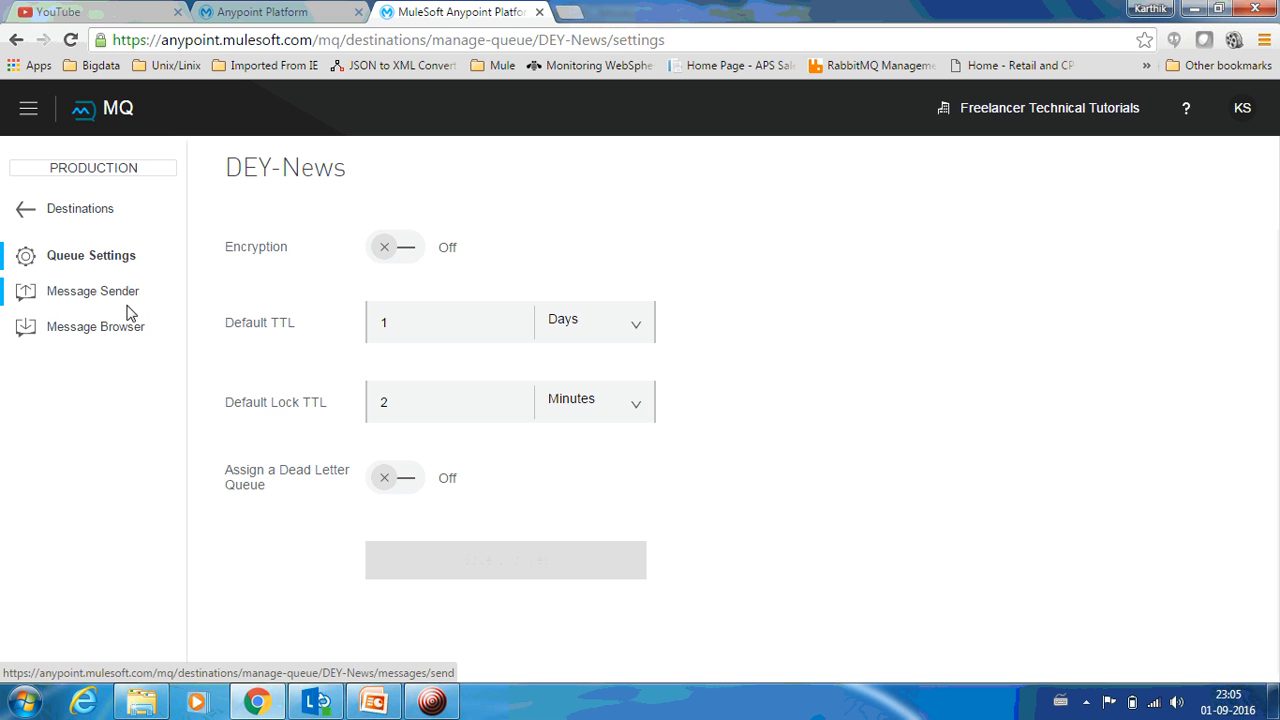
mouse_move(113, 308)
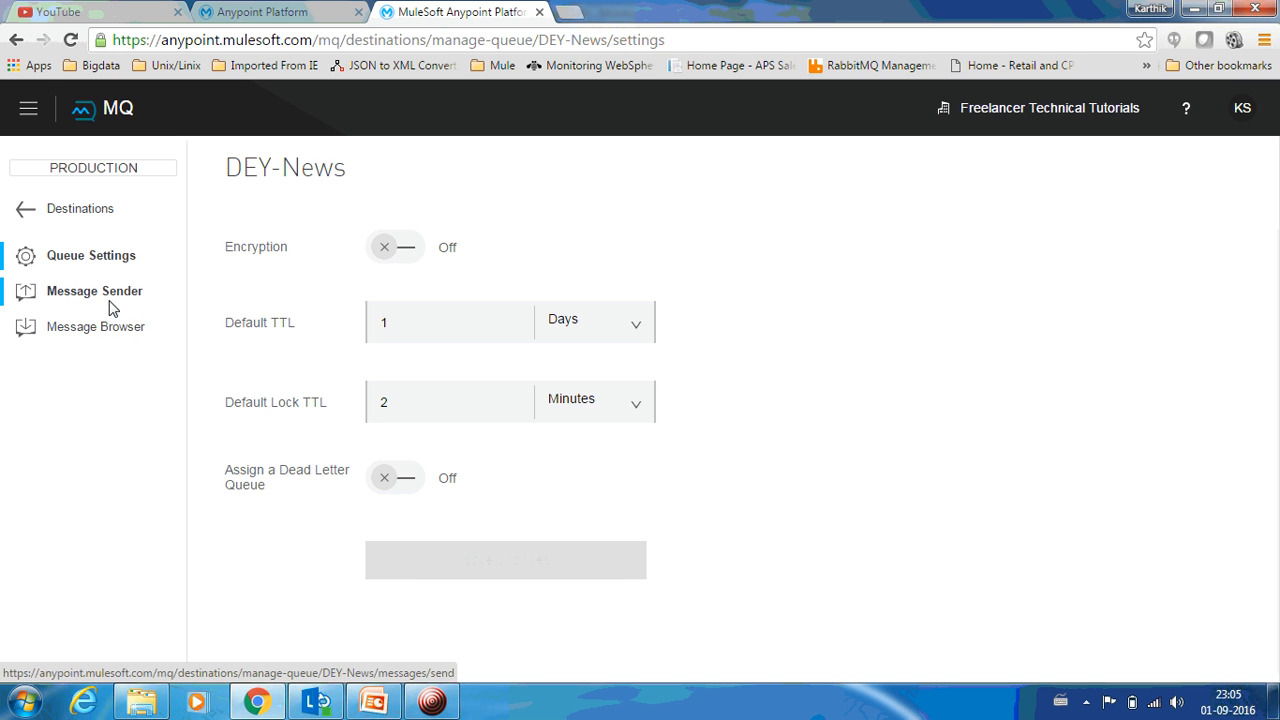
left_click(94, 291)
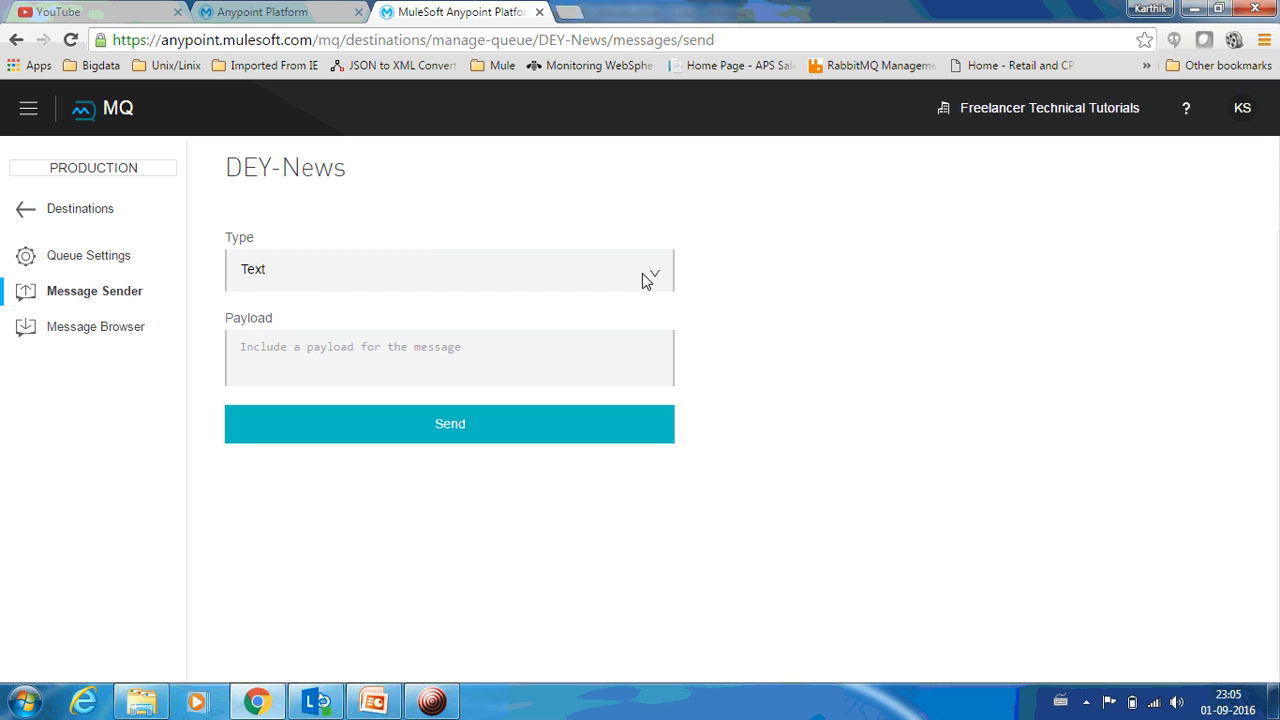
- Send a Text-type message with payload 'Hi There' to DEY-News
left_click(449, 269)
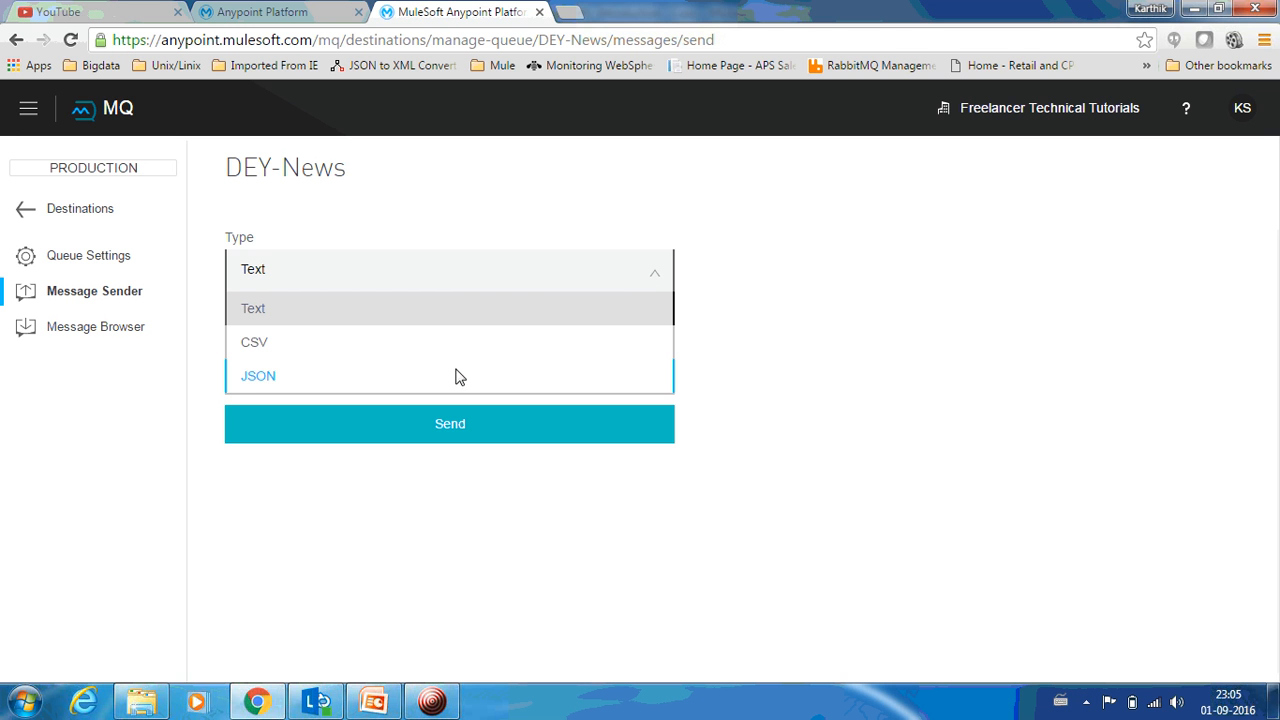
mouse_move(750, 310)
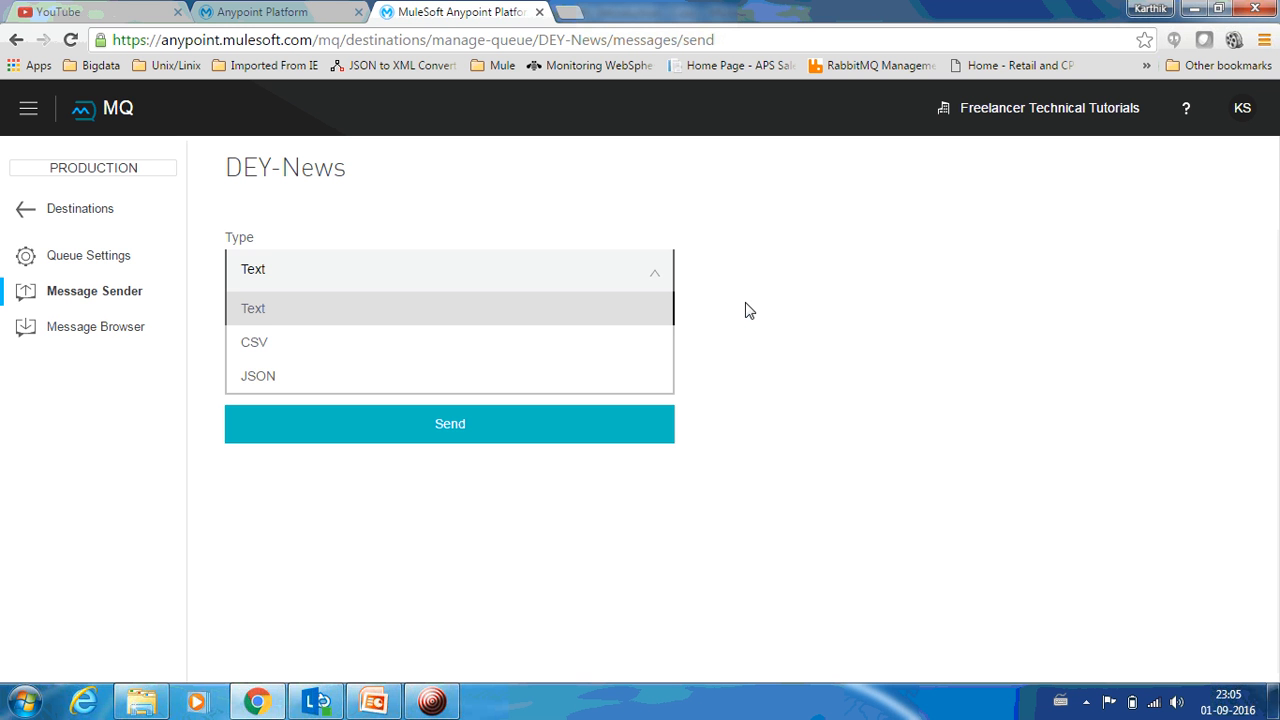
left_click(253, 308)
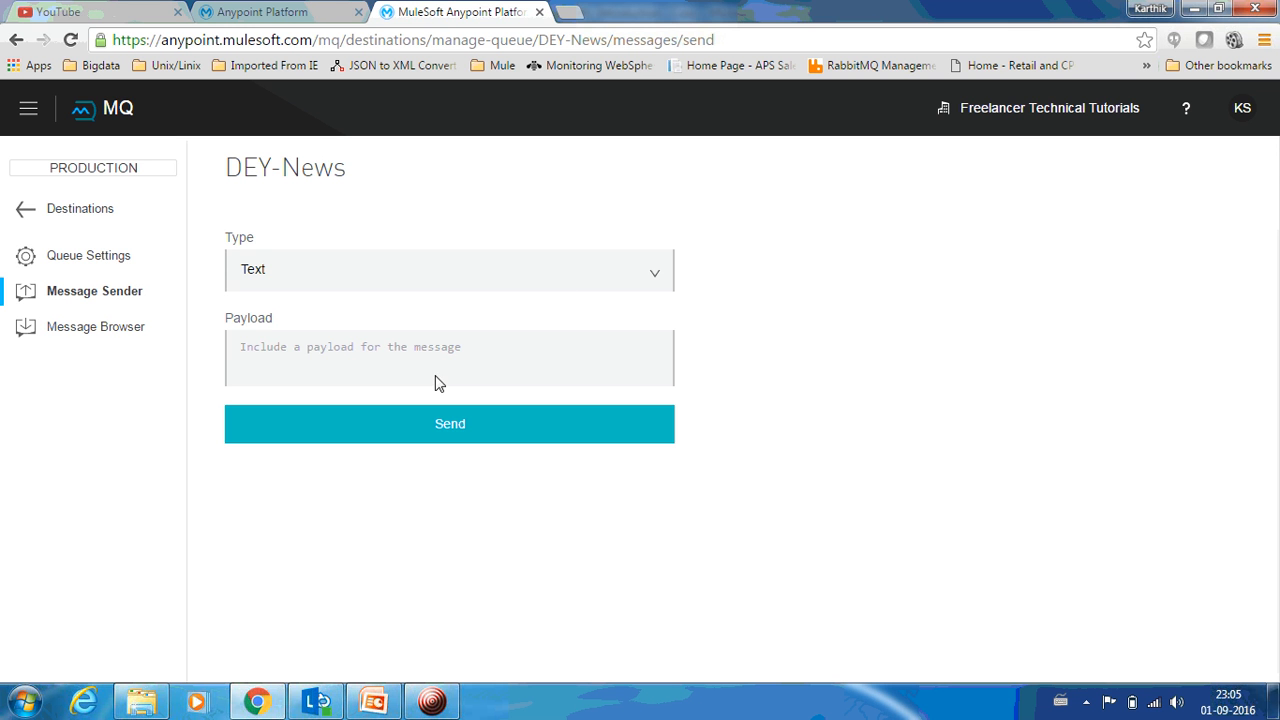
left_click(449, 357)
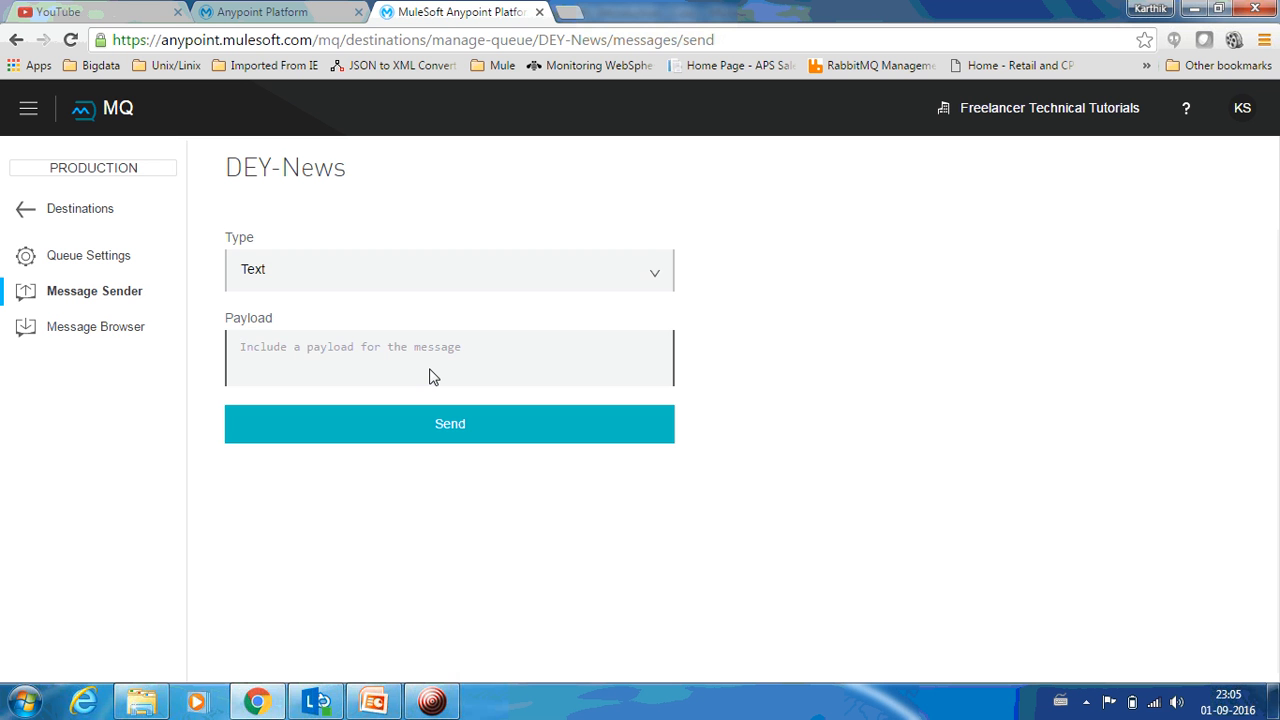
type("Hi")
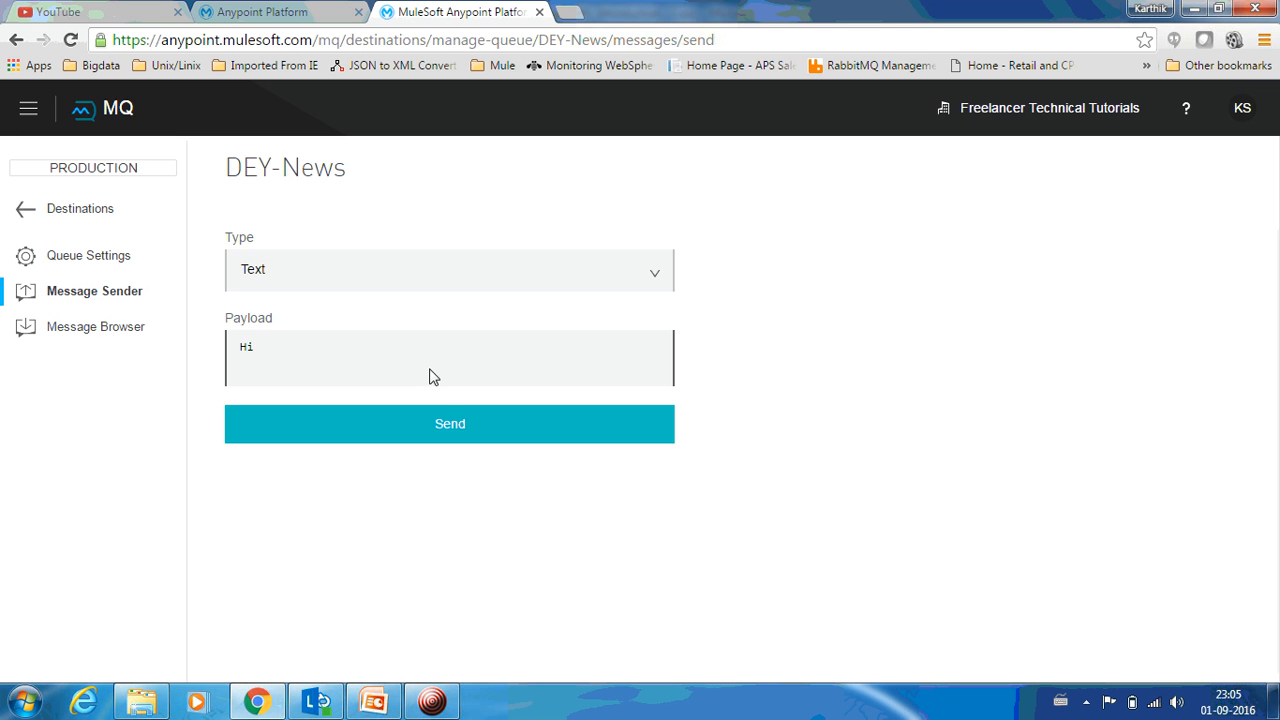
type("There")
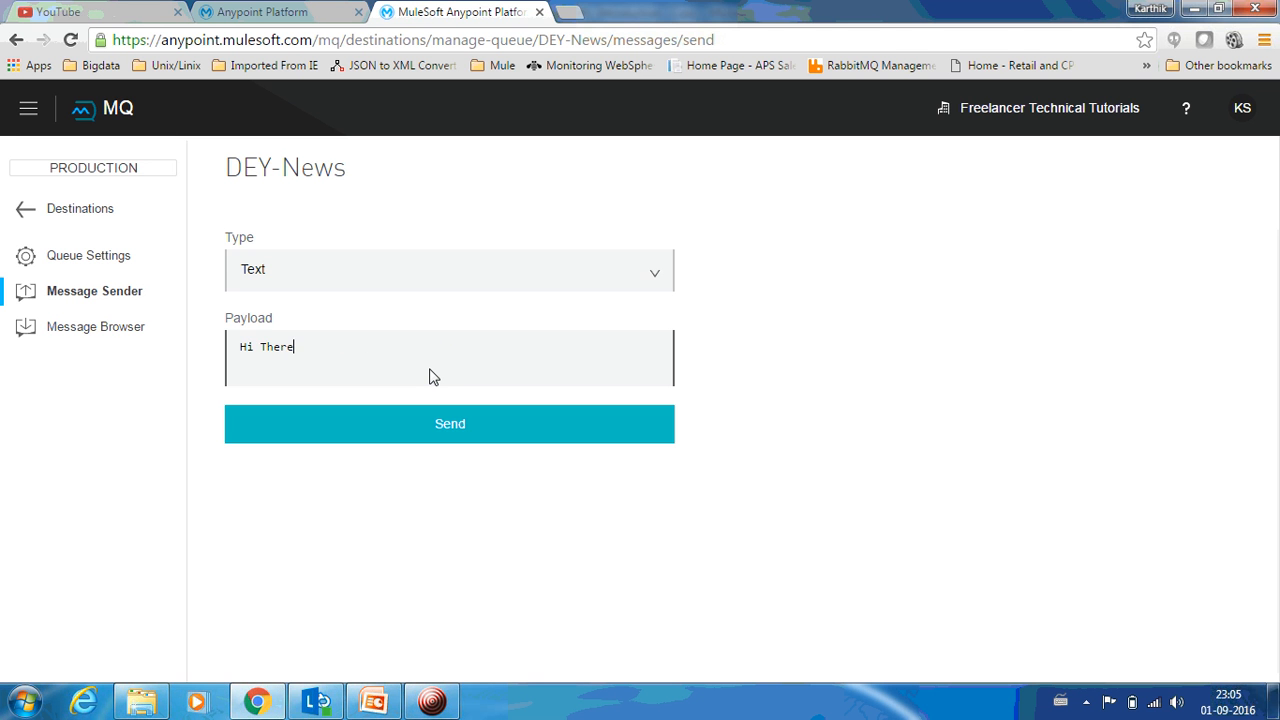
left_click(449, 423)
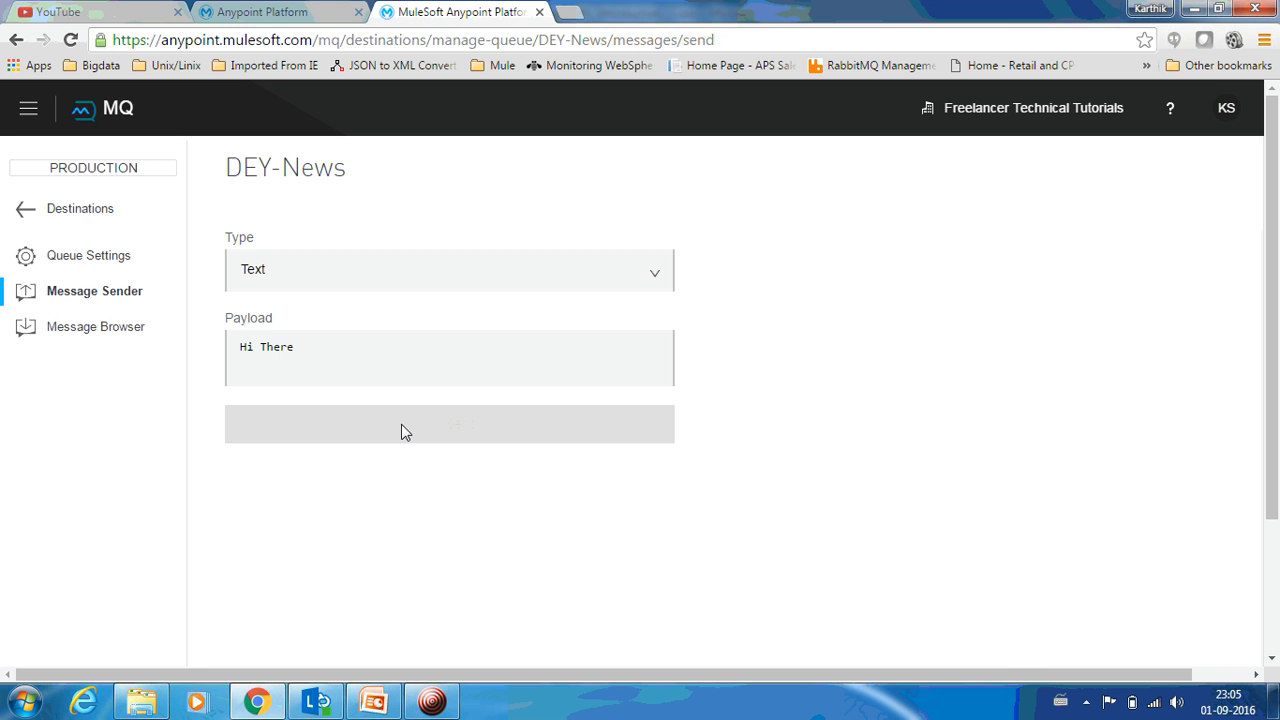
mouse_move(501, 389)
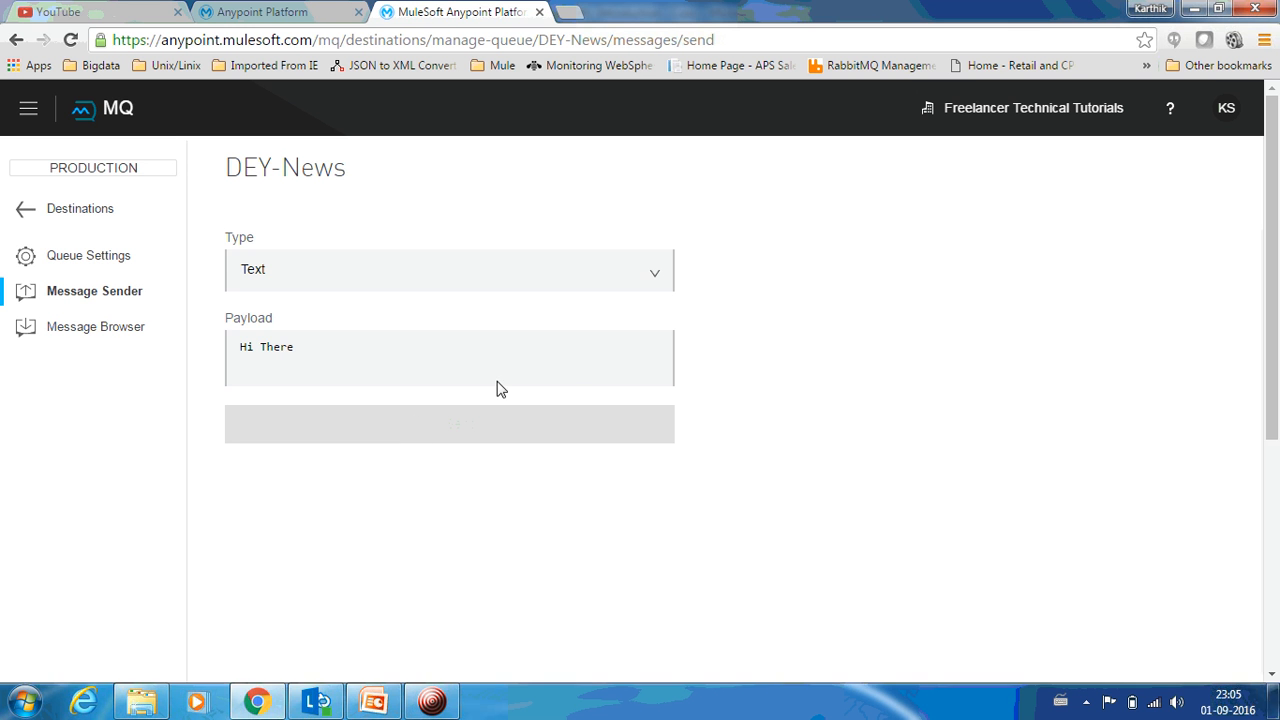
mouse_move(849, 373)
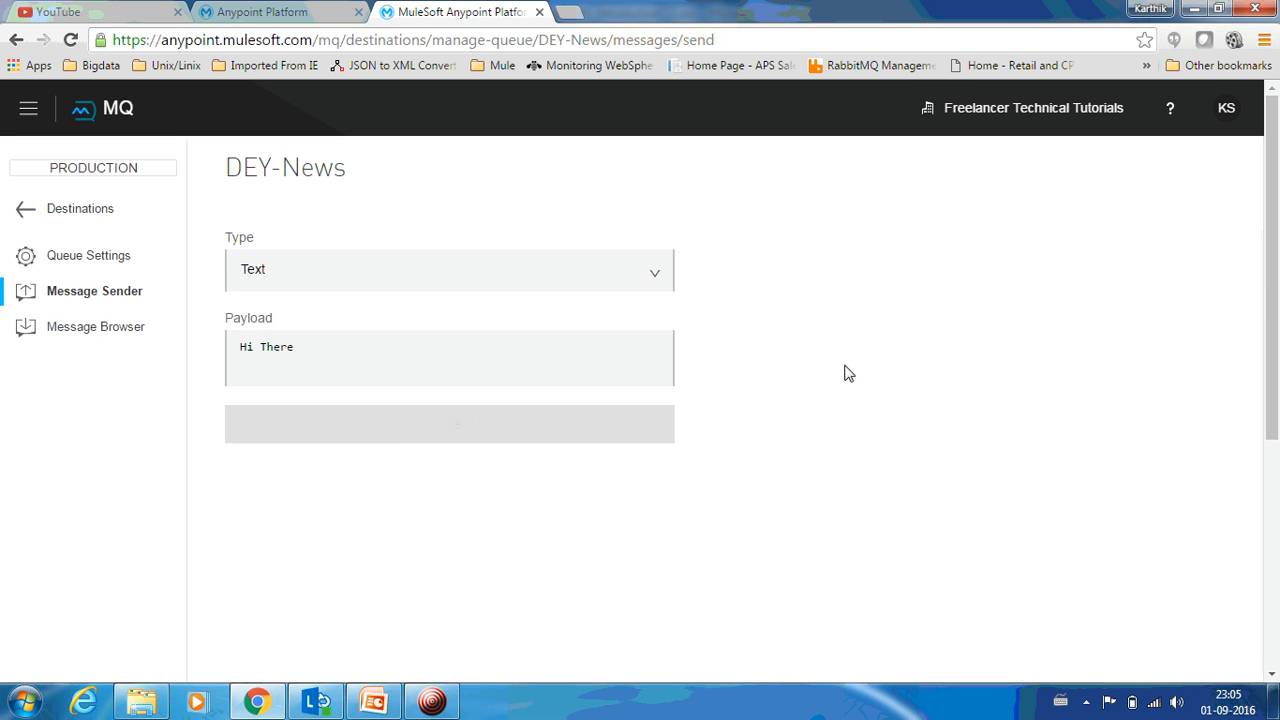
left_click(449, 423)
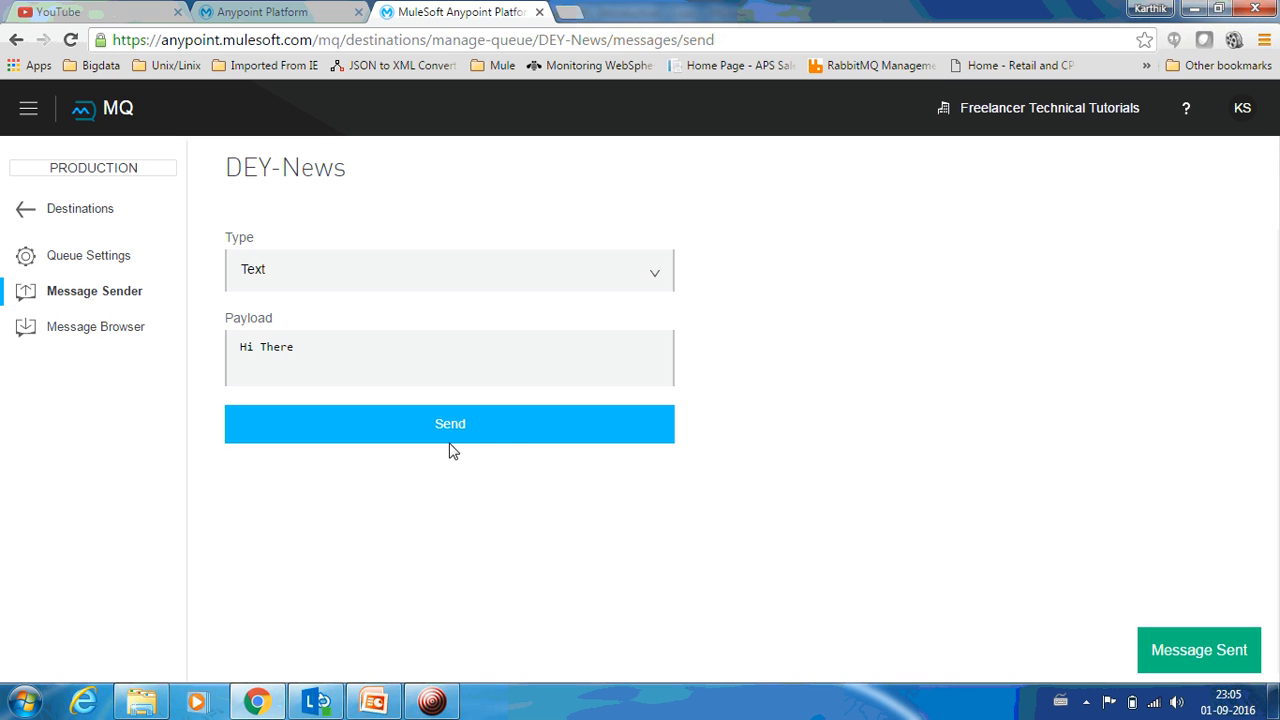
mouse_move(280, 408)
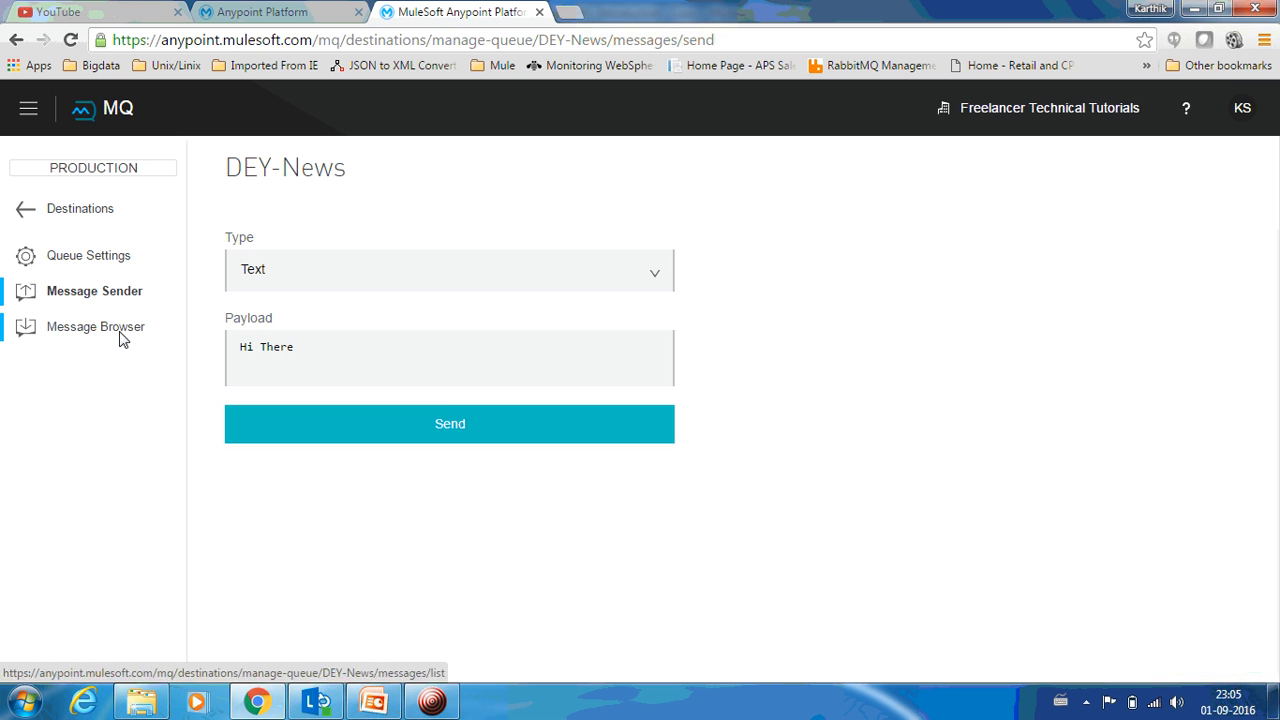
mouse_move(128, 290)
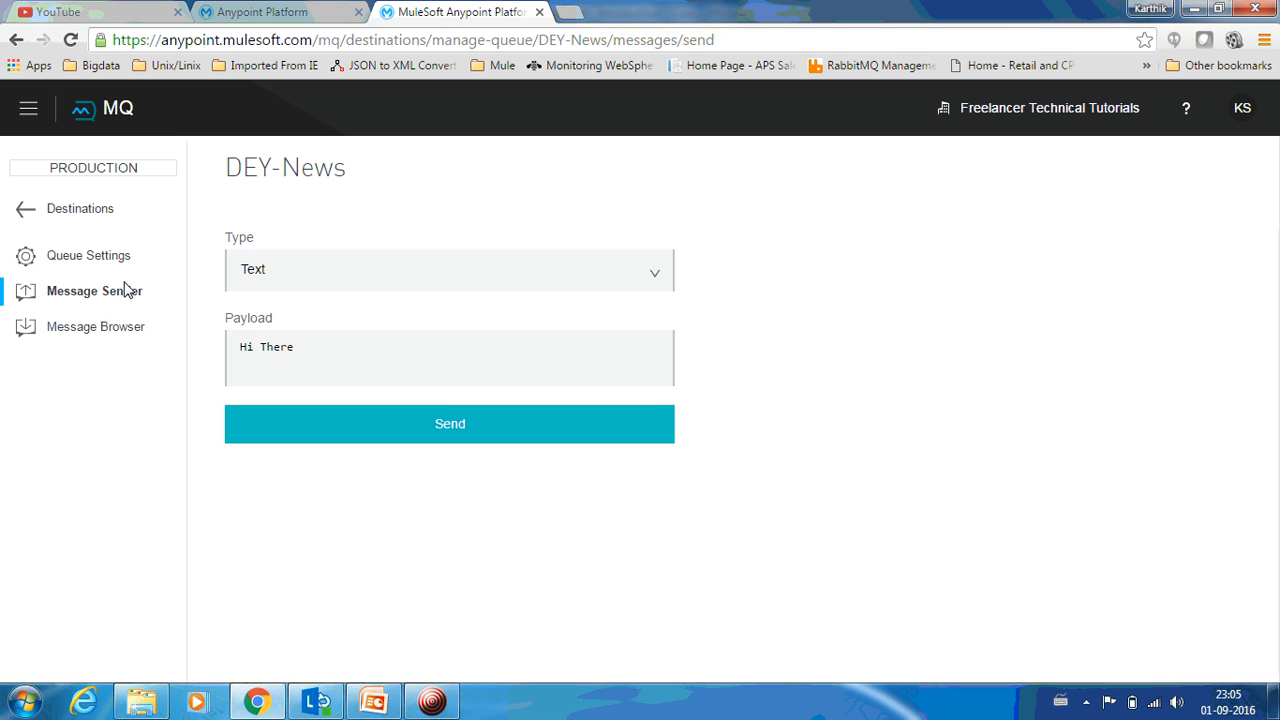
mouse_move(300, 268)
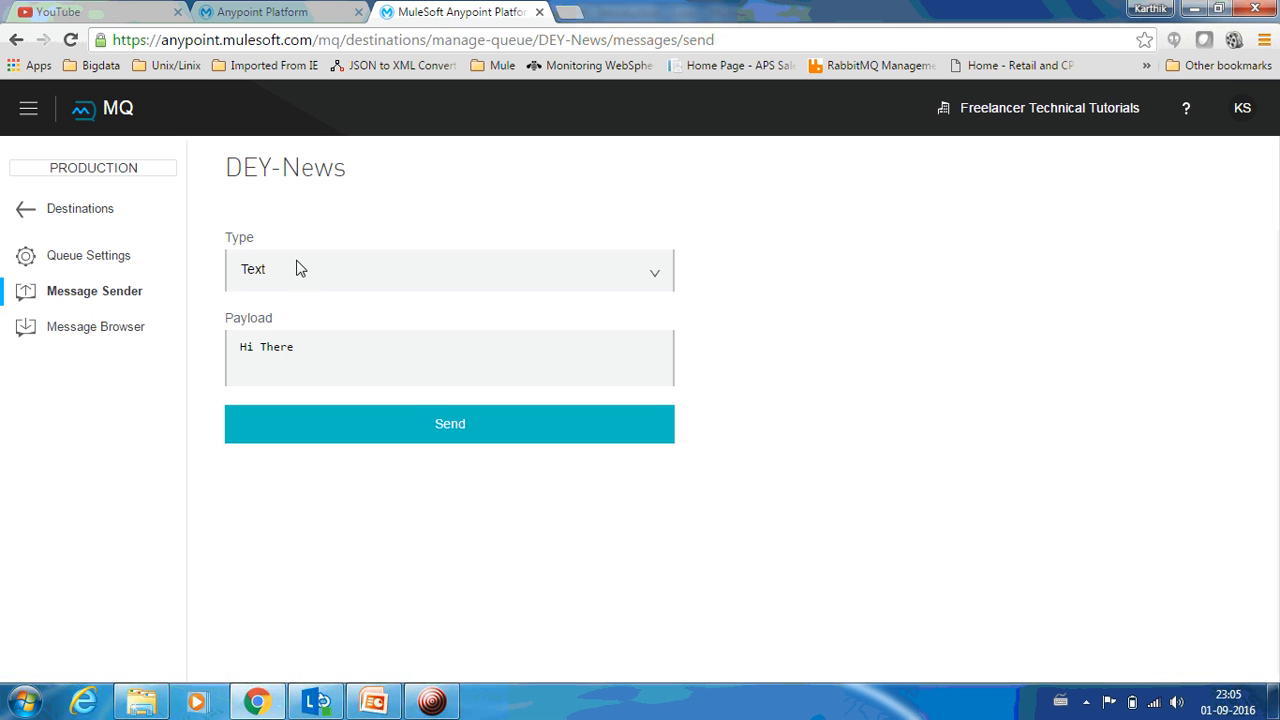
mouse_move(313, 308)
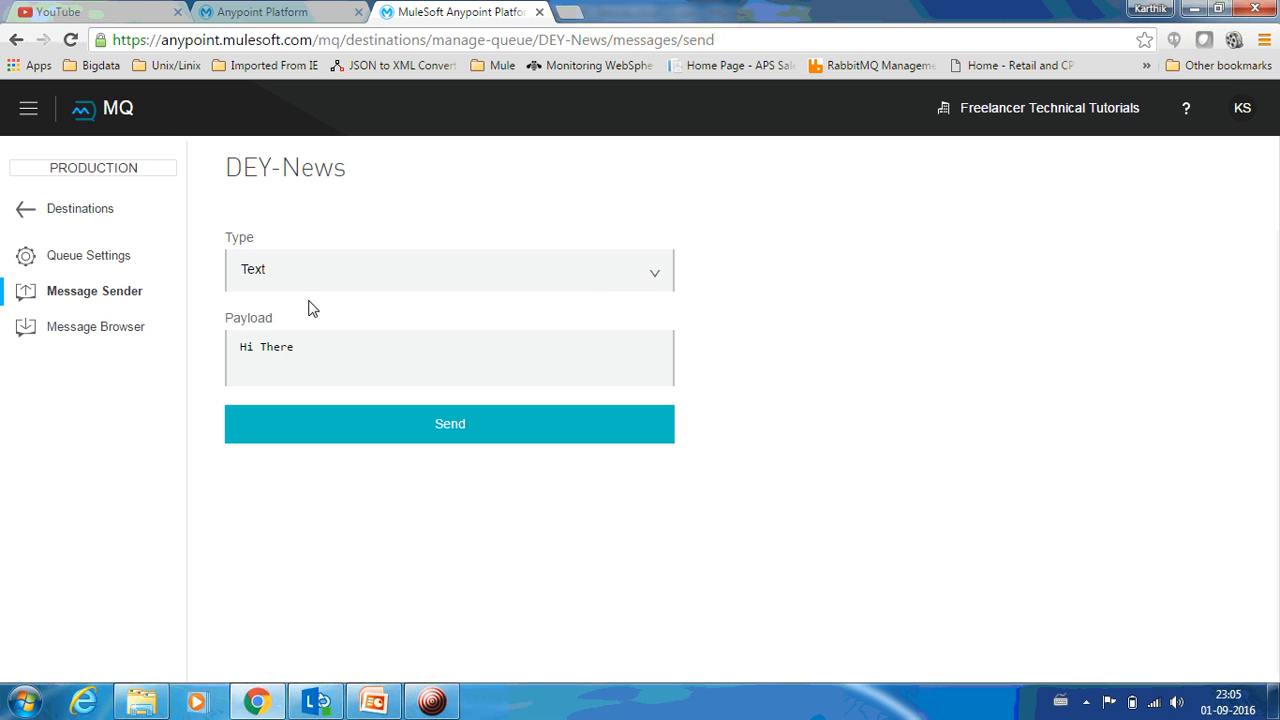
- Fetch DEY-News messages in Message Browser and open the 'Hi There' message details
left_click(96, 327)
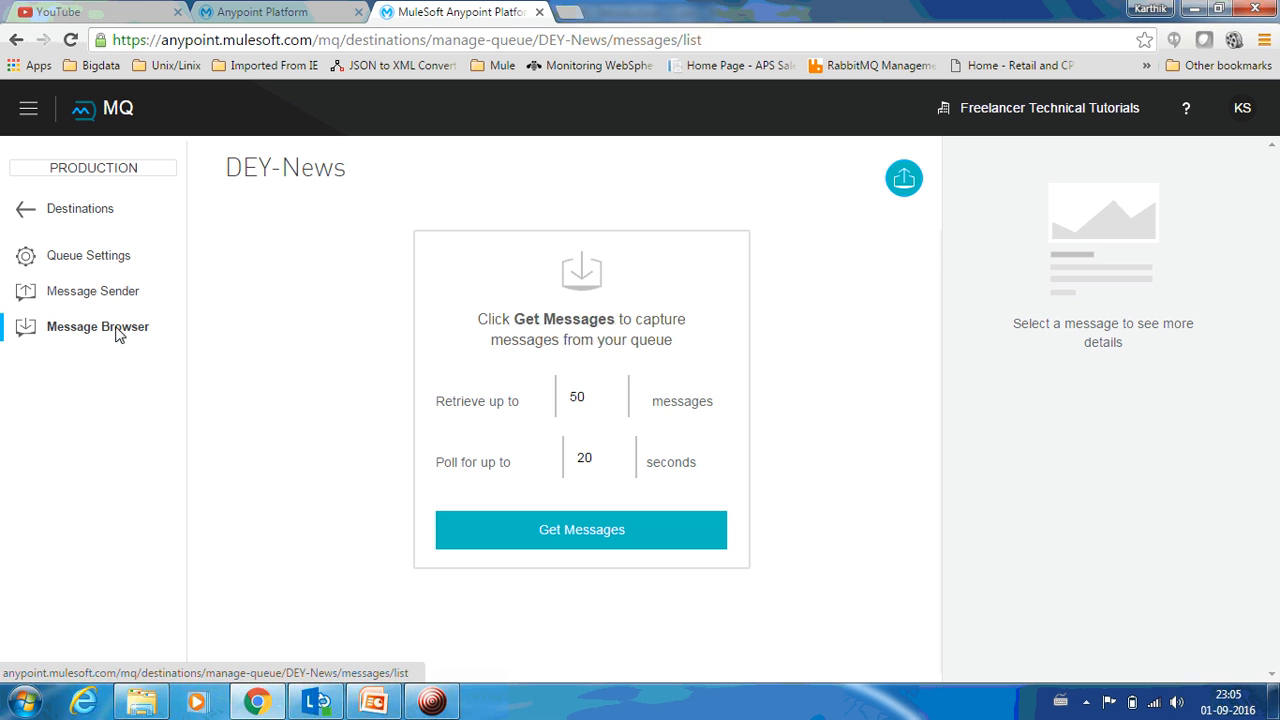
mouse_move(213, 336)
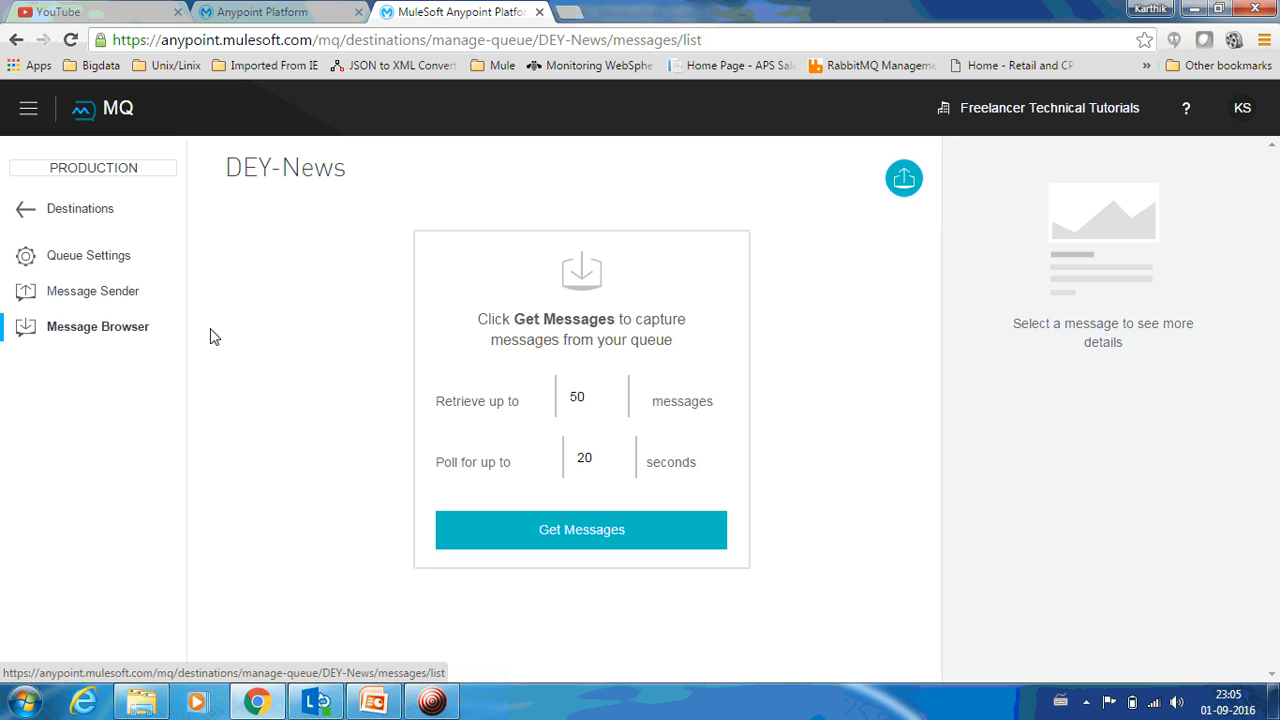
mouse_move(435, 369)
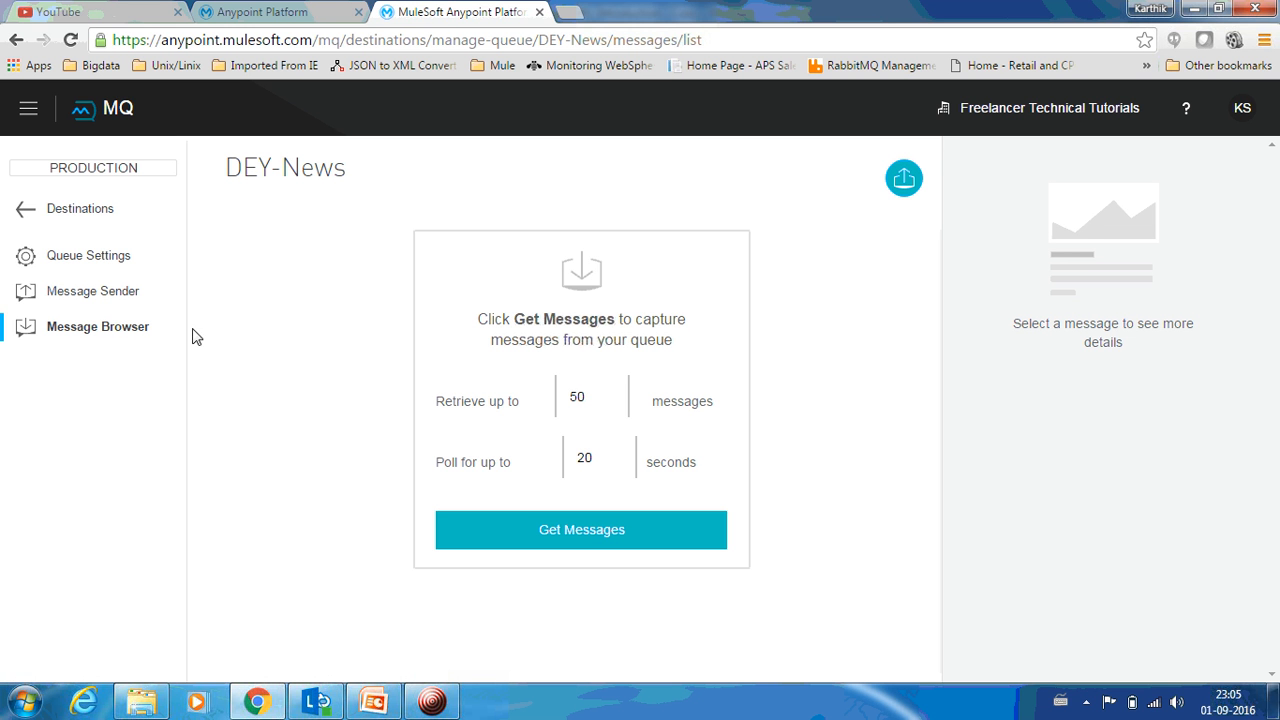
mouse_move(755, 477)
type("2")
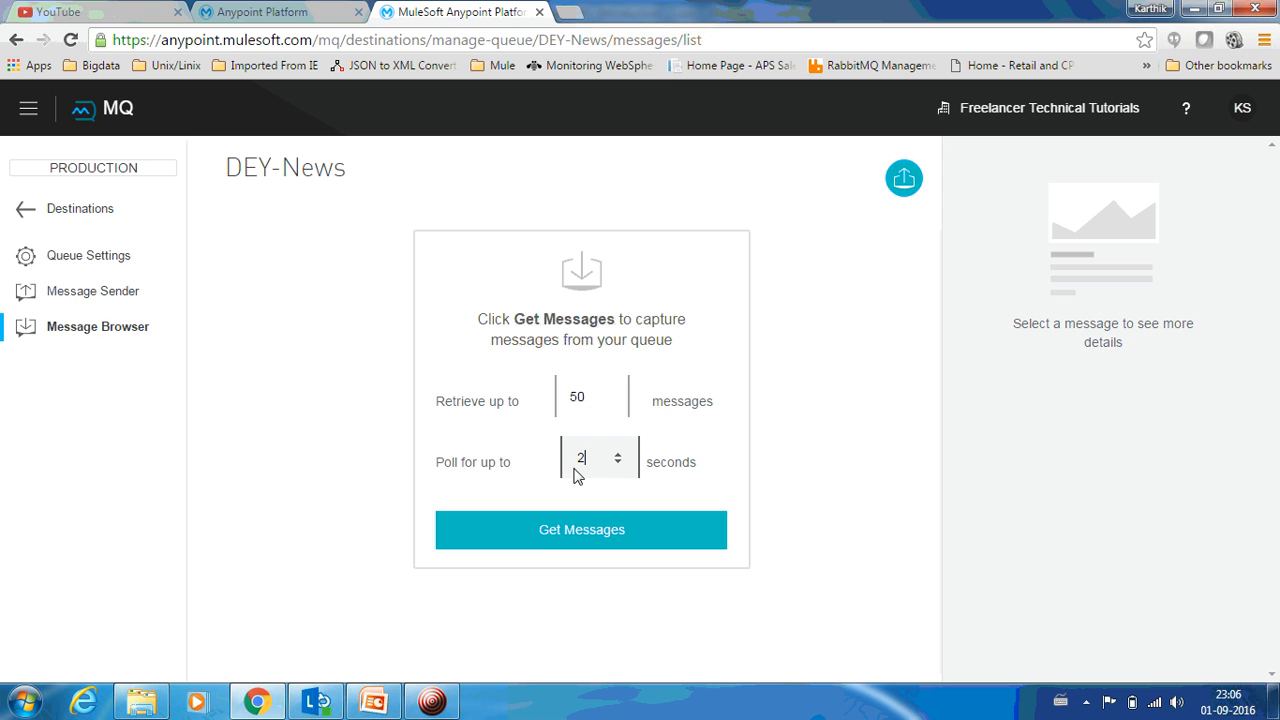
left_click(581, 529)
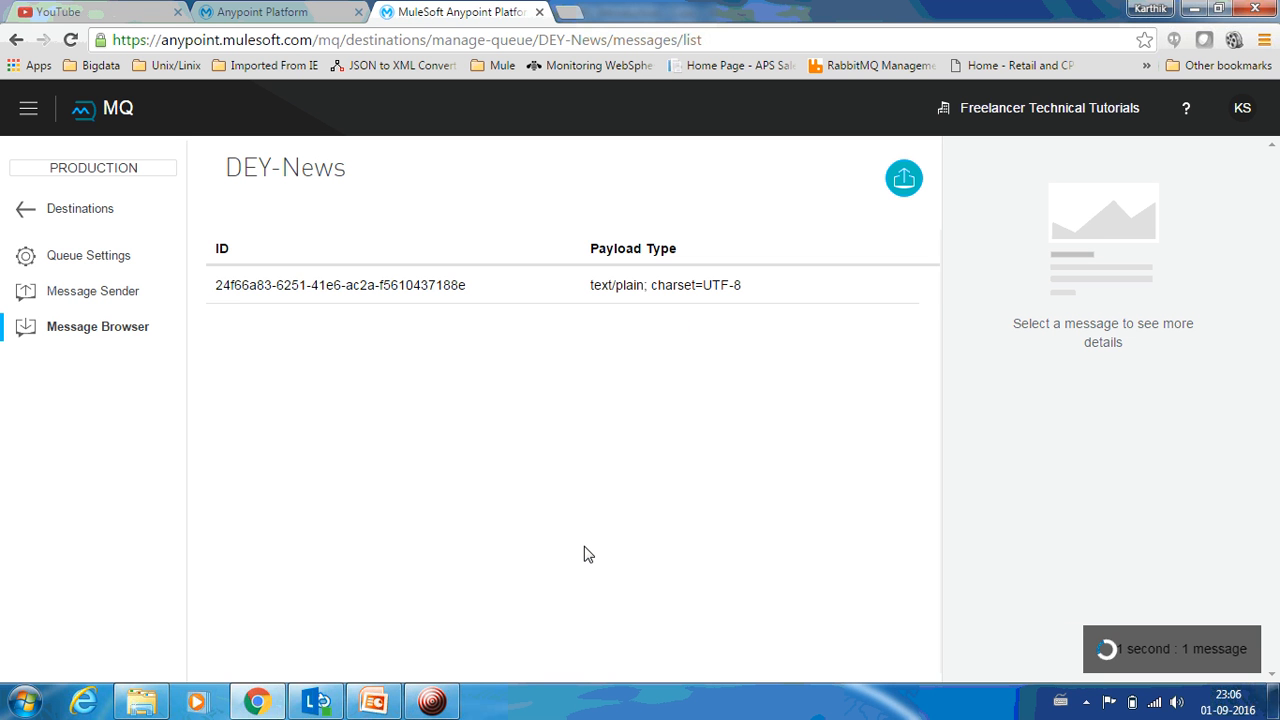
left_click(340, 285)
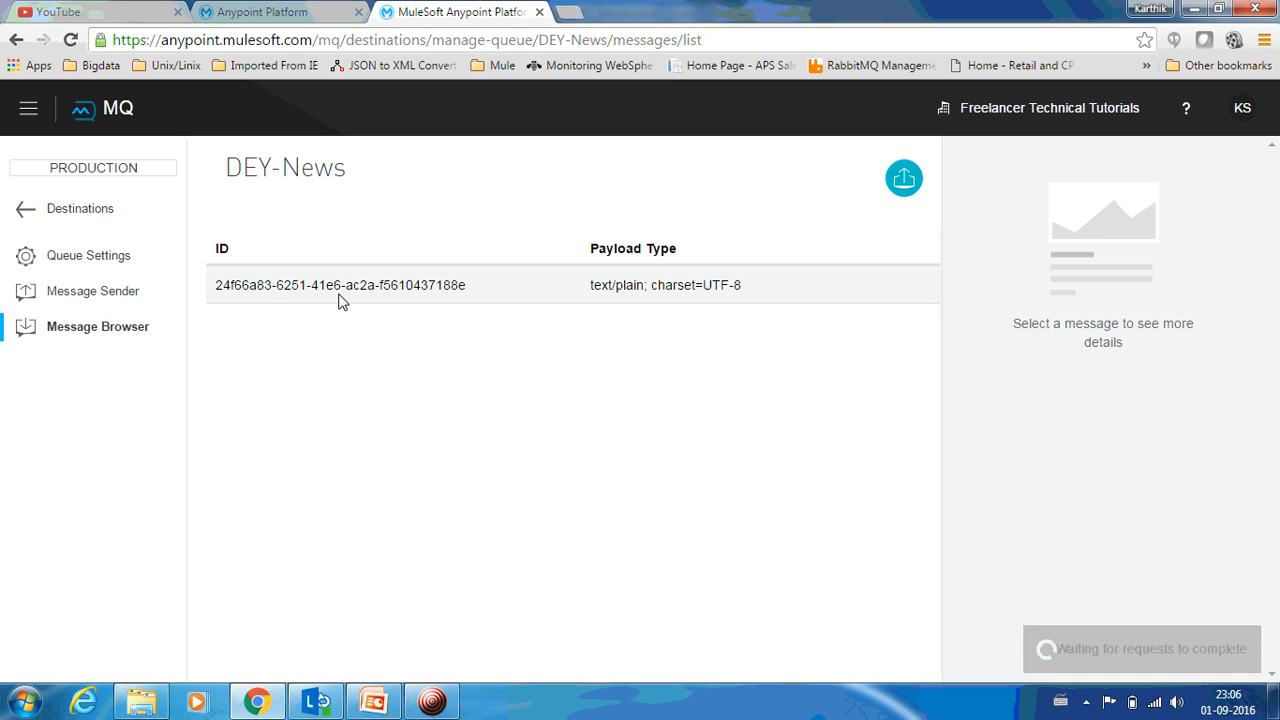
left_click(338, 285)
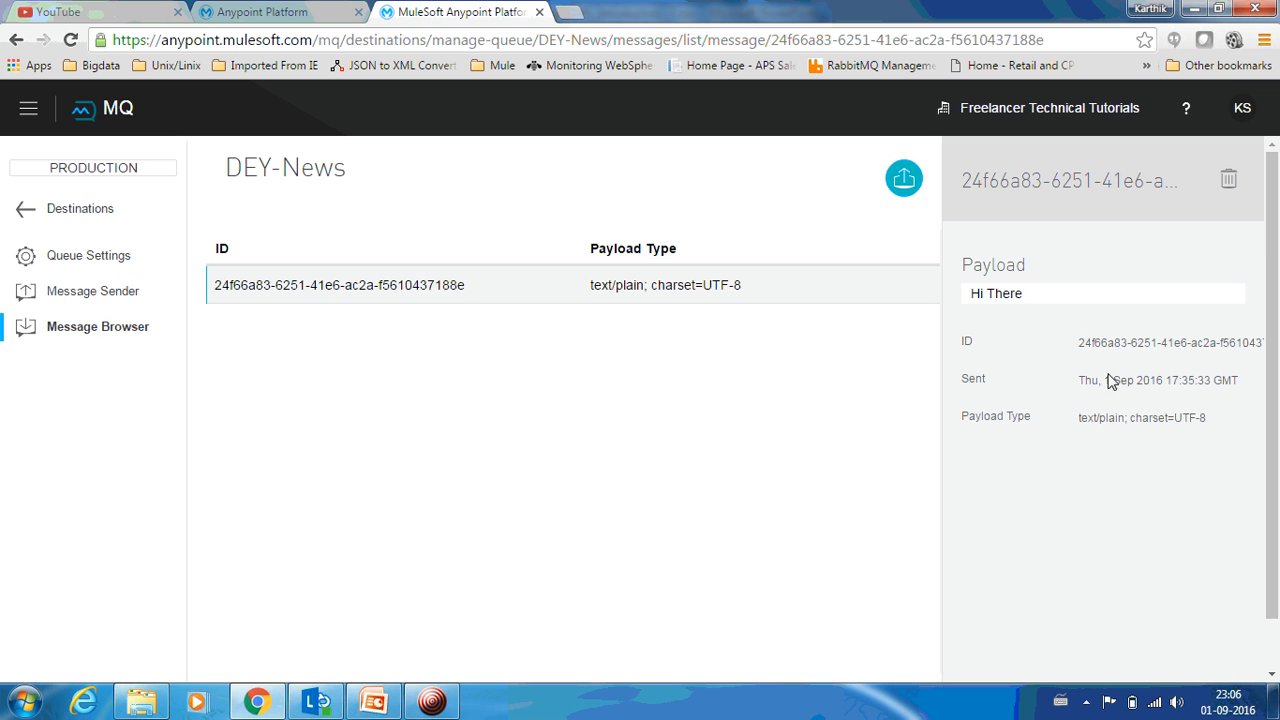
mouse_move(1106, 427)
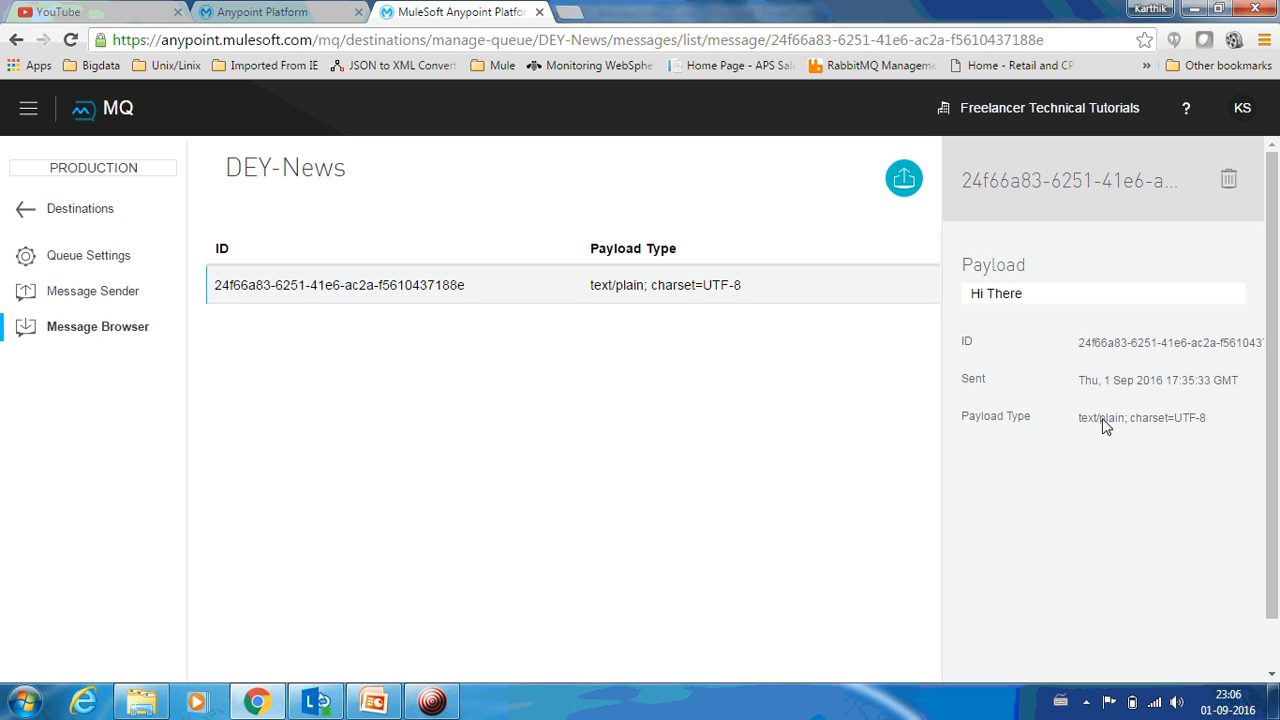
mouse_move(1125, 428)
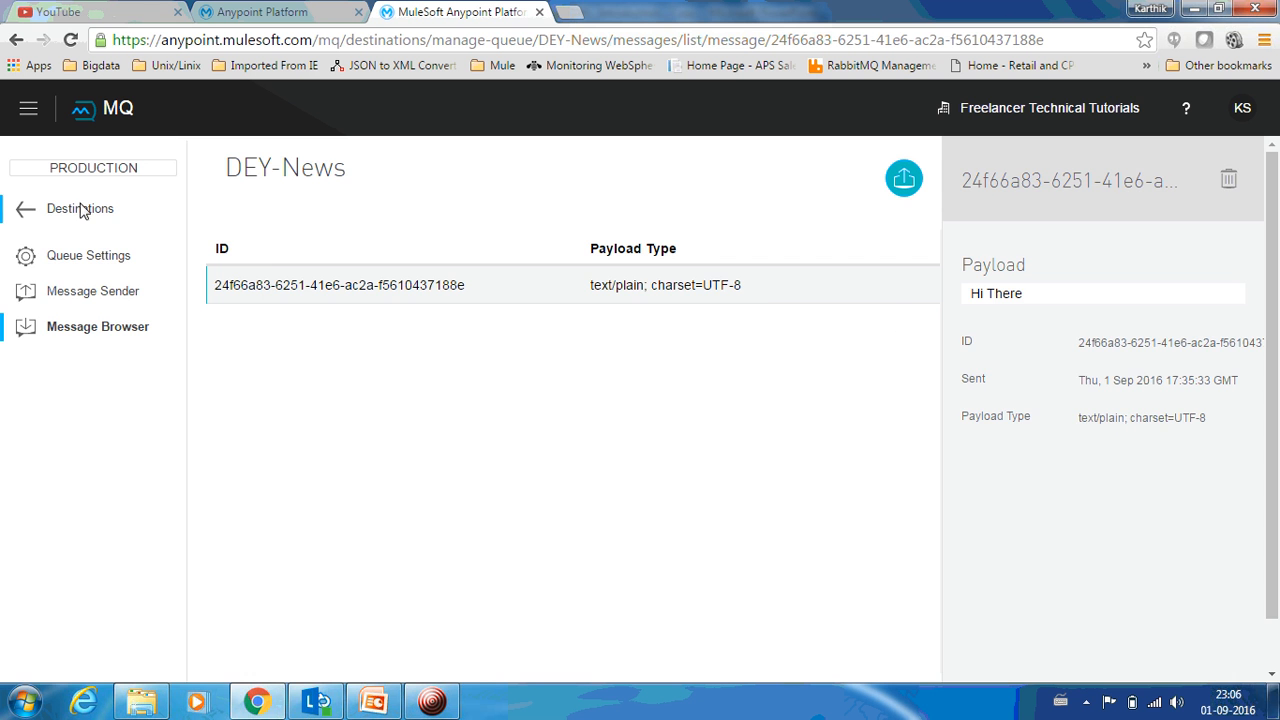
- Check queue counts (DEY-News 1, CBZ-News 0, MNZ-News 0), then open DEY-News settings
left_click(80, 208)
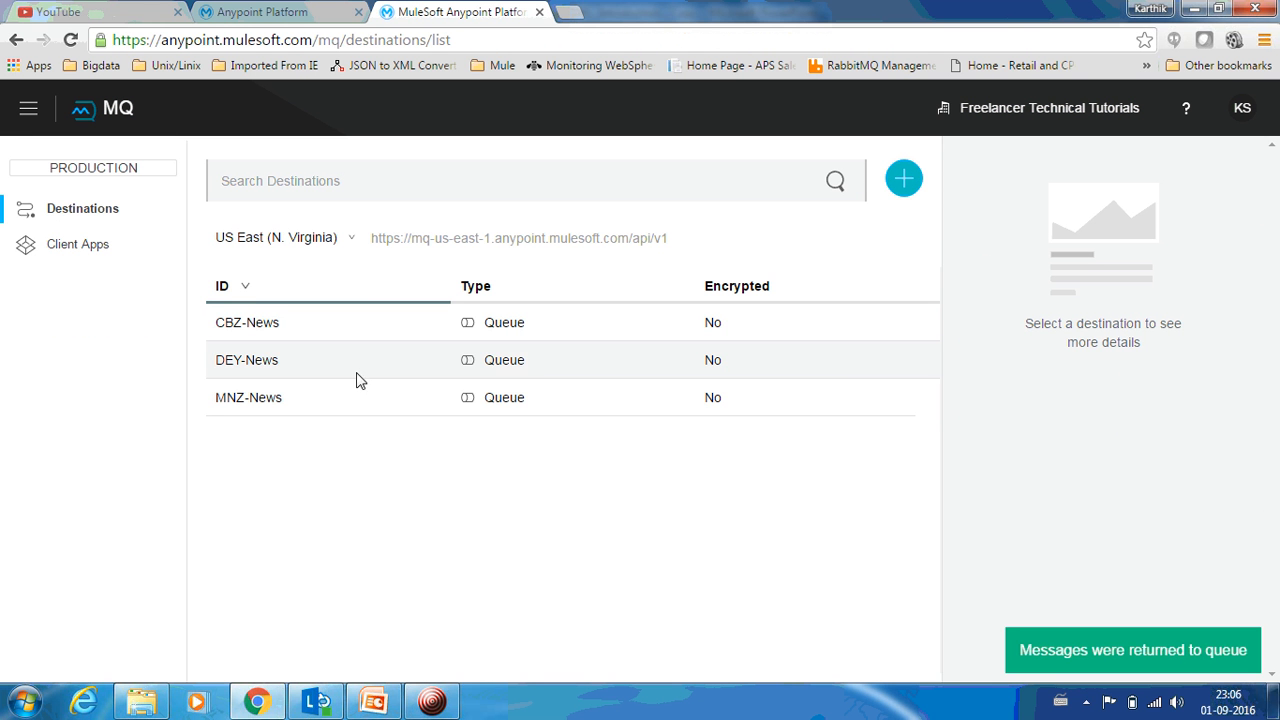
mouse_move(397, 371)
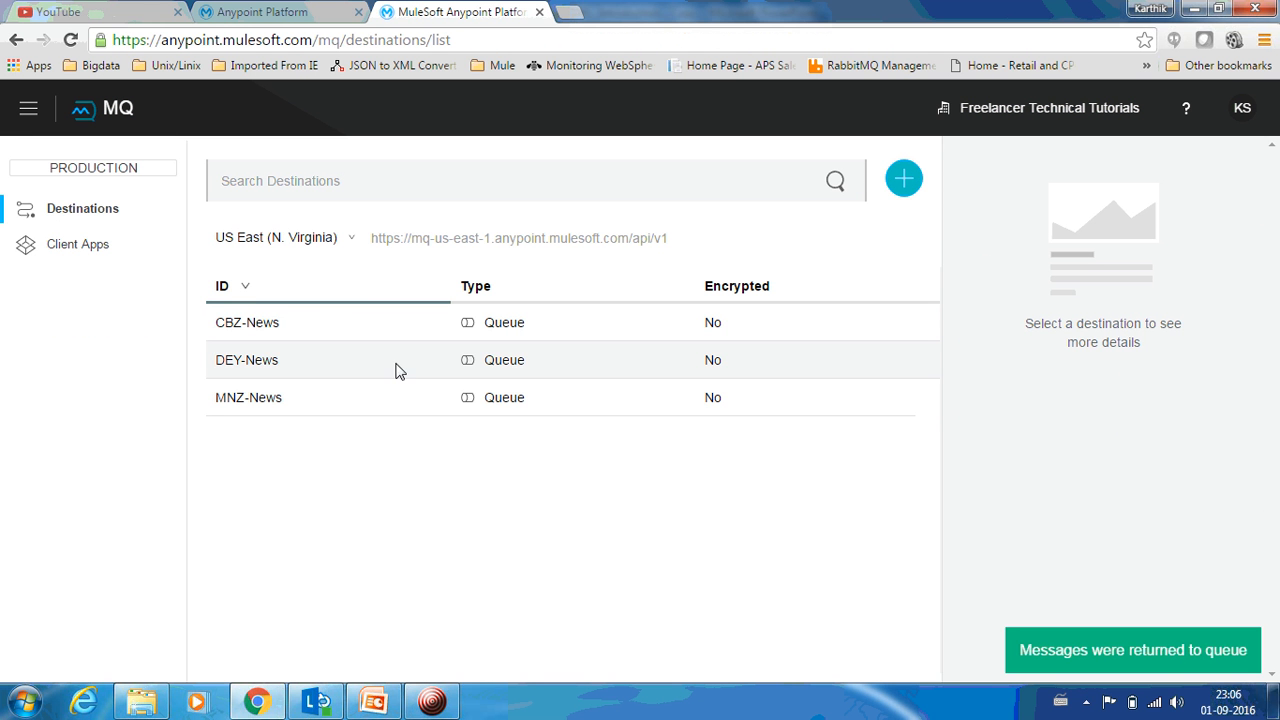
mouse_move(247, 360)
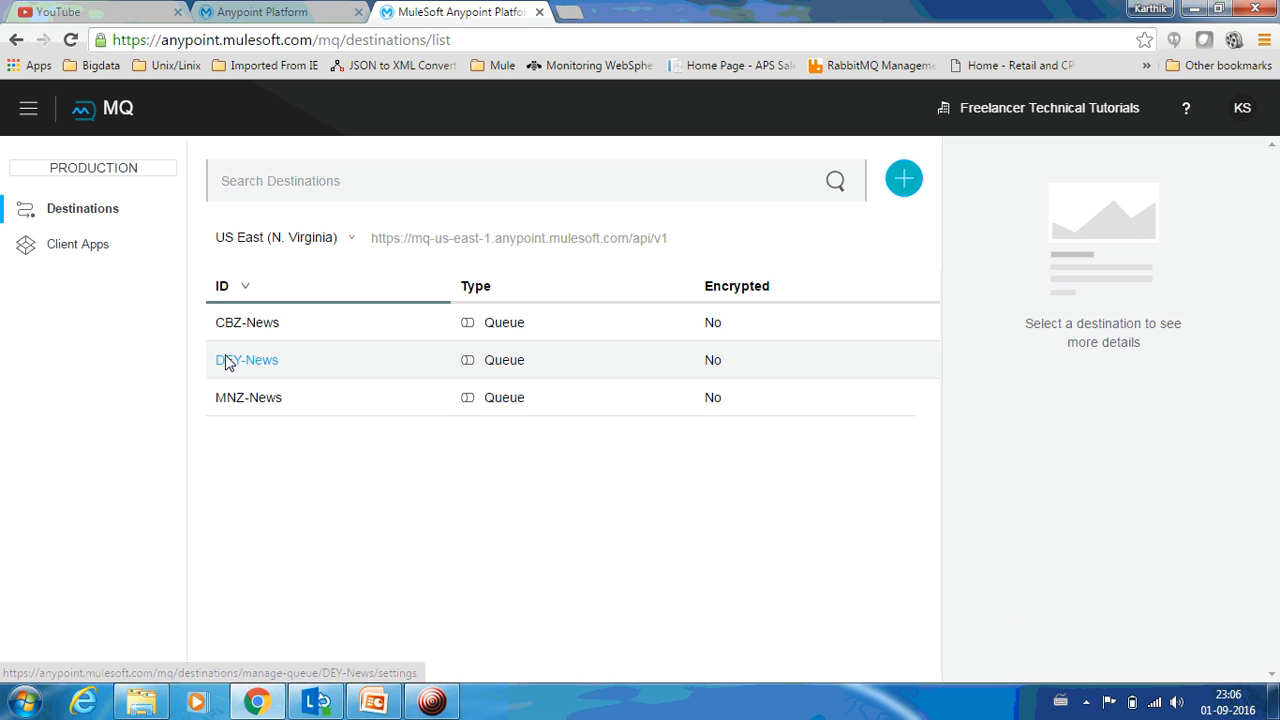
left_click(246, 359)
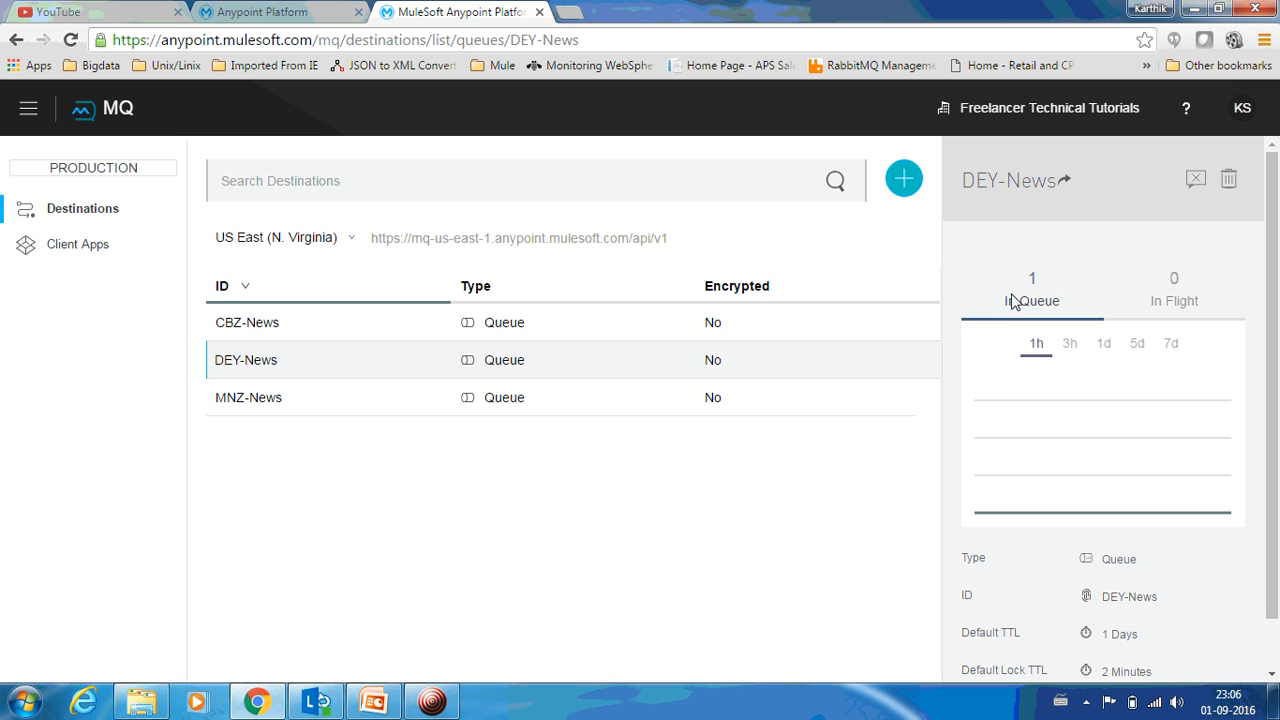
mouse_move(1040, 293)
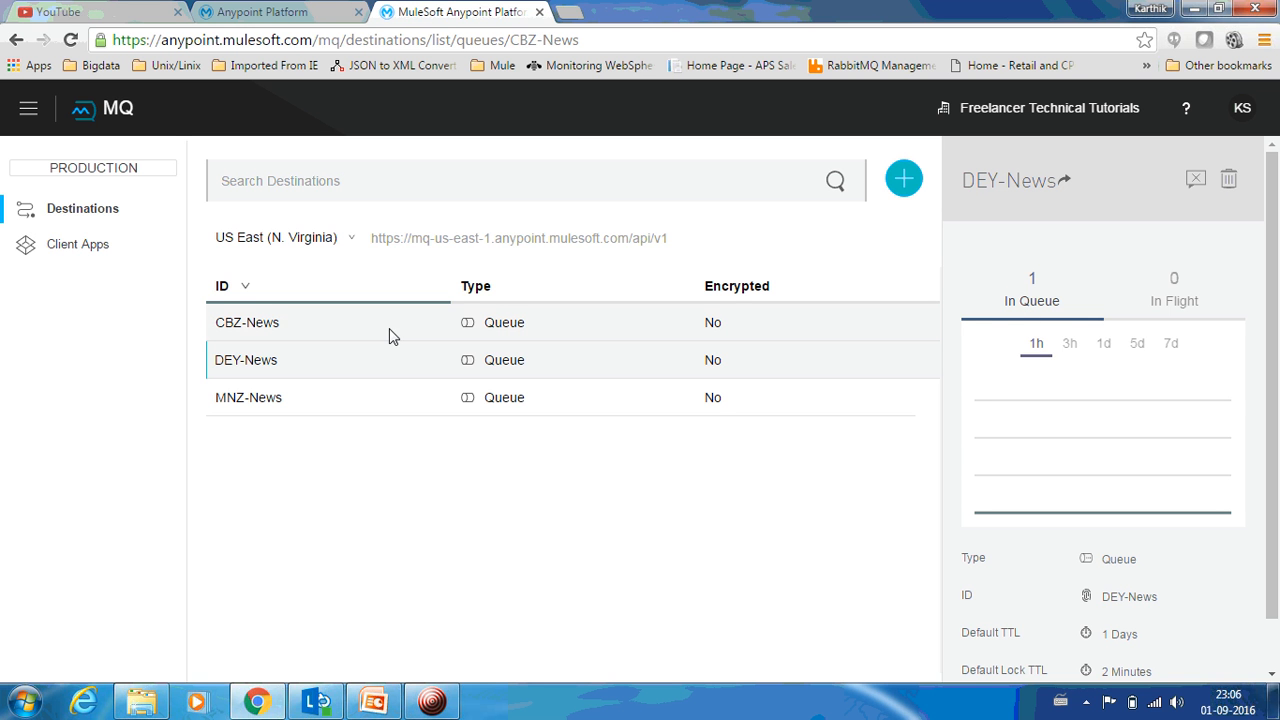
left_click(247, 322)
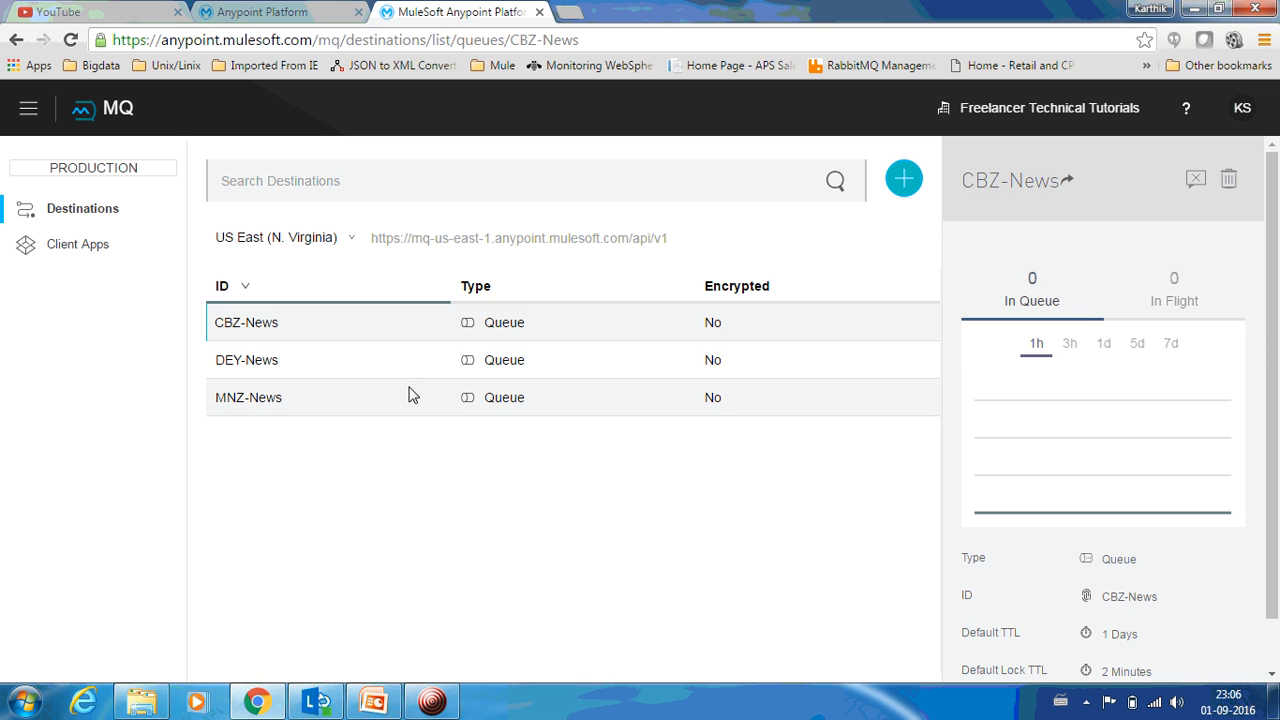
left_click(248, 397)
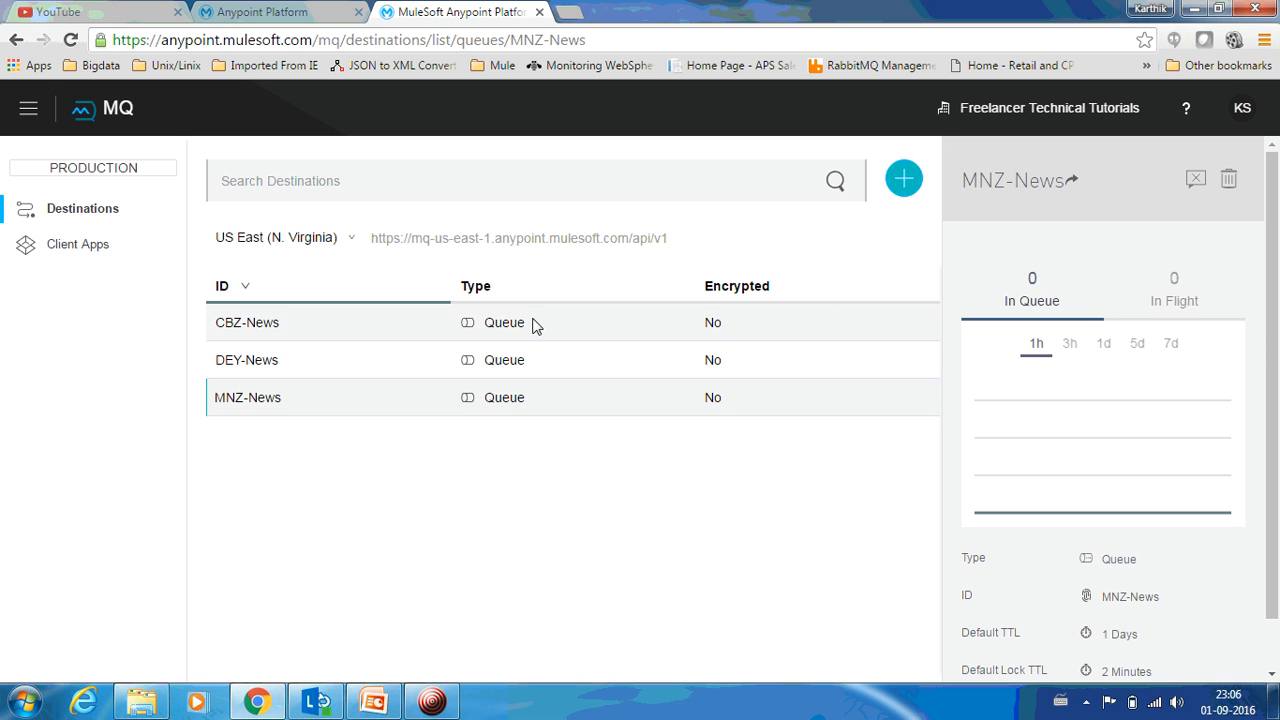
left_click(247, 360)
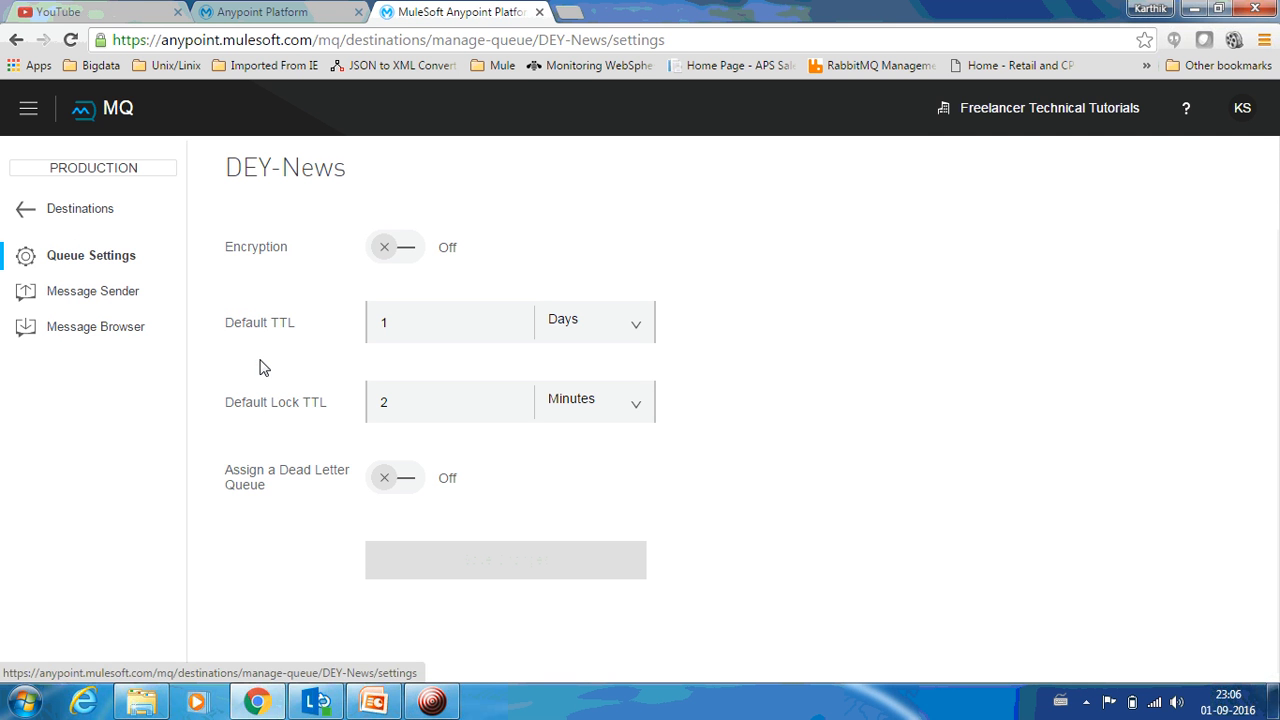
mouse_move(95, 326)
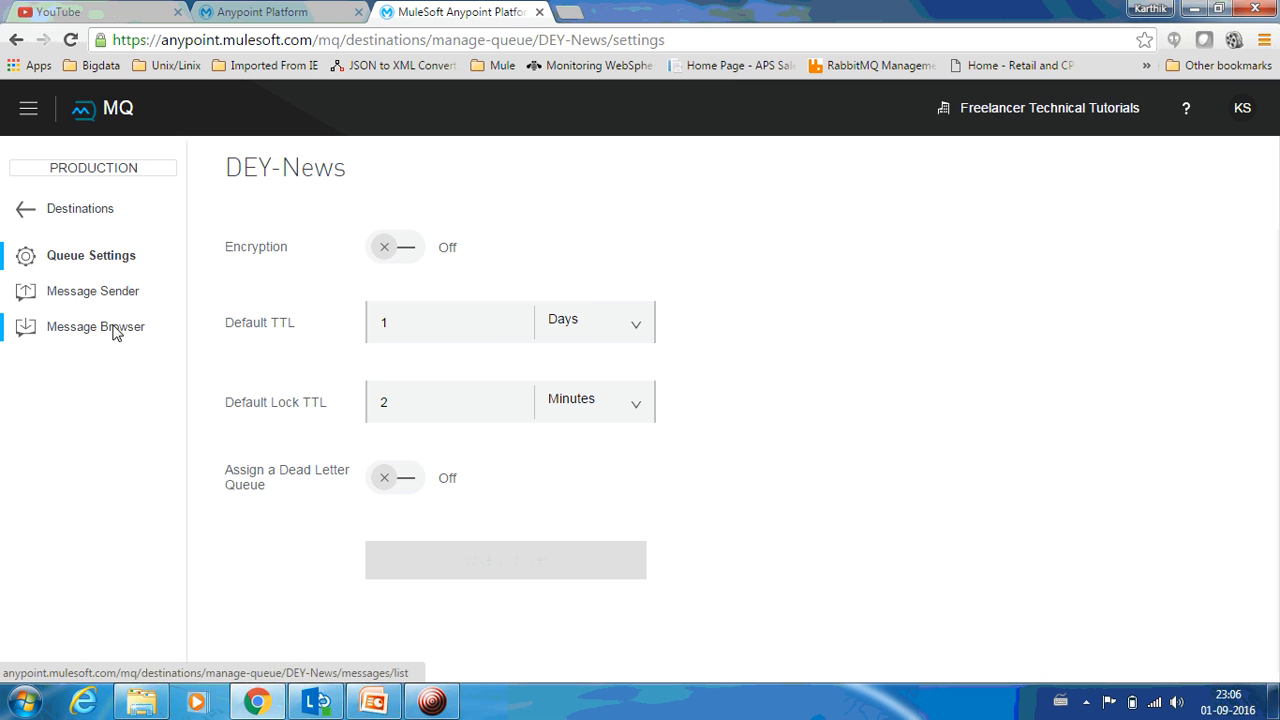
- Retrieve DEY-News messages to view the 'Hi There' payload, then go back to Destinations
left_click(96, 326)
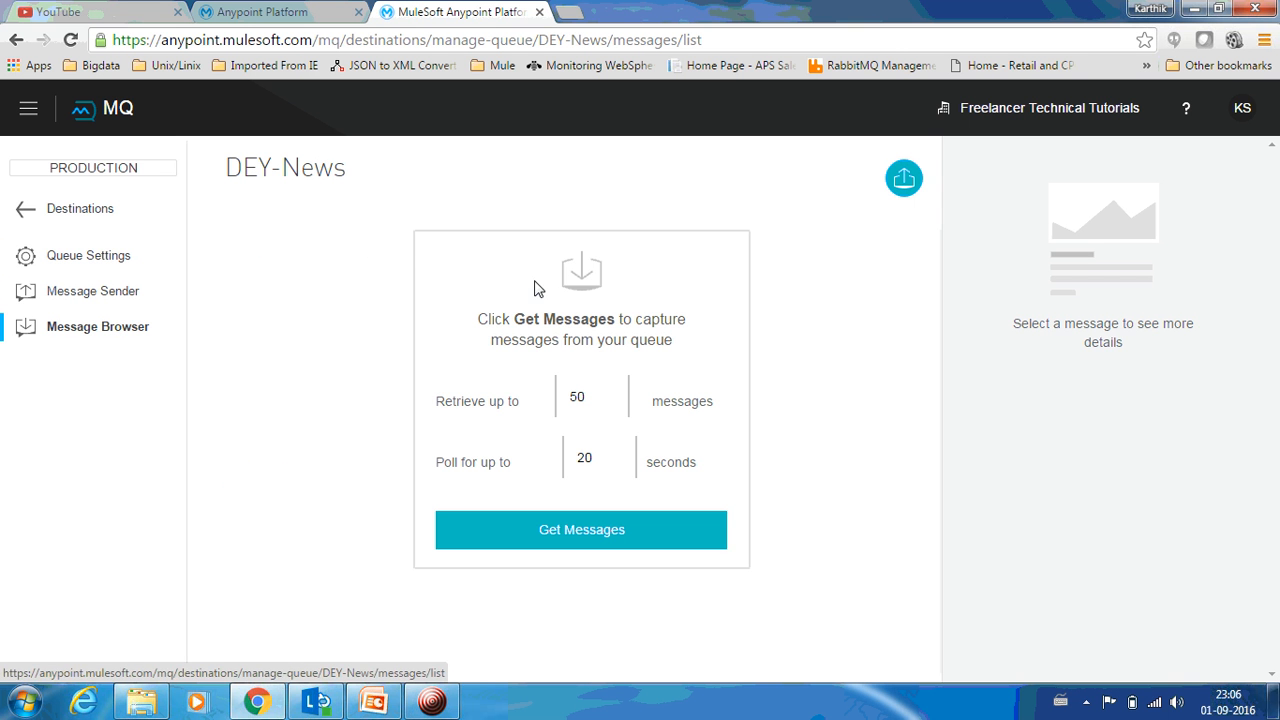
left_click(581, 529)
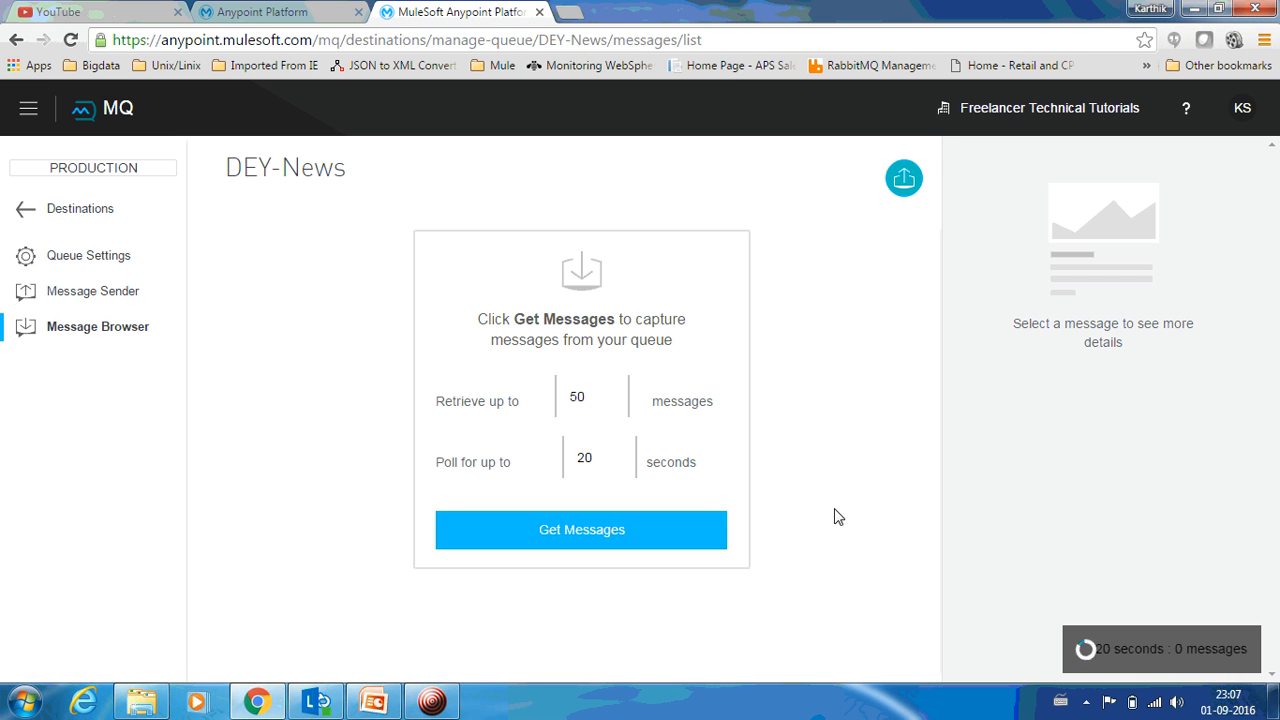
left_click(581, 529)
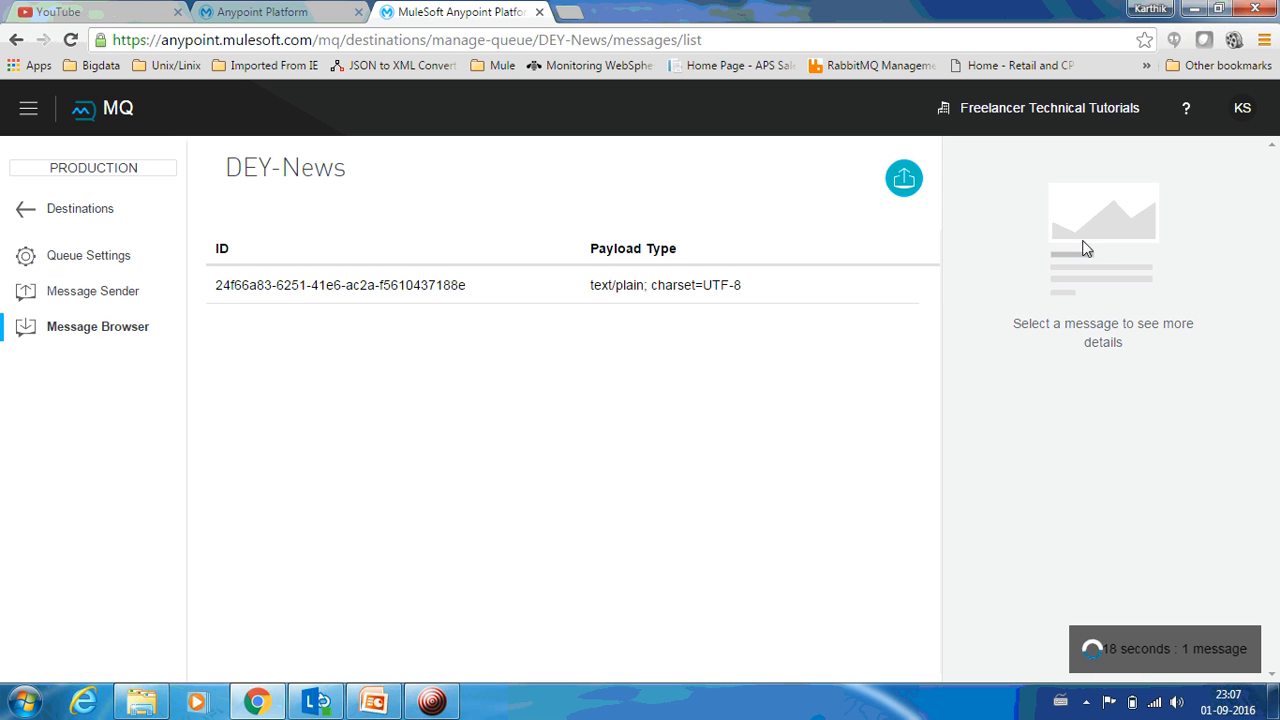
left_click(339, 285)
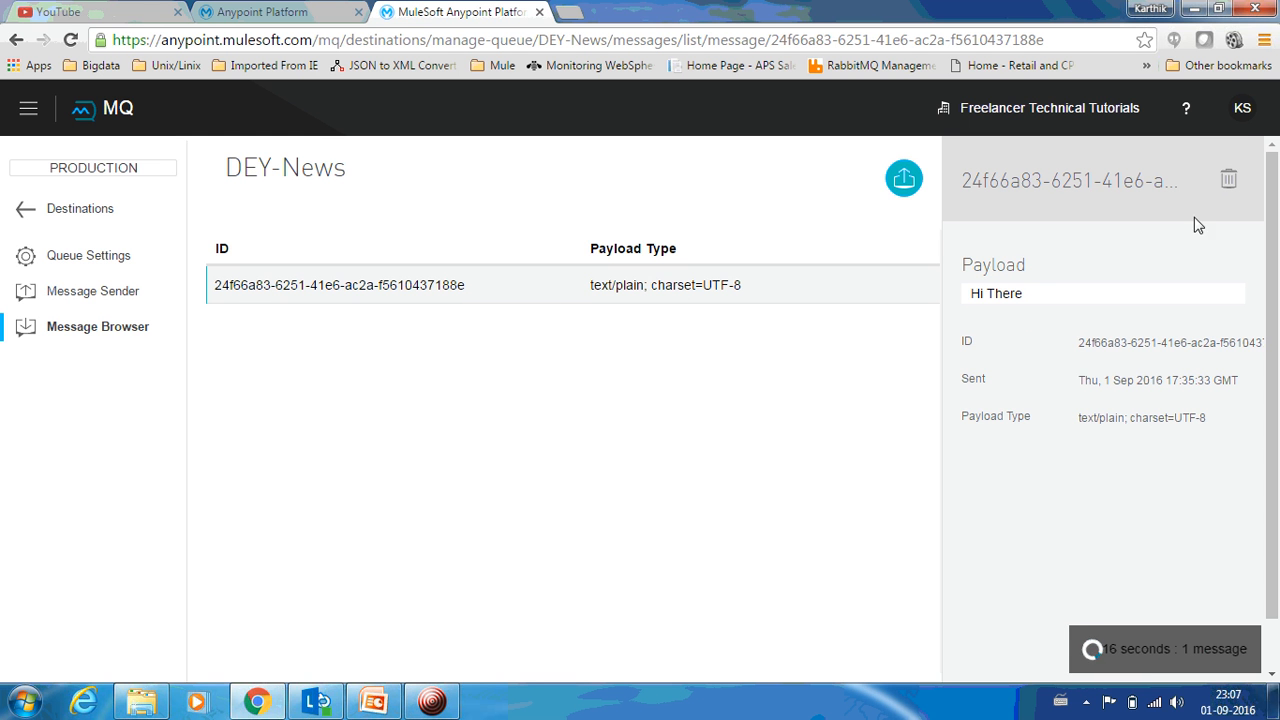
mouse_move(1230, 180)
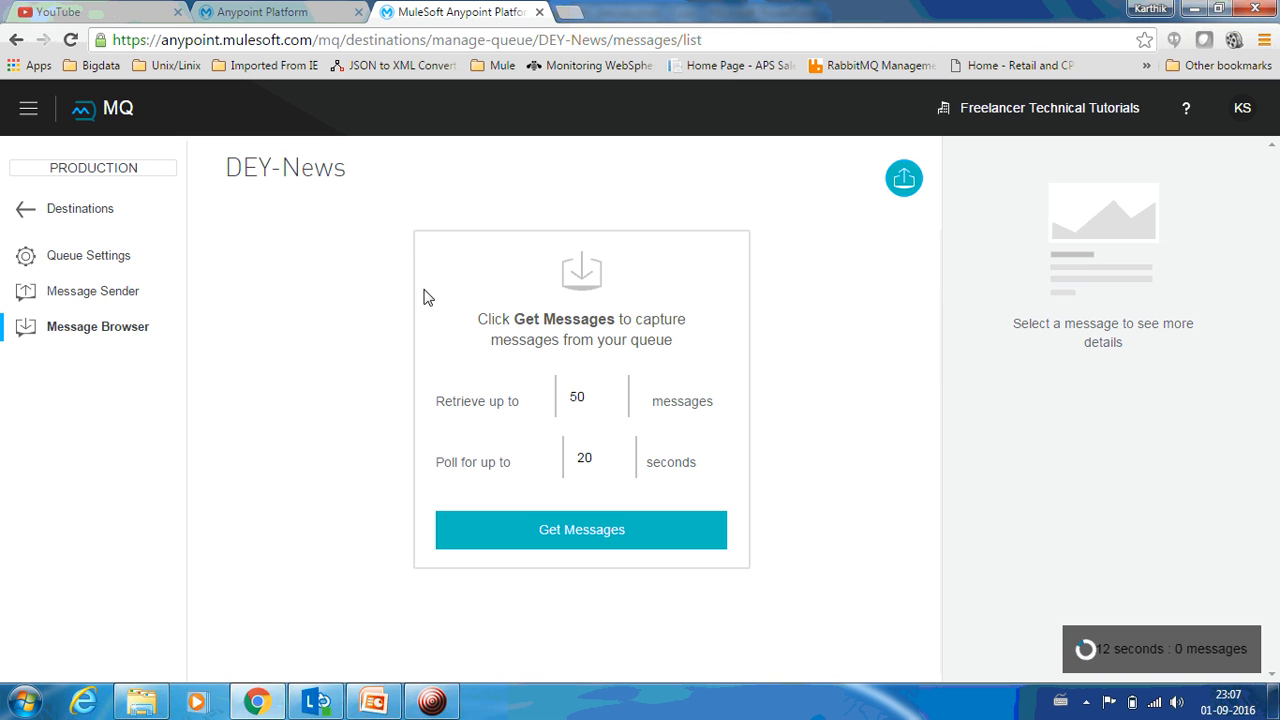
left_click(79, 208)
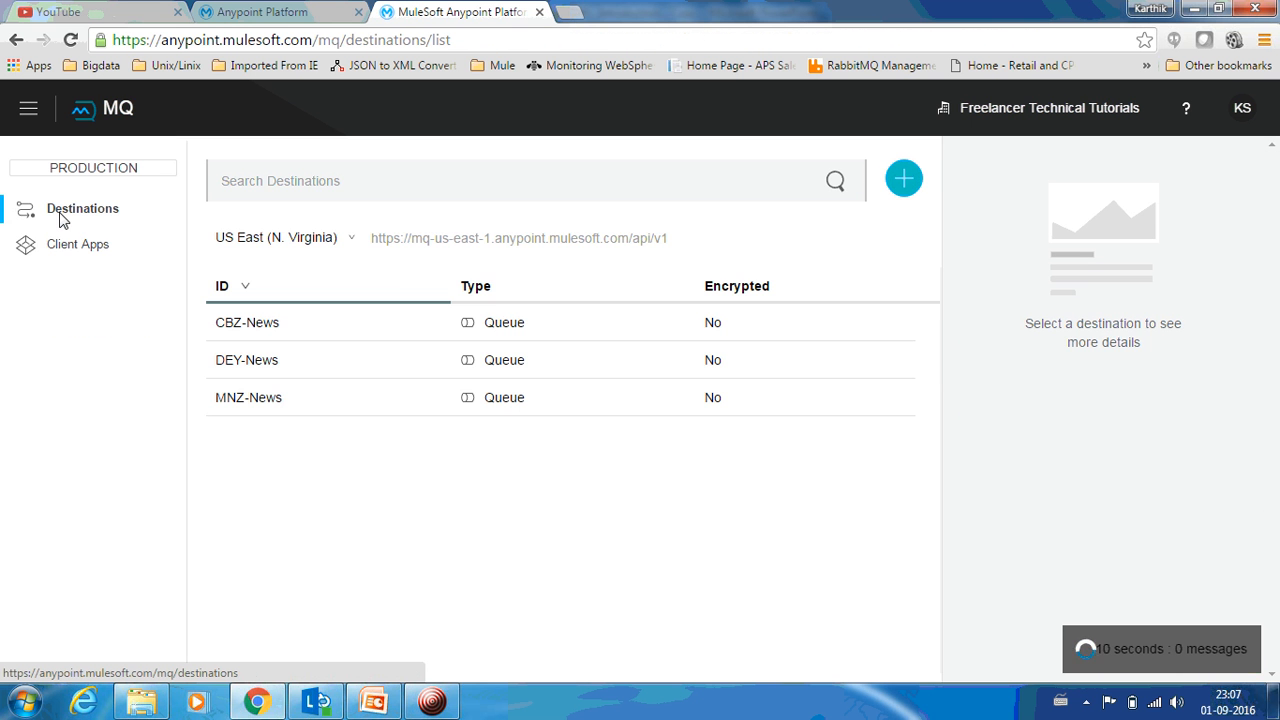
- Select the DEY-News row to show 0 messages in queue and 0 in flight
left_click(247, 360)
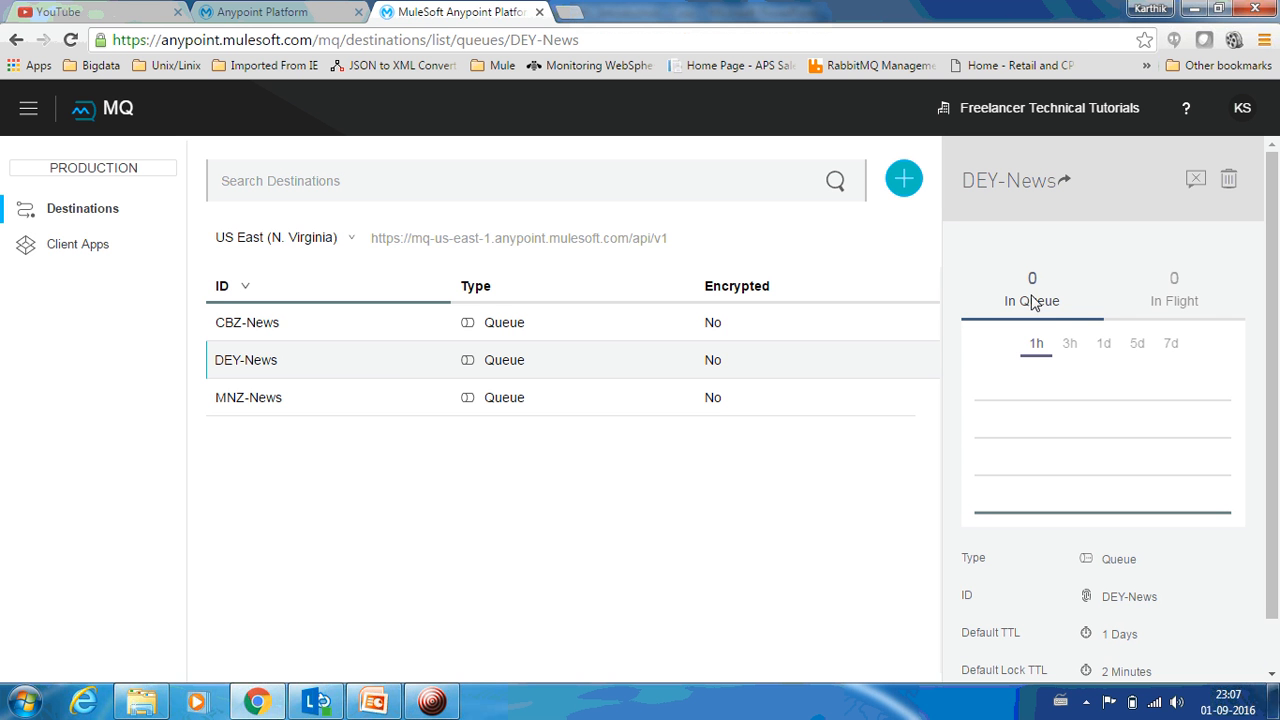
mouse_move(1210, 302)
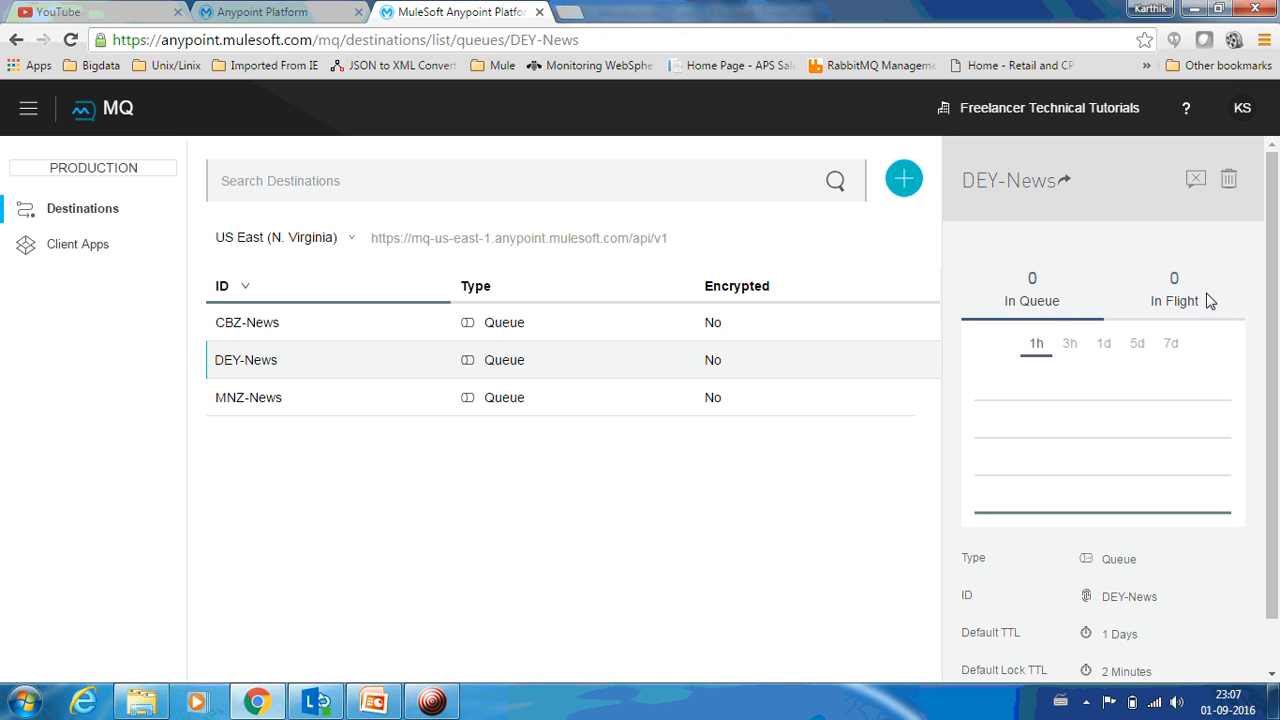
mouse_move(750, 300)
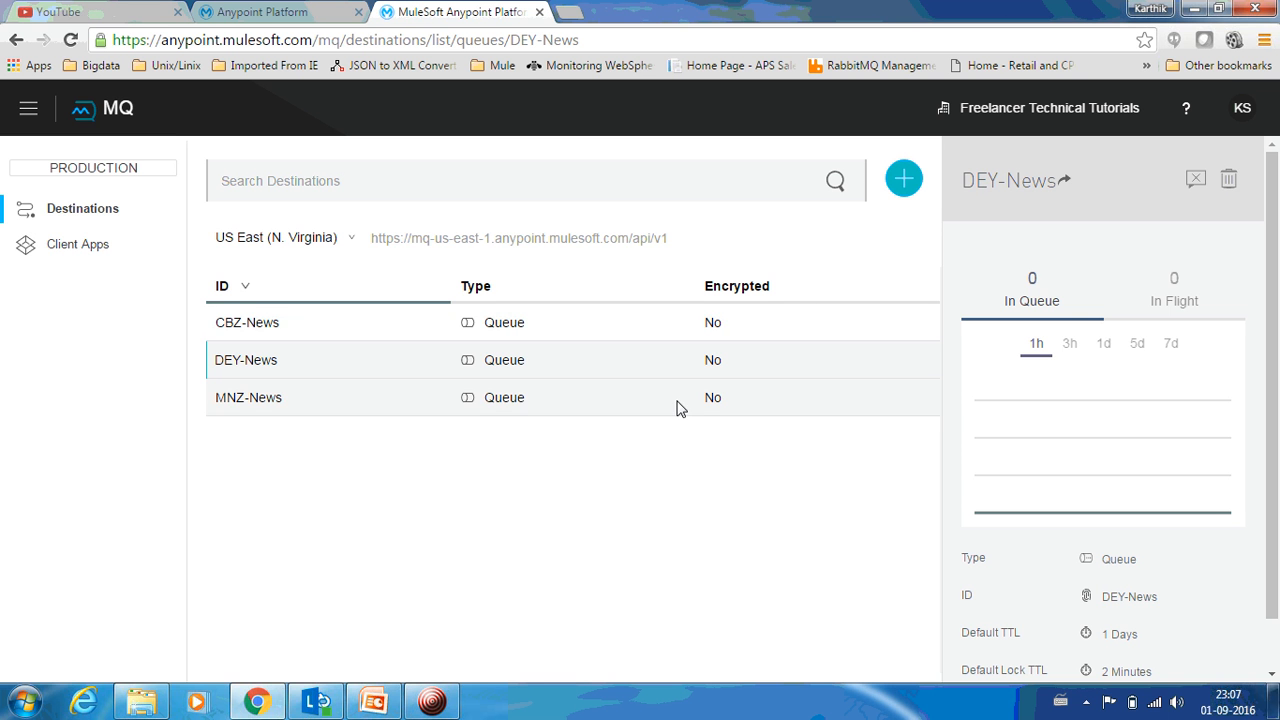
mouse_move(1228, 180)
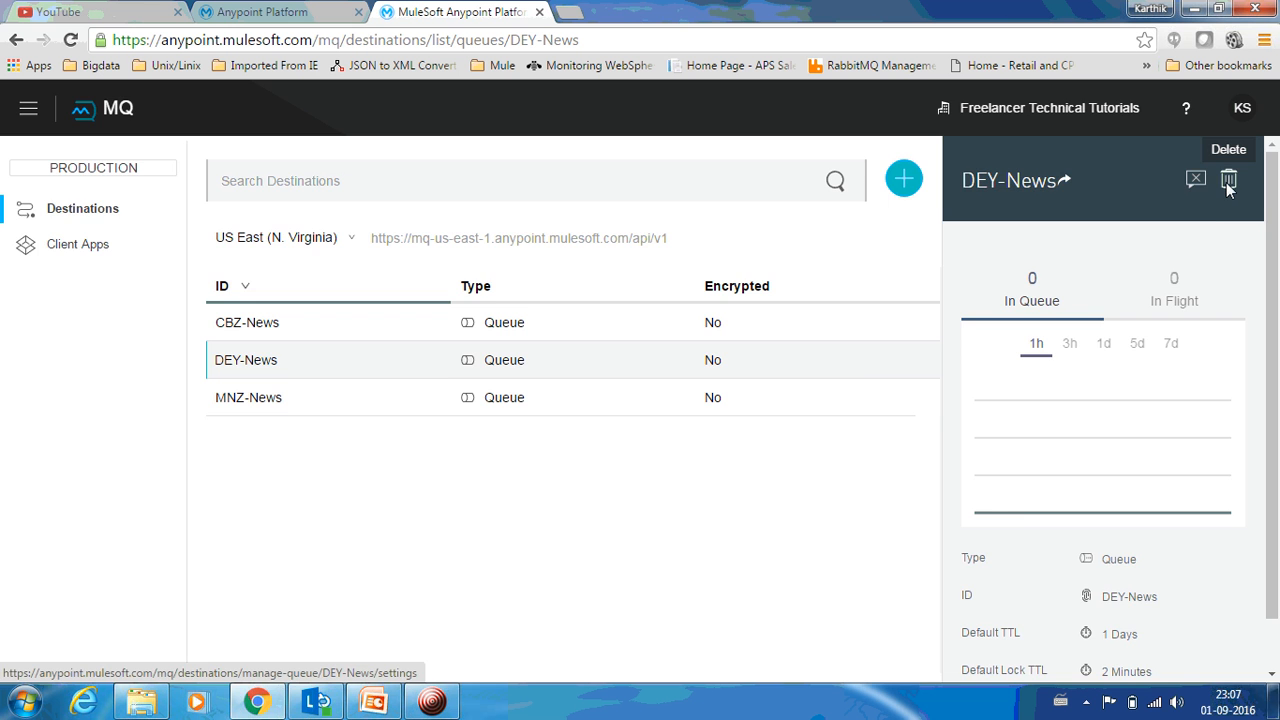
- Delete the DEY-News queue, acknowledging the irreversible deletion
left_click(1229, 180)
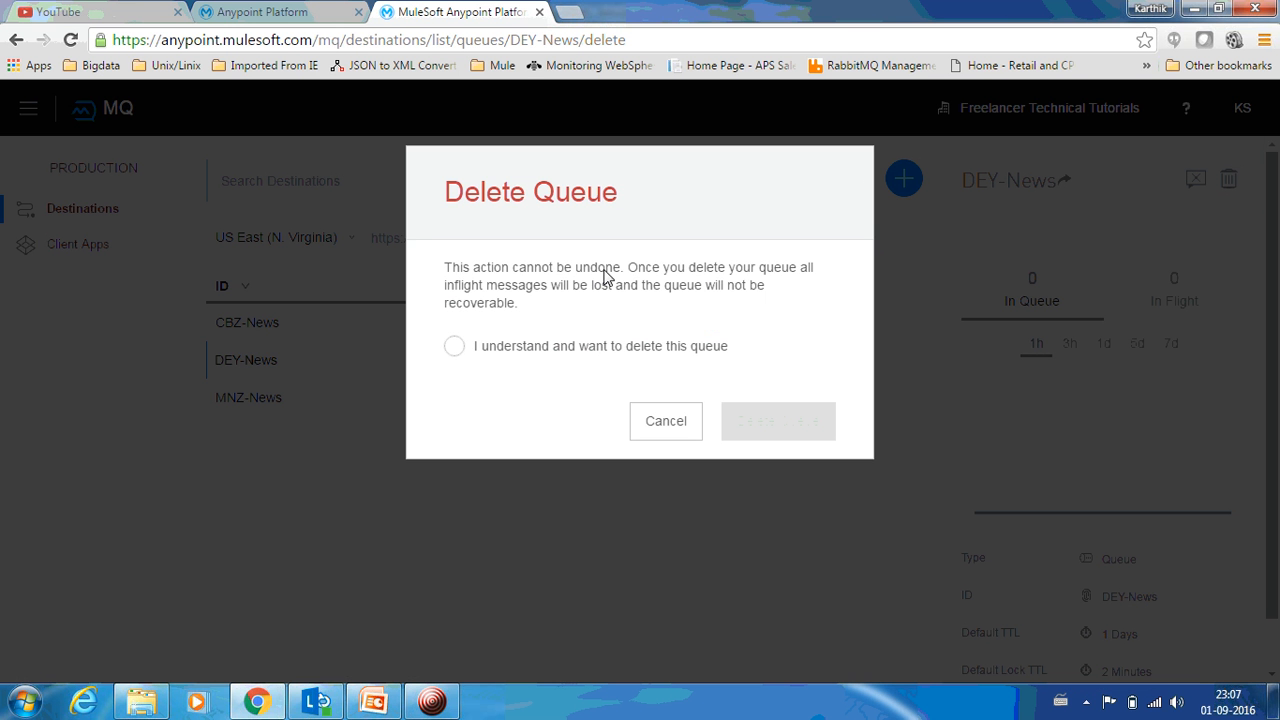
left_click(454, 345)
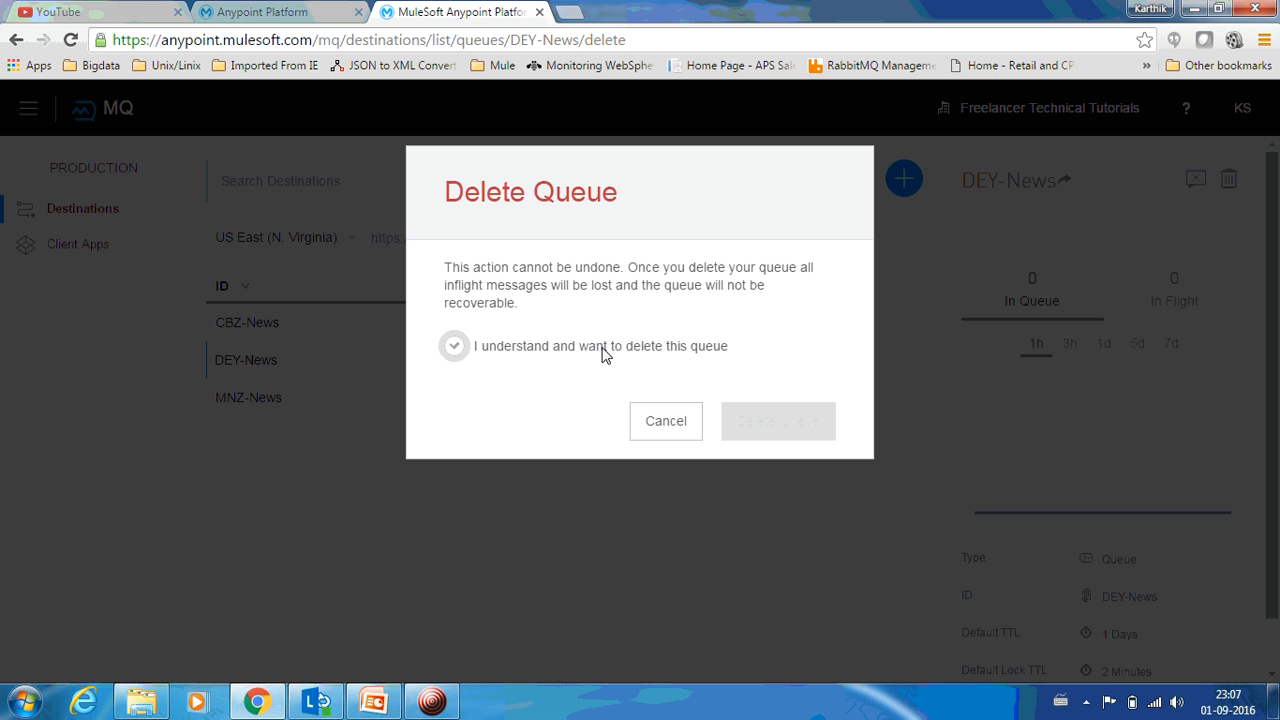
left_click(454, 346)
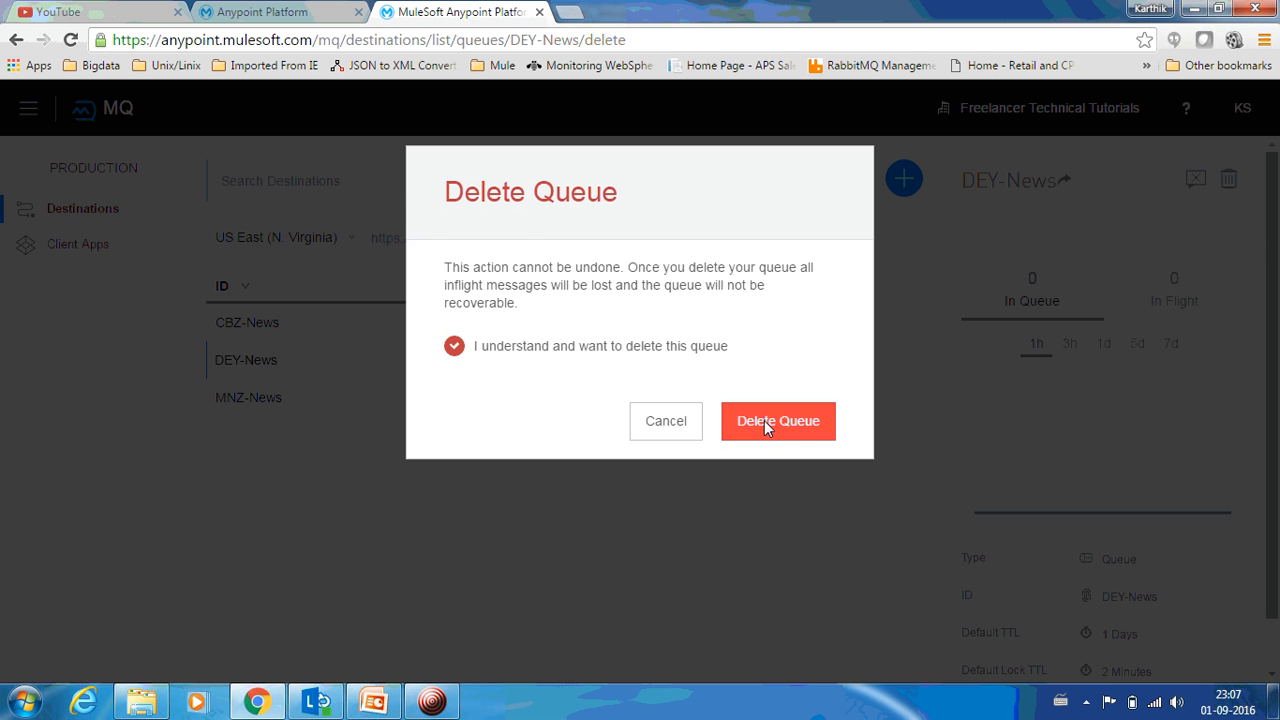
left_click(778, 420)
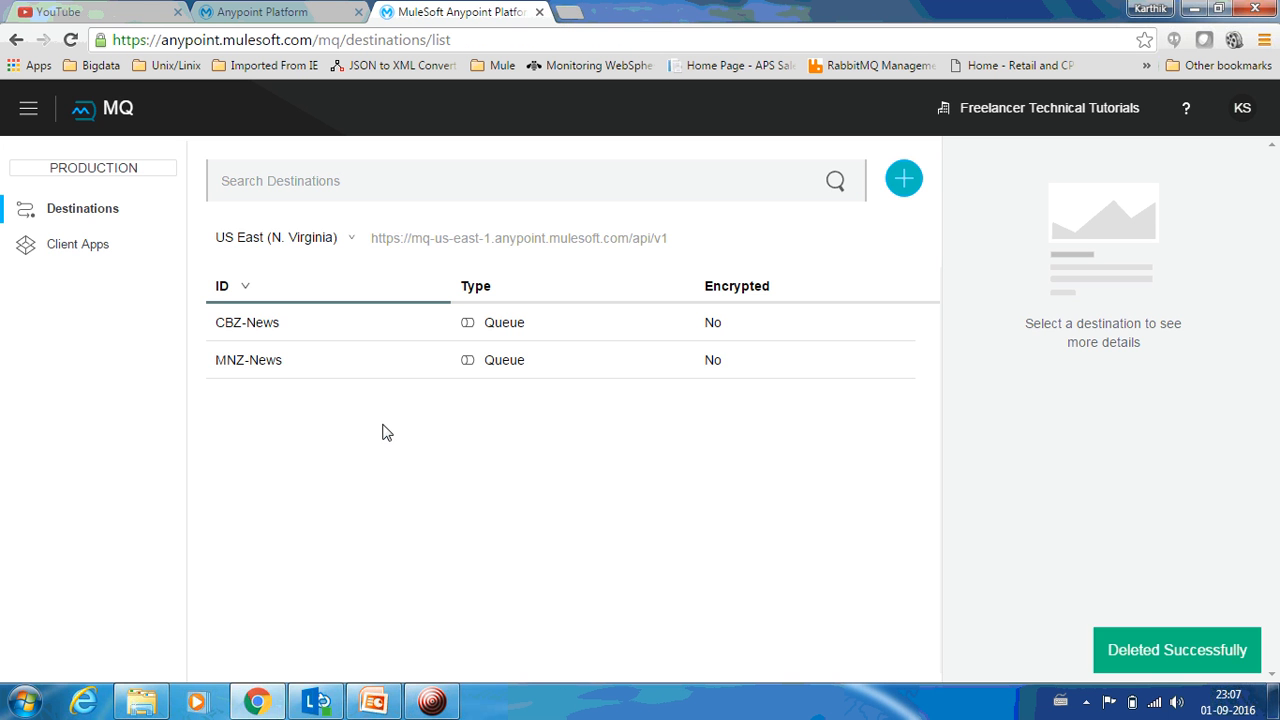
mouse_move(532, 423)
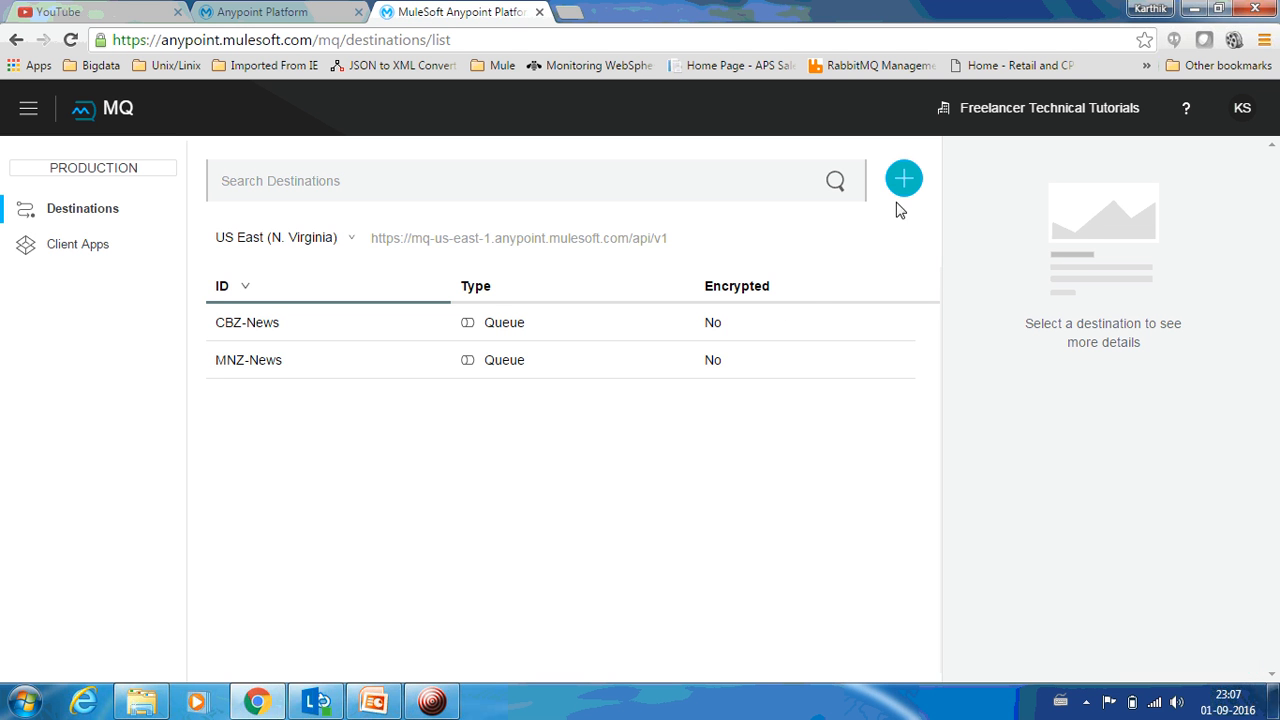
- Add a queue with ID 'GTX-News', keeping 7-day TTL and 2-minute lock TTL
left_click(903, 178)
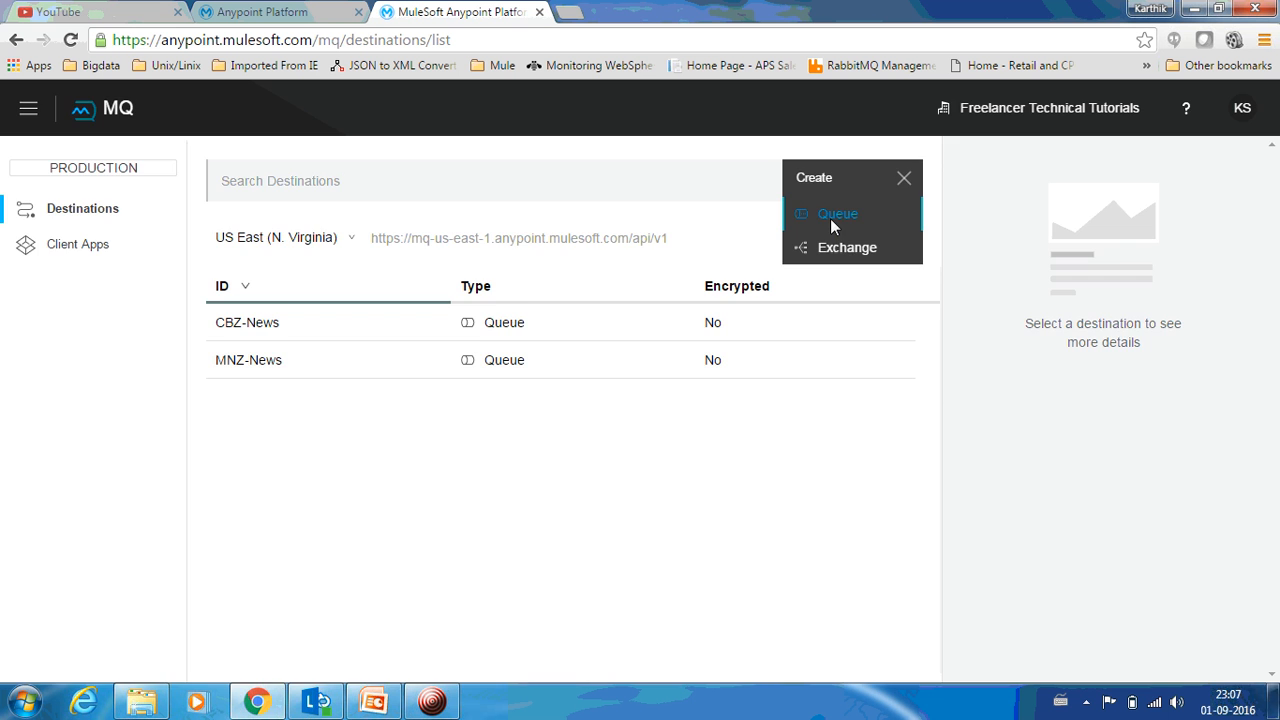
left_click(837, 213)
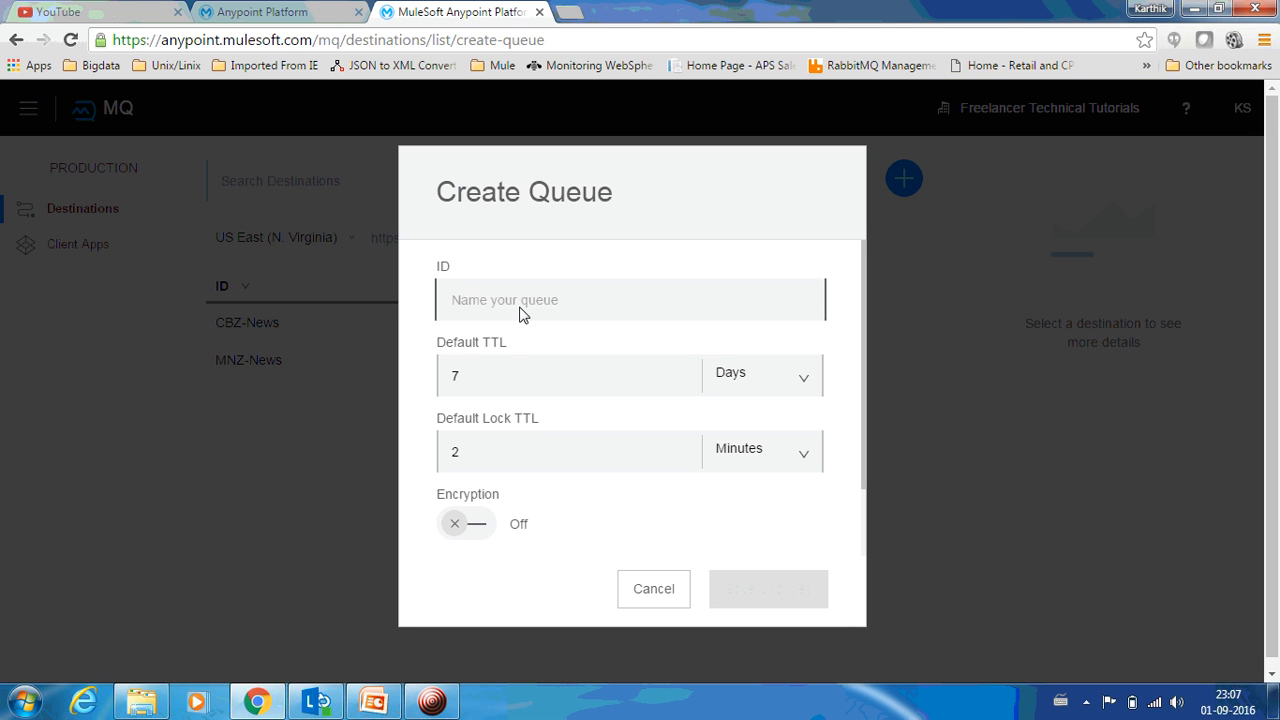
type("GTX-")
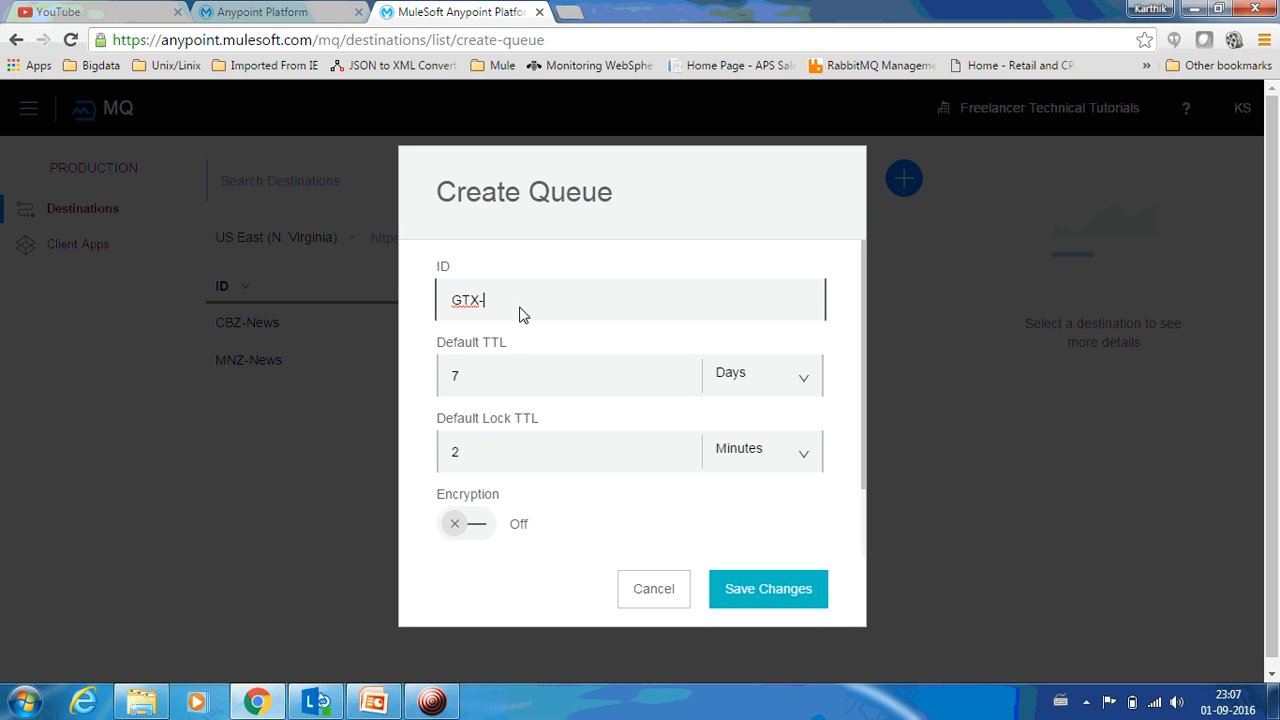
type("News")
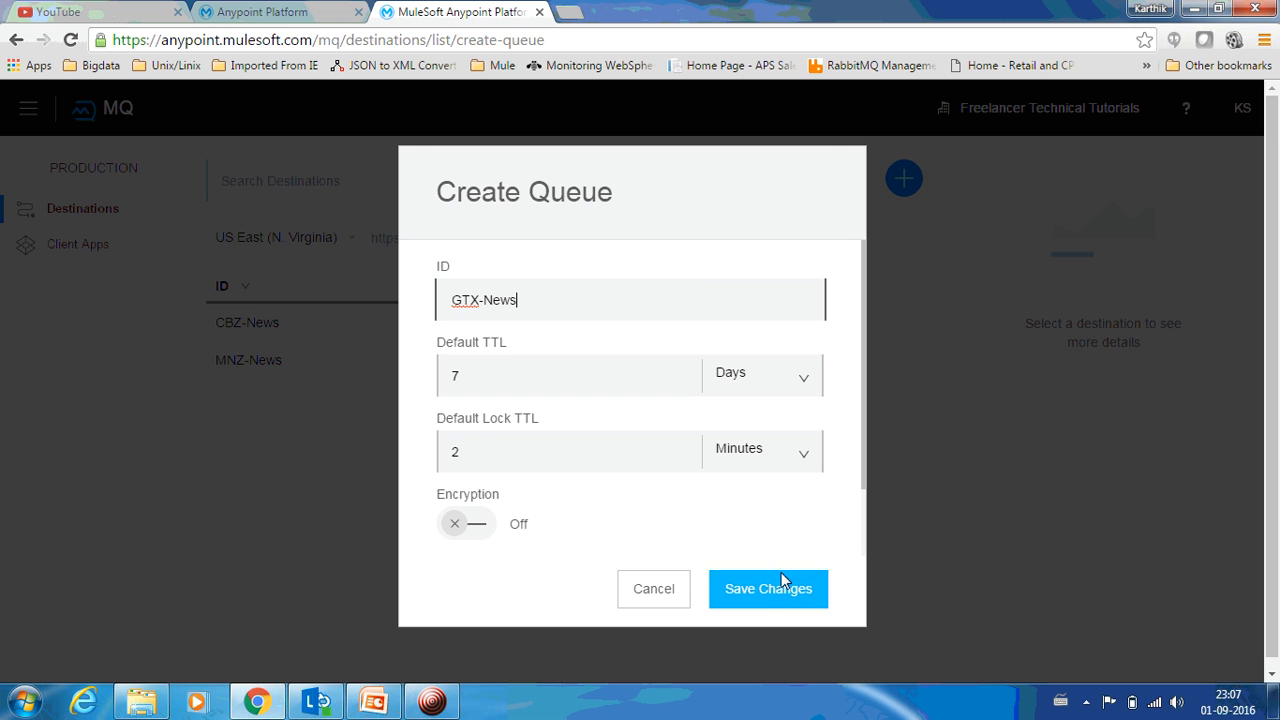
left_click(768, 588)
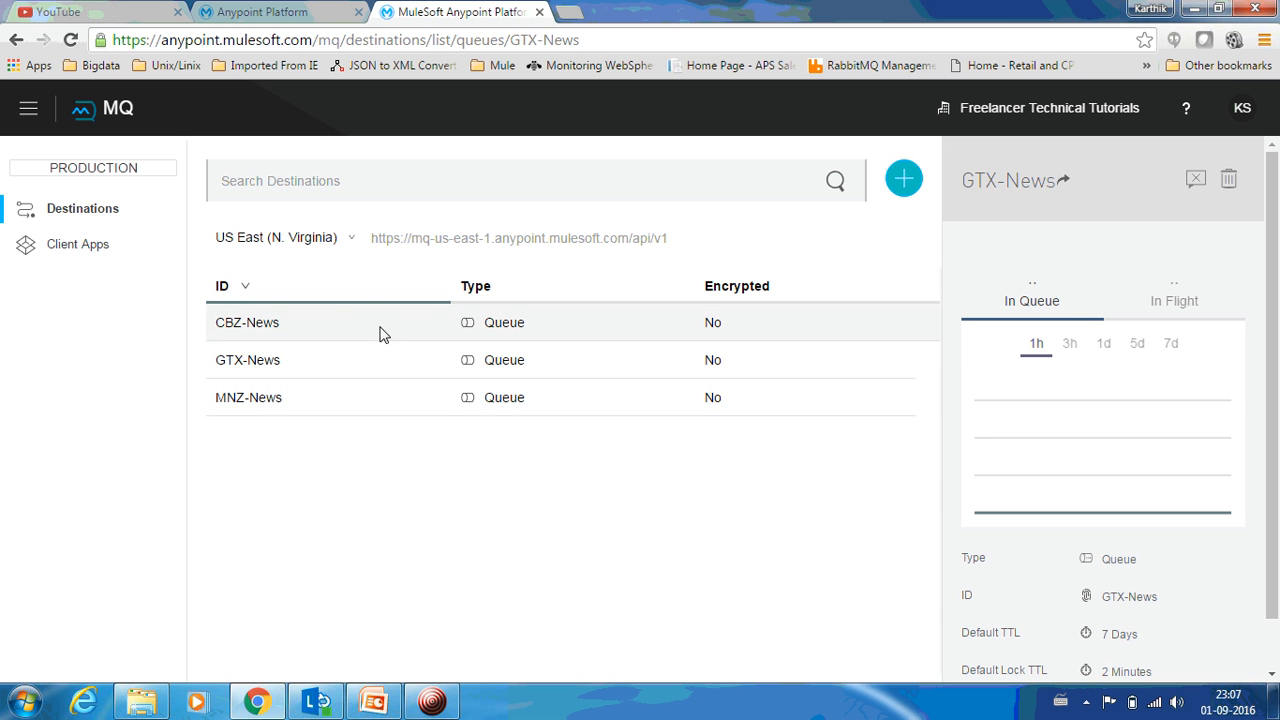
mouse_move(380, 360)
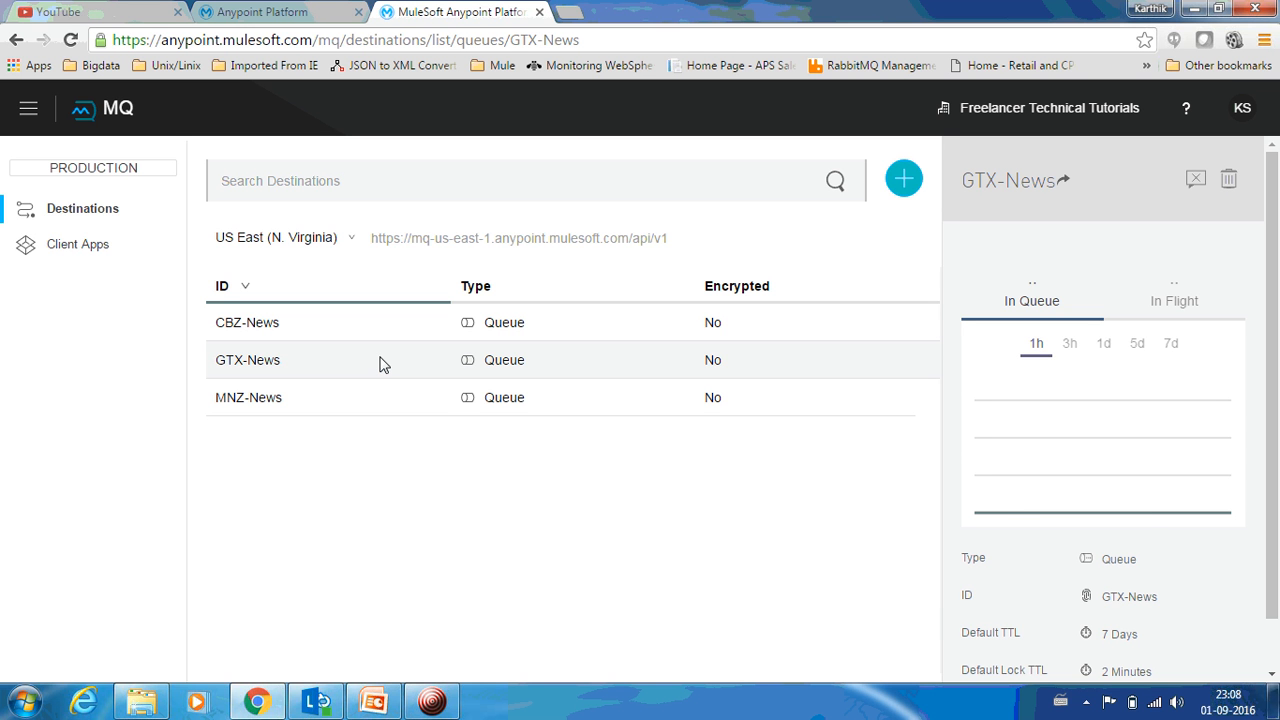
mouse_move(363, 371)
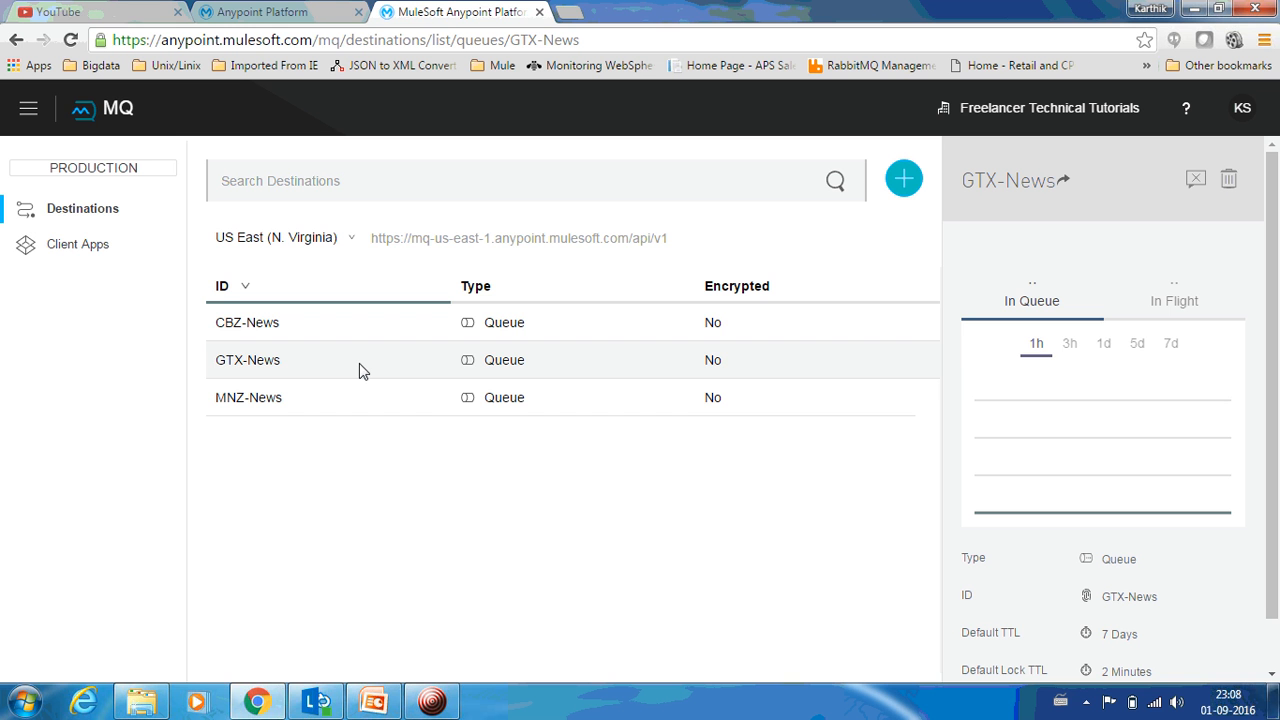
mouse_move(337, 375)
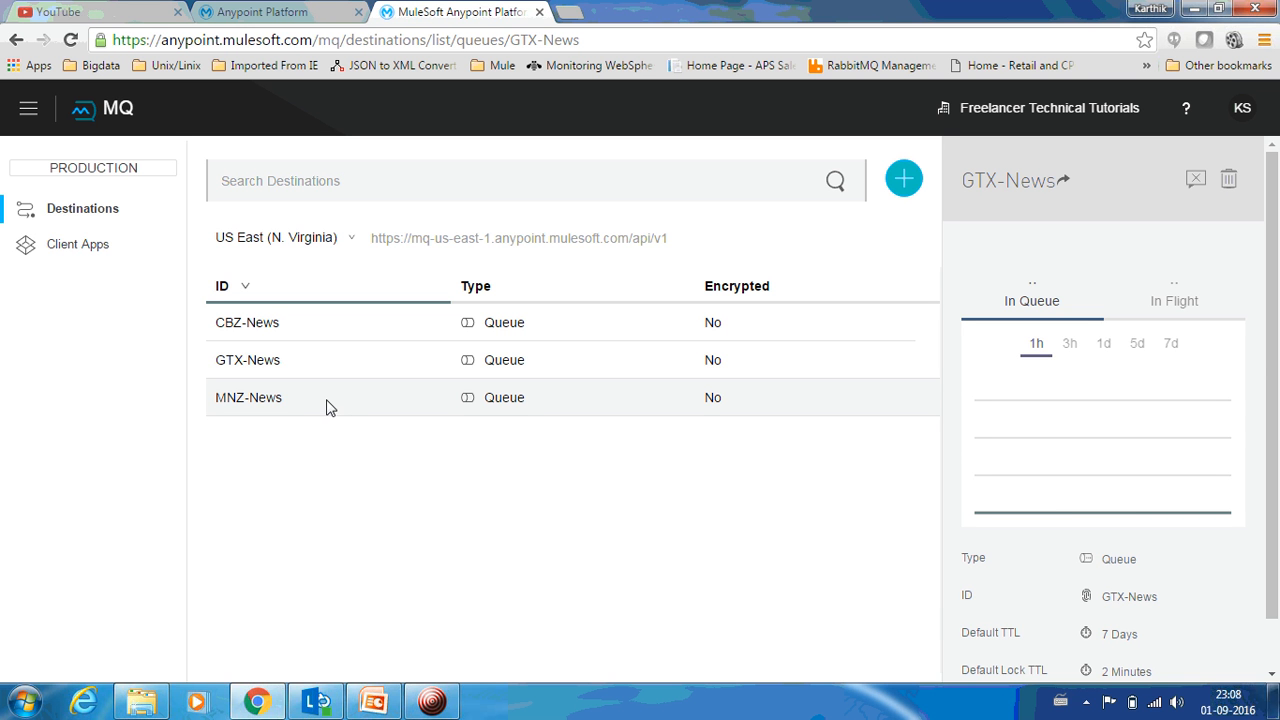
- Open the Create menu offering Queue or Exchange
left_click(903, 179)
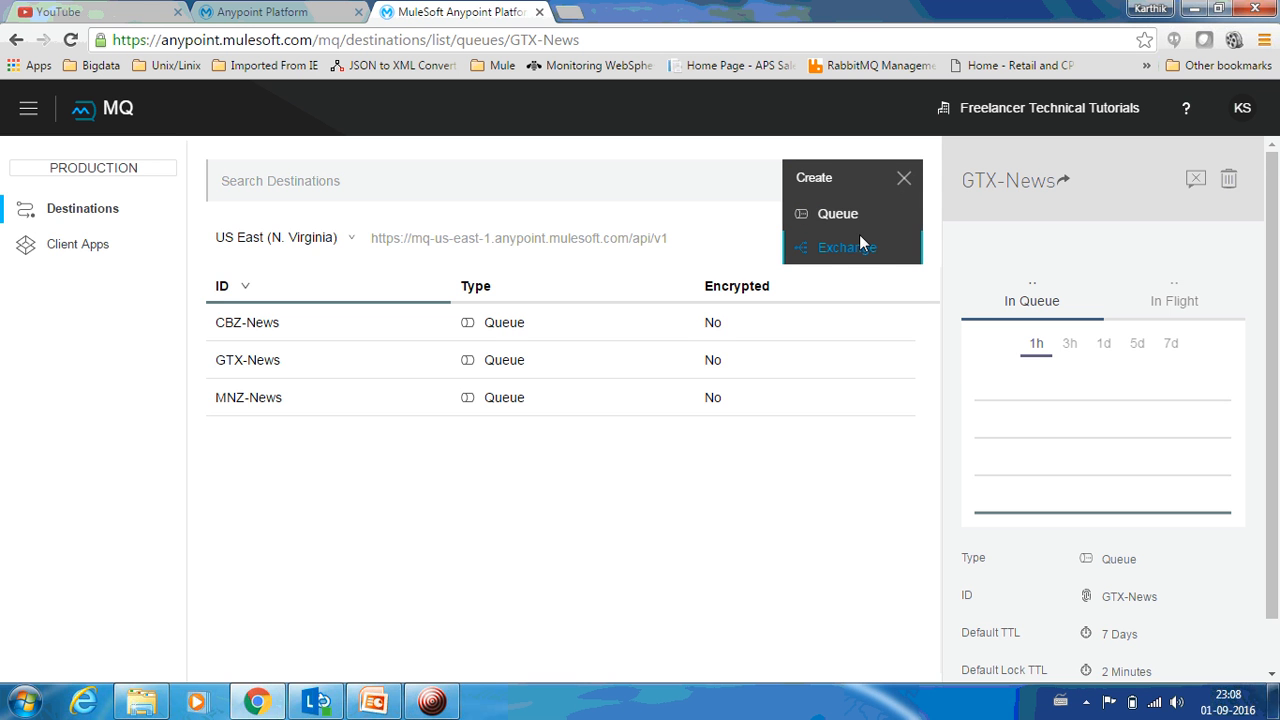
- Create exchange 'Weather' bound to the CBZ-News, GTX-News and MNZ-News queues
left_click(846, 247)
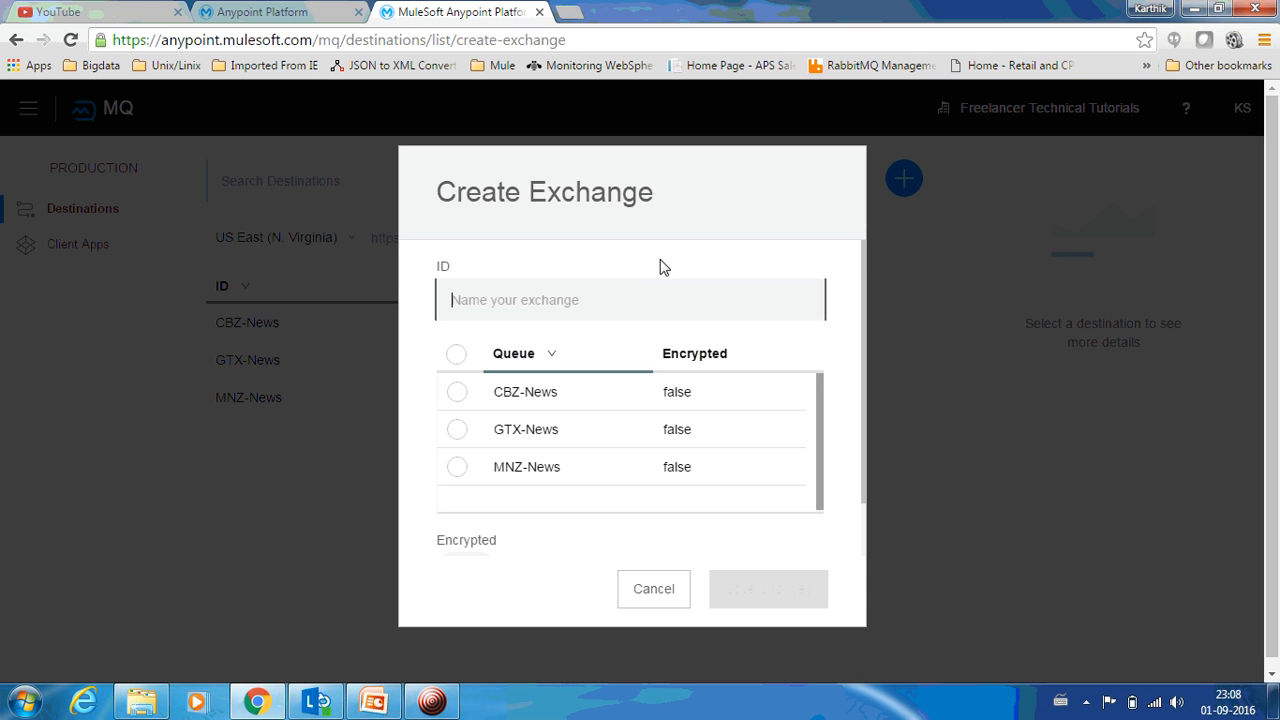
type("Weal")
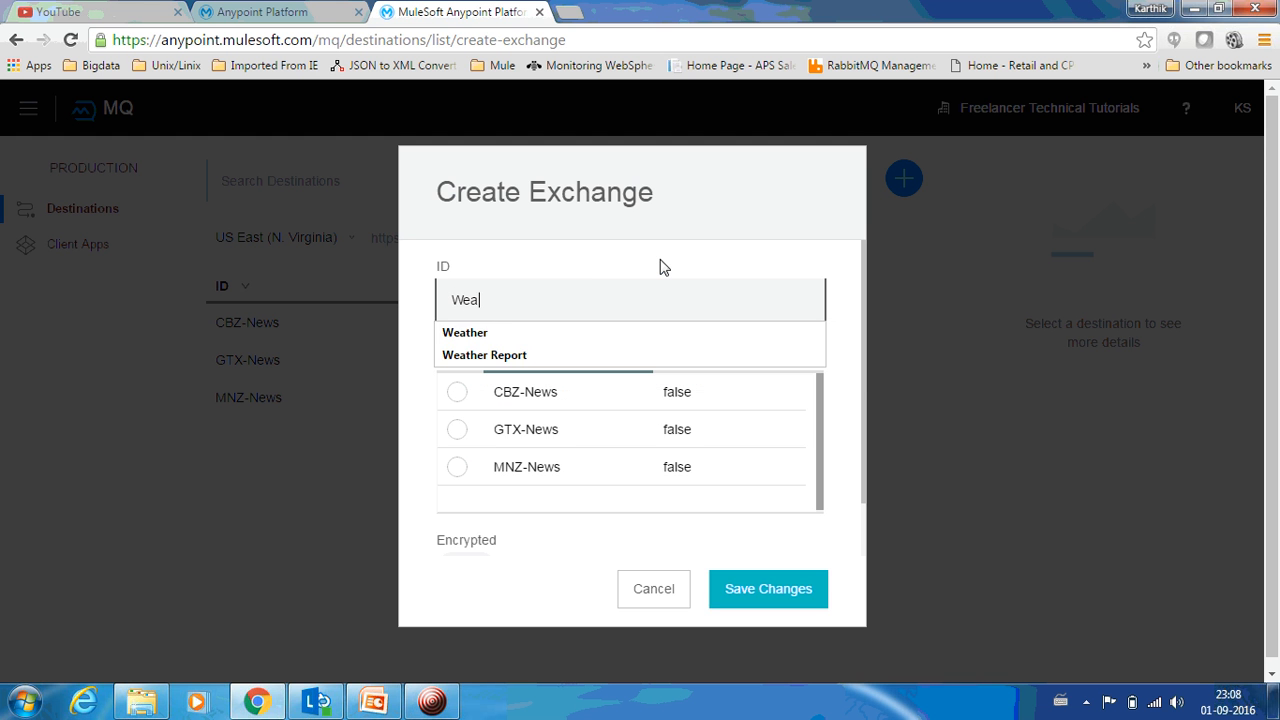
left_click(484, 355)
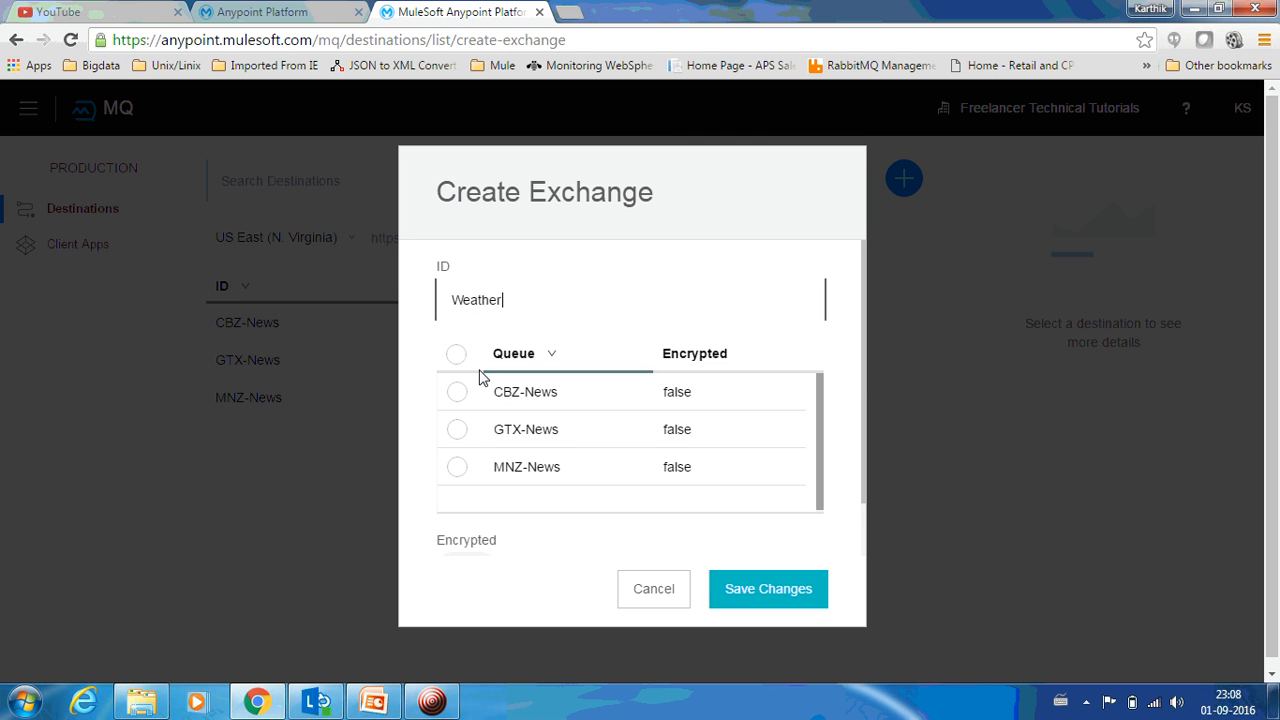
left_click(457, 429)
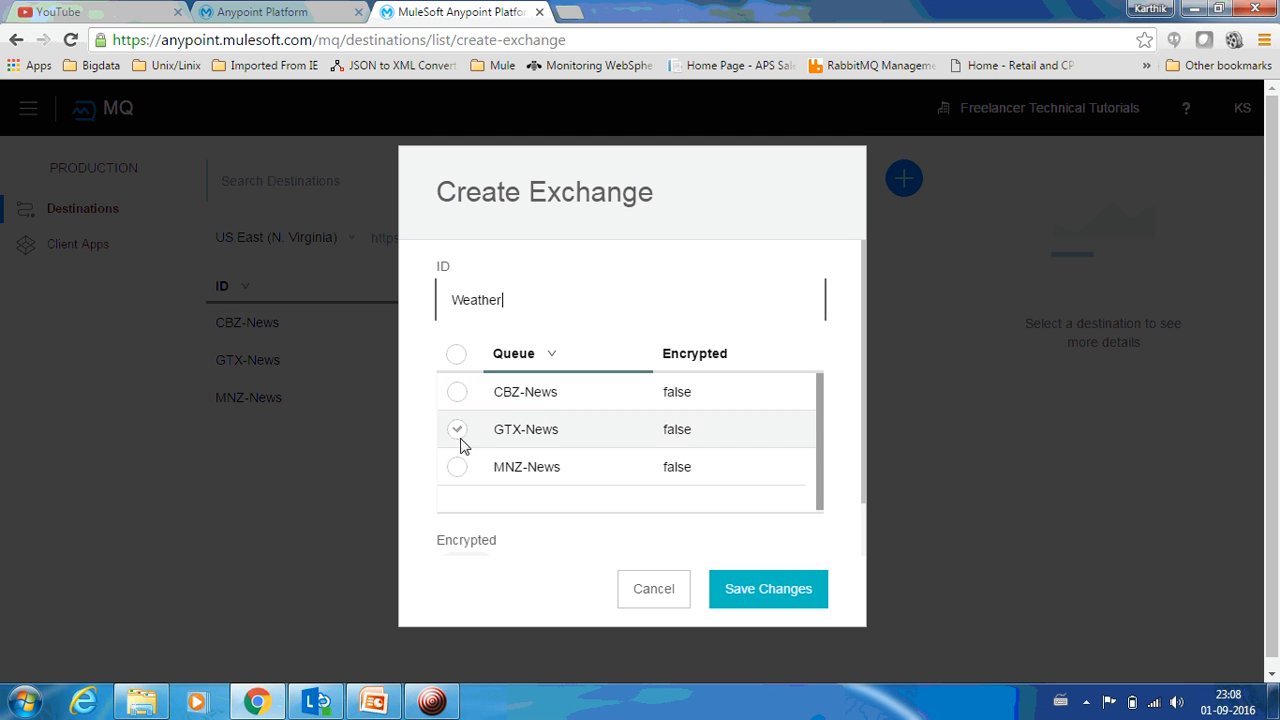
left_click(456, 353)
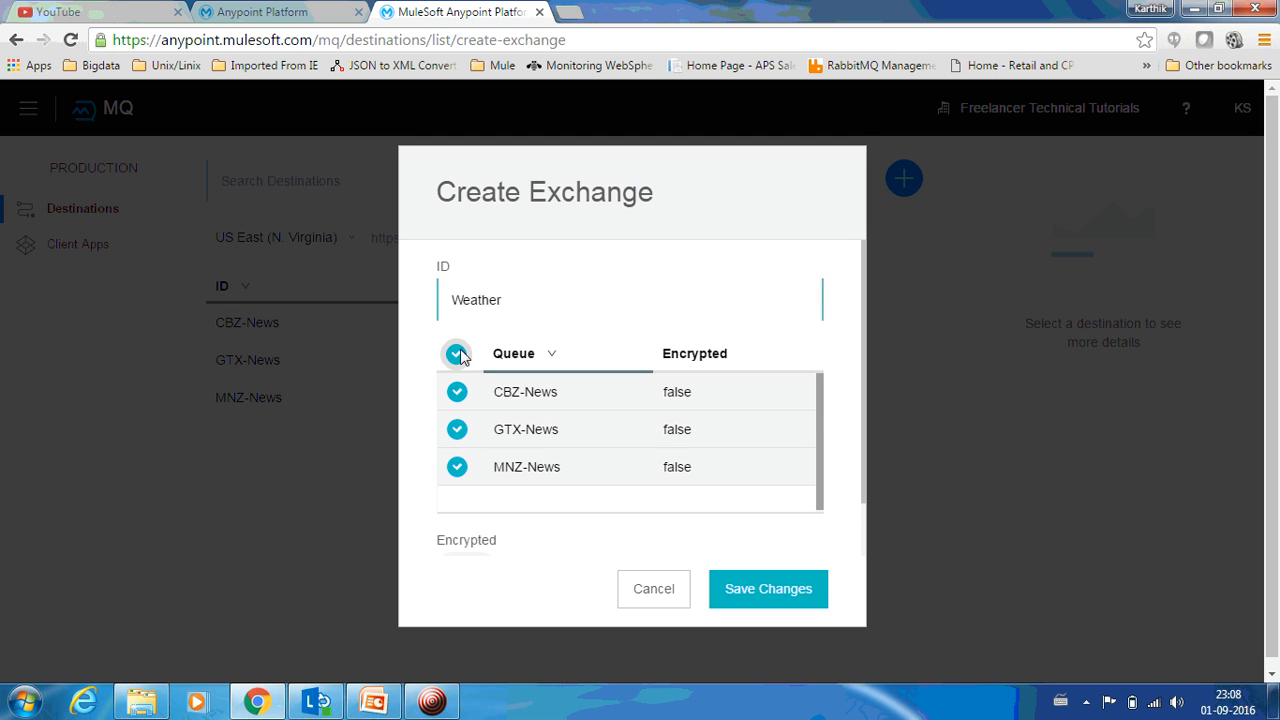
left_click(457, 353)
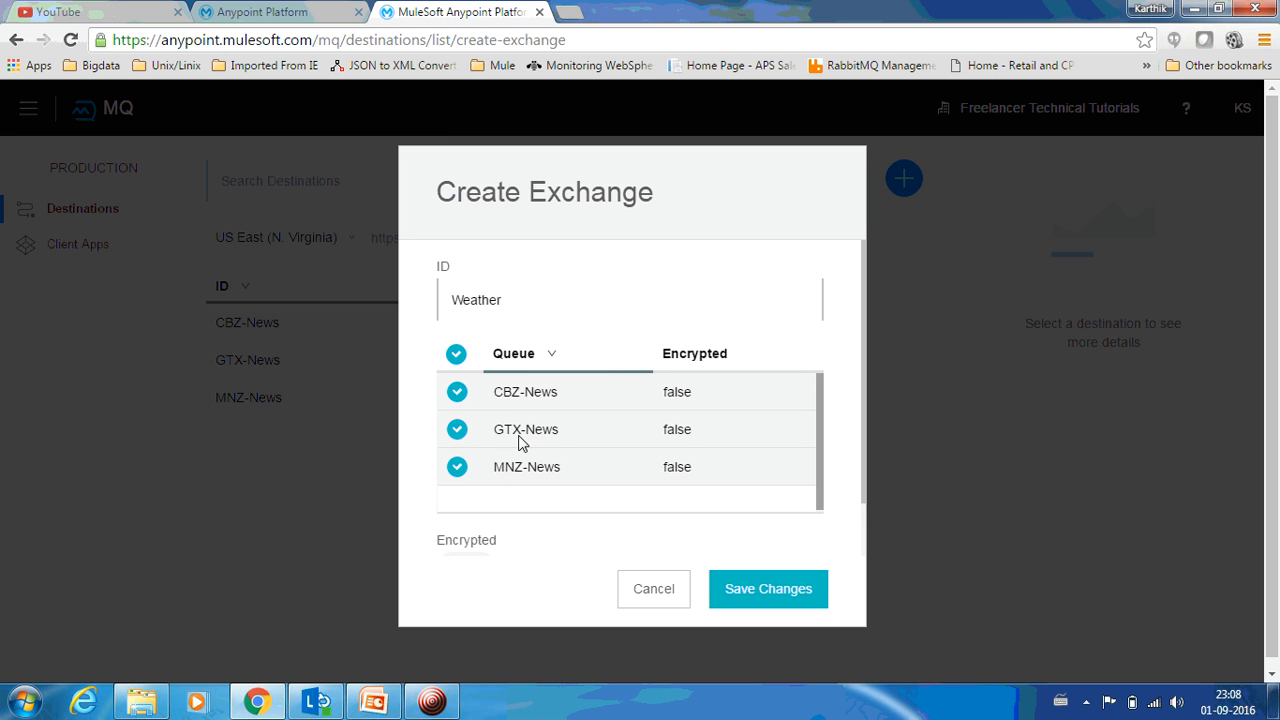
mouse_move(547, 469)
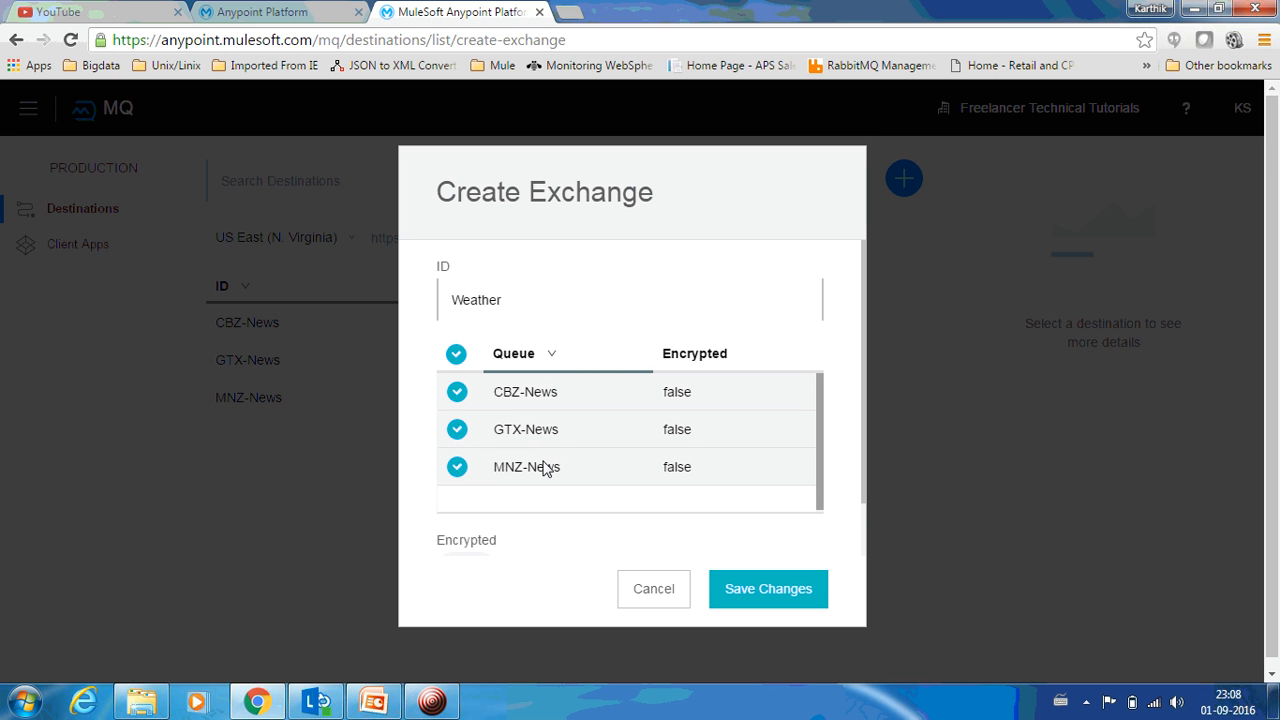
mouse_move(812, 526)
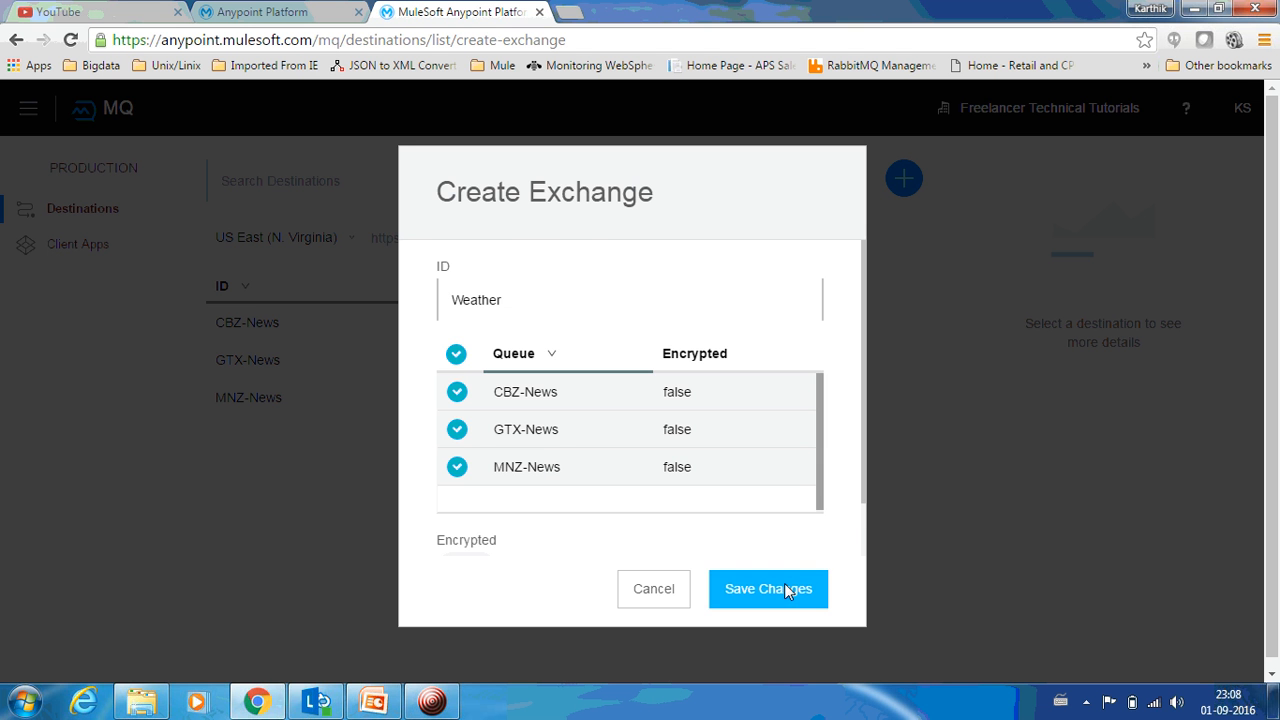
left_click(768, 588)
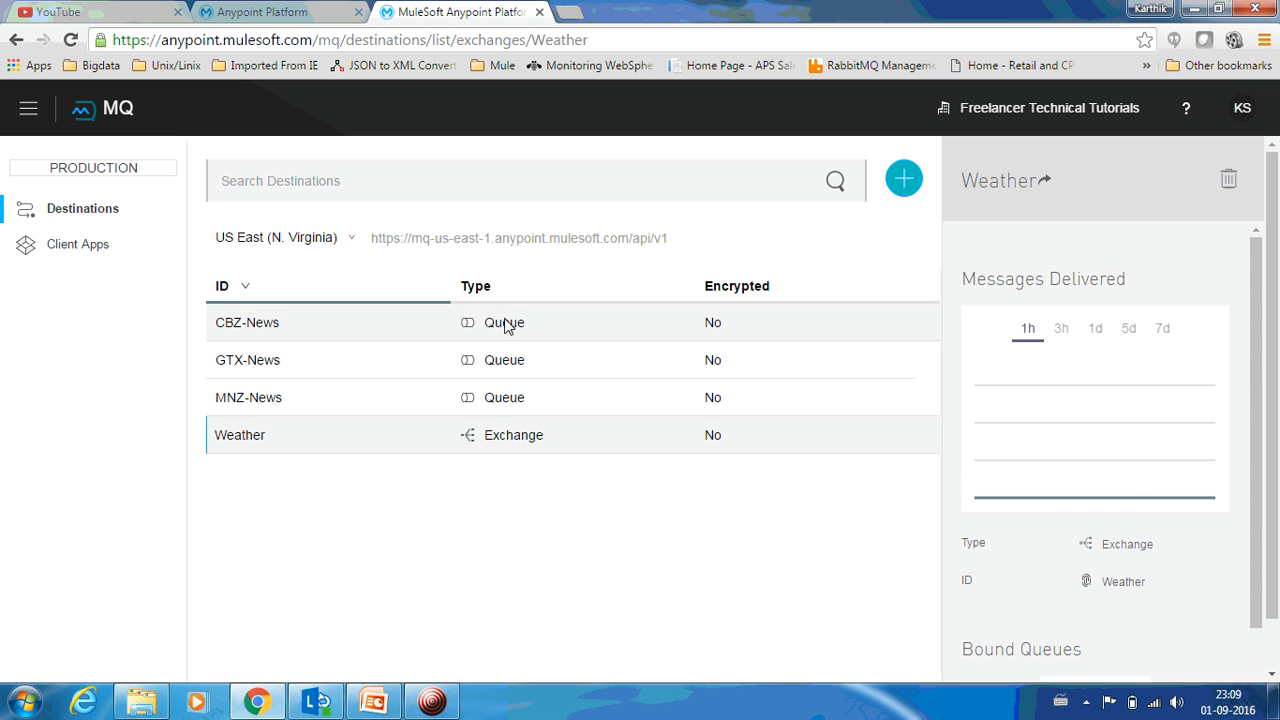
mouse_move(504, 397)
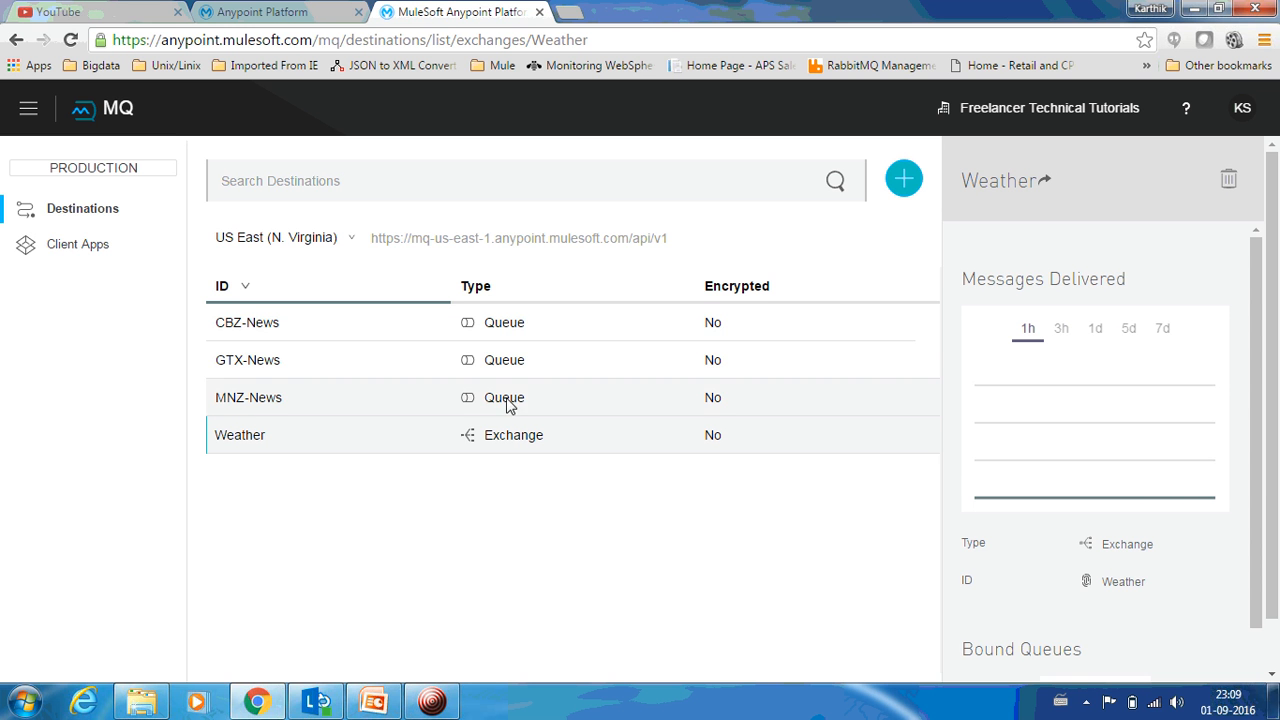
mouse_move(505, 440)
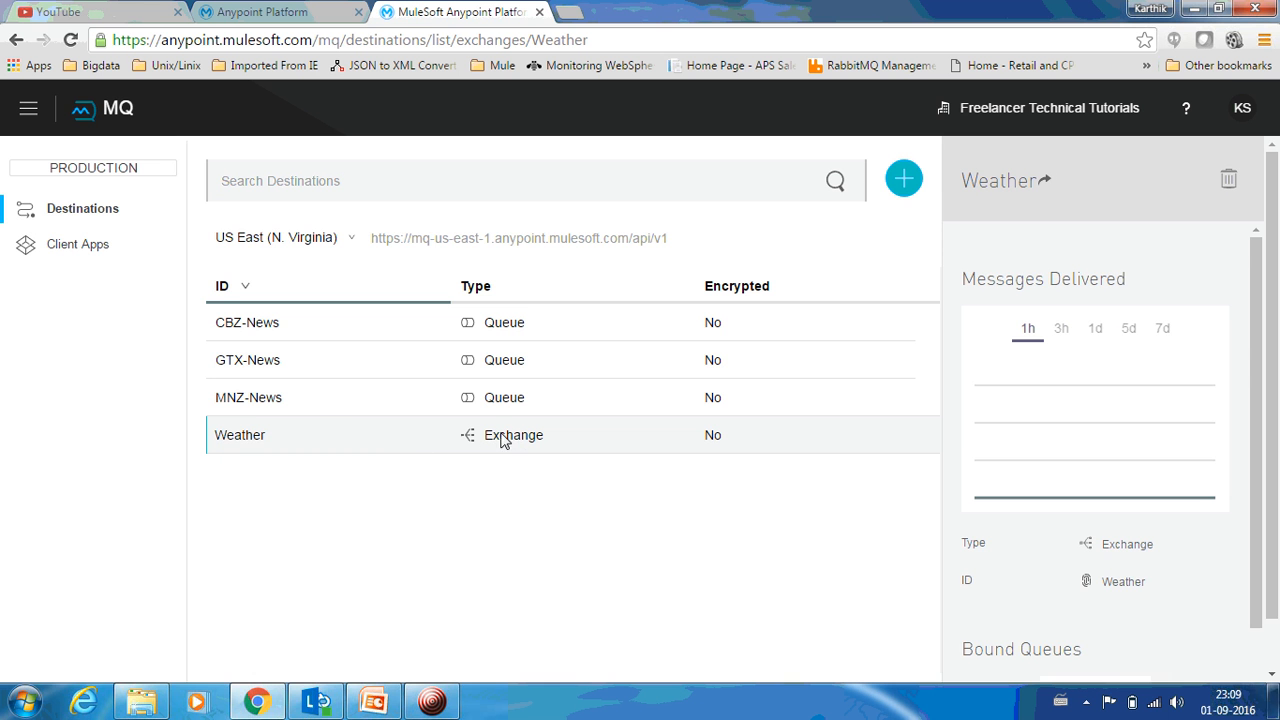
mouse_move(240, 434)
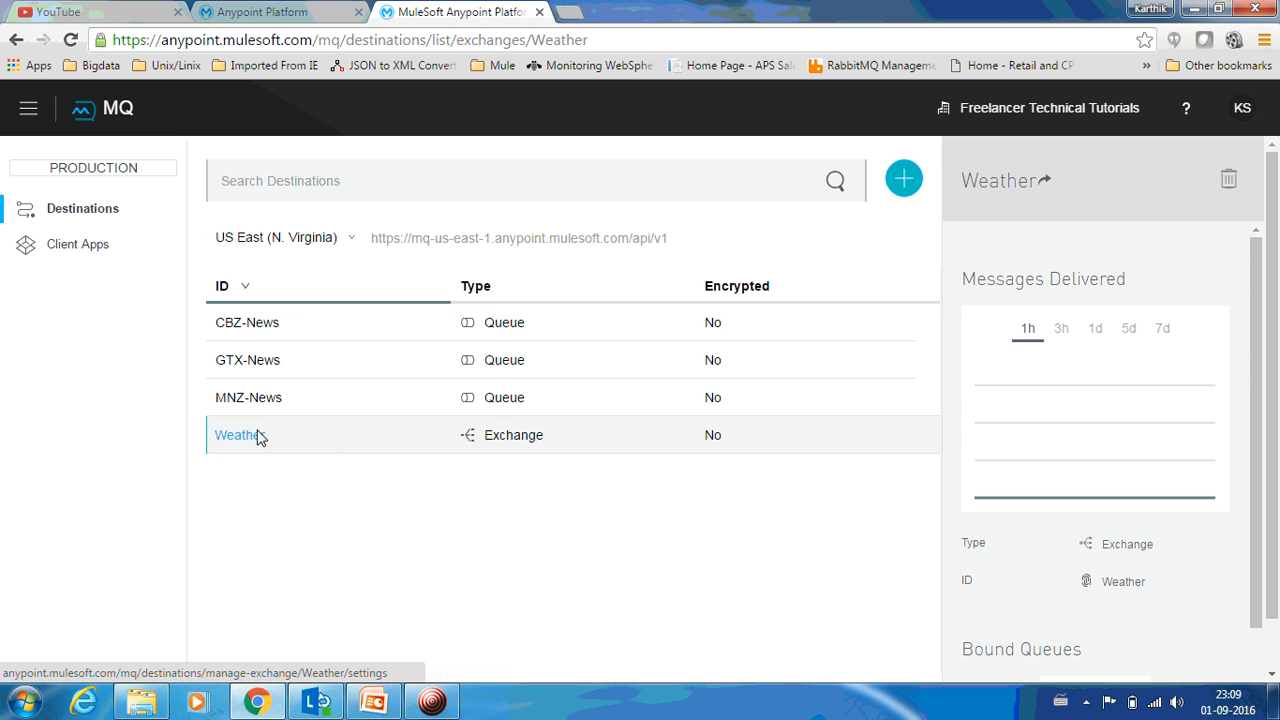
- Open the Weather exchange's settings and its Message Sender page
left_click(237, 434)
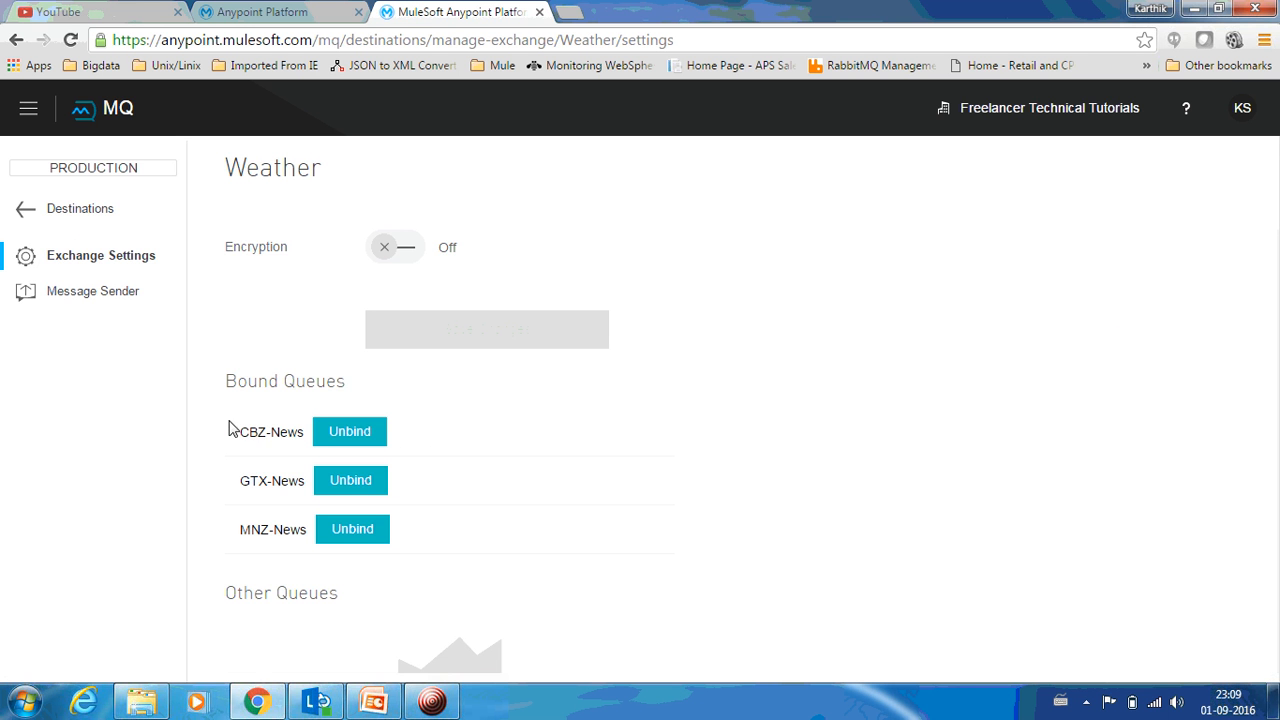
left_click(93, 291)
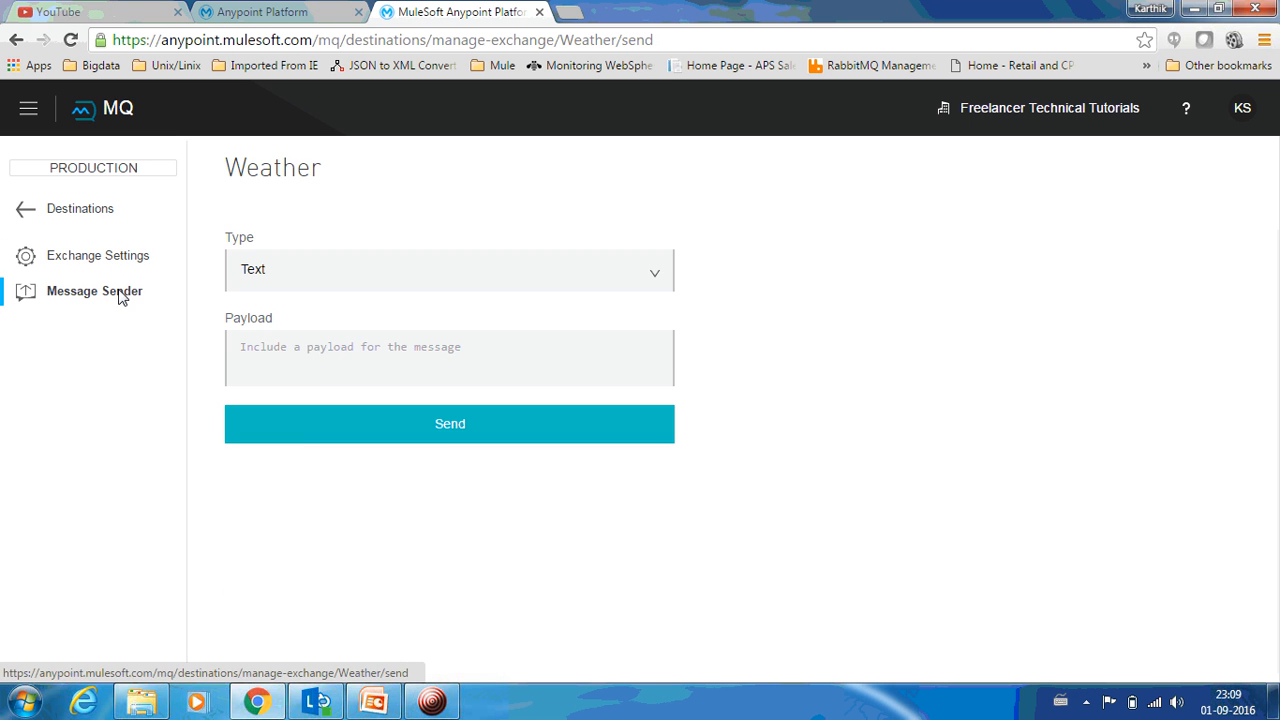
- Send 'London- 15C Bangalore- 20C' through Weather, then return to Destinations
left_click(449, 357)
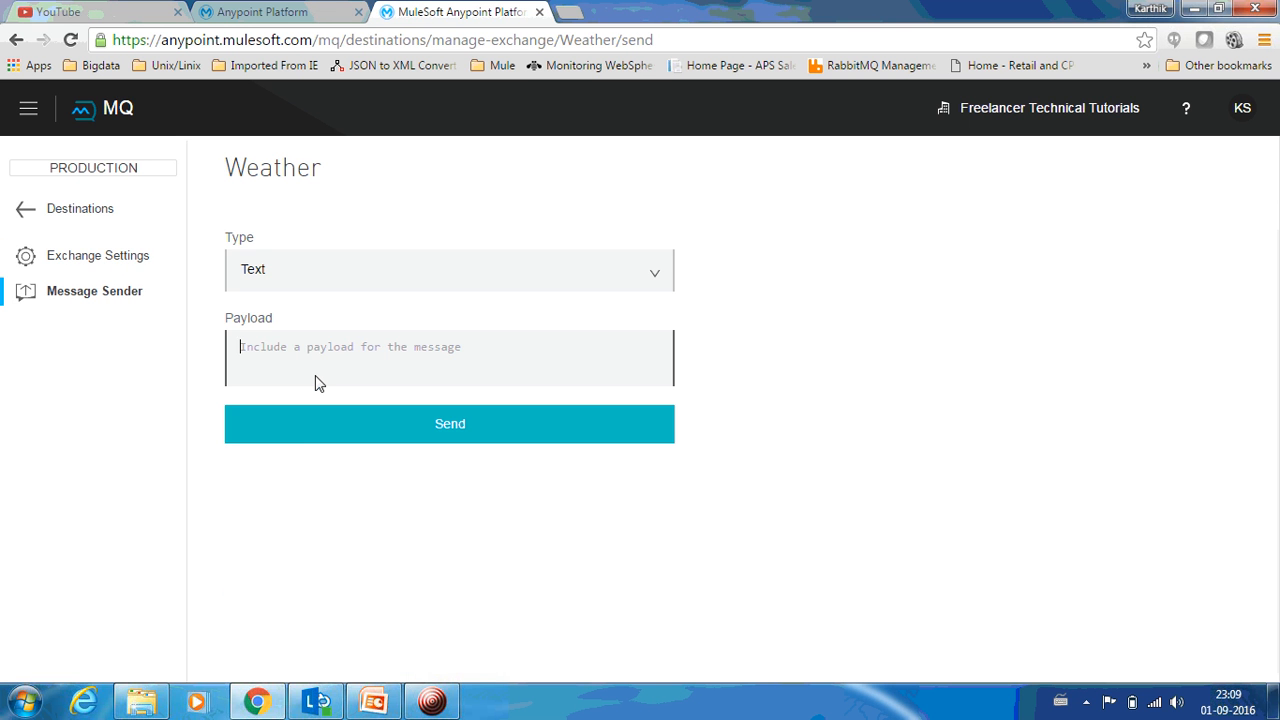
type("London")
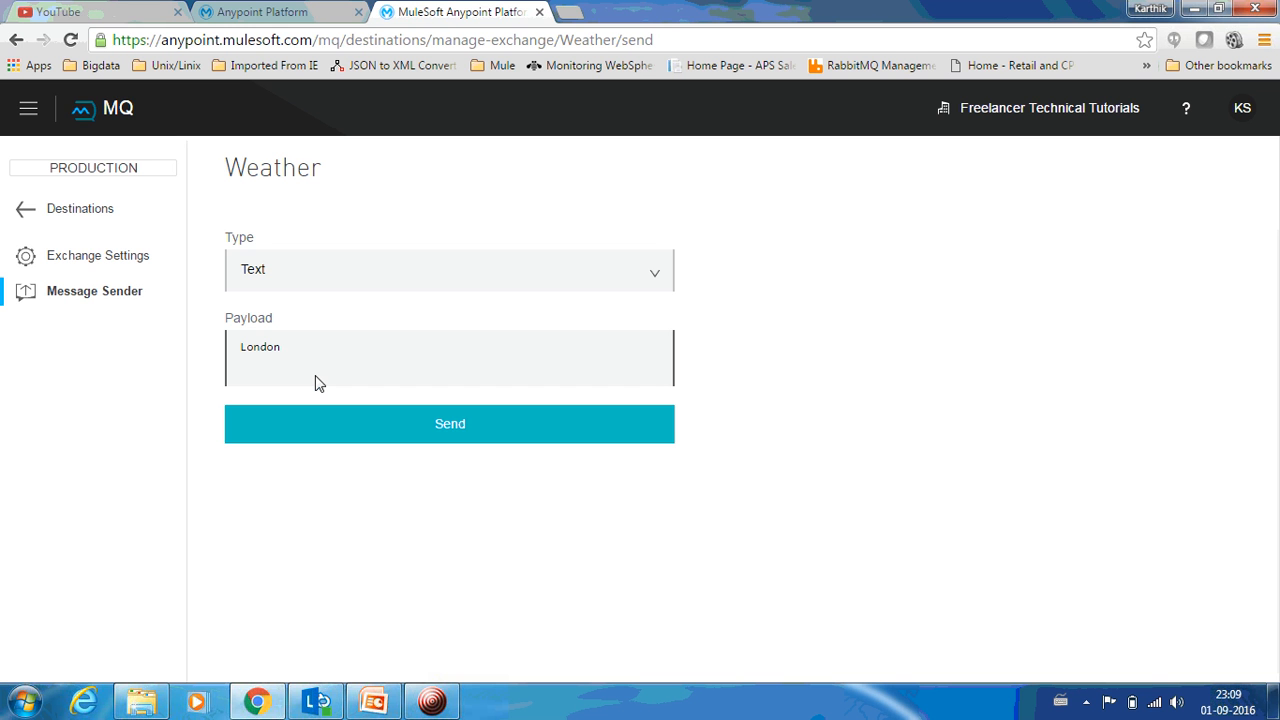
type("- 15")
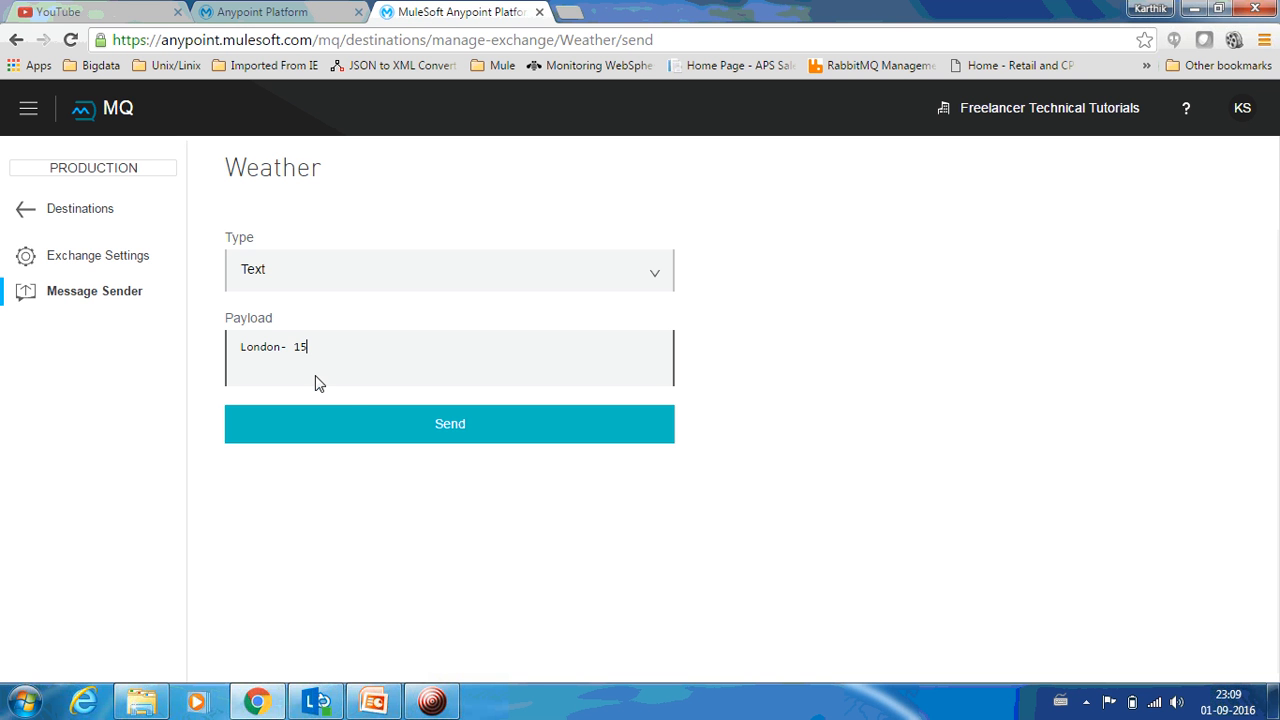
type("C")
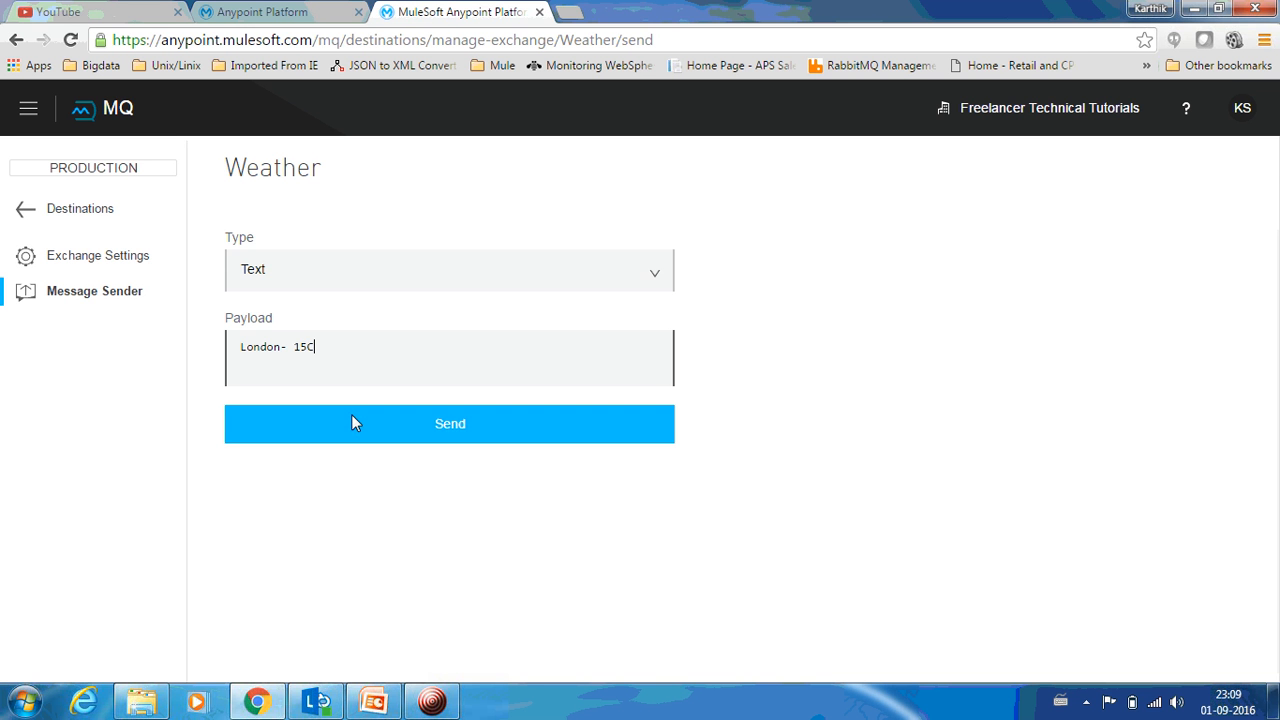
type("Ban")
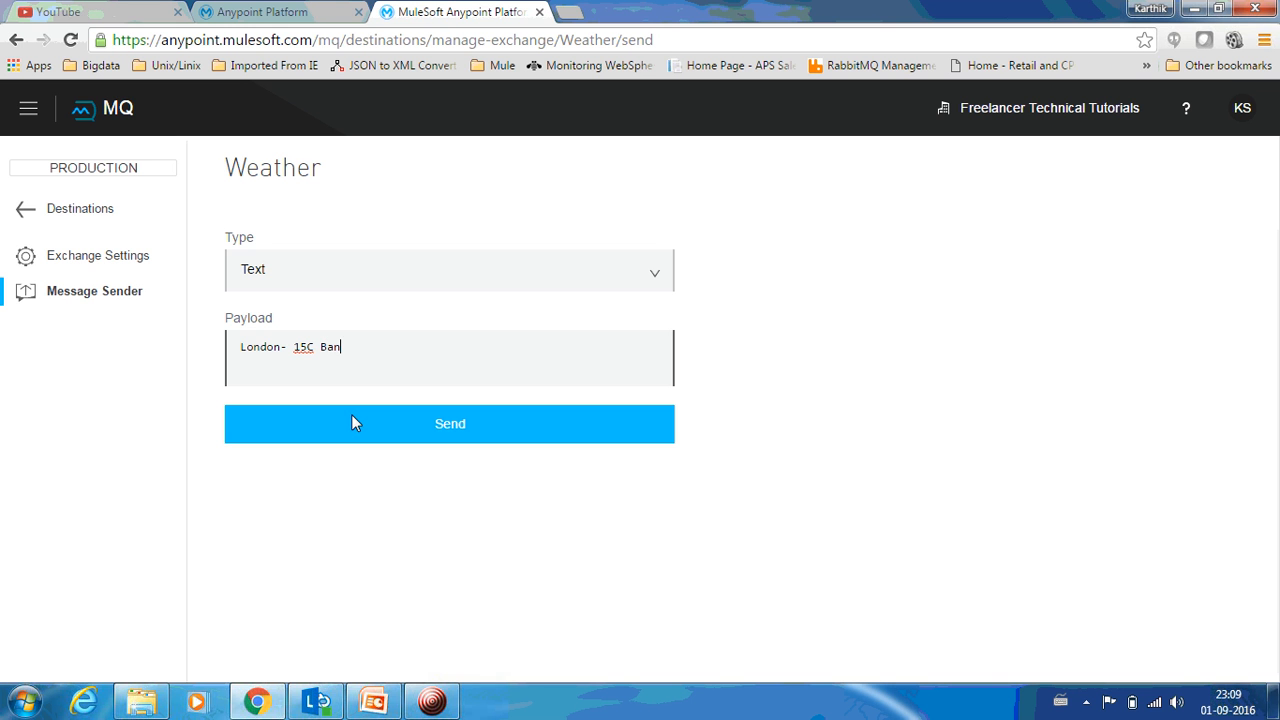
type("galore")
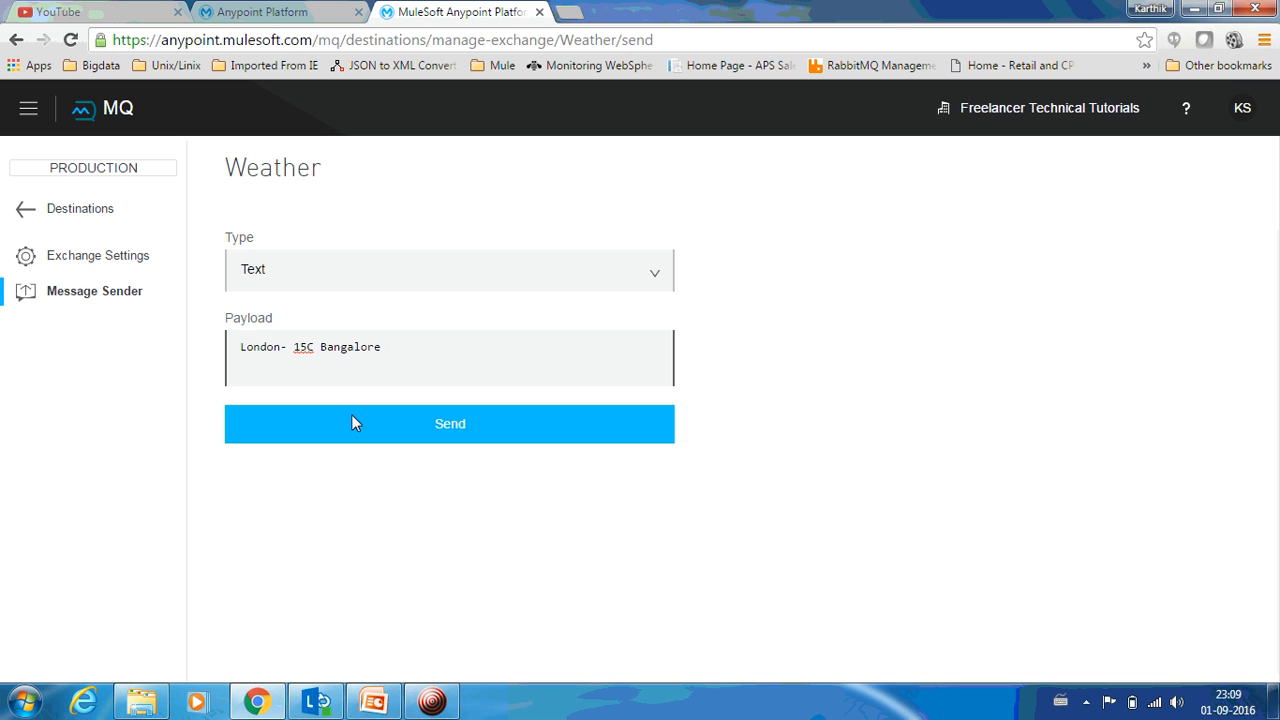
type("-")
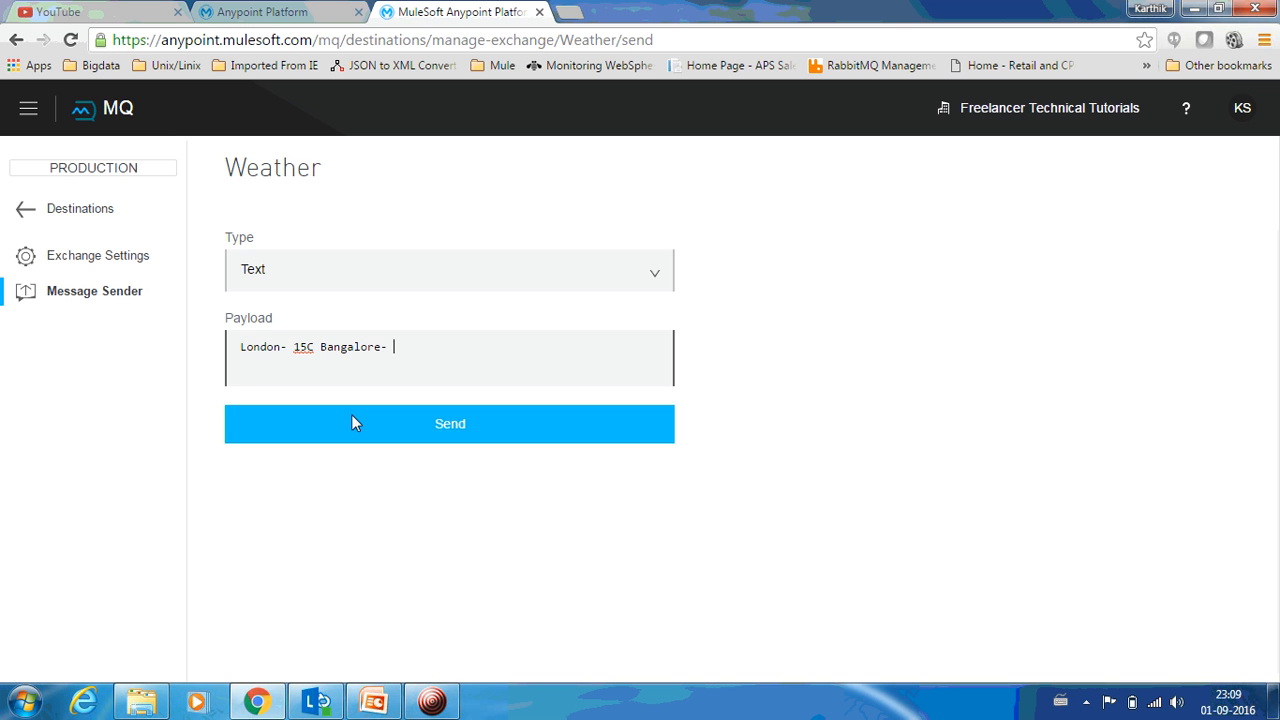
type("20C")
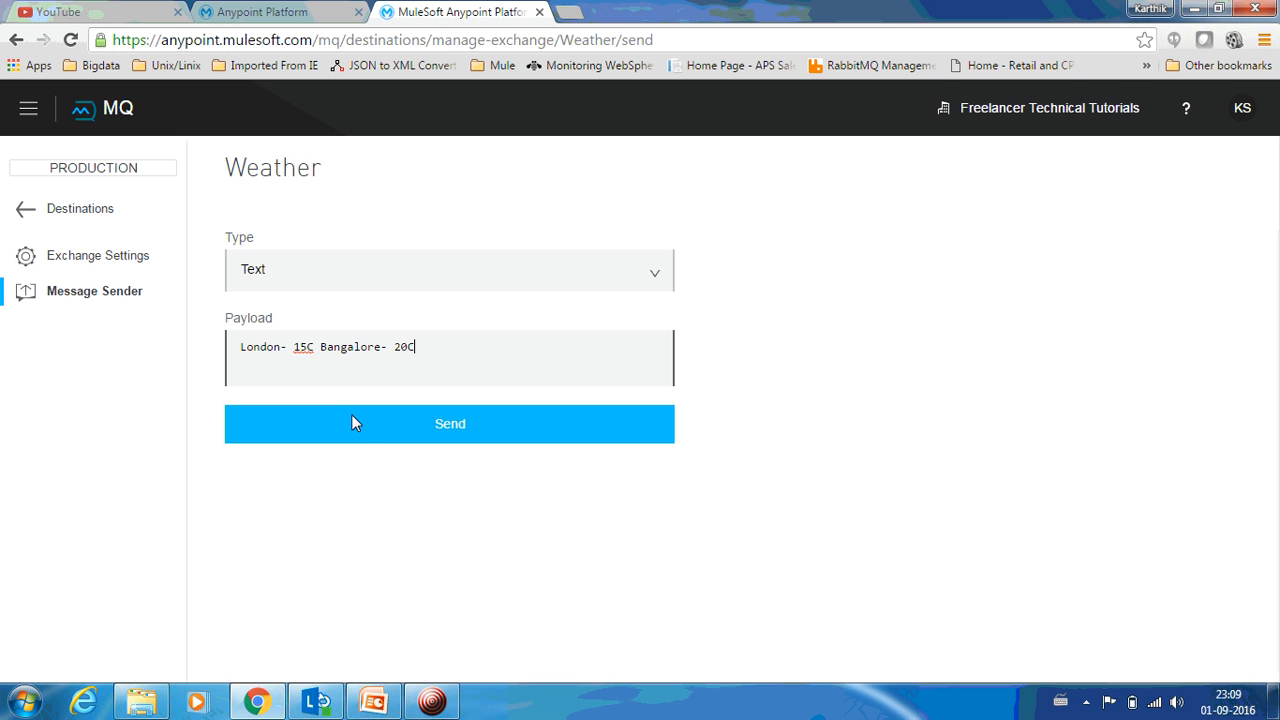
left_click(449, 423)
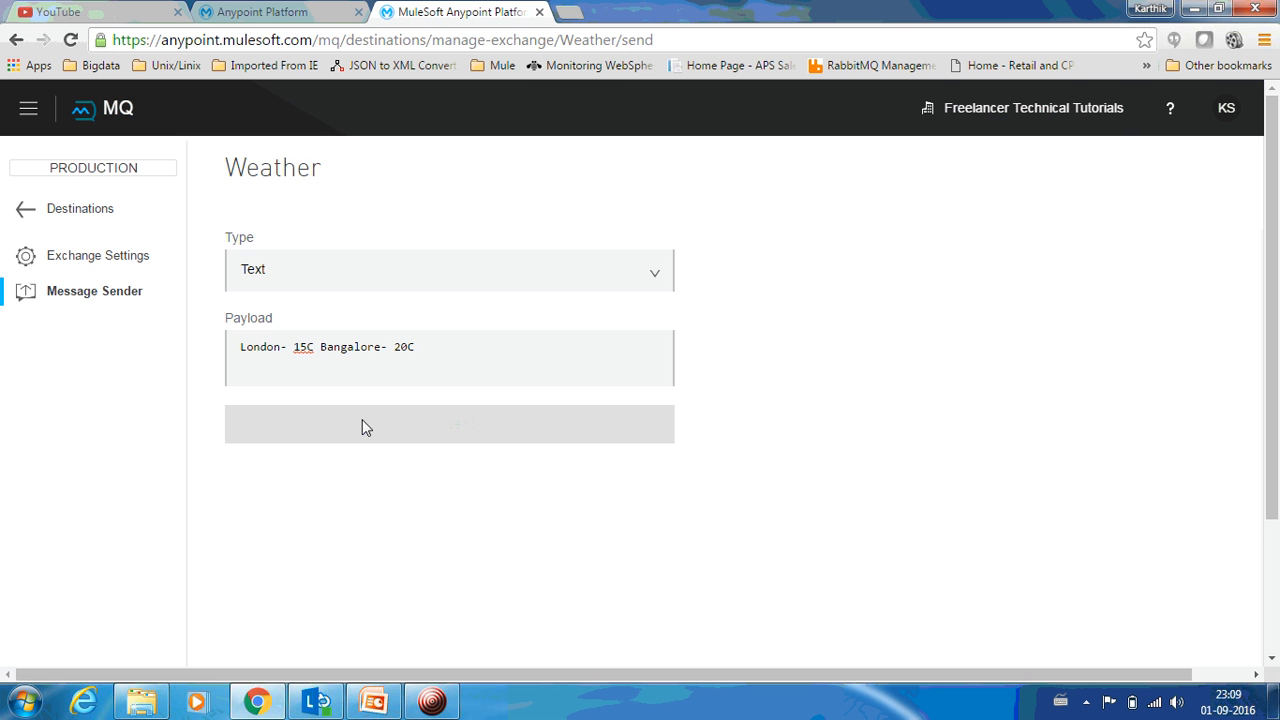
mouse_move(670, 427)
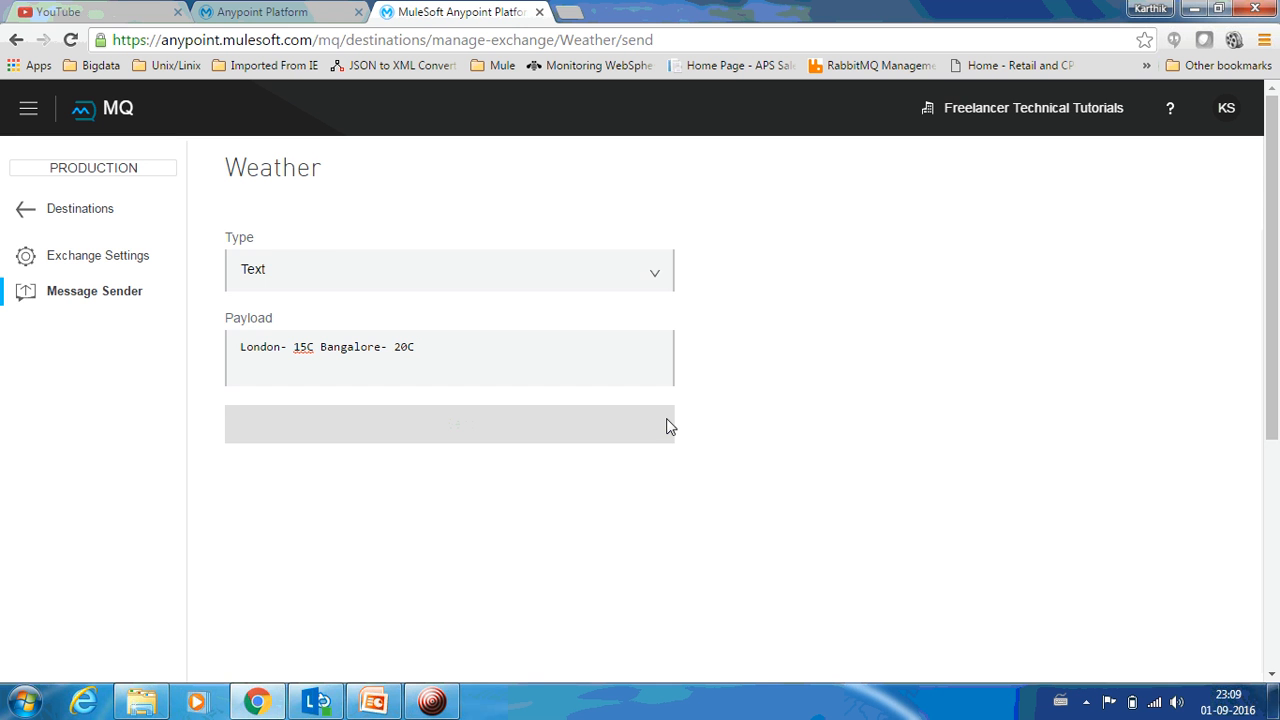
left_click(449, 423)
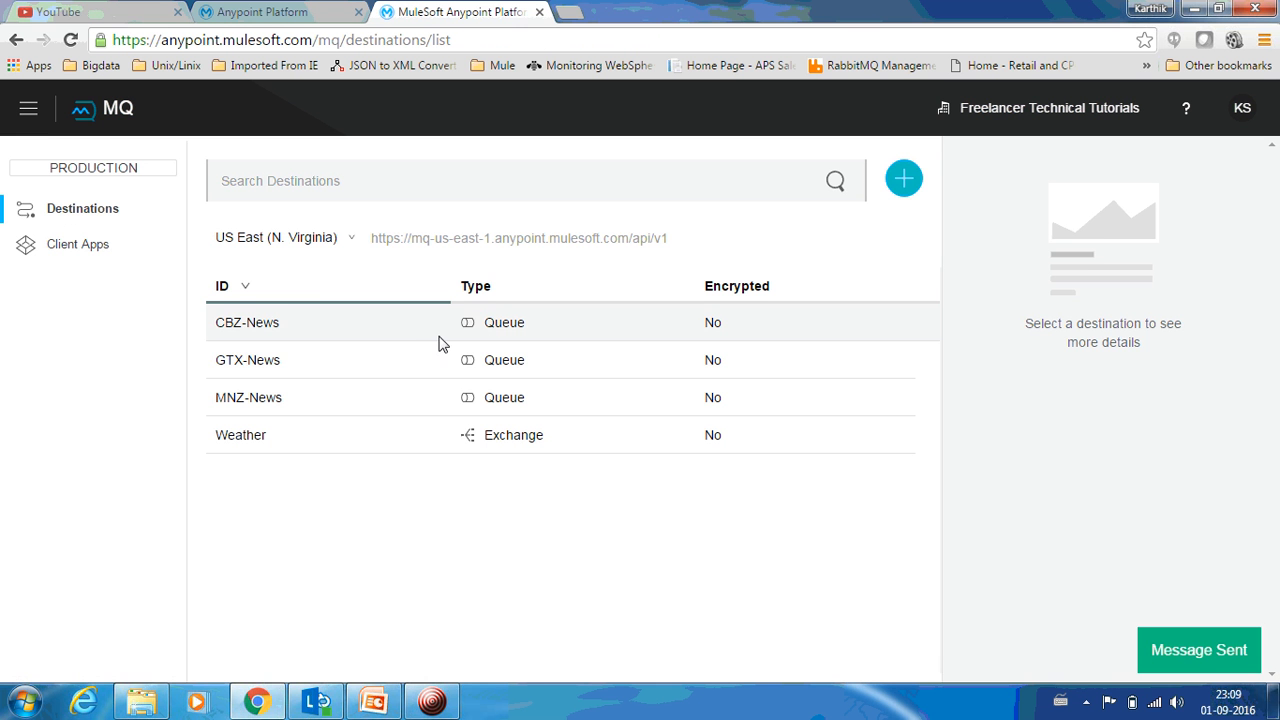
- Verify CBZ-News, GTX-News and MNZ-News each show 1 message in queue
left_click(247, 322)
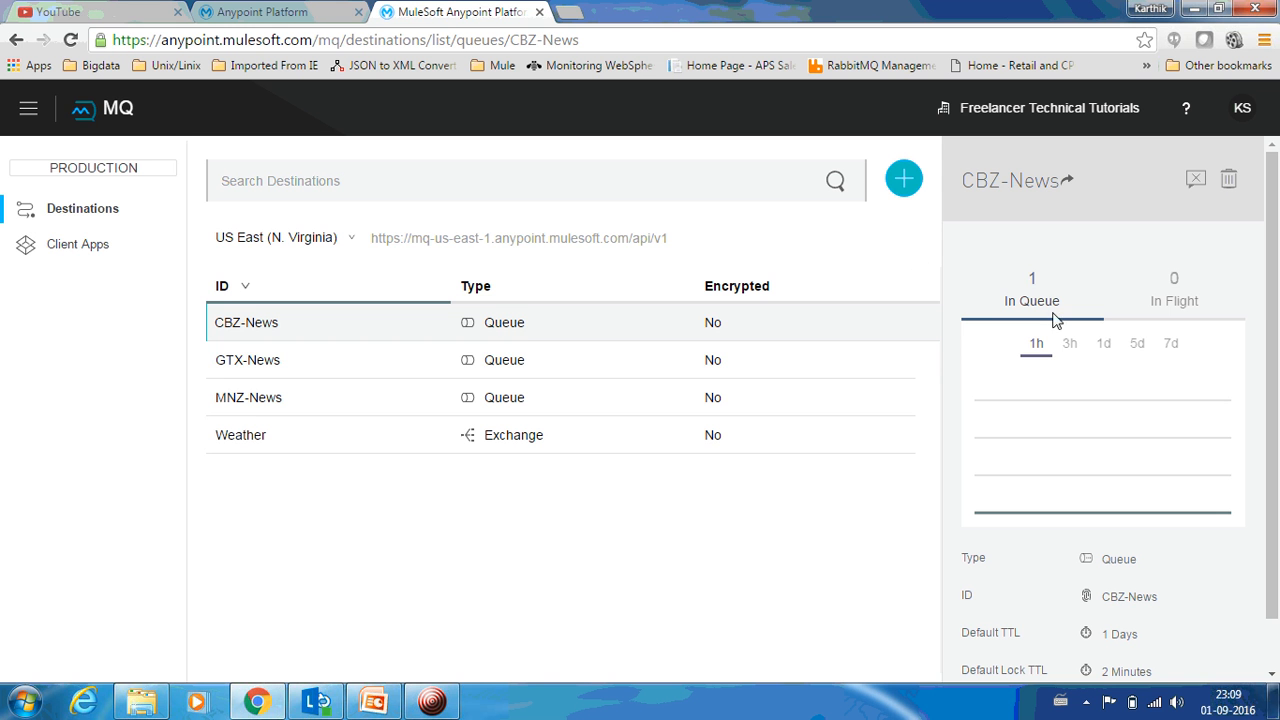
left_click(247, 360)
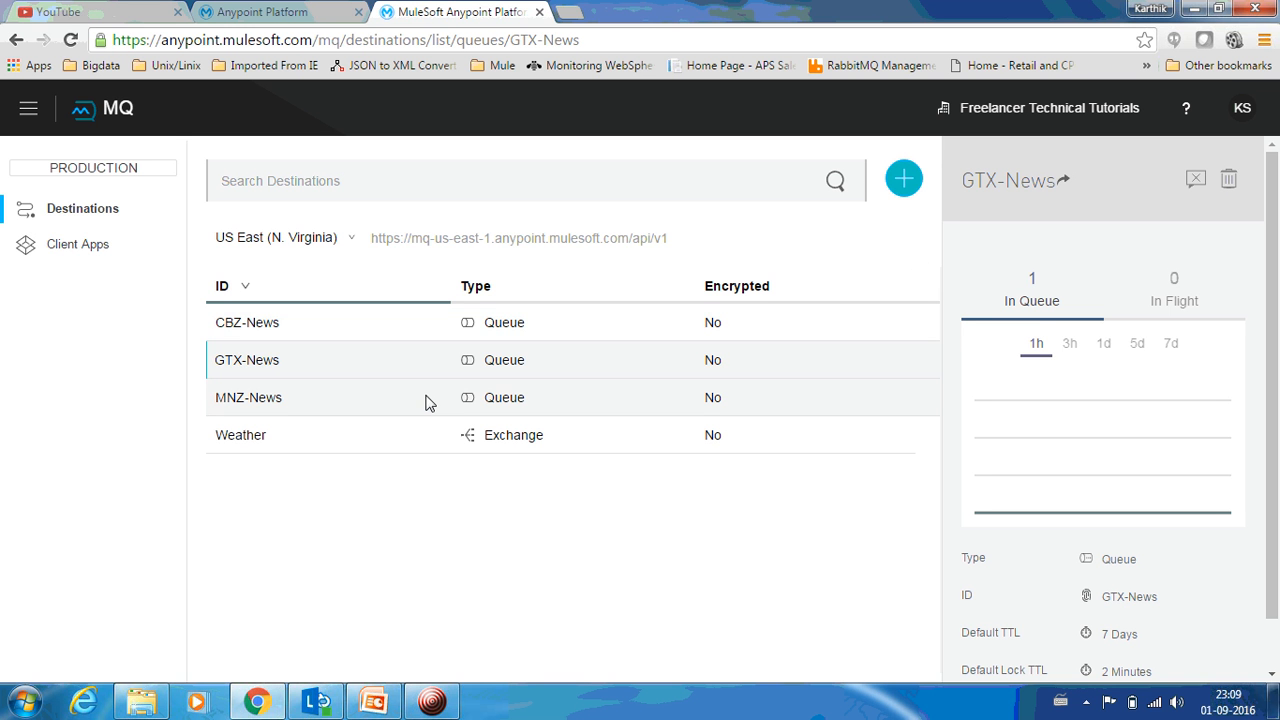
left_click(248, 397)
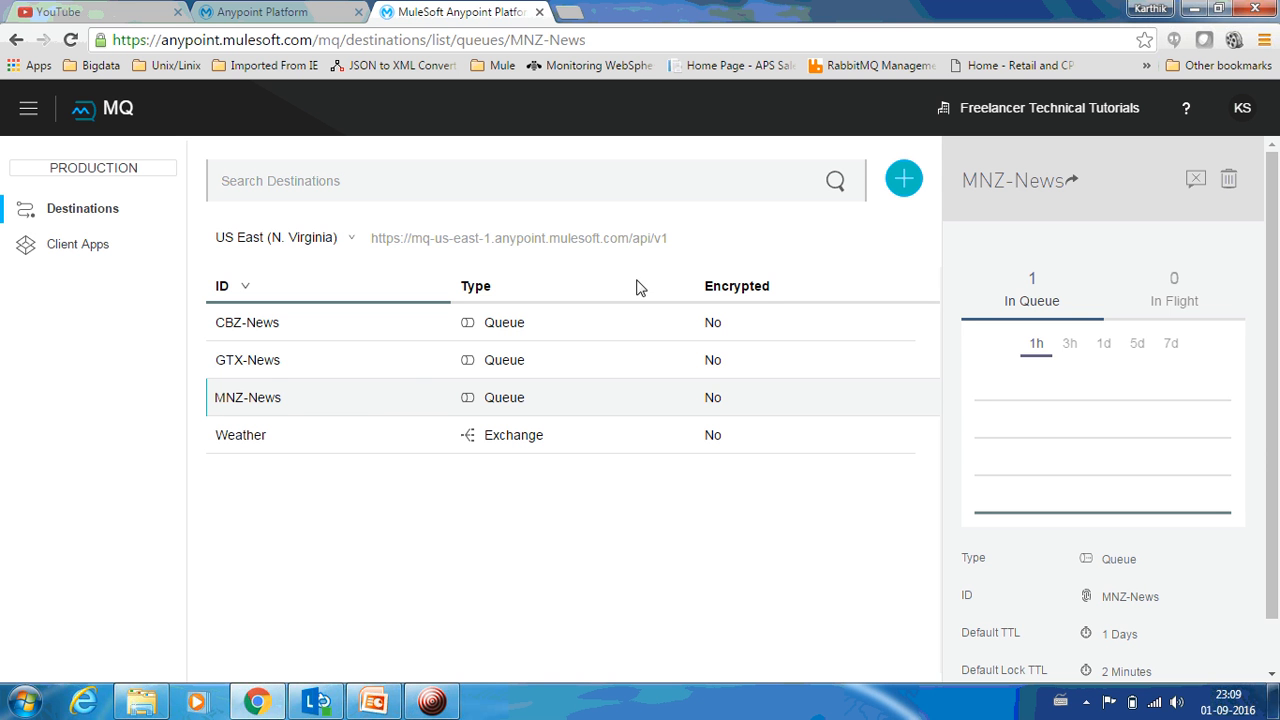
mouse_move(285, 403)
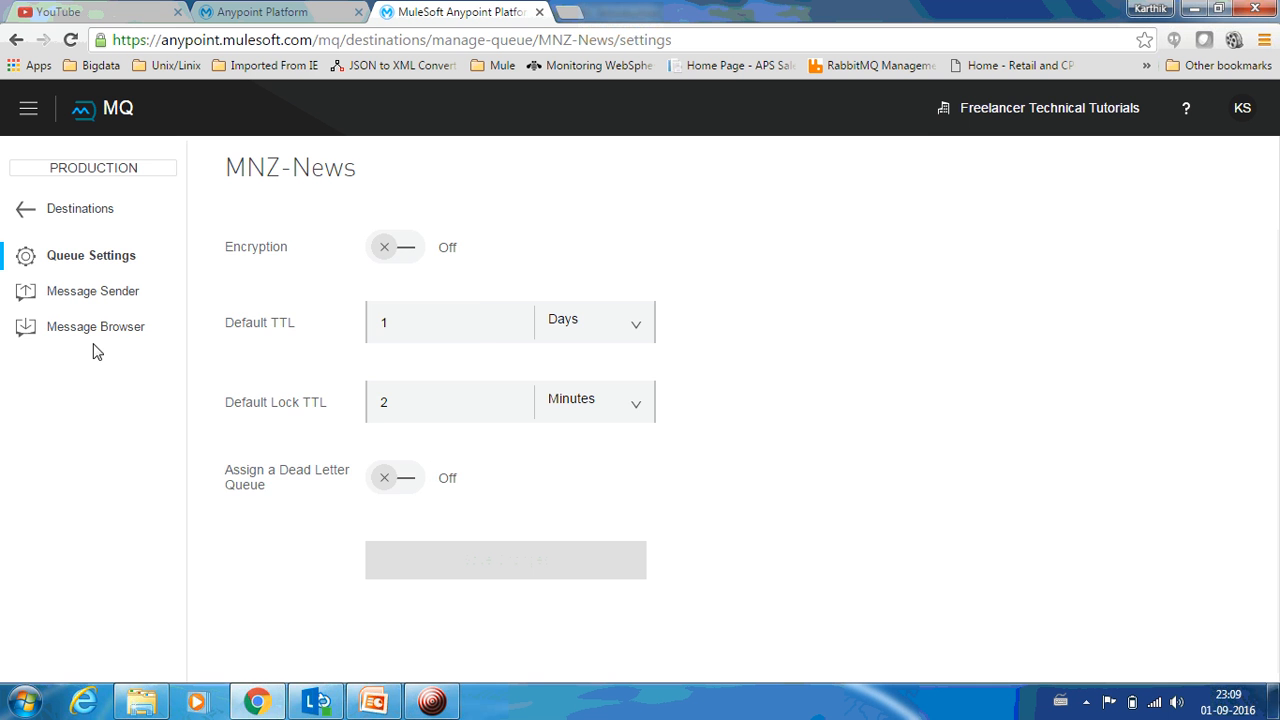
- Poll MNZ-News every 2 seconds, read 'London- 15C Bangalore- 20C', then return to Destinations
left_click(96, 326)
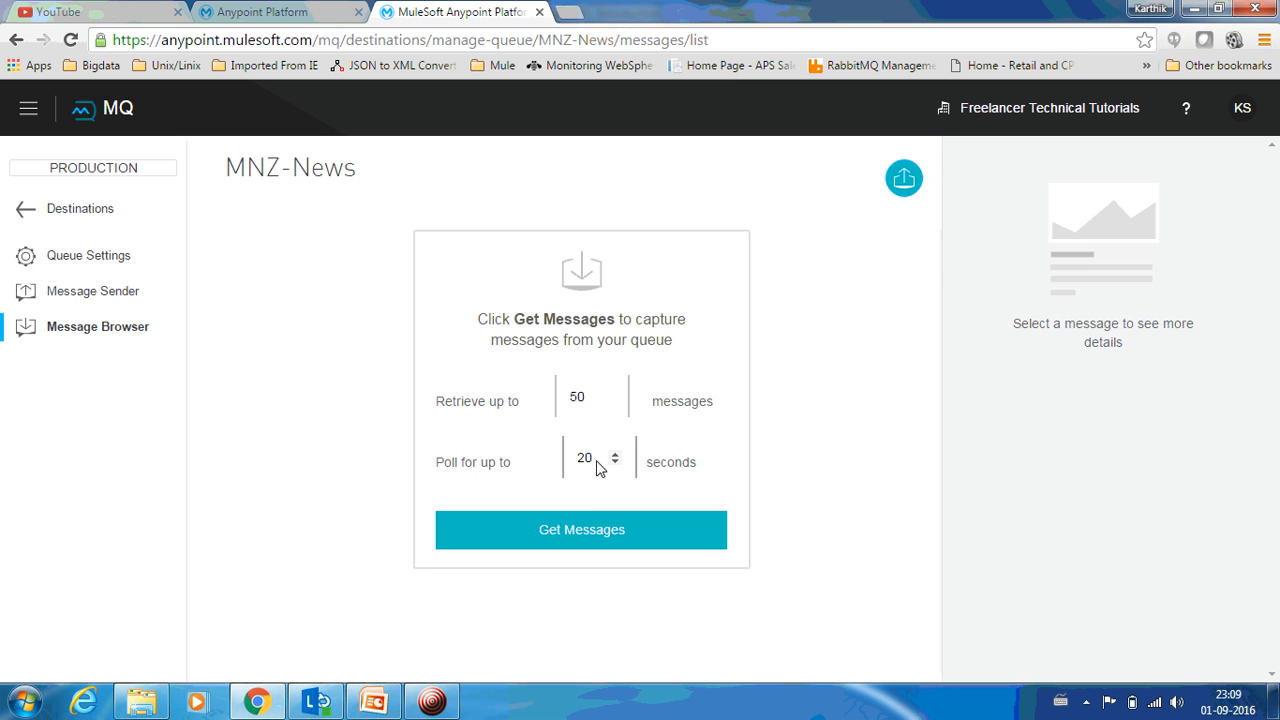
left_click(581, 529)
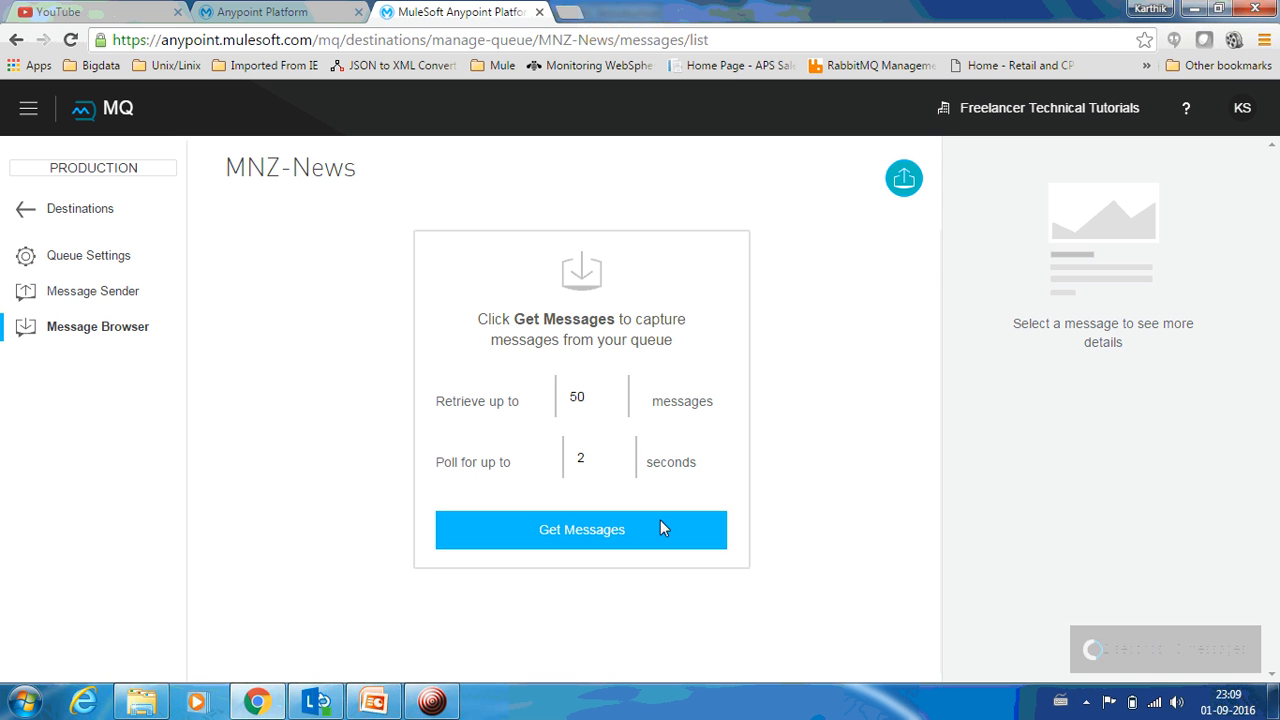
left_click(581, 529)
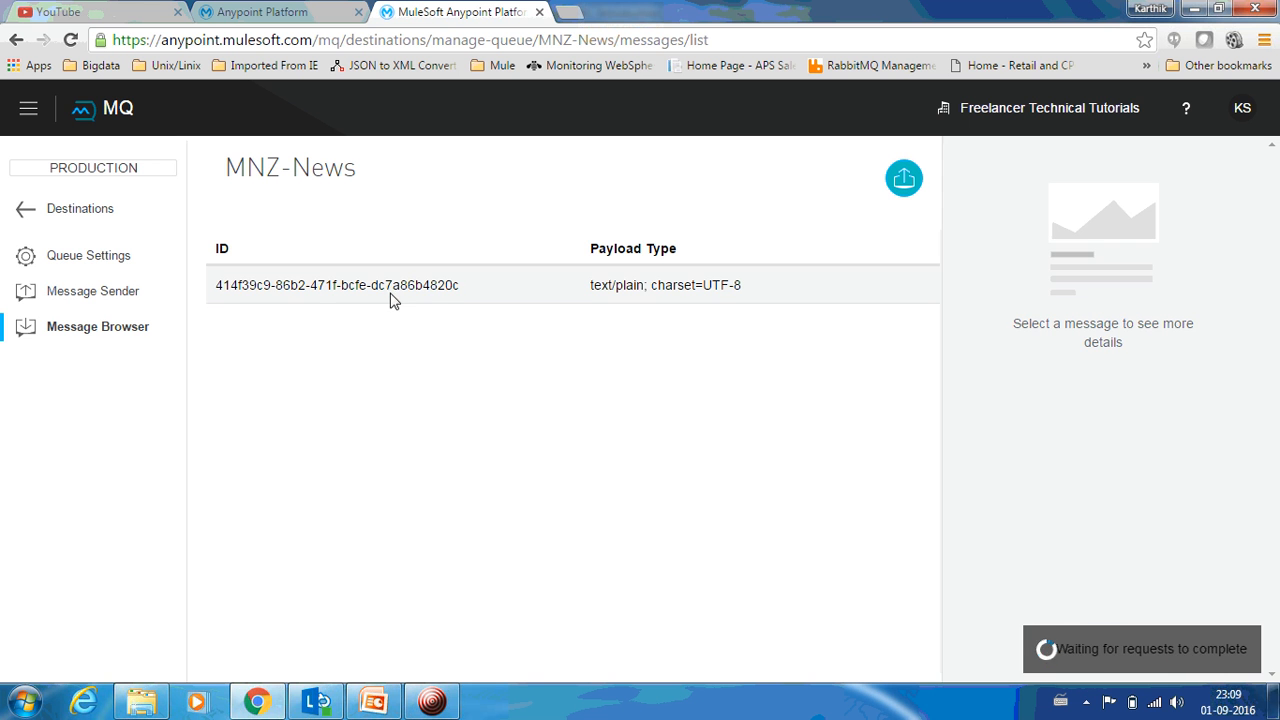
left_click(336, 285)
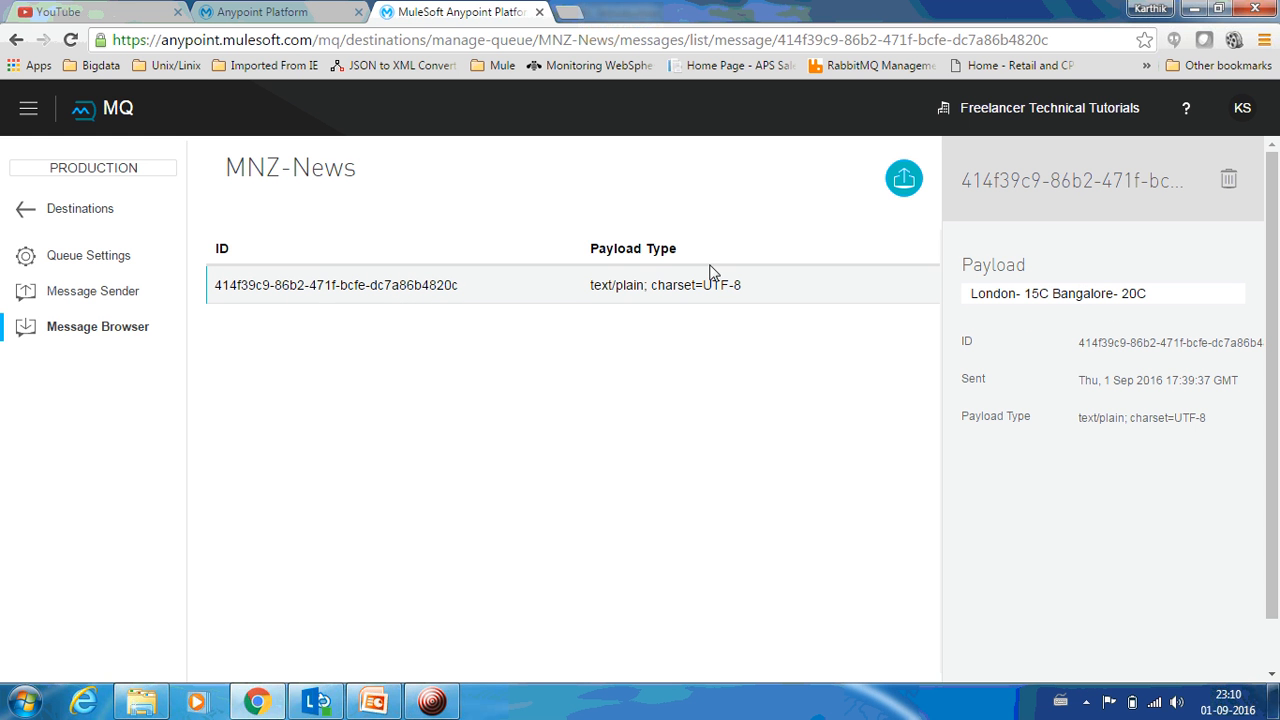
left_click(79, 208)
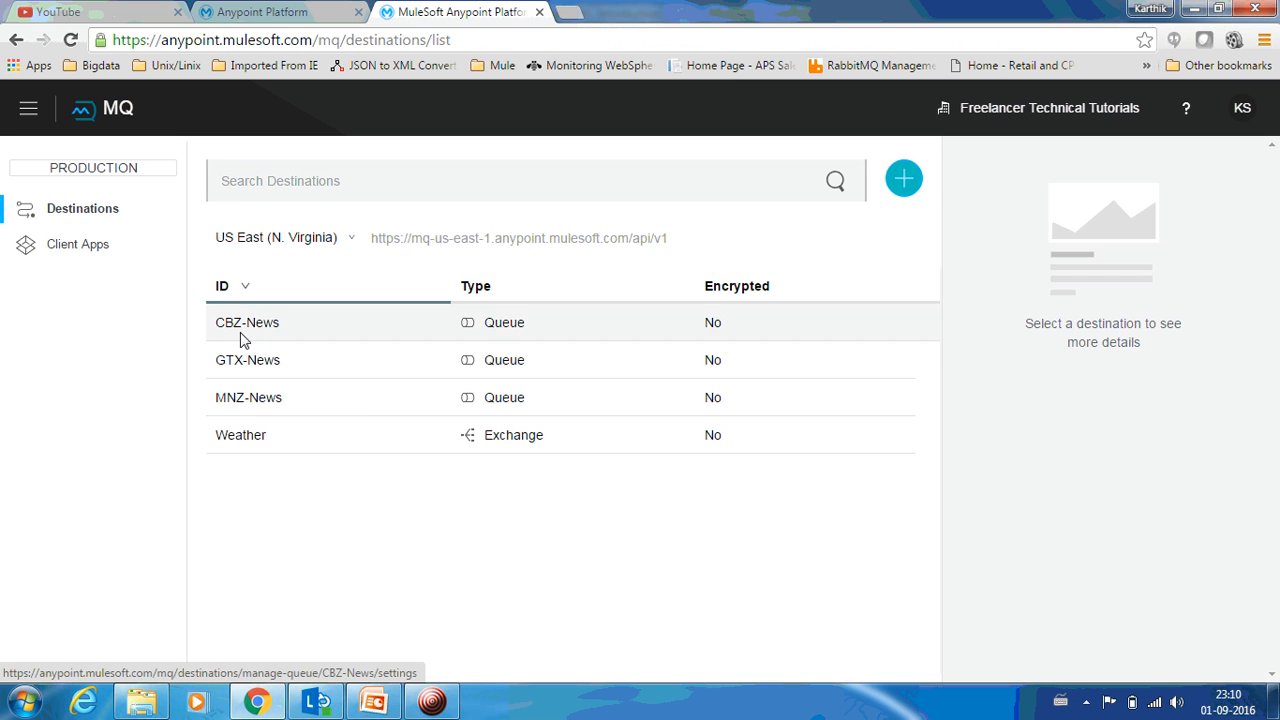
- Fetch GTX-News's Weather message reading 'London- 15C Bangalore- 20C' in its message browser
left_click(247, 359)
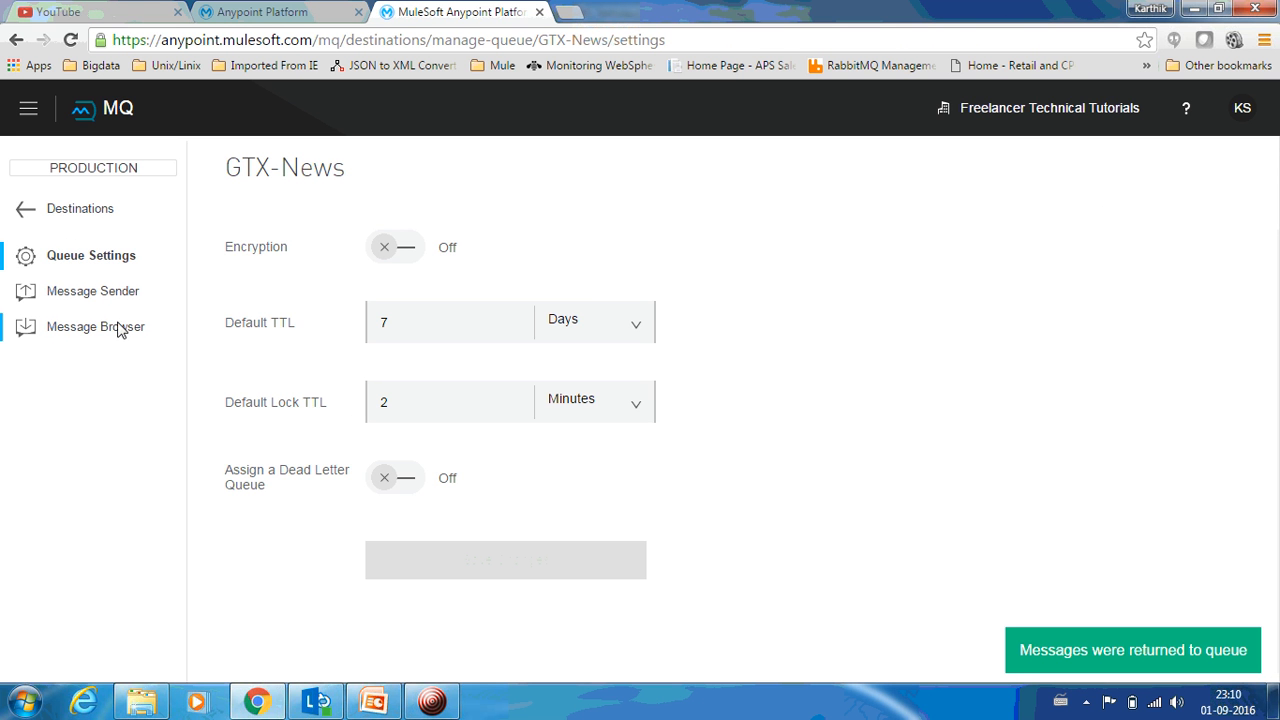
left_click(96, 326)
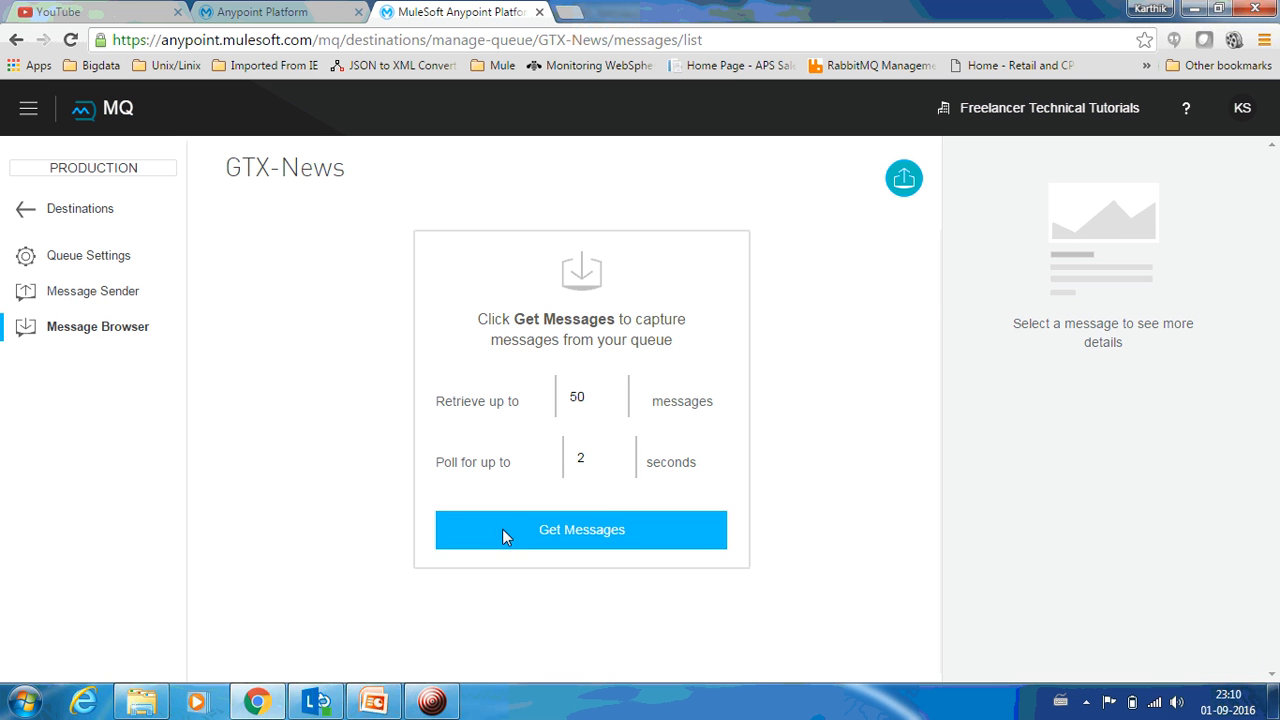
left_click(580, 529)
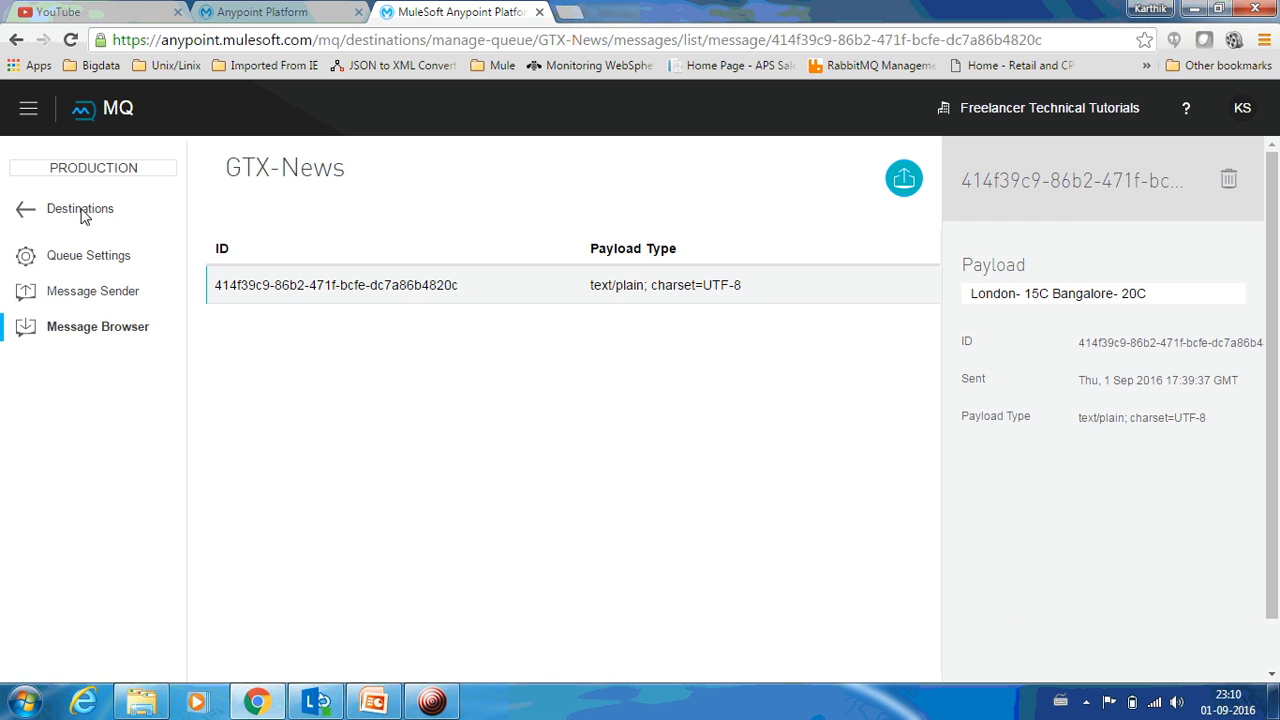
- Return to Destinations and open Weather's settings showing CBZ-News, GTX-News and MNZ-News bound
left_click(78, 208)
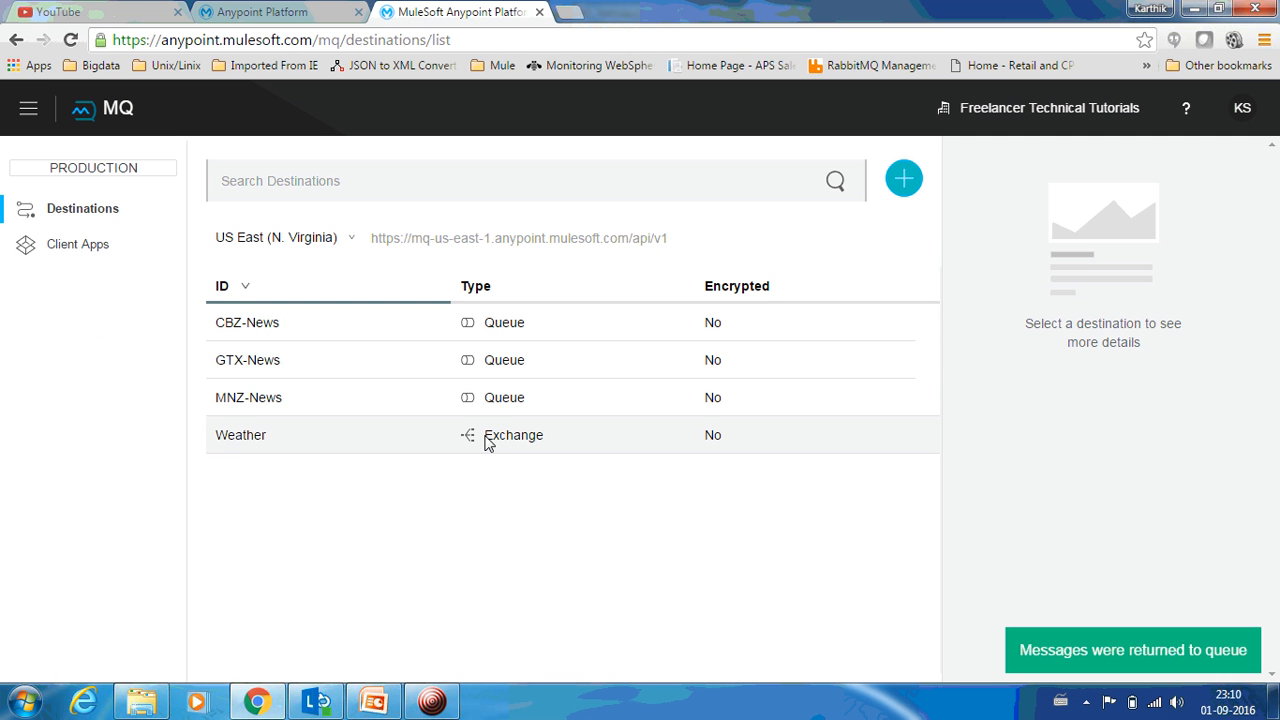
mouse_move(563, 452)
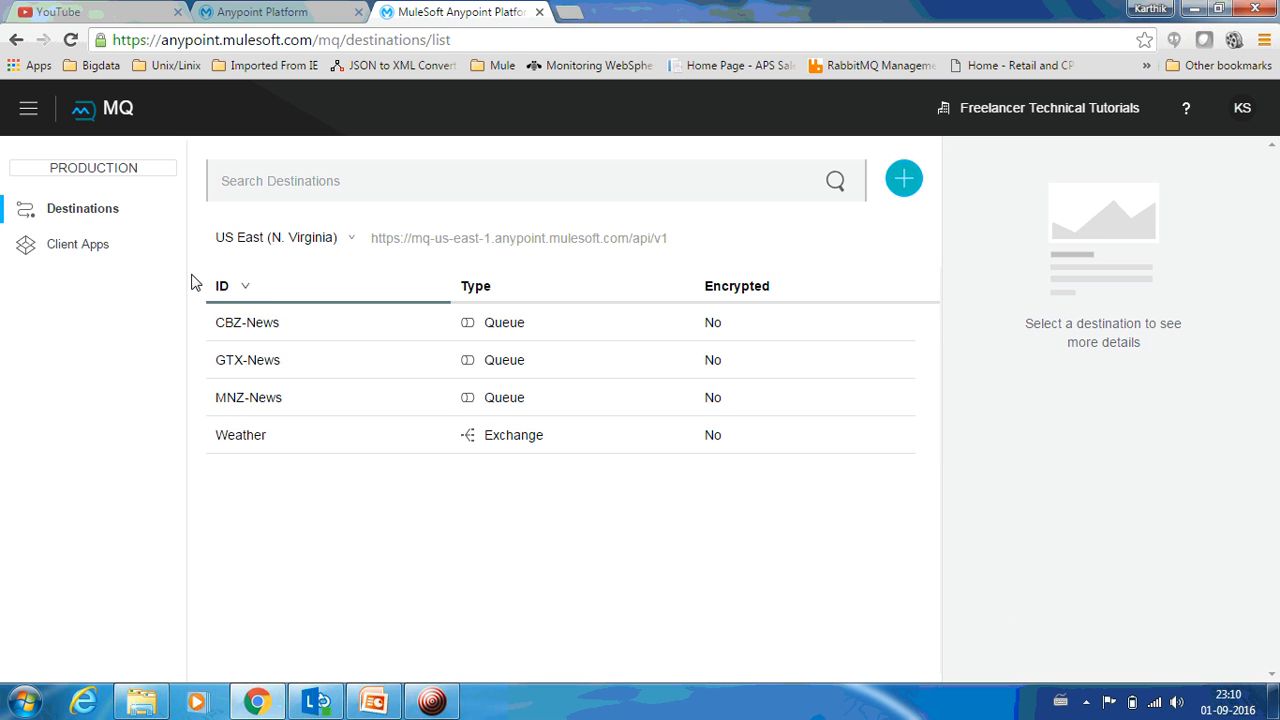
mouse_move(267, 321)
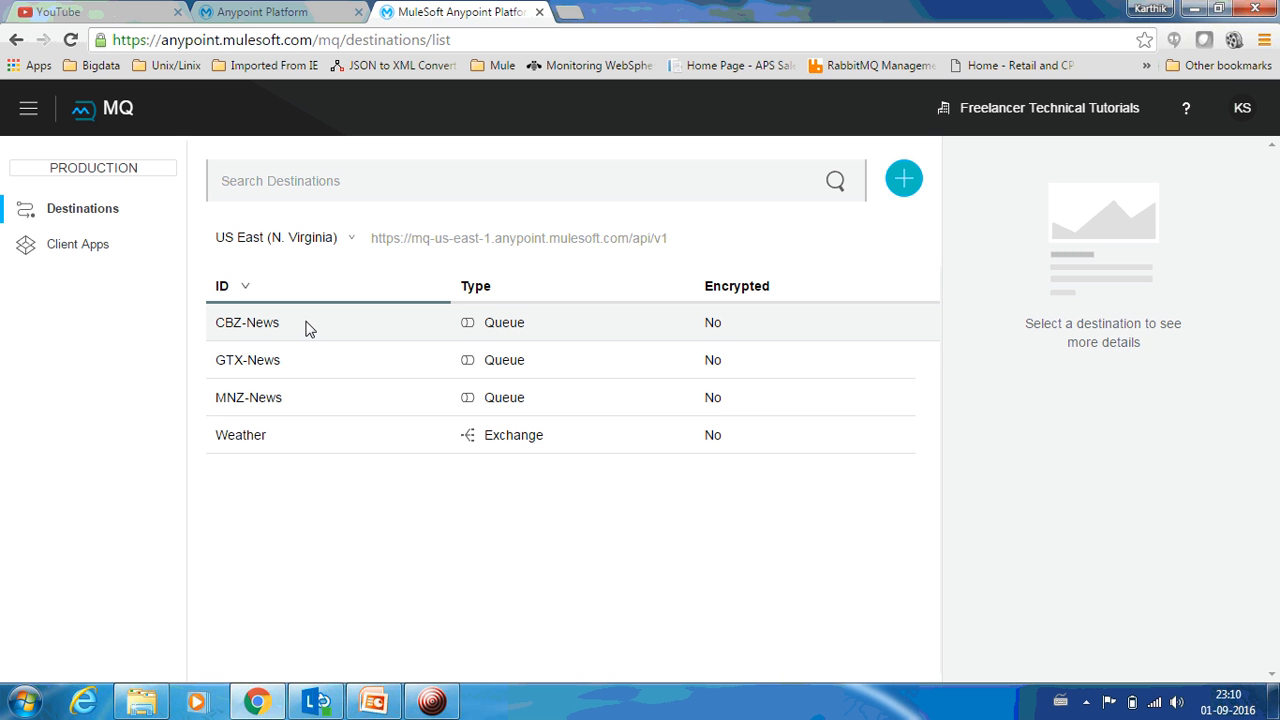
left_click(240, 434)
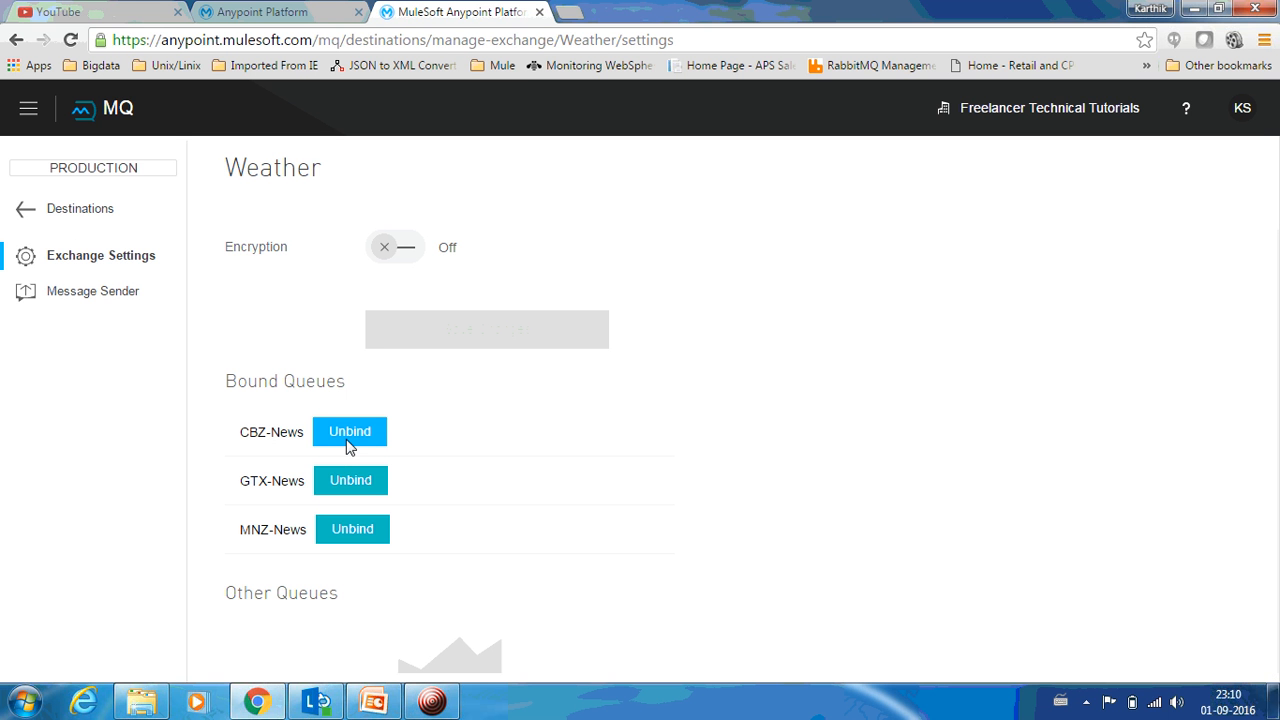
- Remove the CBZ-News binding and reopen Weather, now bound to GTX-News and MNZ-News
left_click(349, 431)
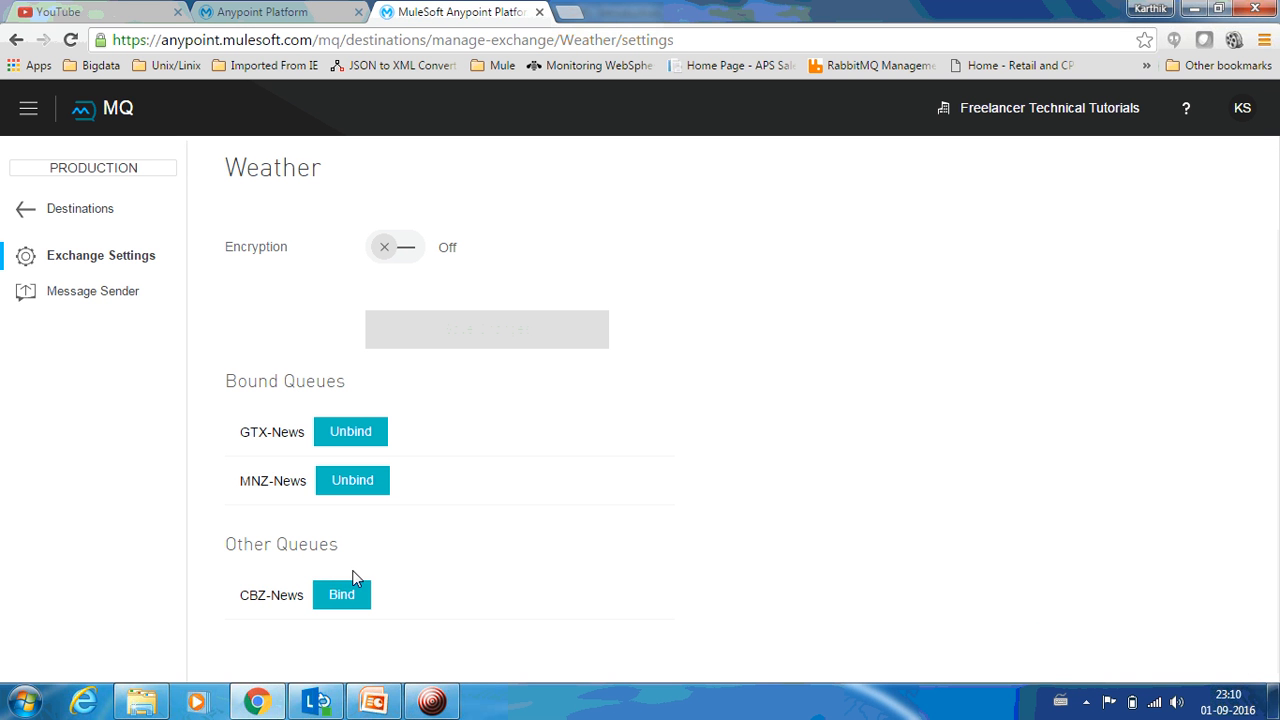
mouse_move(185, 337)
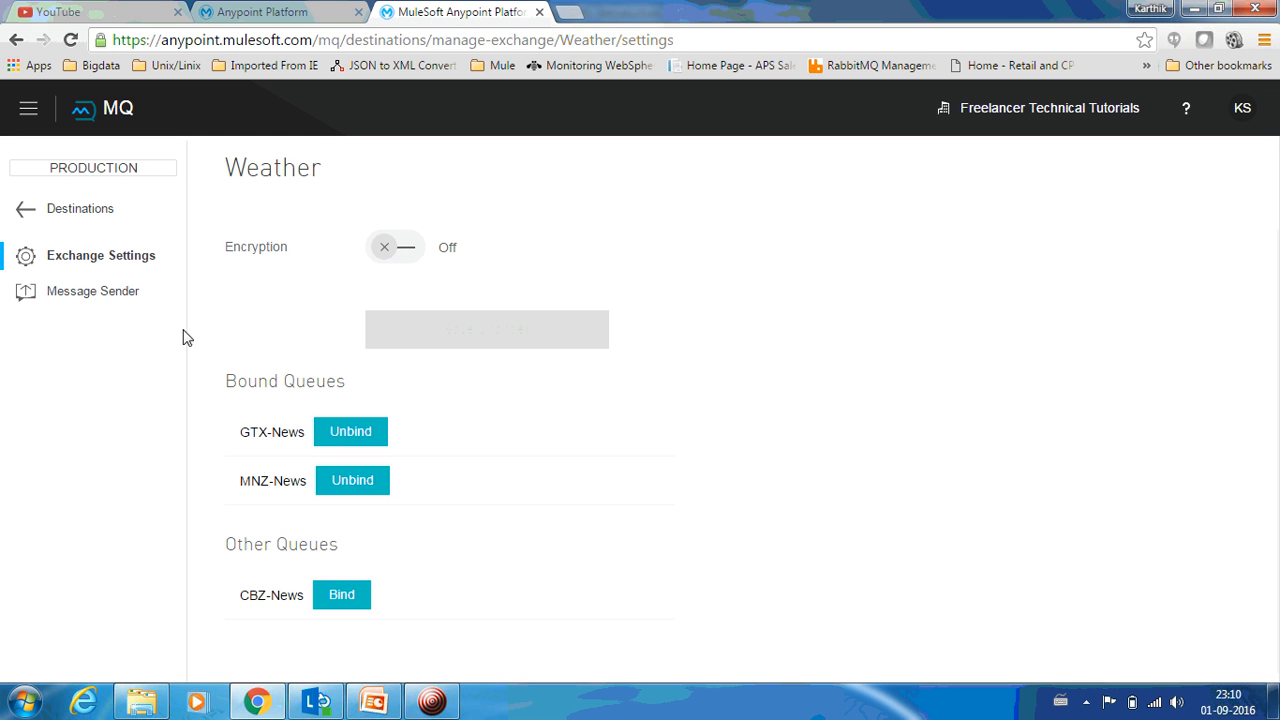
left_click(80, 208)
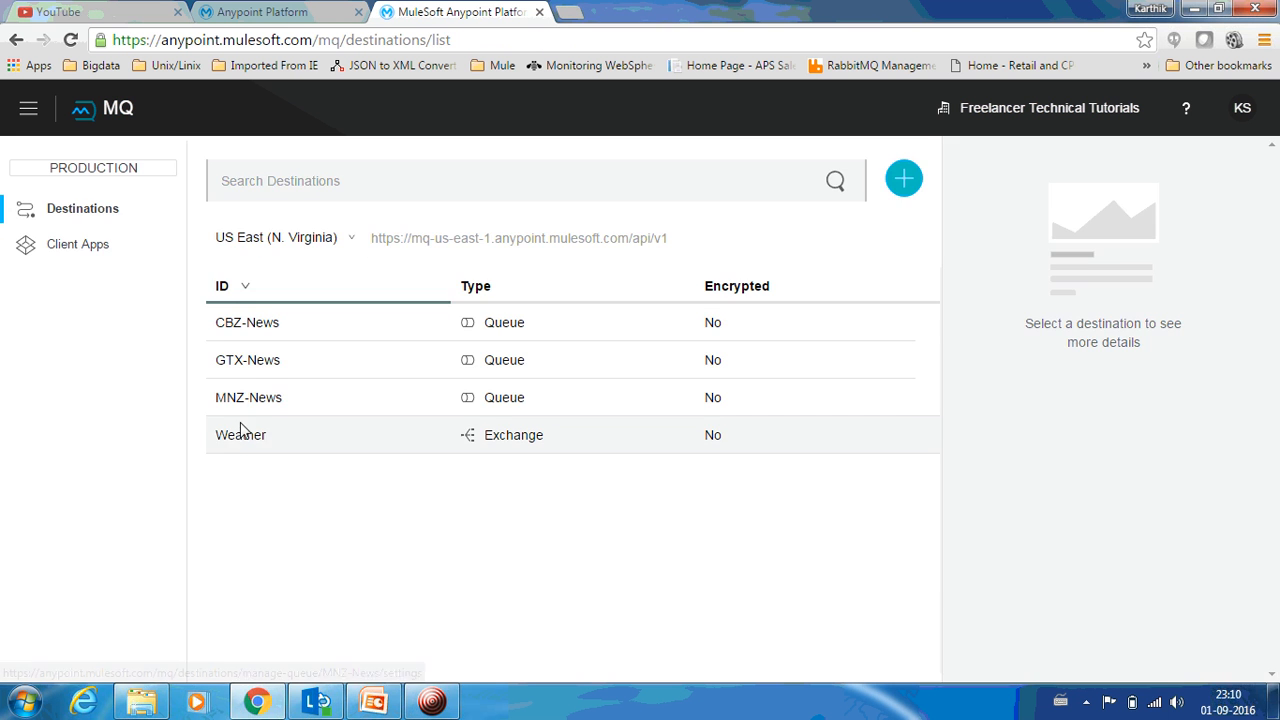
left_click(240, 434)
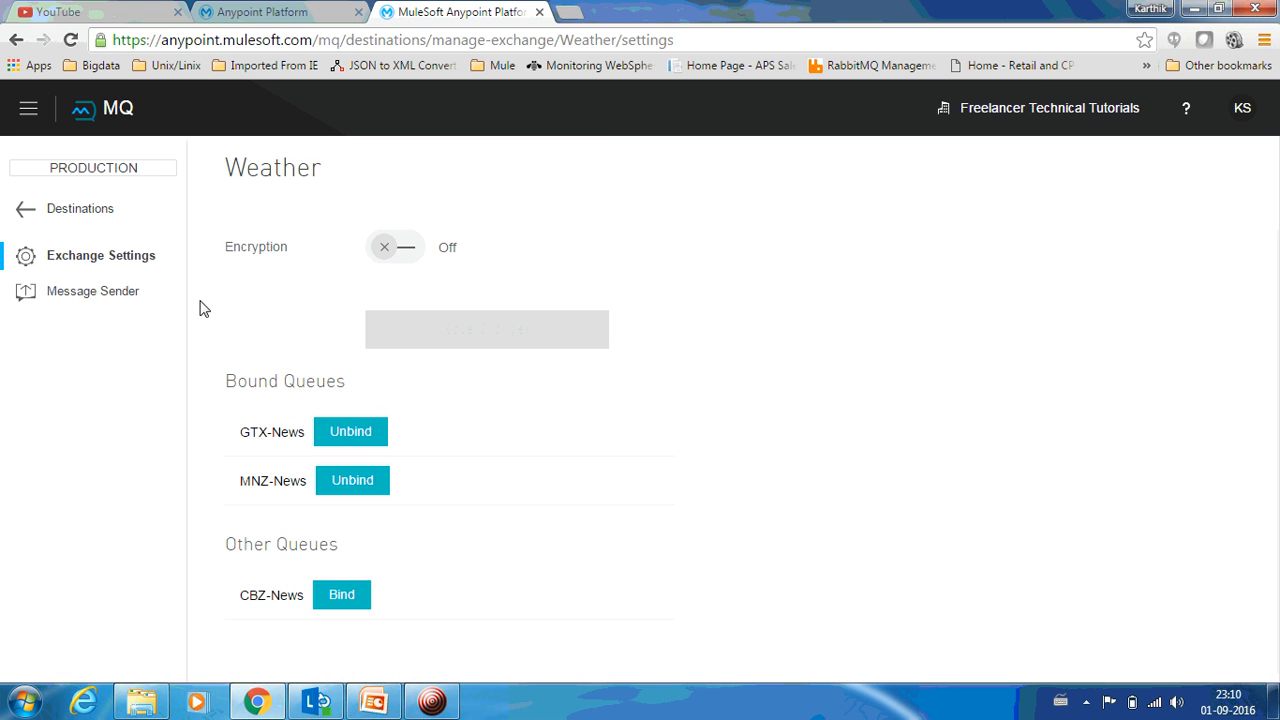
- Enter the payload 'Paris - 4' in Weather's Message Sender
left_click(93, 291)
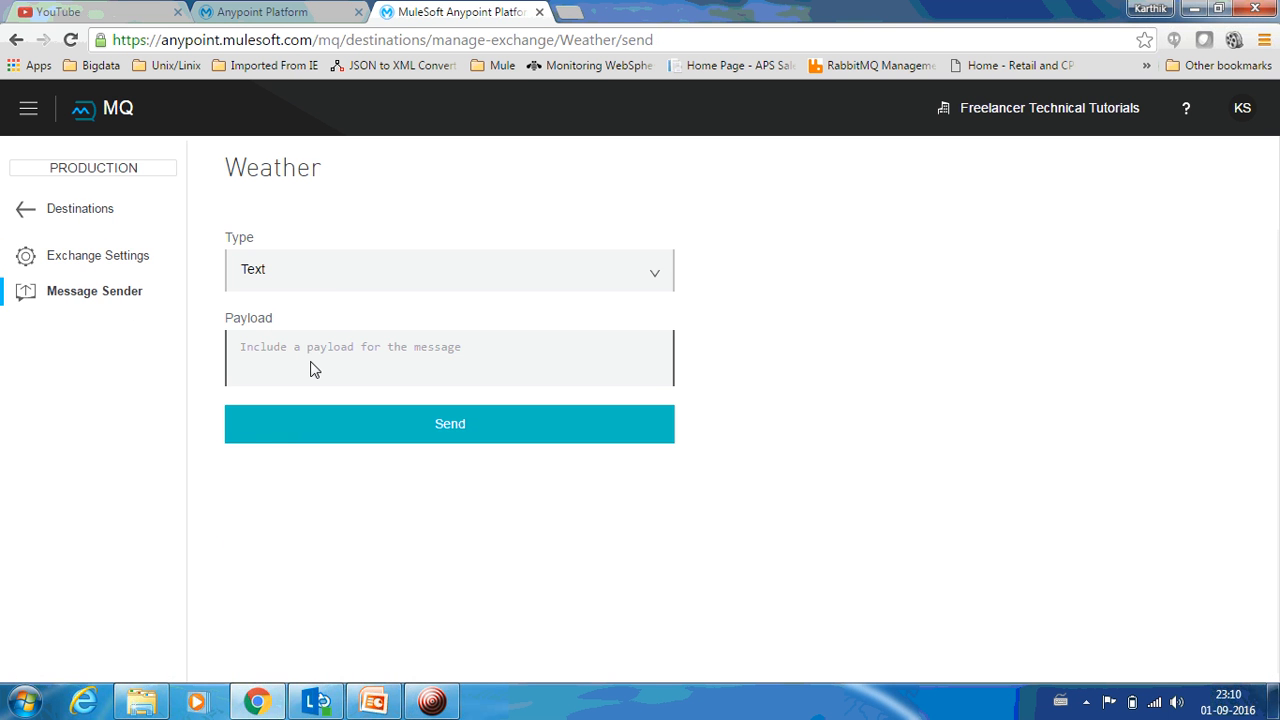
left_click(449, 357)
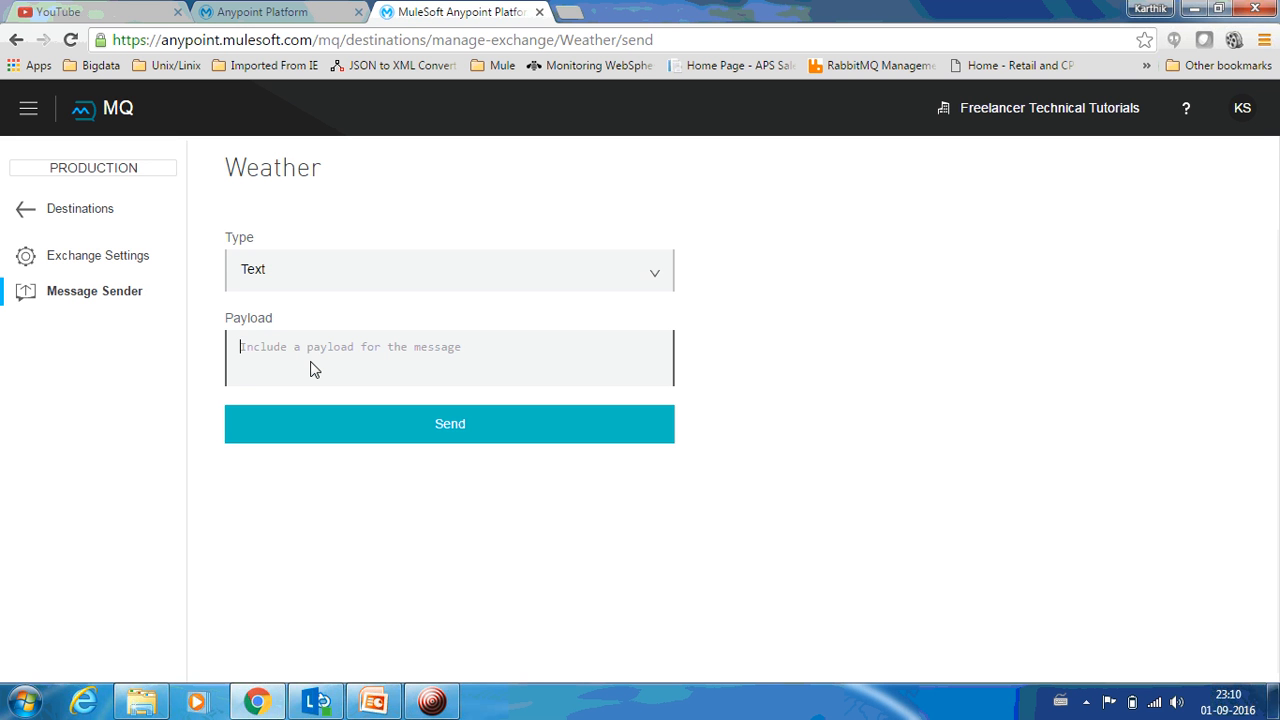
type("Paris")
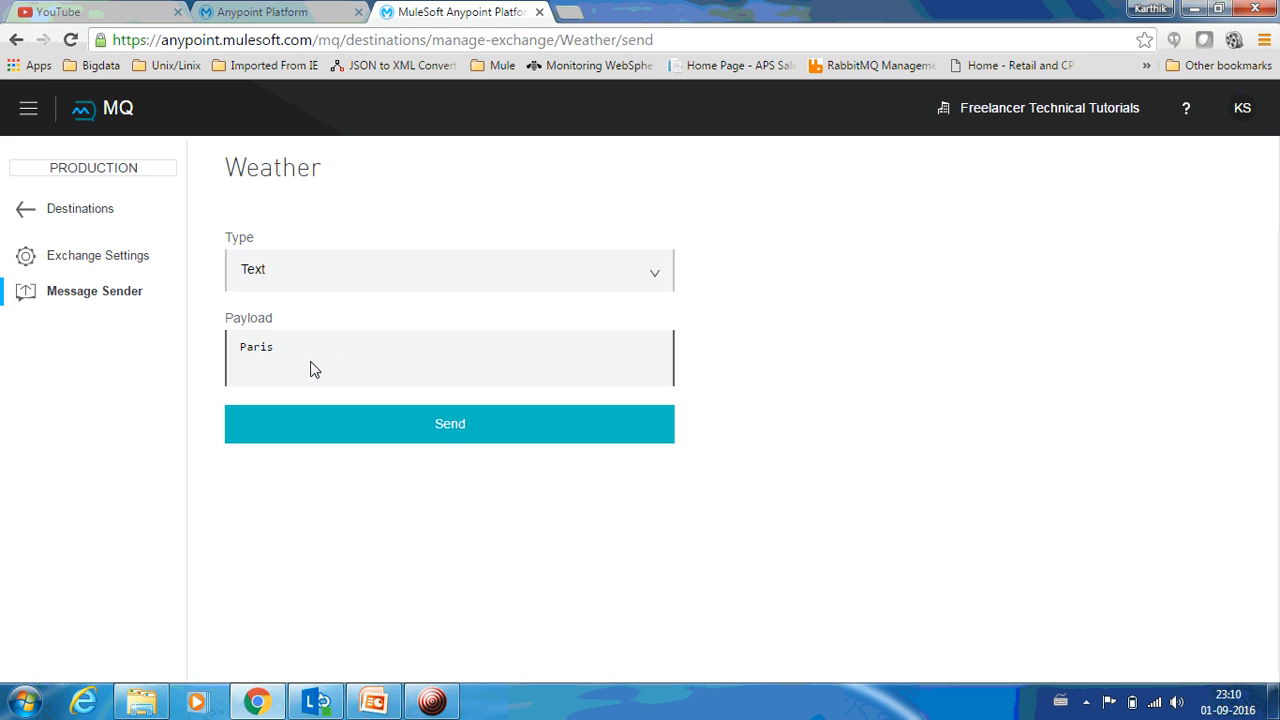
type("- 4")
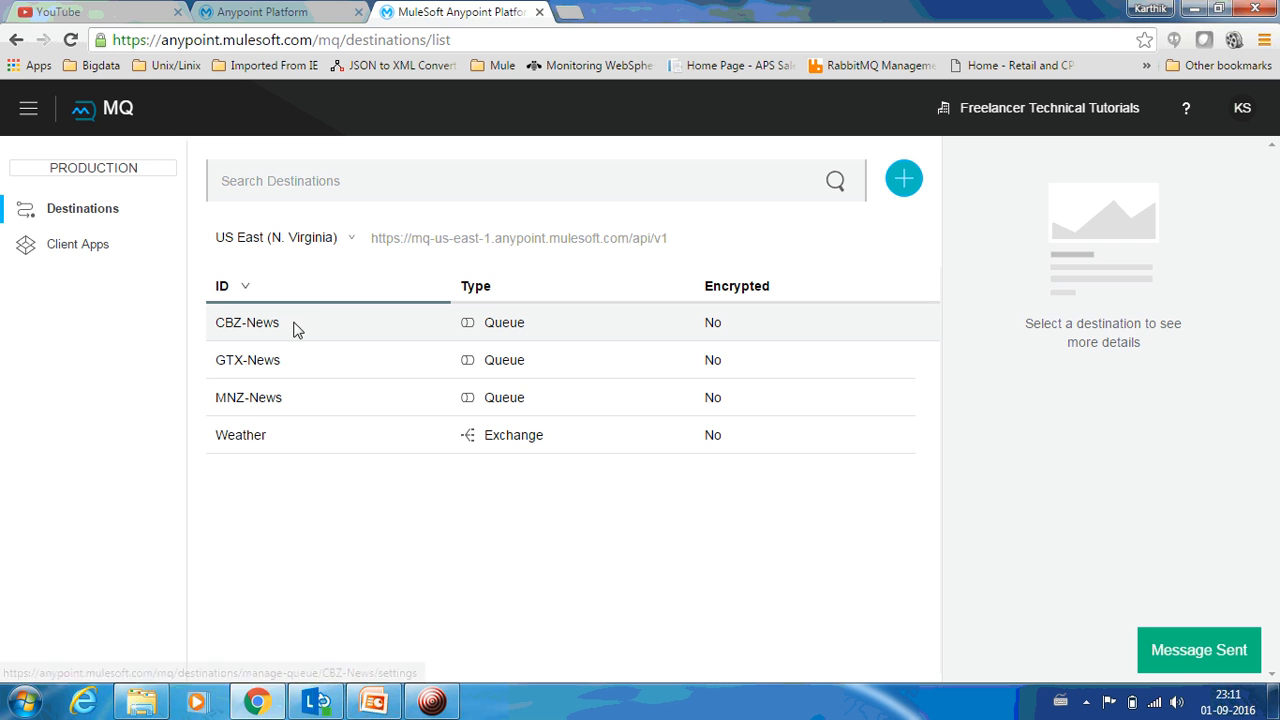
- Check In Queue counts: CBZ-News holds 1 message, GTX-News and MNZ-News hold 2
left_click(247, 322)
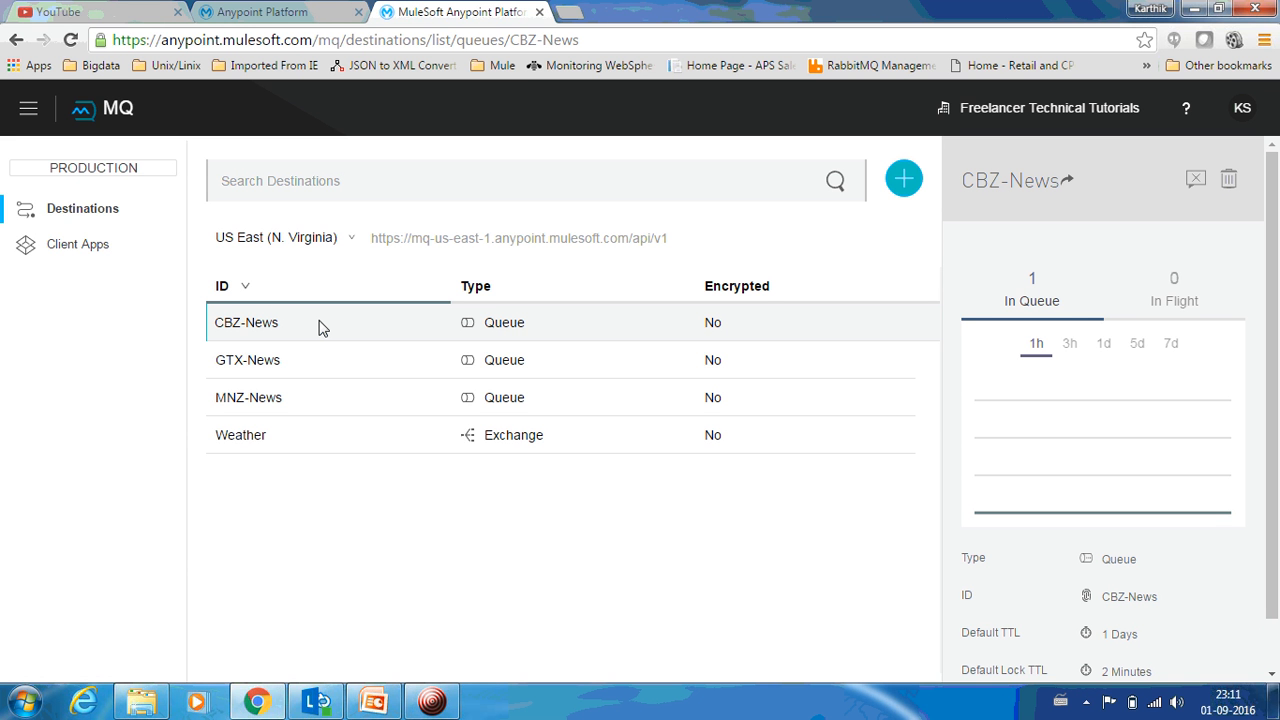
mouse_move(430, 320)
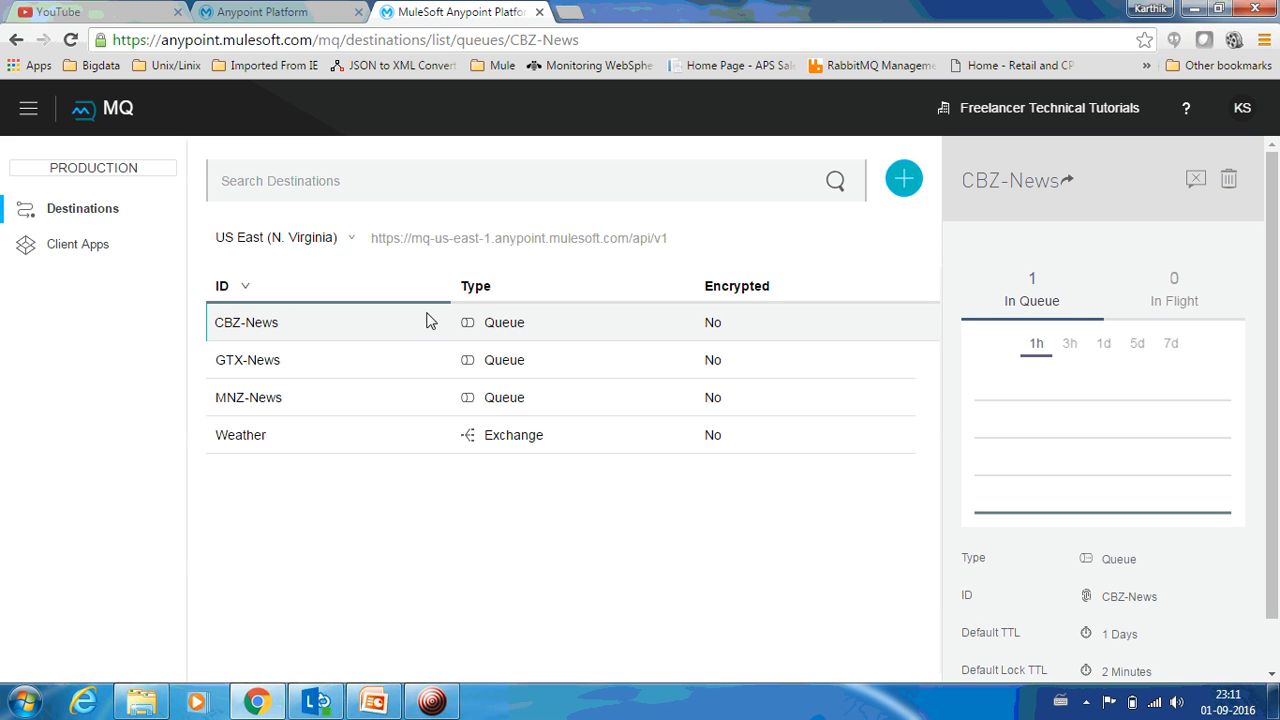
mouse_move(1093, 288)
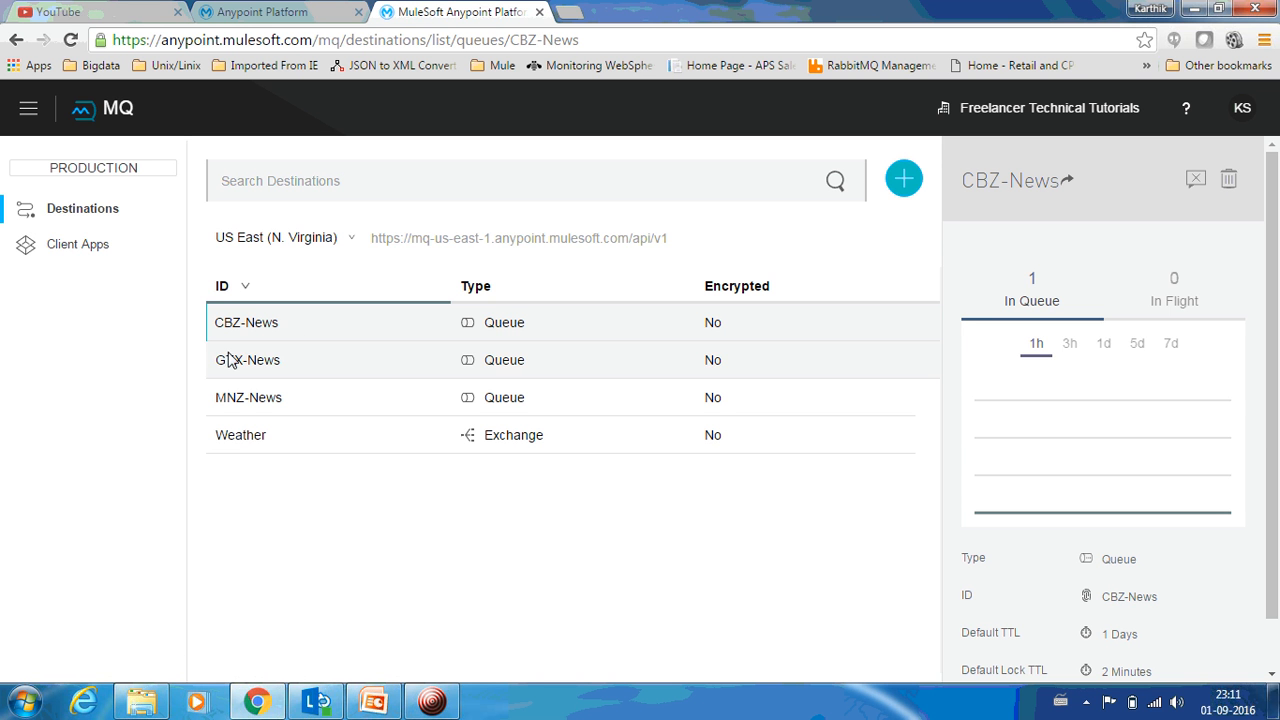
left_click(247, 360)
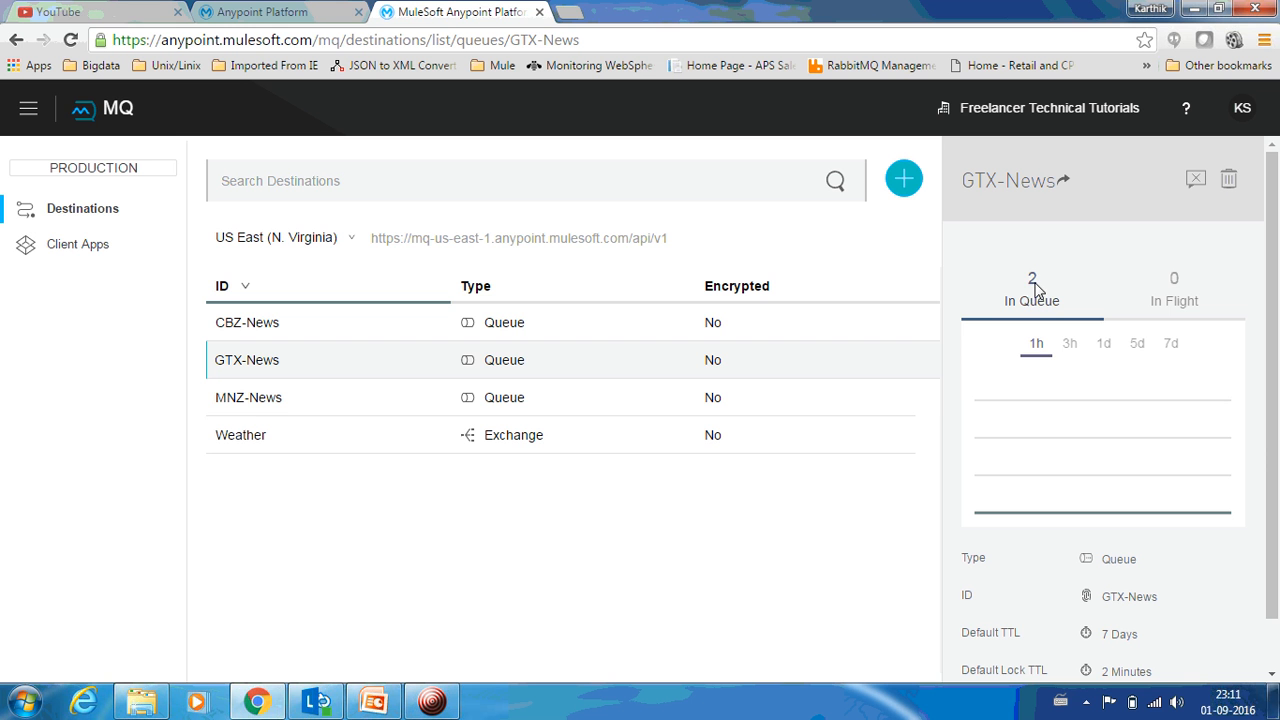
mouse_move(378, 408)
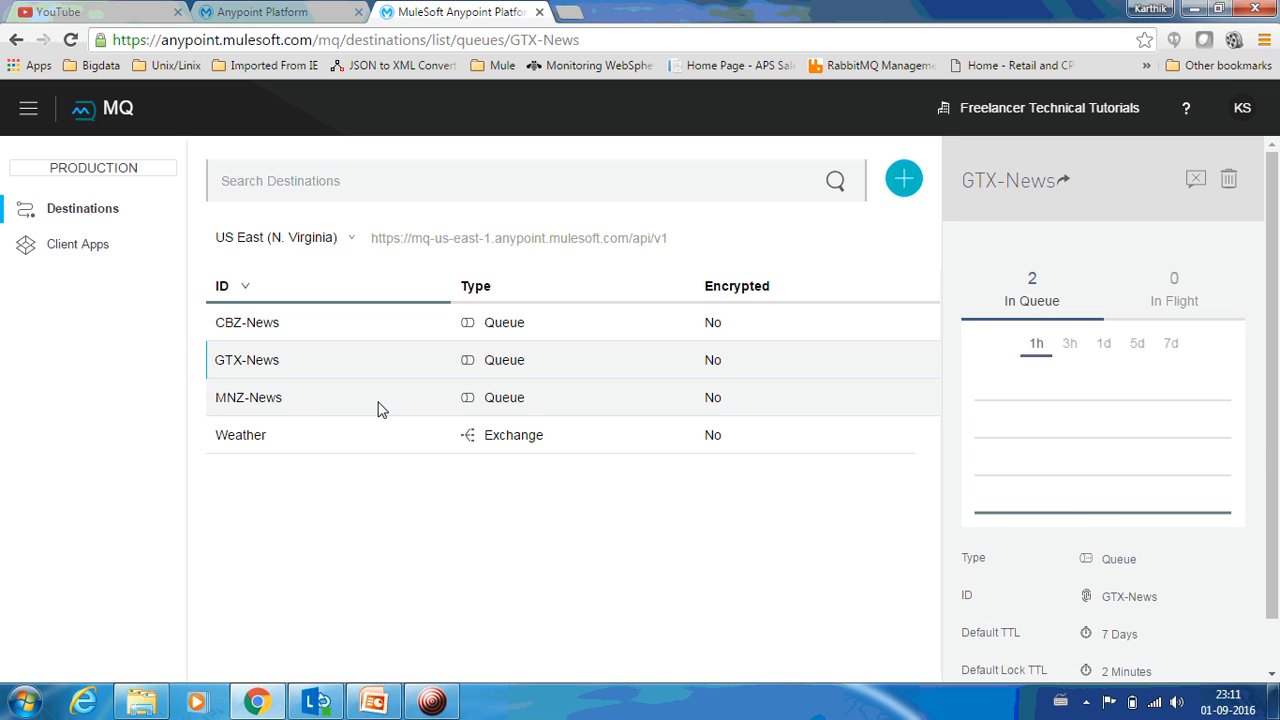
left_click(248, 397)
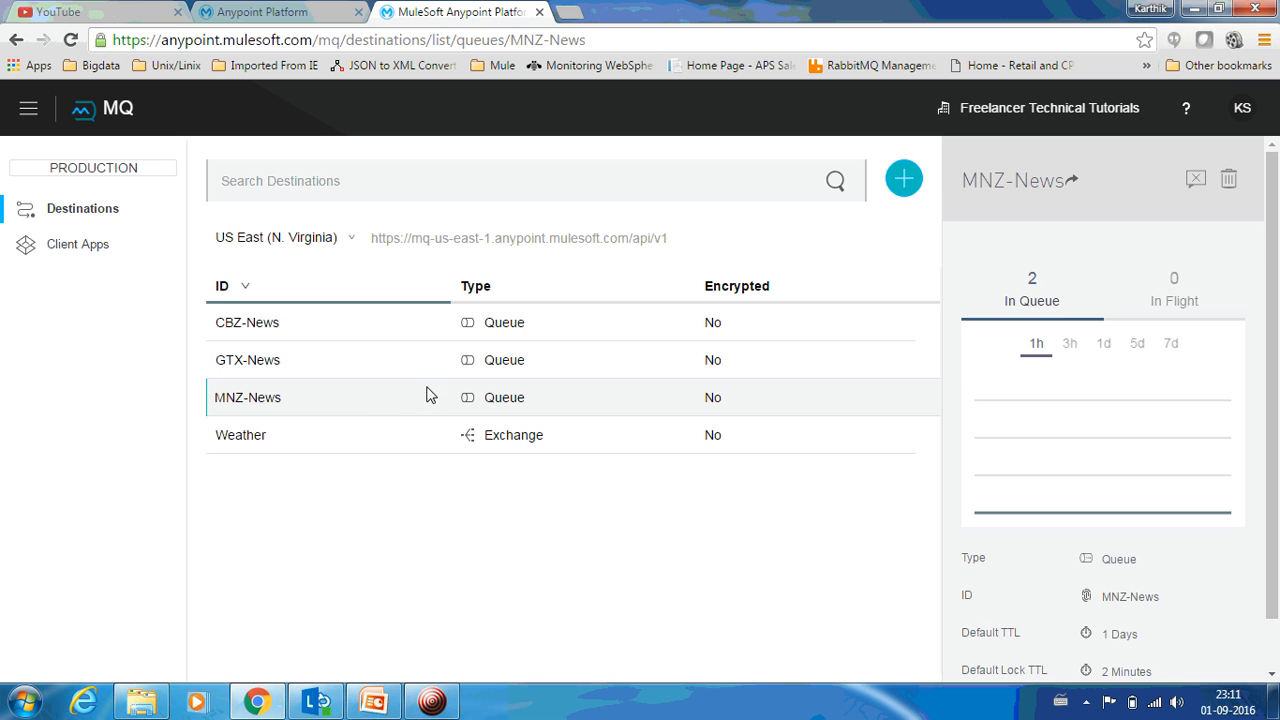
mouse_move(258, 414)
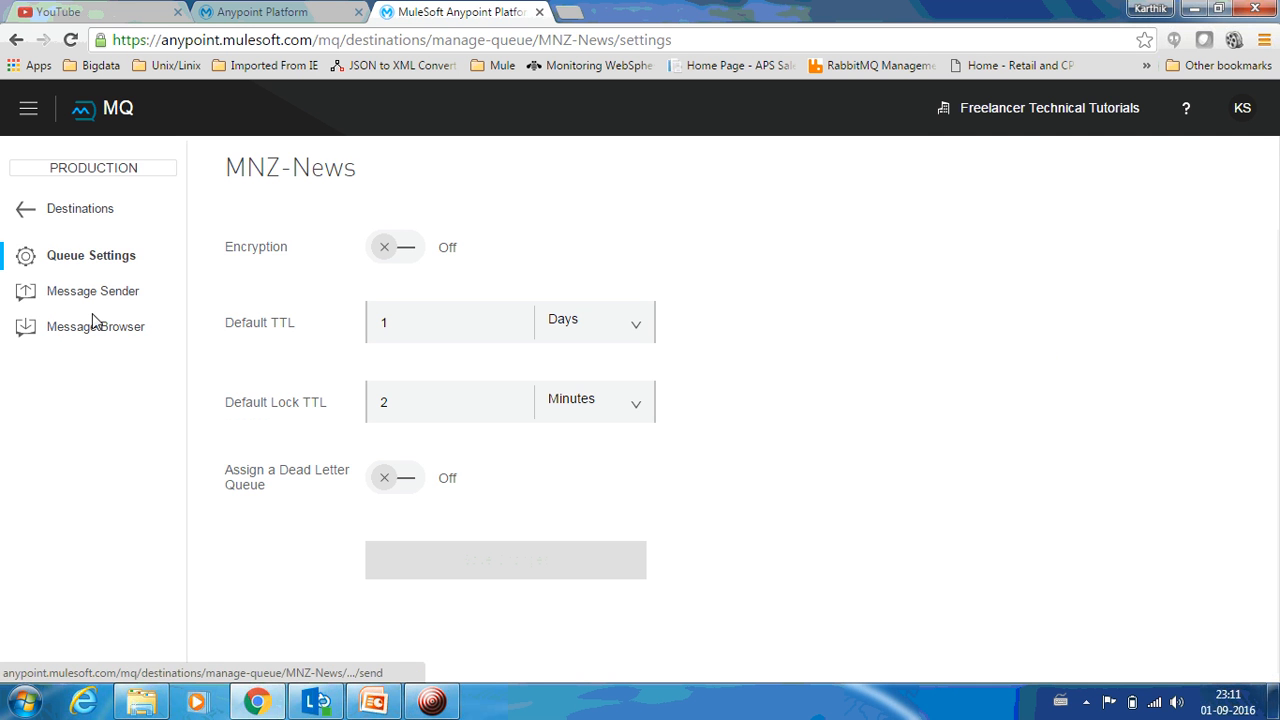
- Fetch MNZ-News's two messages and read 'London- 15C Bangalore- 20C' and 'Paris - 4C'
left_click(97, 326)
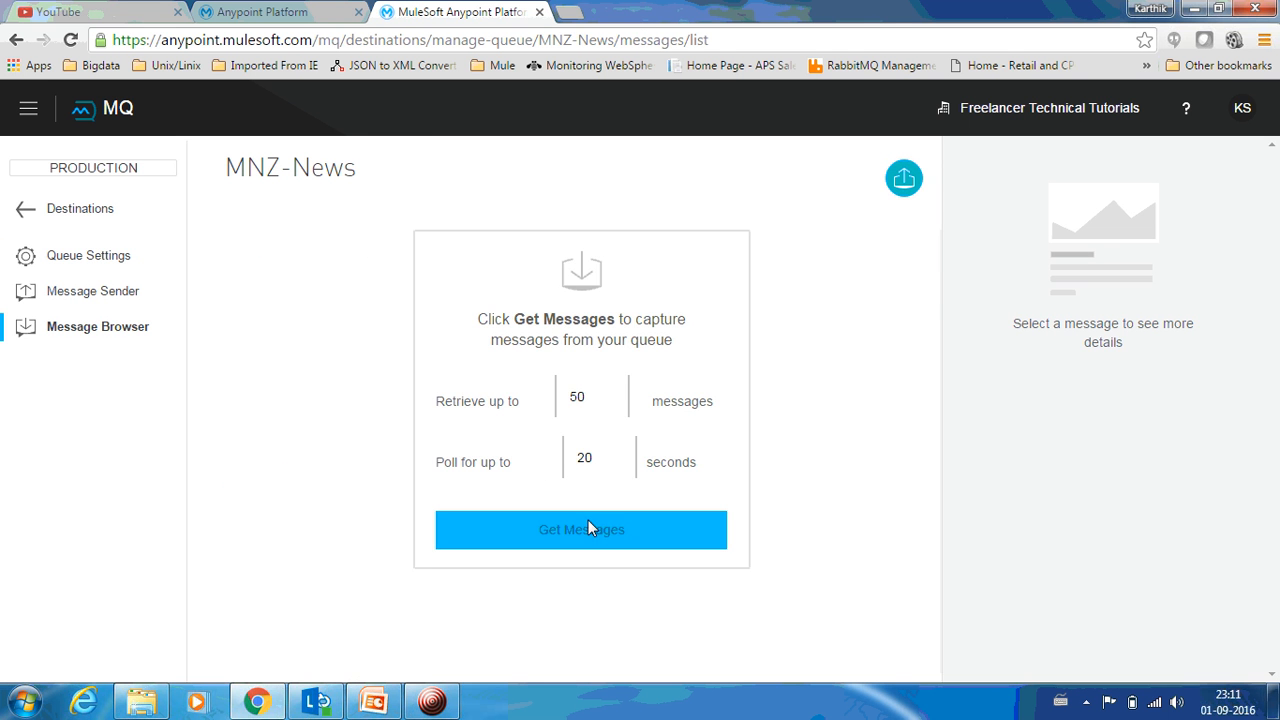
left_click(580, 530)
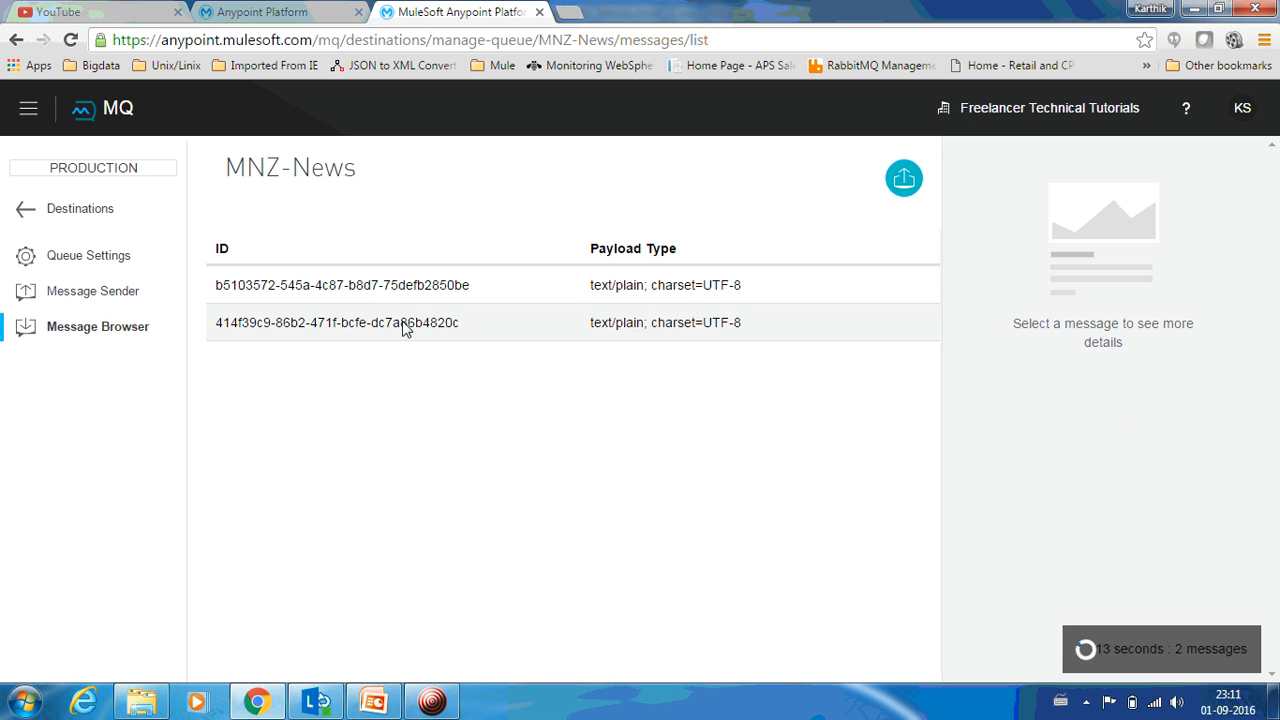
left_click(336, 322)
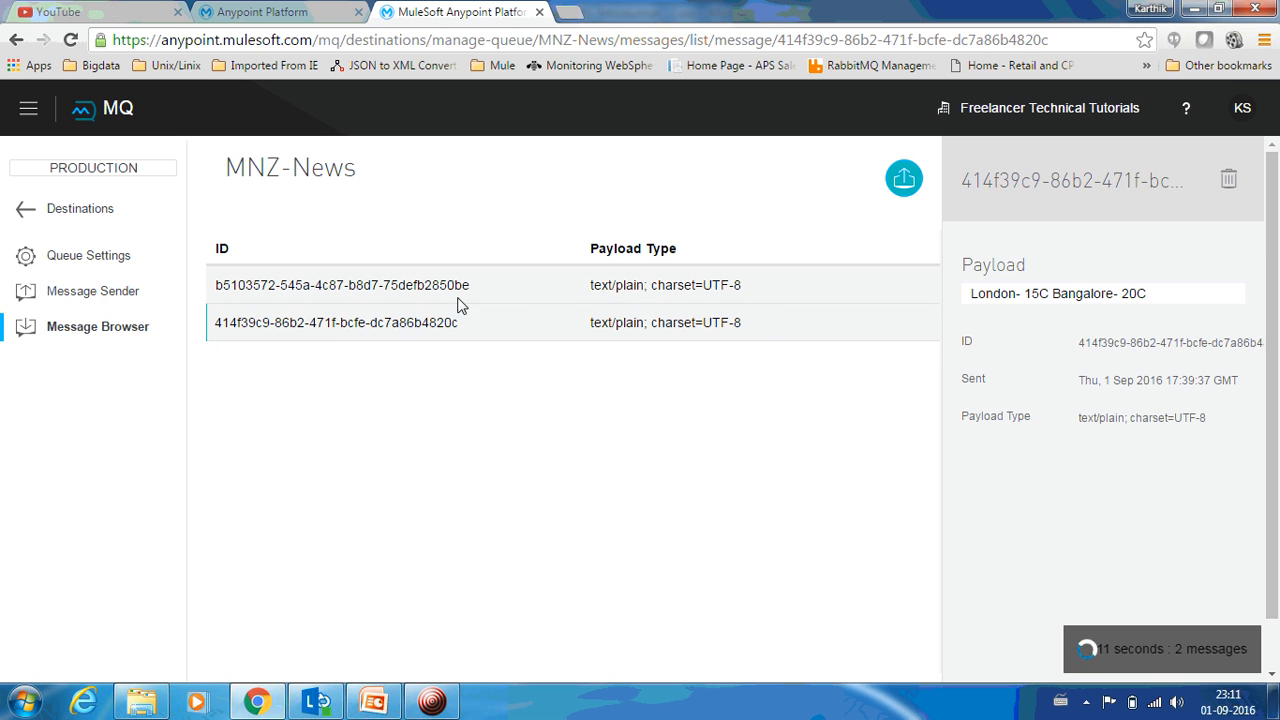
left_click(340, 285)
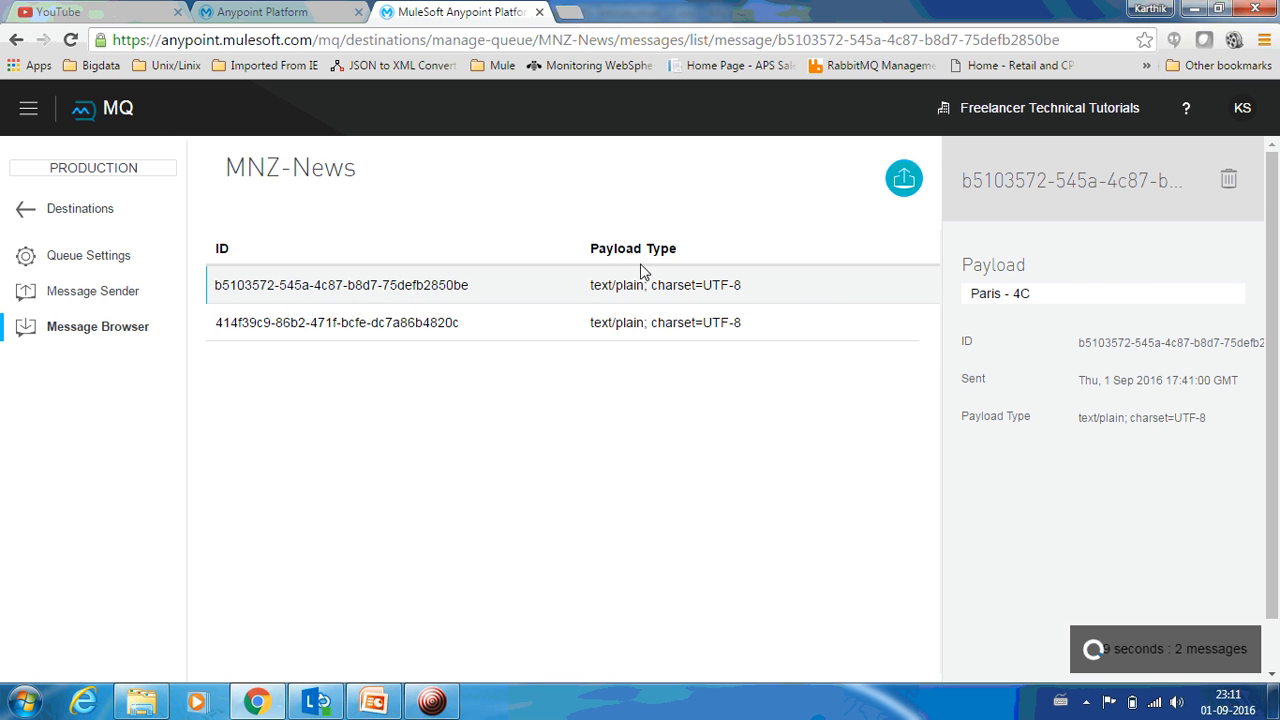
mouse_move(325, 198)
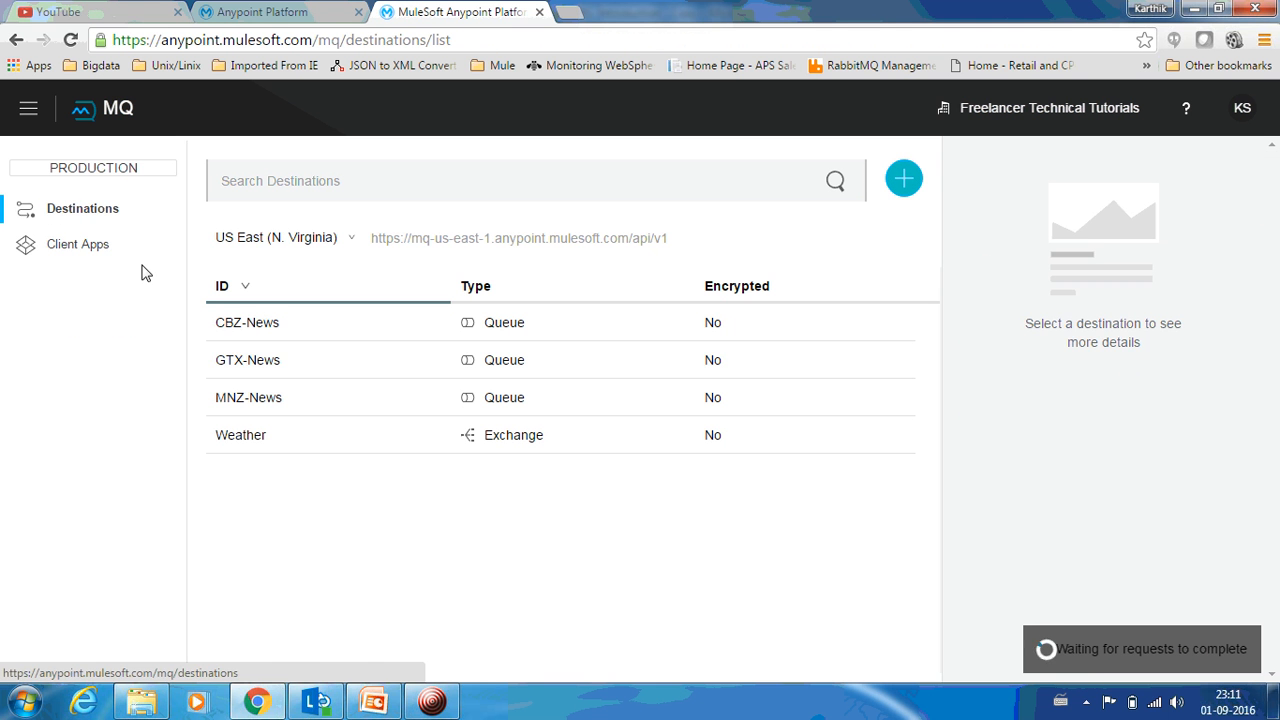
left_click(247, 360)
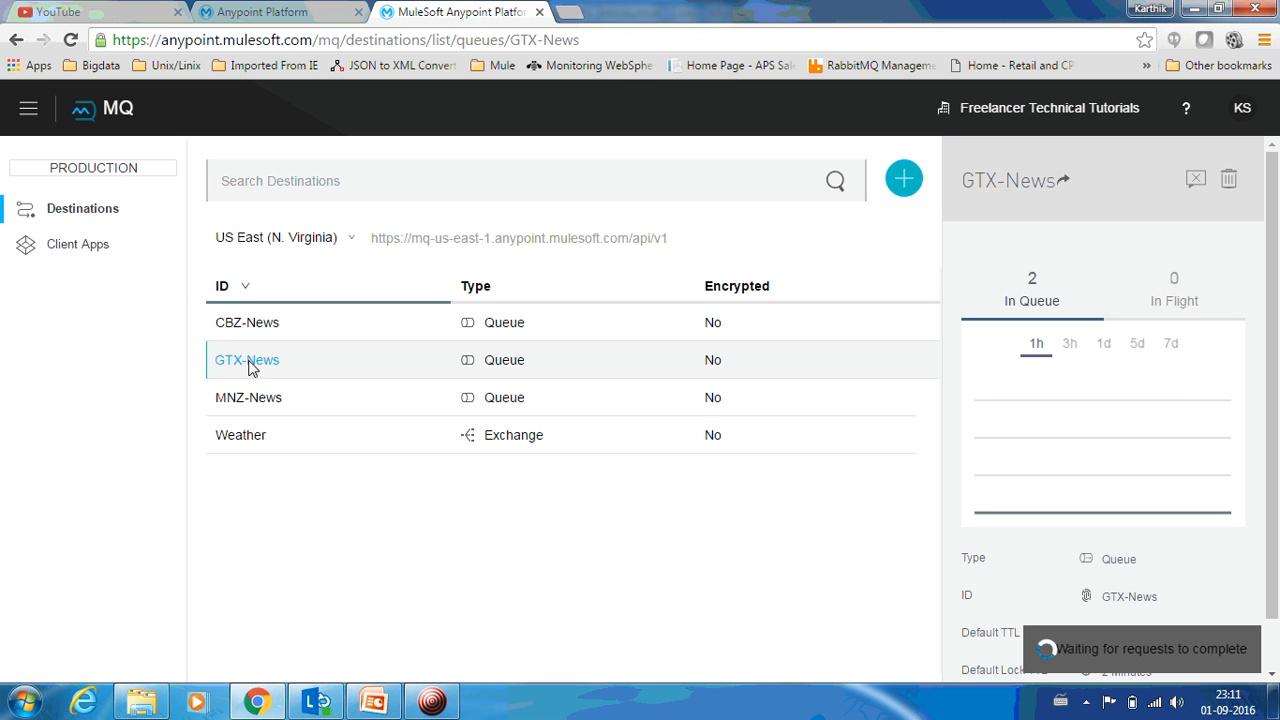
left_click(247, 360)
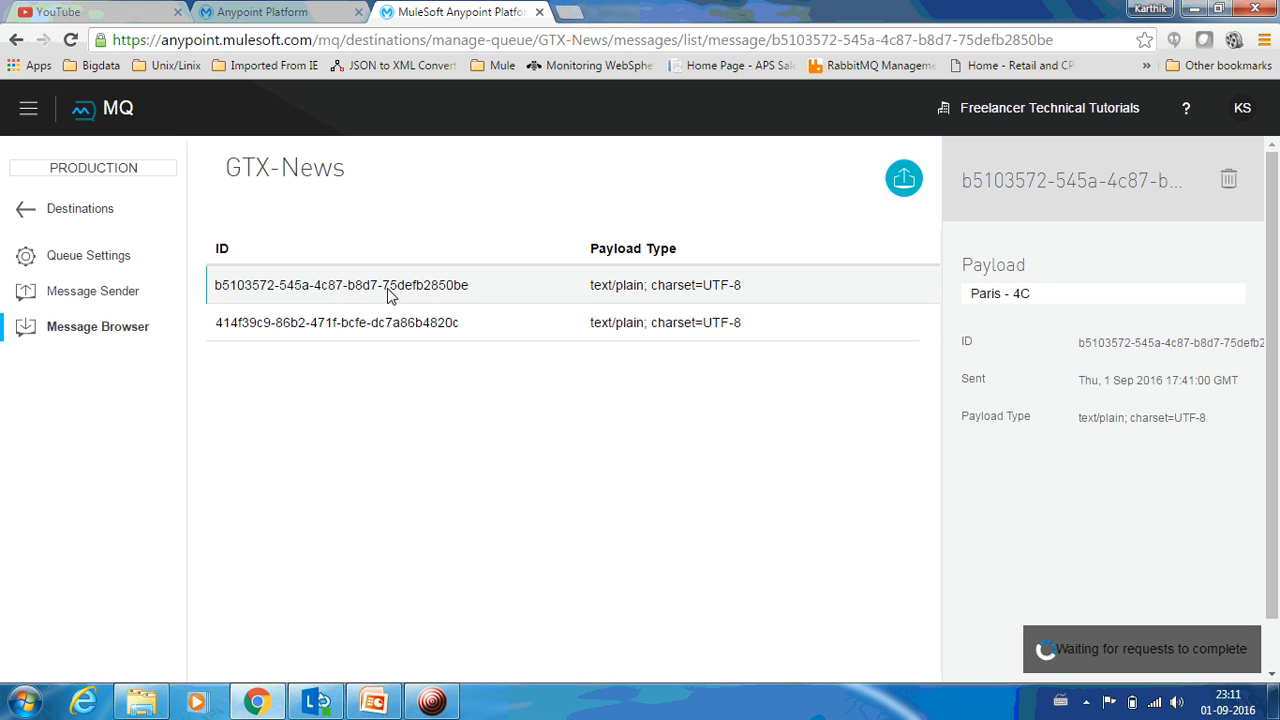
left_click(337, 322)
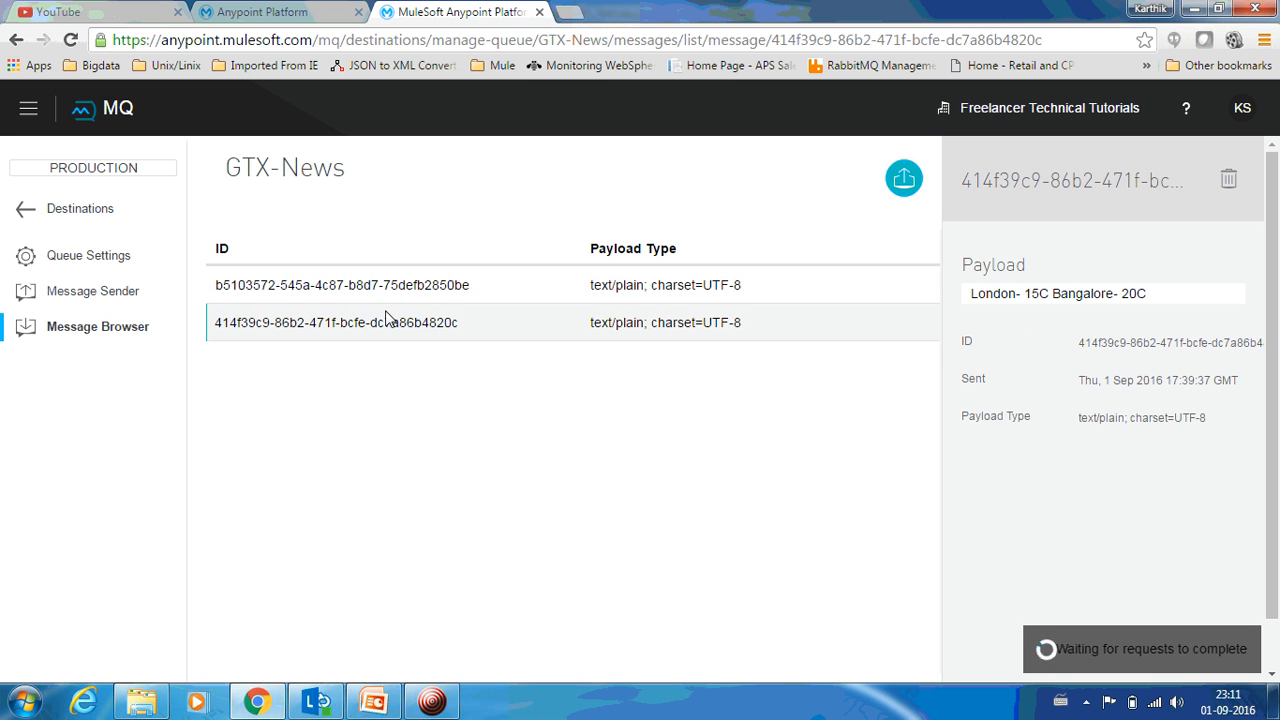
left_click(83, 208)
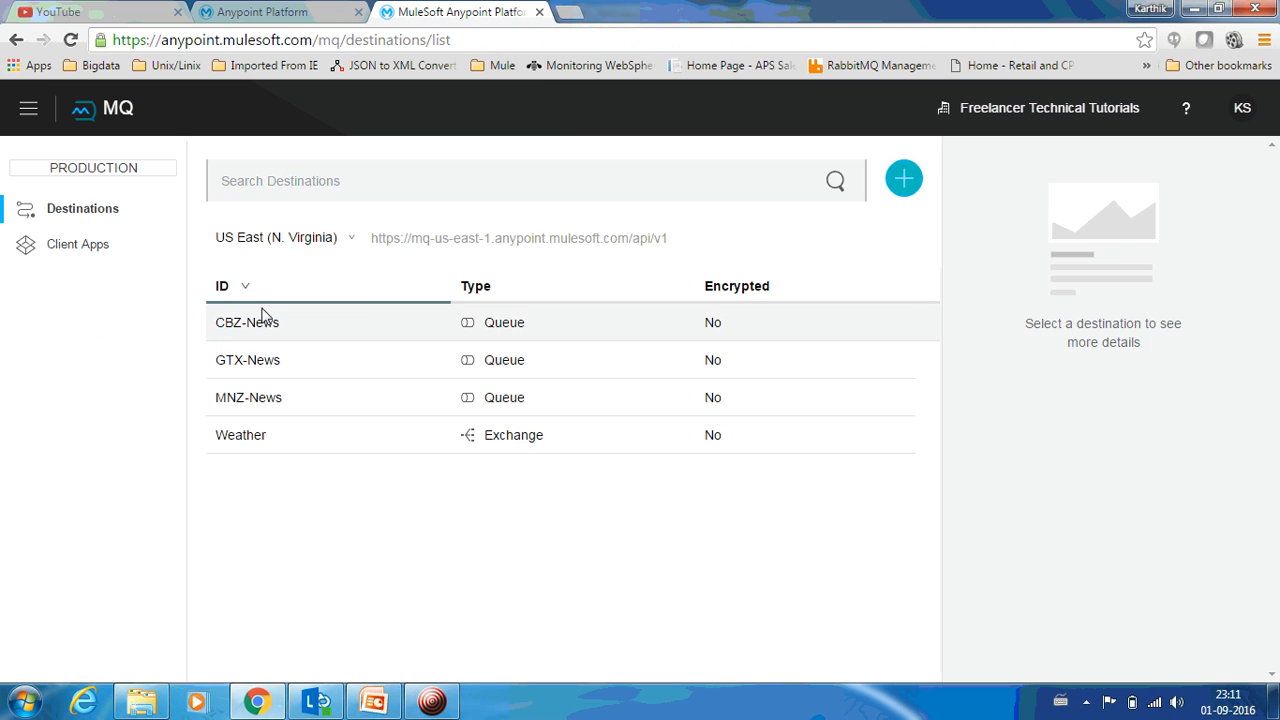
left_click(247, 322)
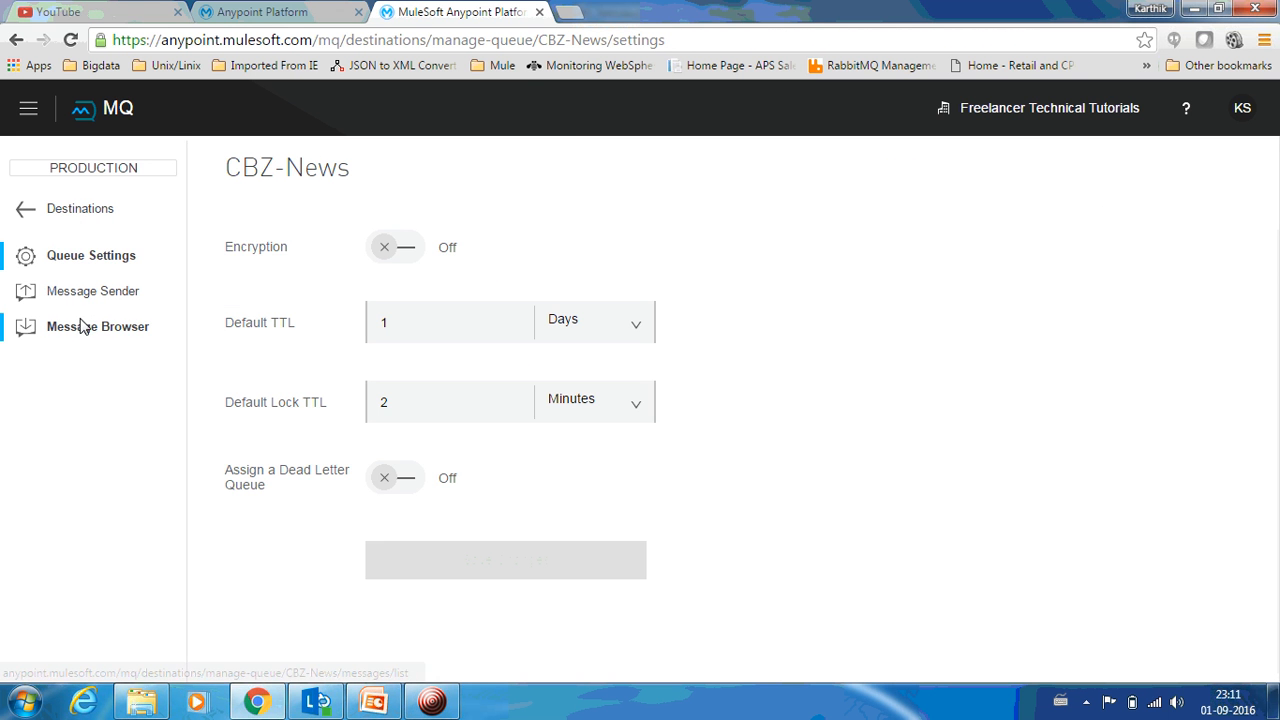
left_click(97, 326)
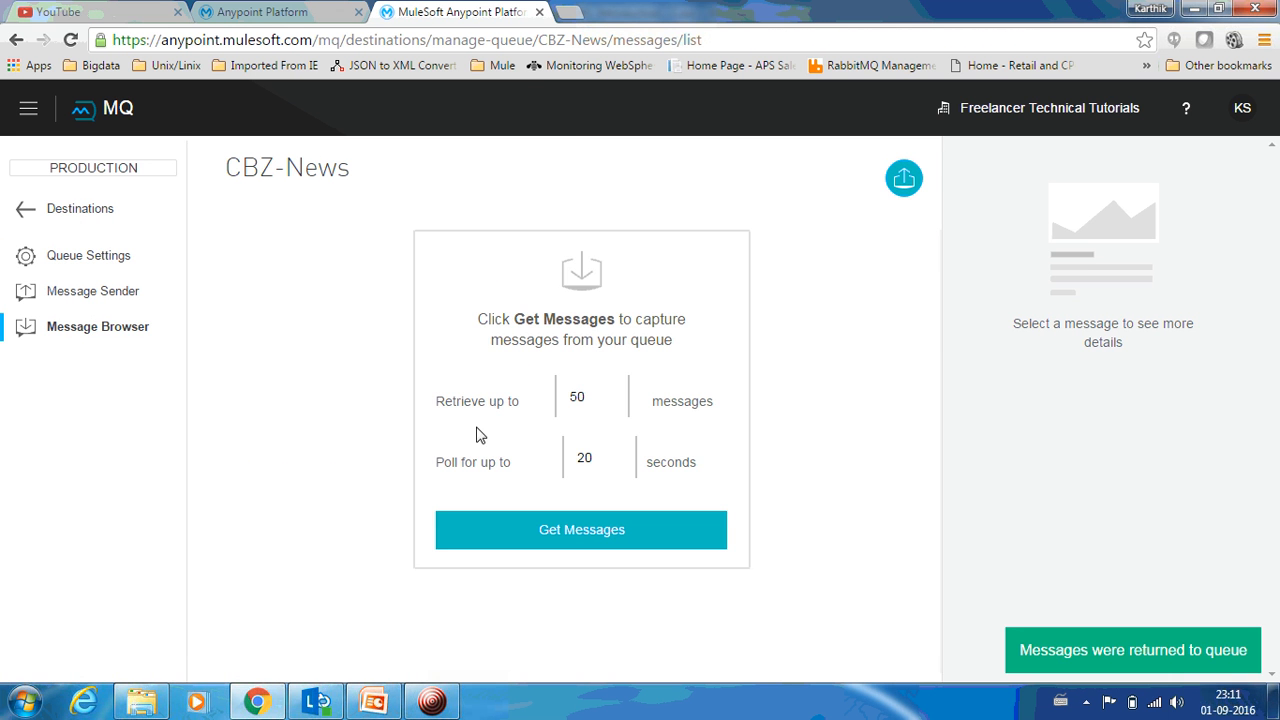
left_click(581, 529)
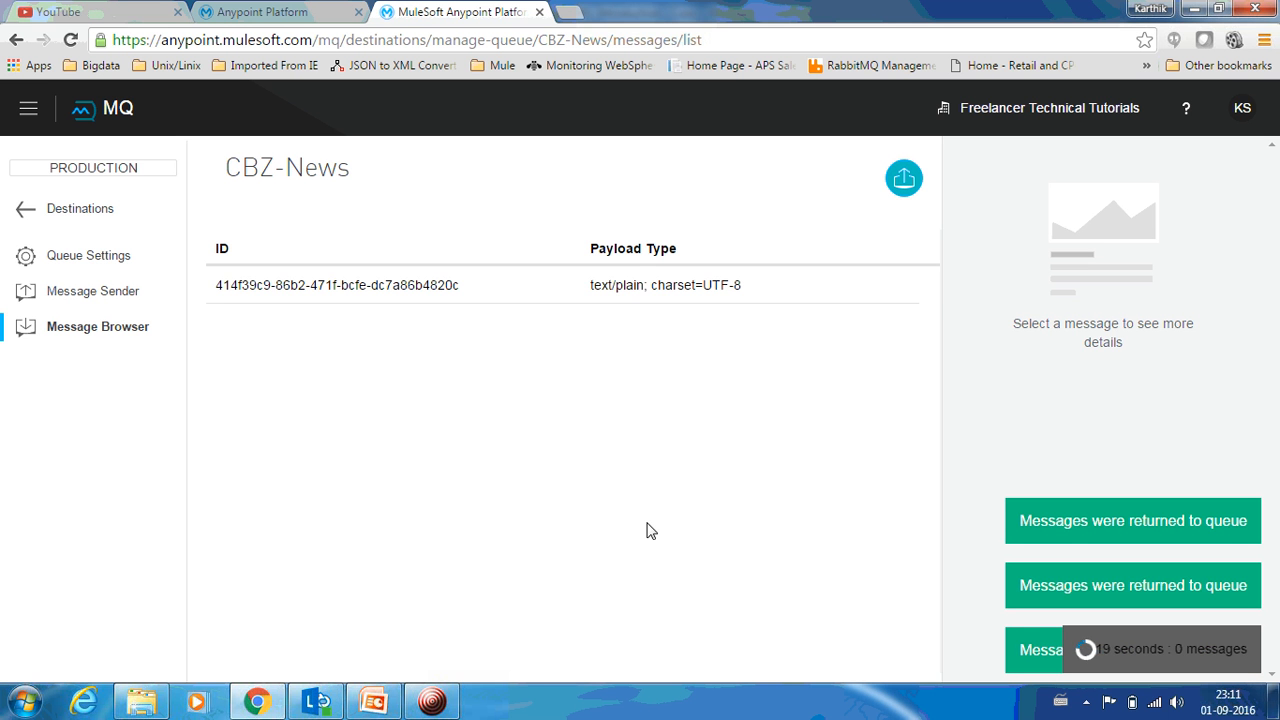
left_click(336, 285)
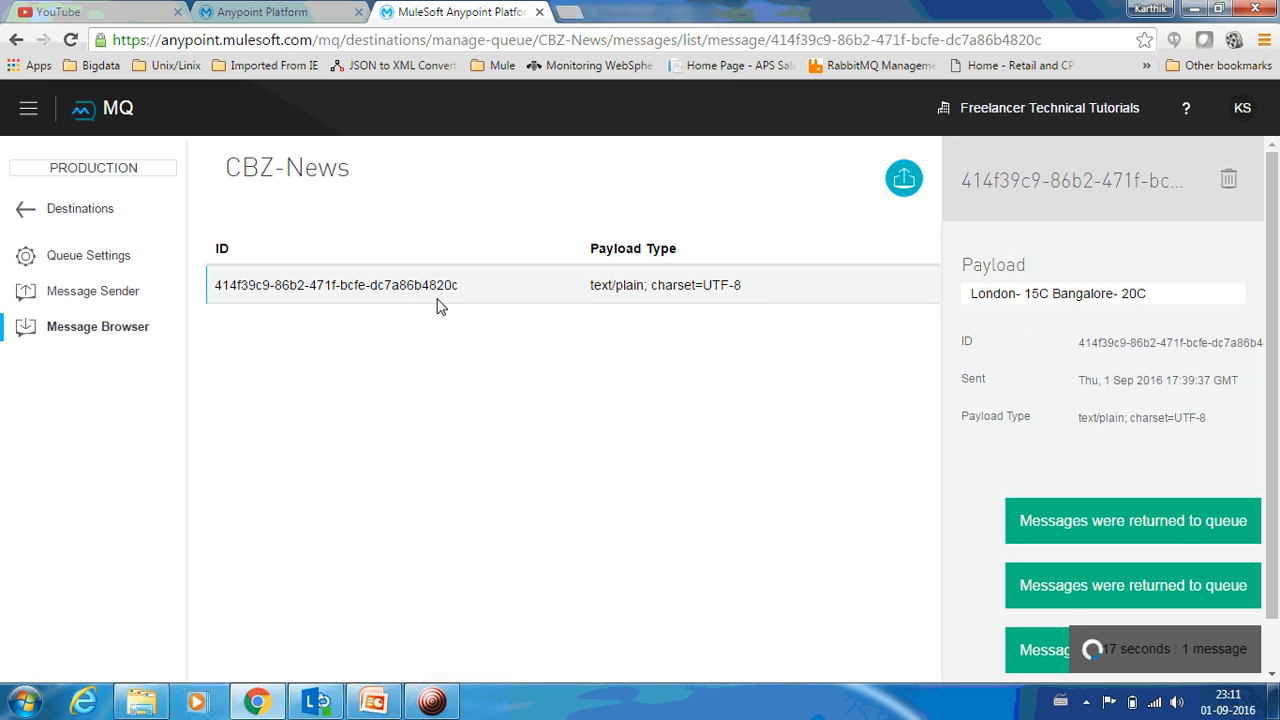
left_click(77, 208)
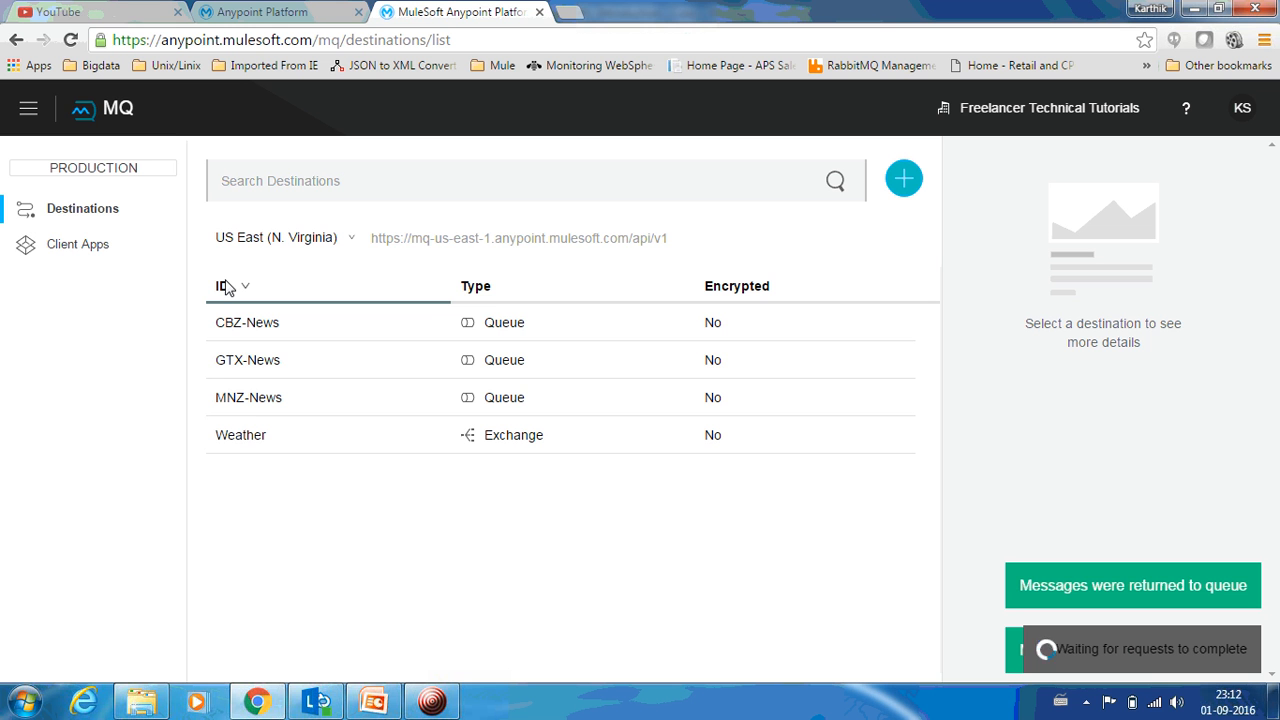
mouse_move(310, 322)
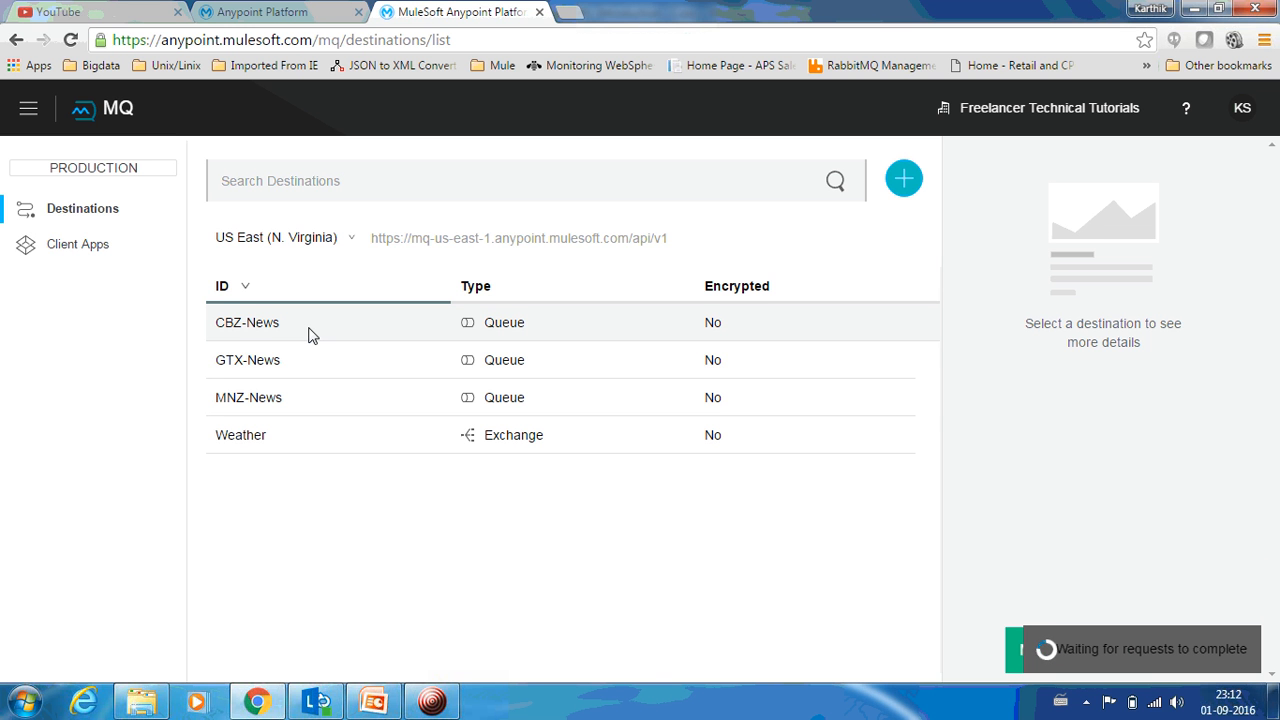
mouse_move(318, 452)
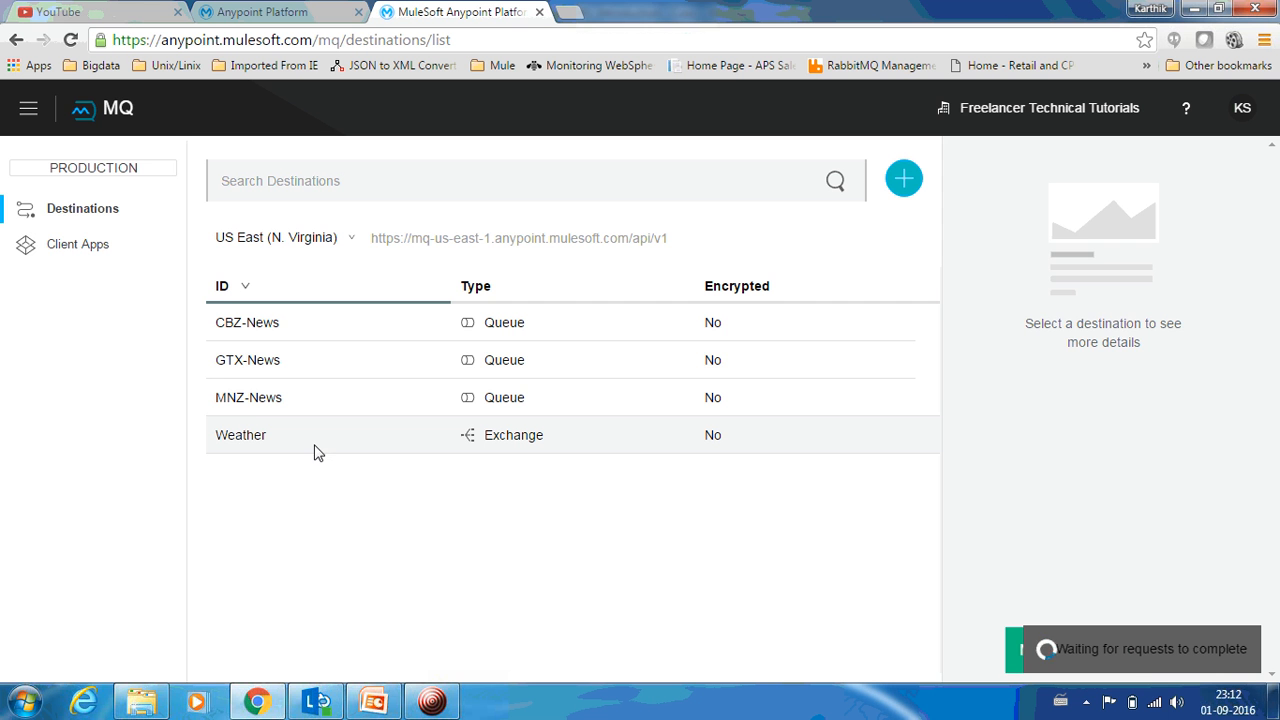
- Rebind CBZ-News from Other Queues in the Weather exchange settings
left_click(240, 434)
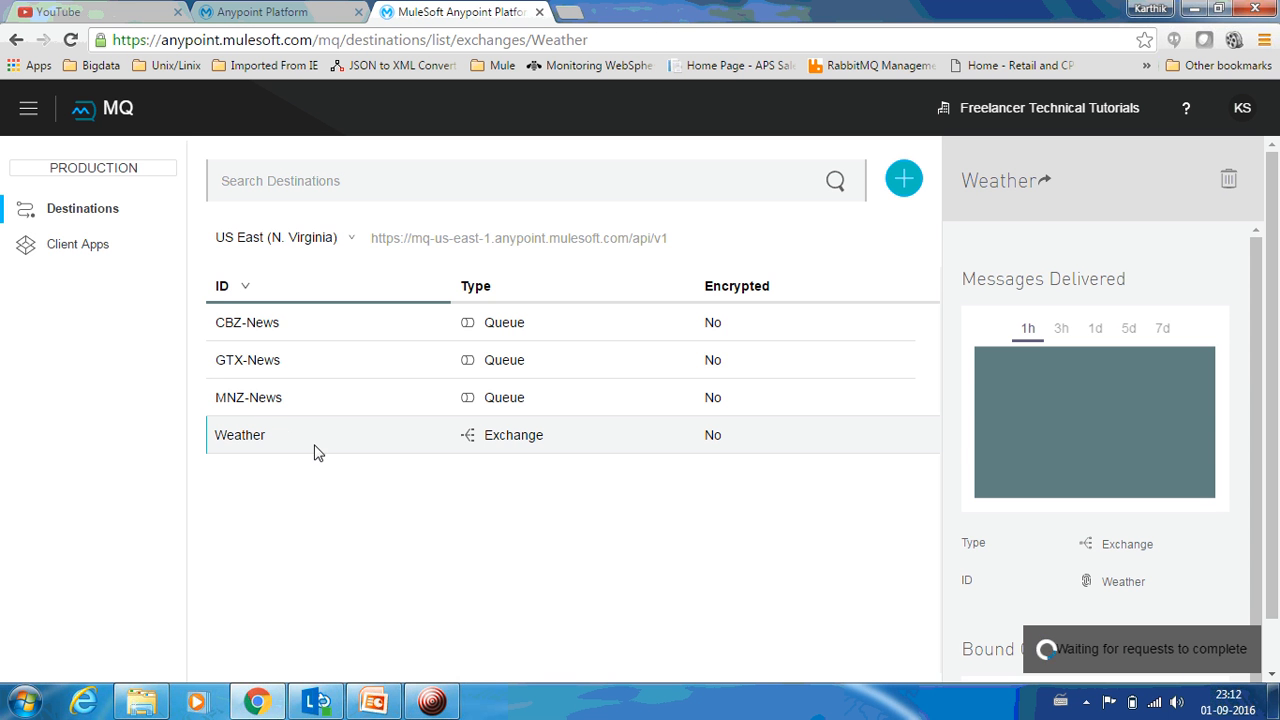
left_click(240, 434)
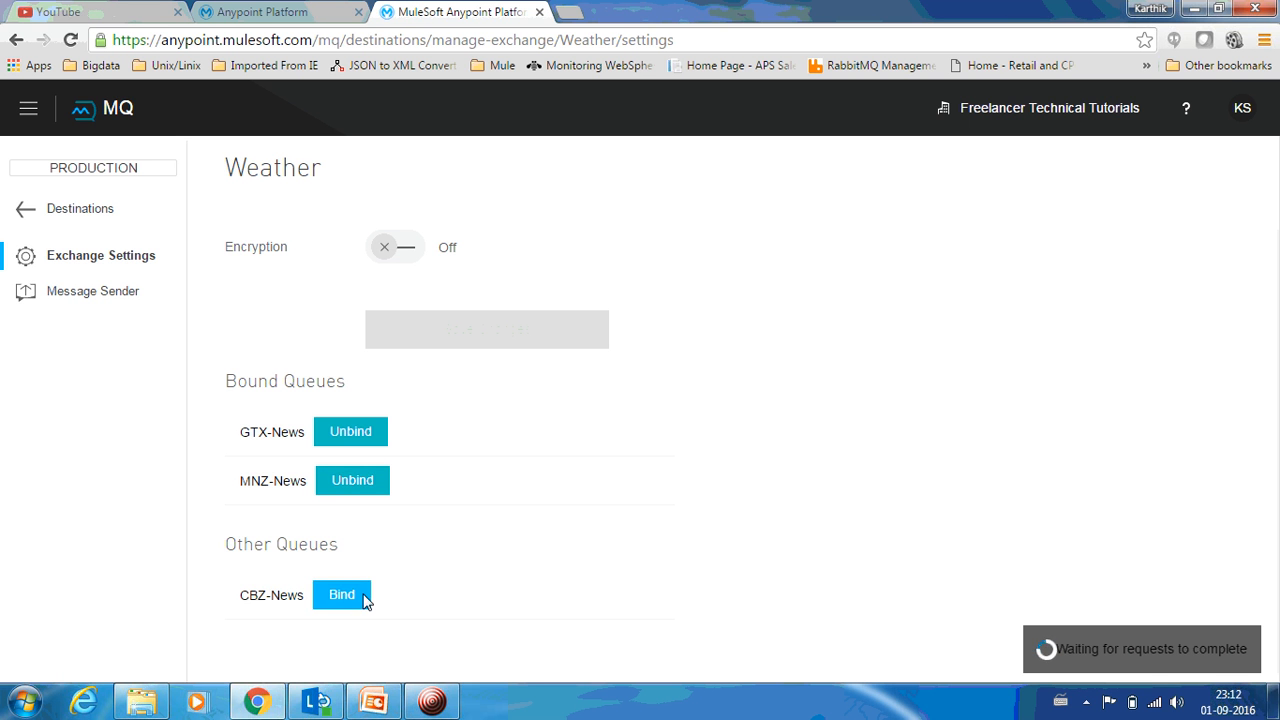
left_click(341, 594)
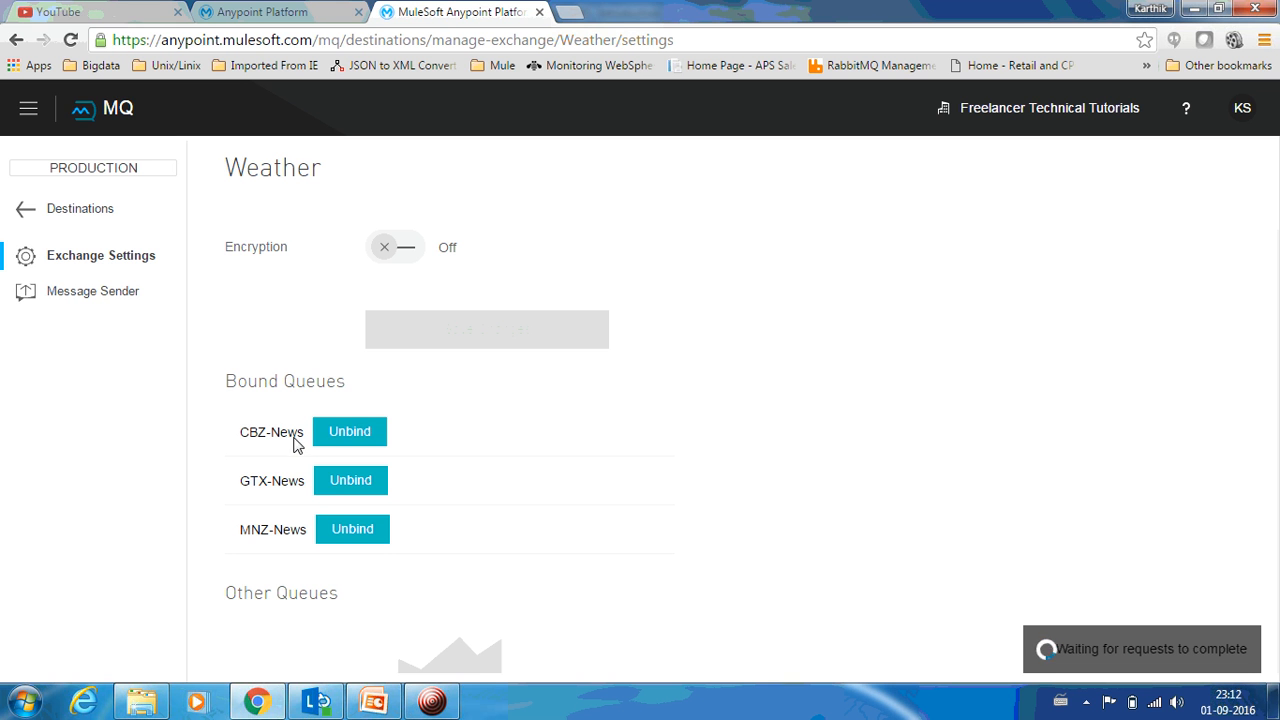
mouse_move(294, 443)
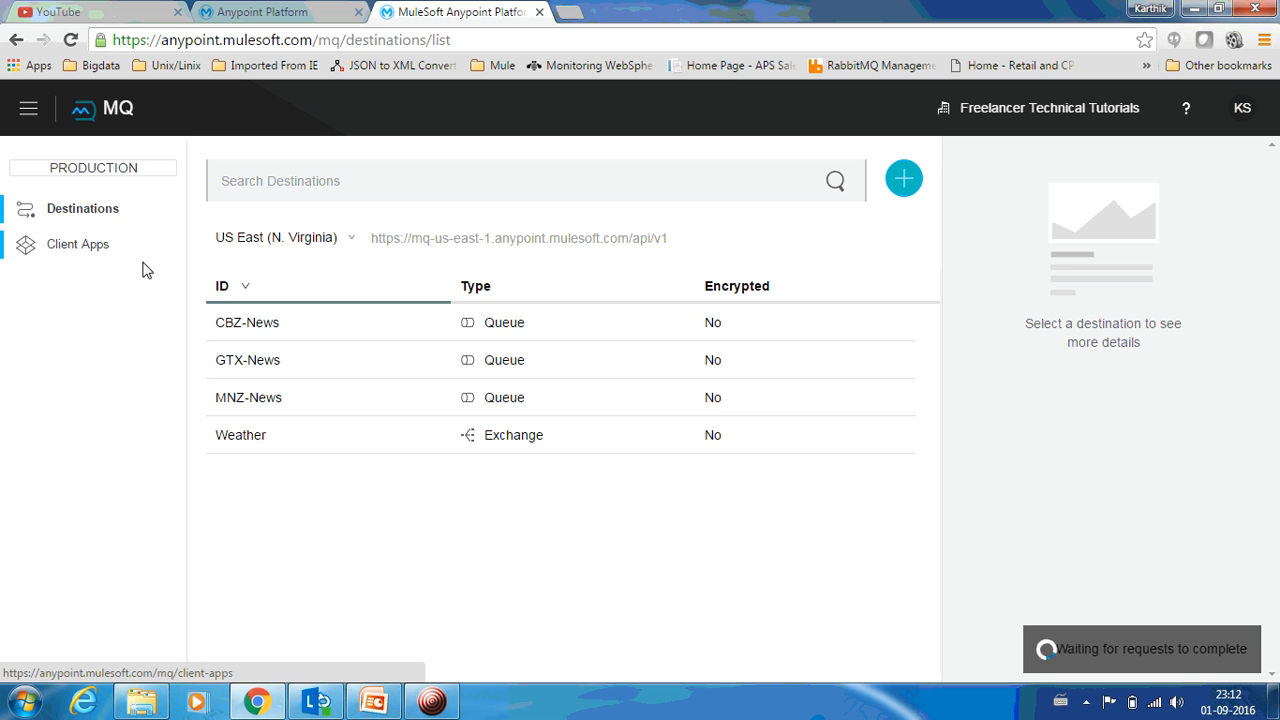
mouse_move(395, 612)
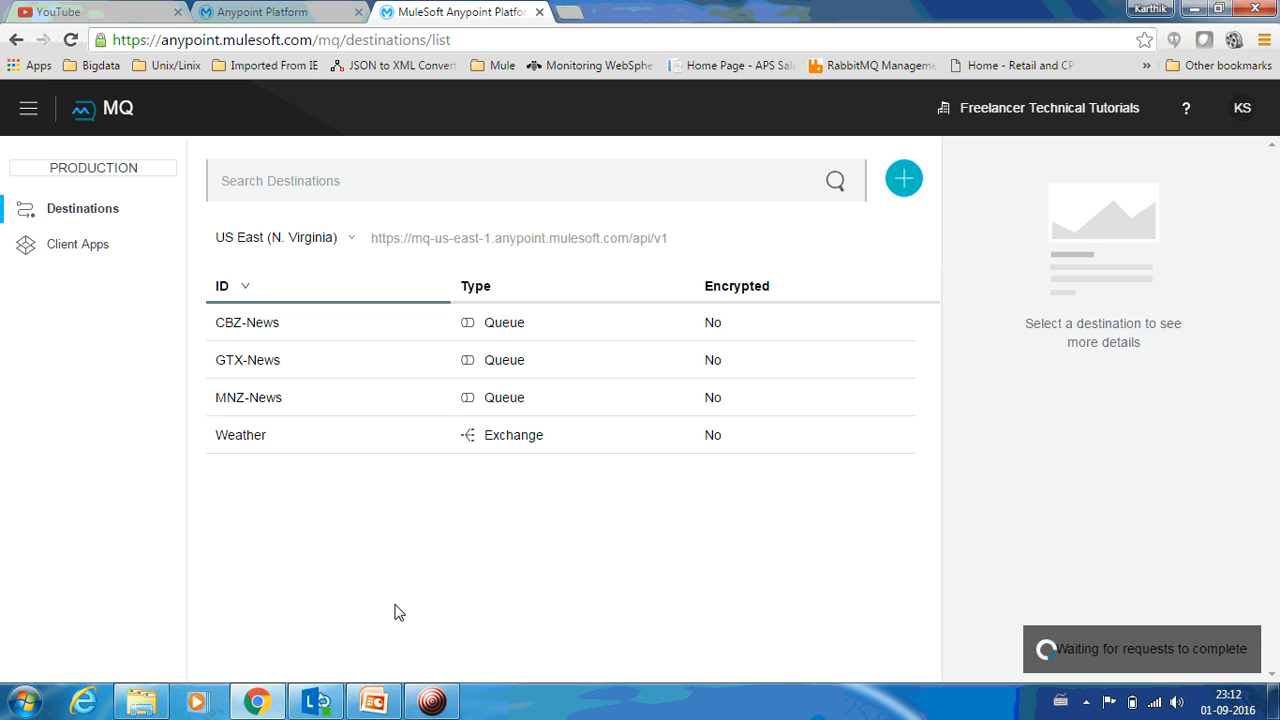